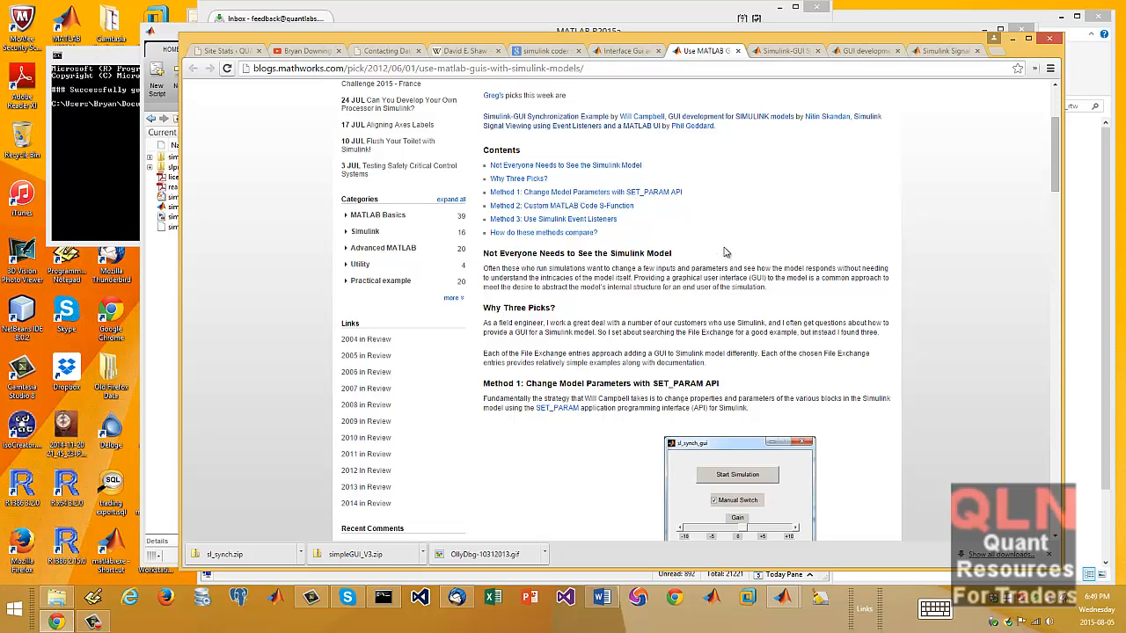
Step: Scroll up and down through the currently displayed web page
scroll("up", 3)
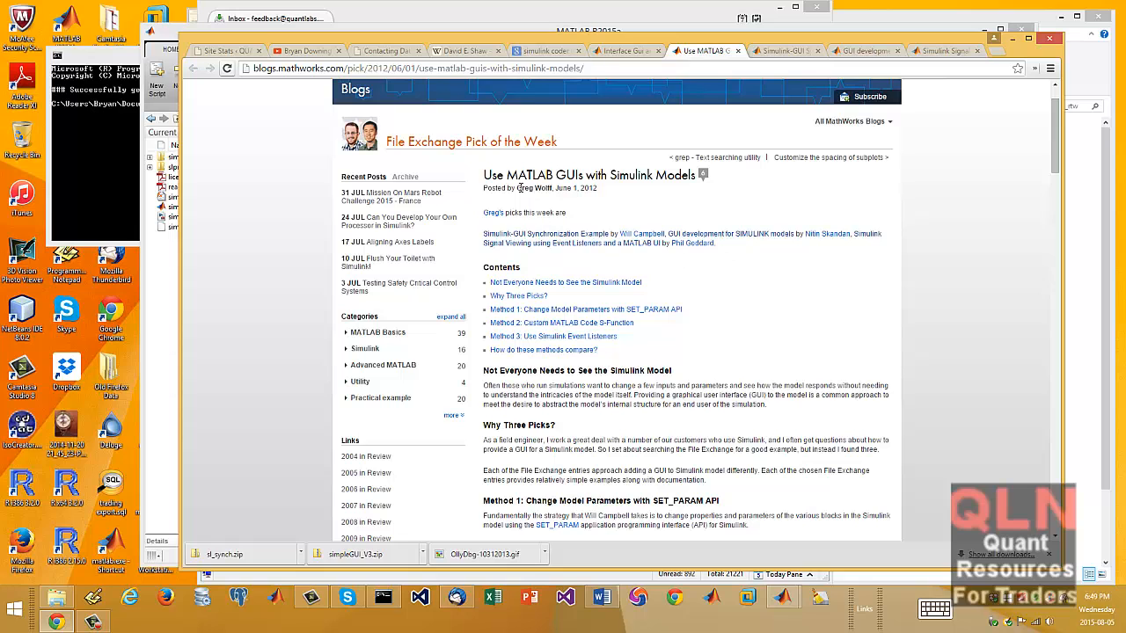
mouse_move(713, 368)
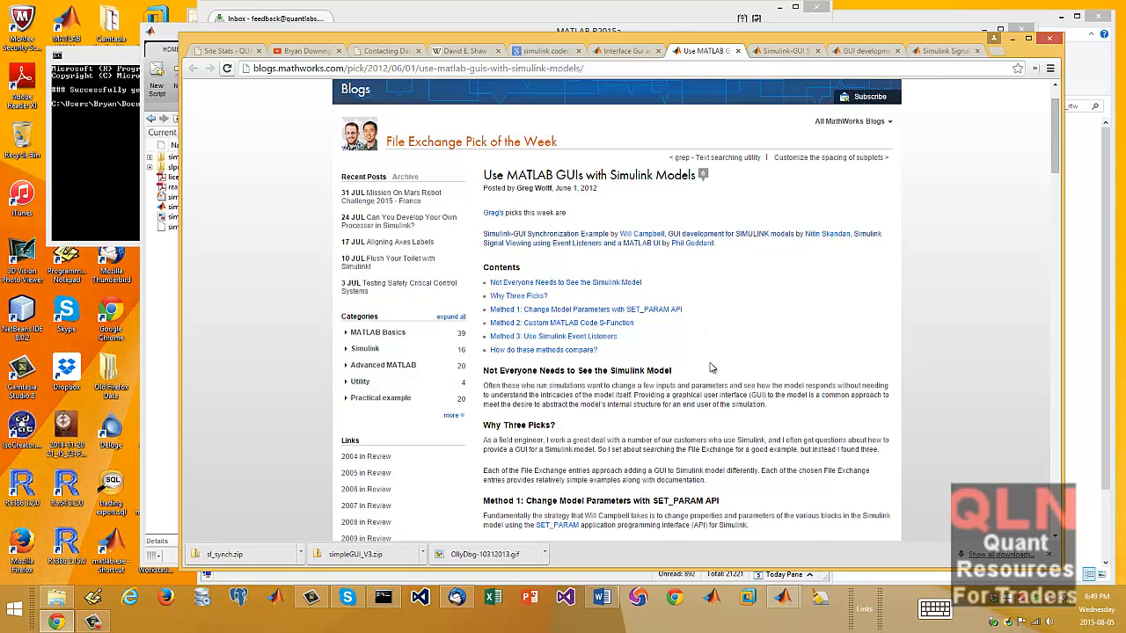
scroll("down", 3)
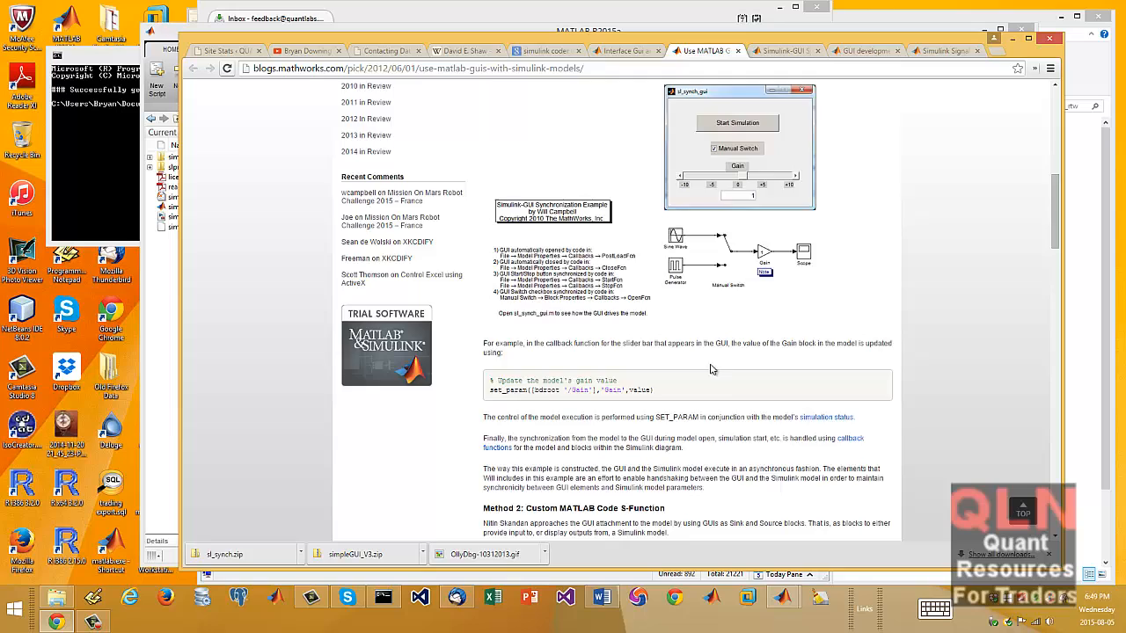
scroll("up", 3)
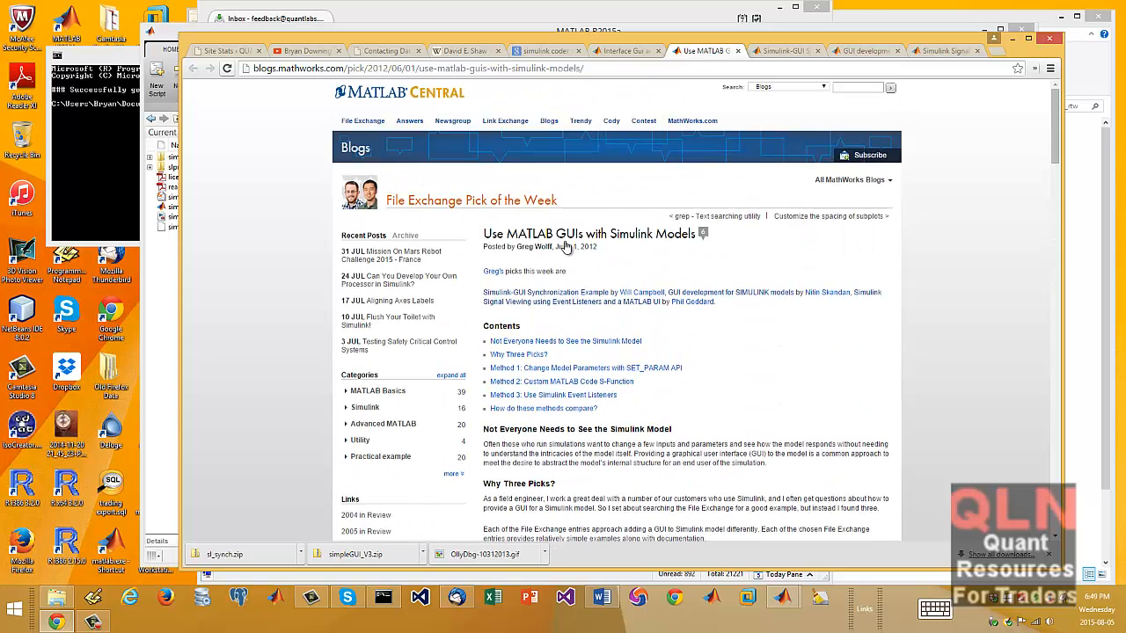
mouse_move(588, 234)
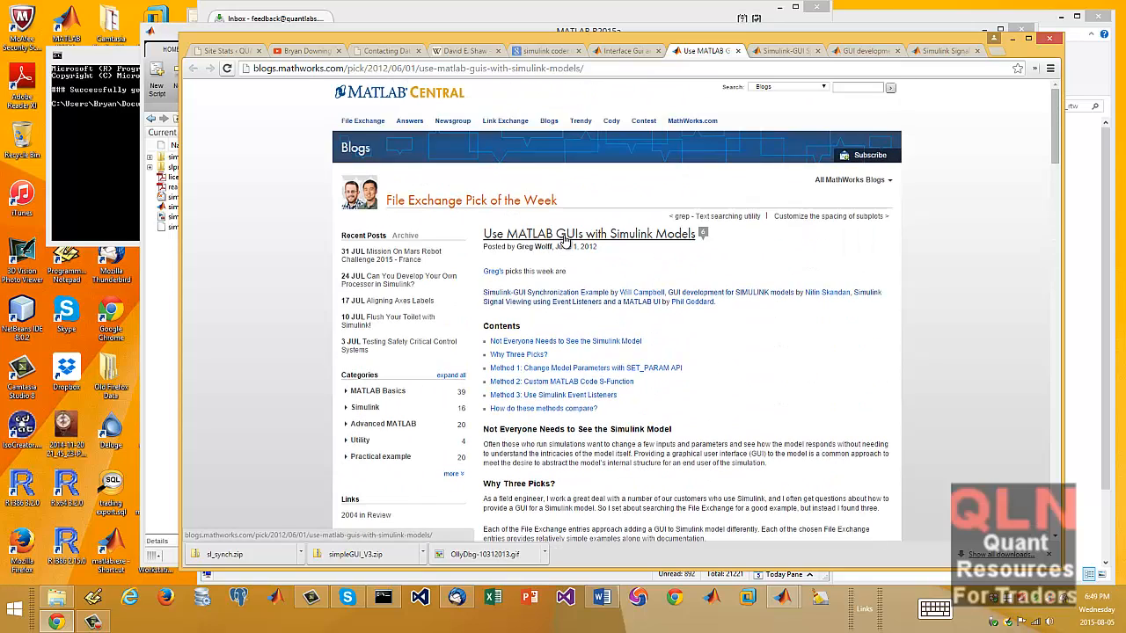
mouse_move(576, 248)
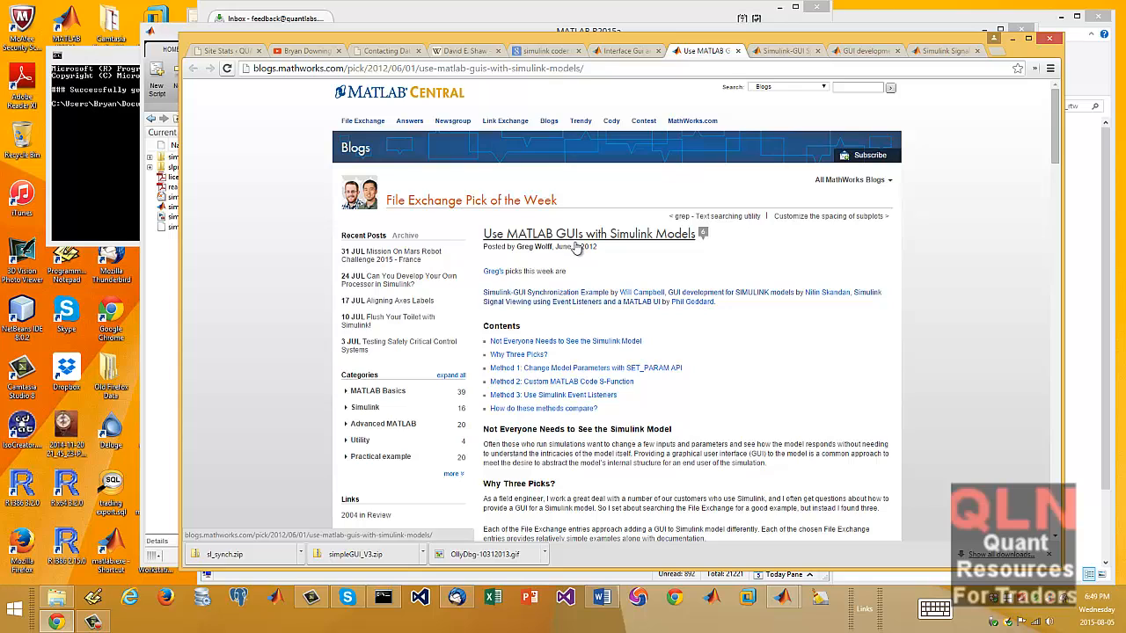
mouse_move(586, 248)
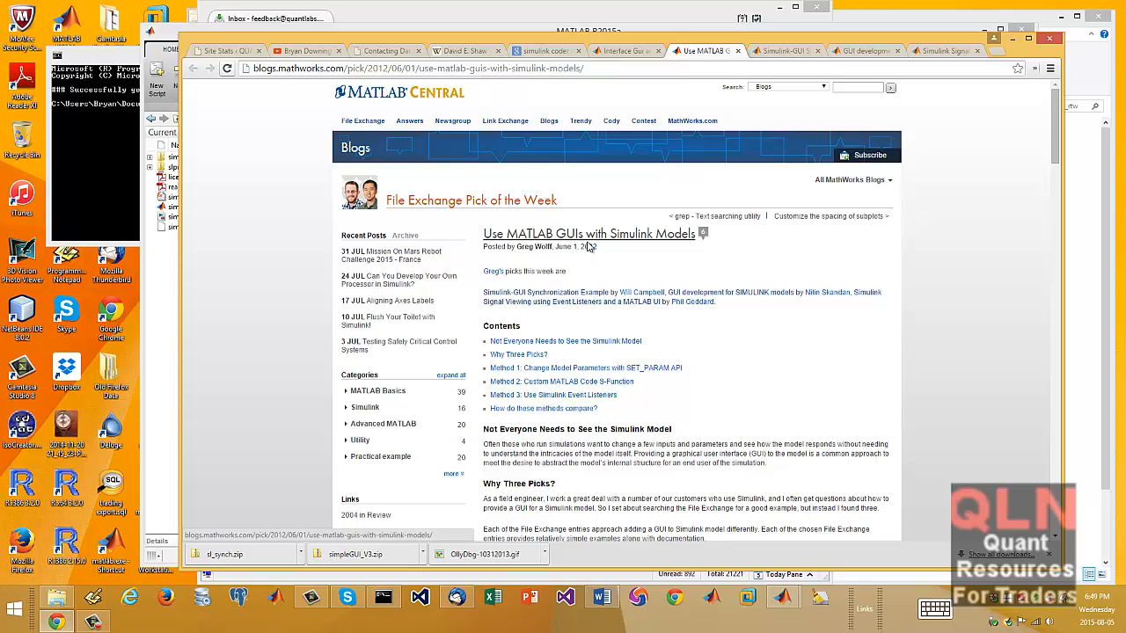
mouse_move(690, 292)
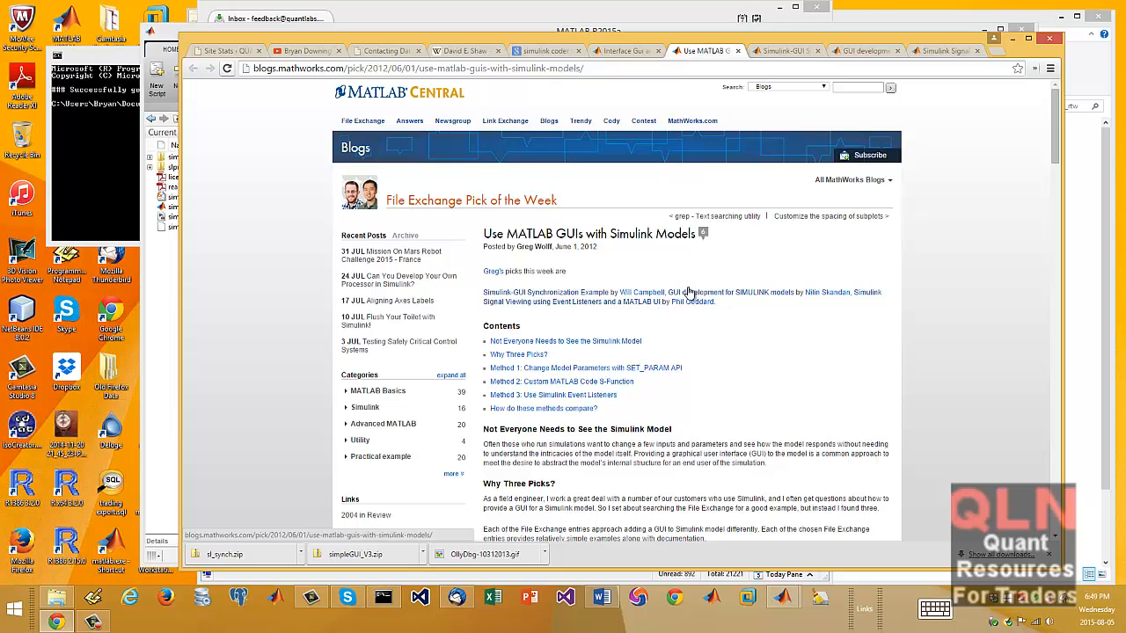
mouse_move(721, 364)
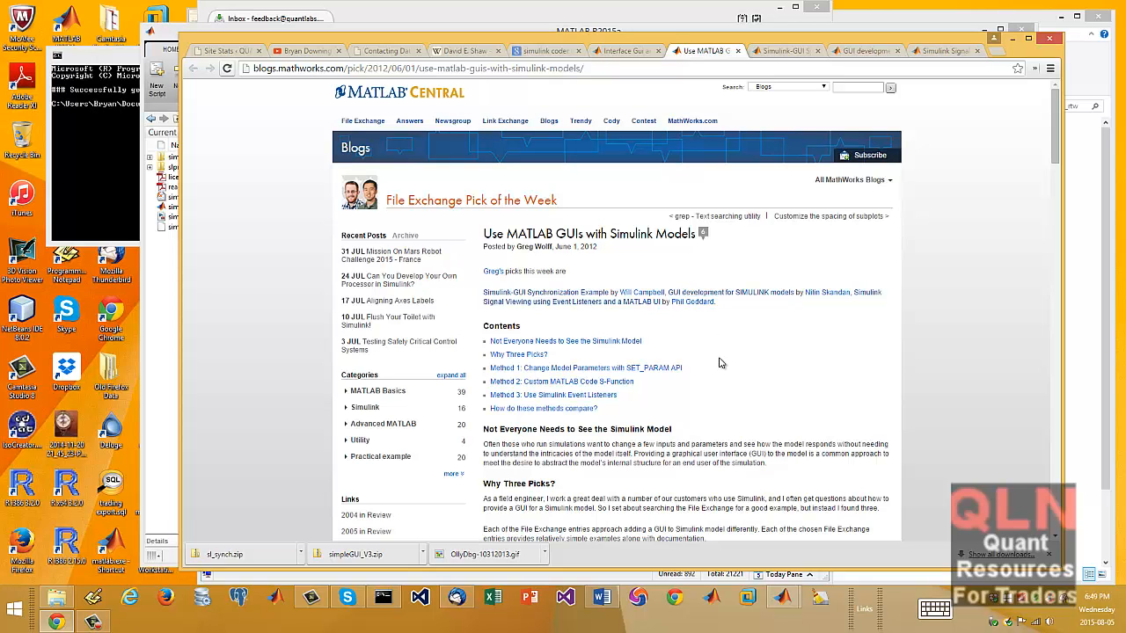
scroll("down", 3)
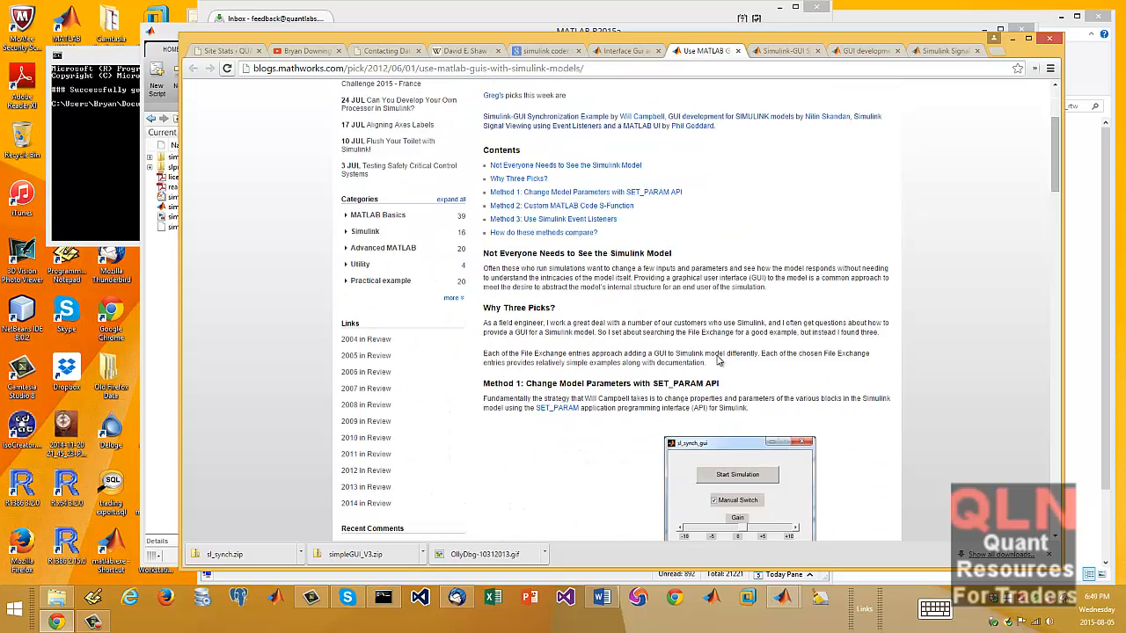
scroll("down", 3)
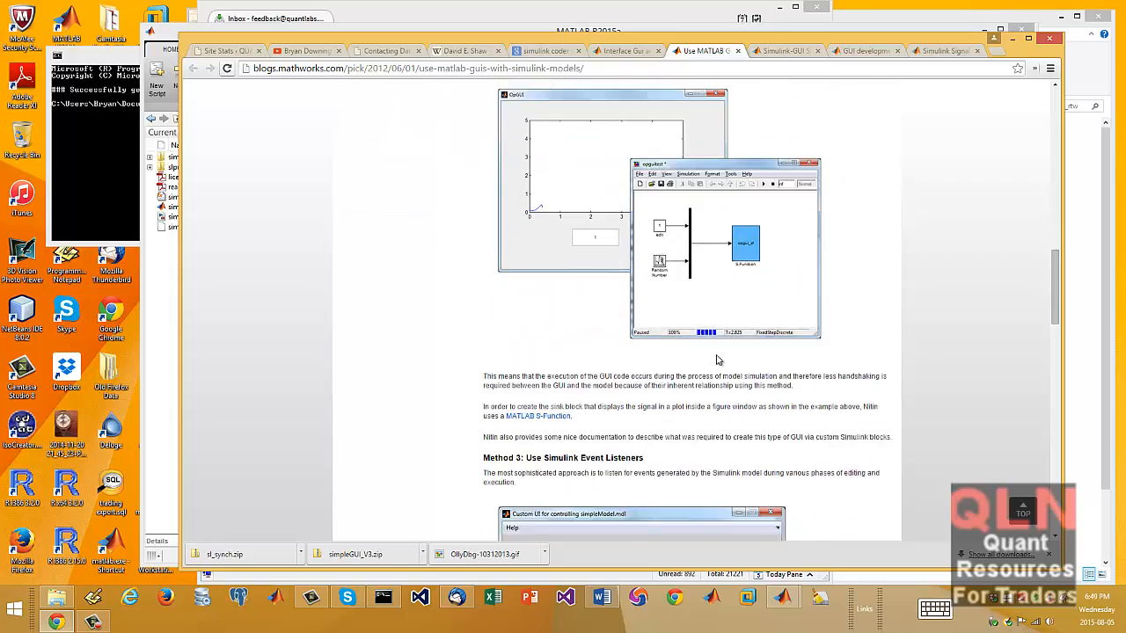
scroll("down", 3)
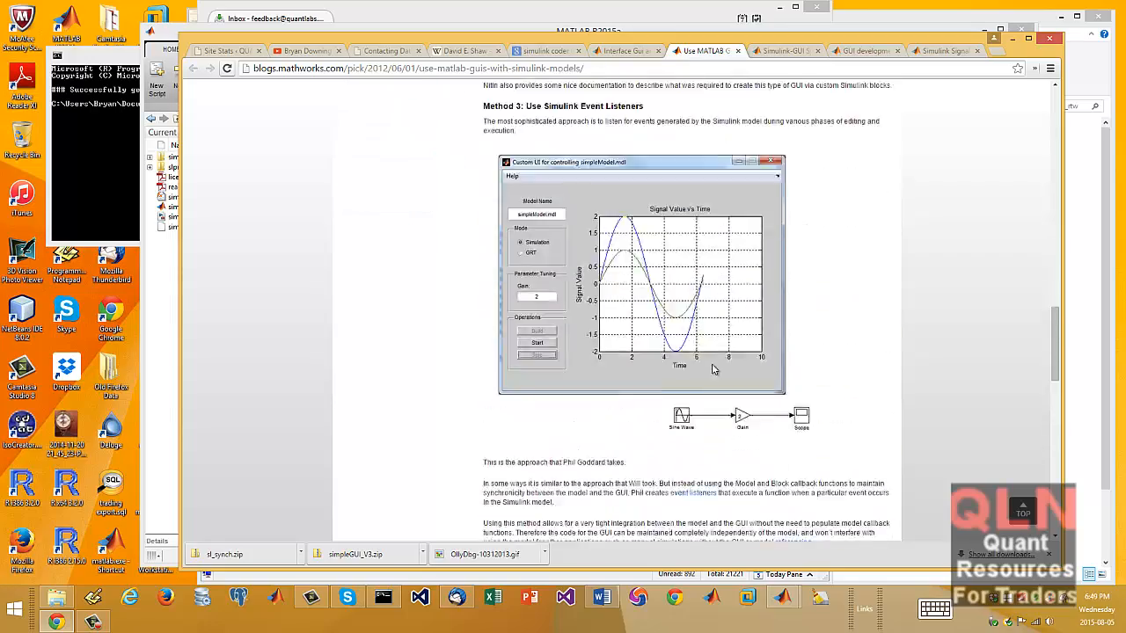
scroll("up", 3)
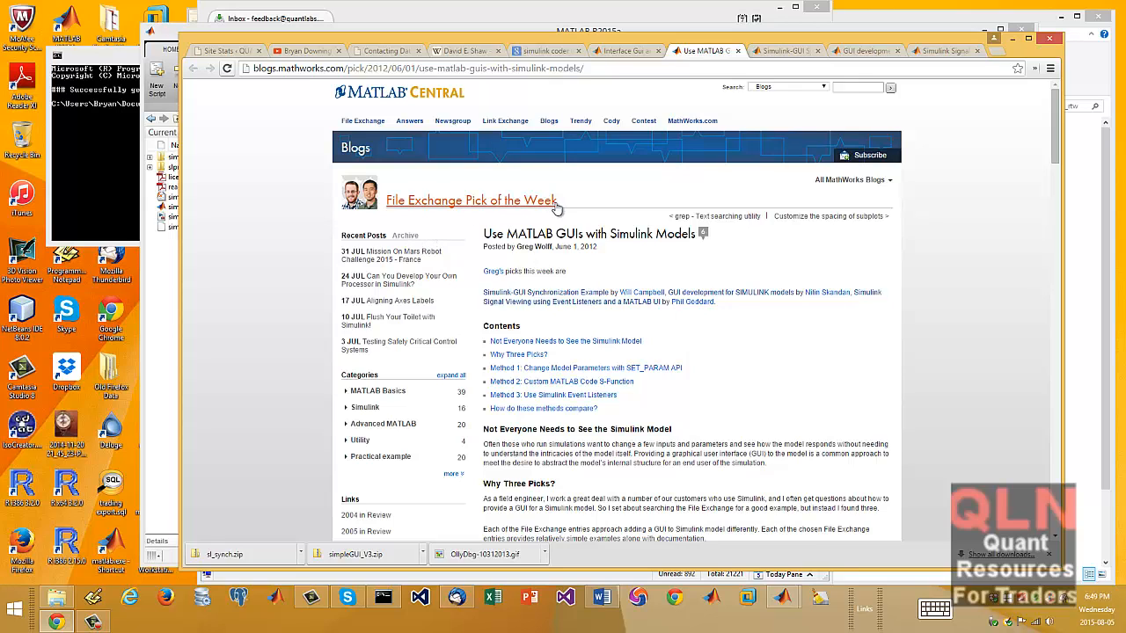
mouse_move(801, 564)
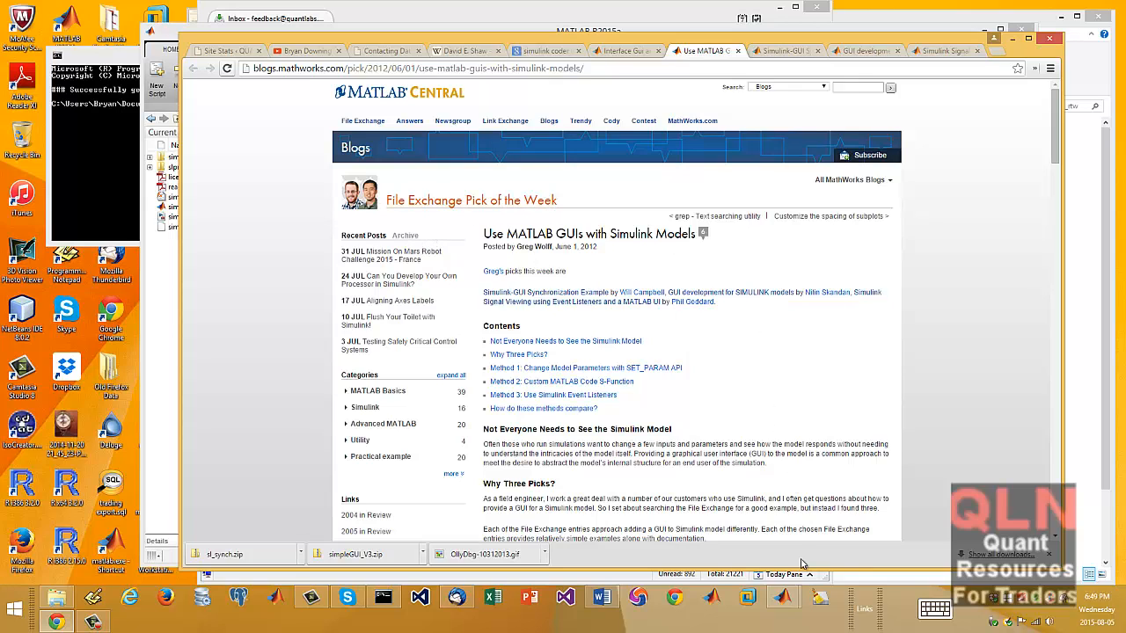
mouse_move(801, 580)
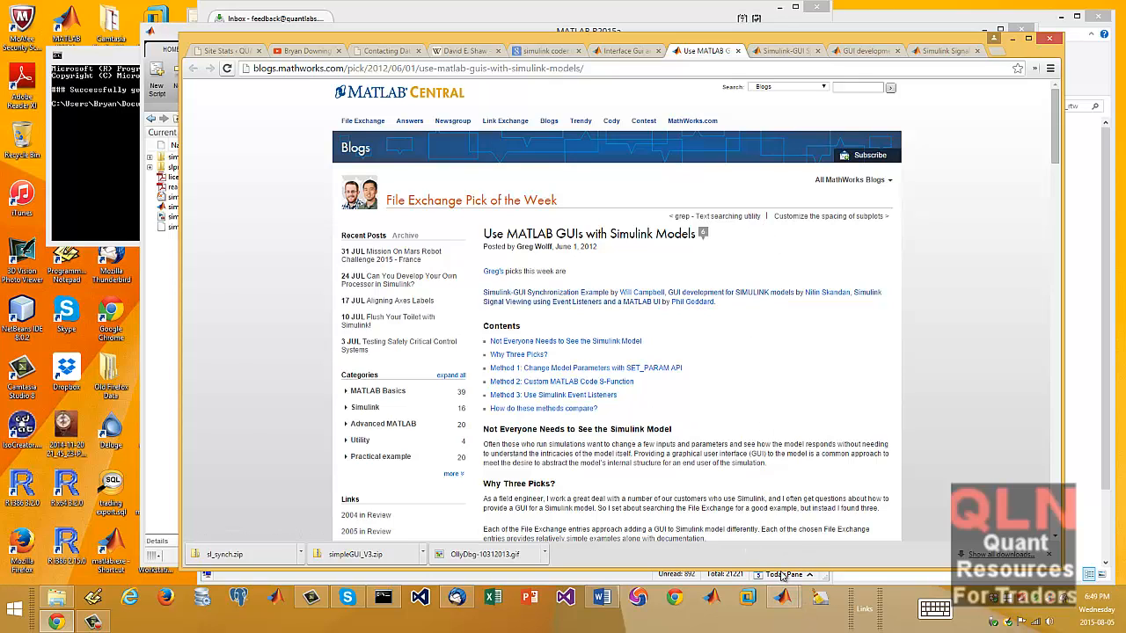
mouse_move(782, 597)
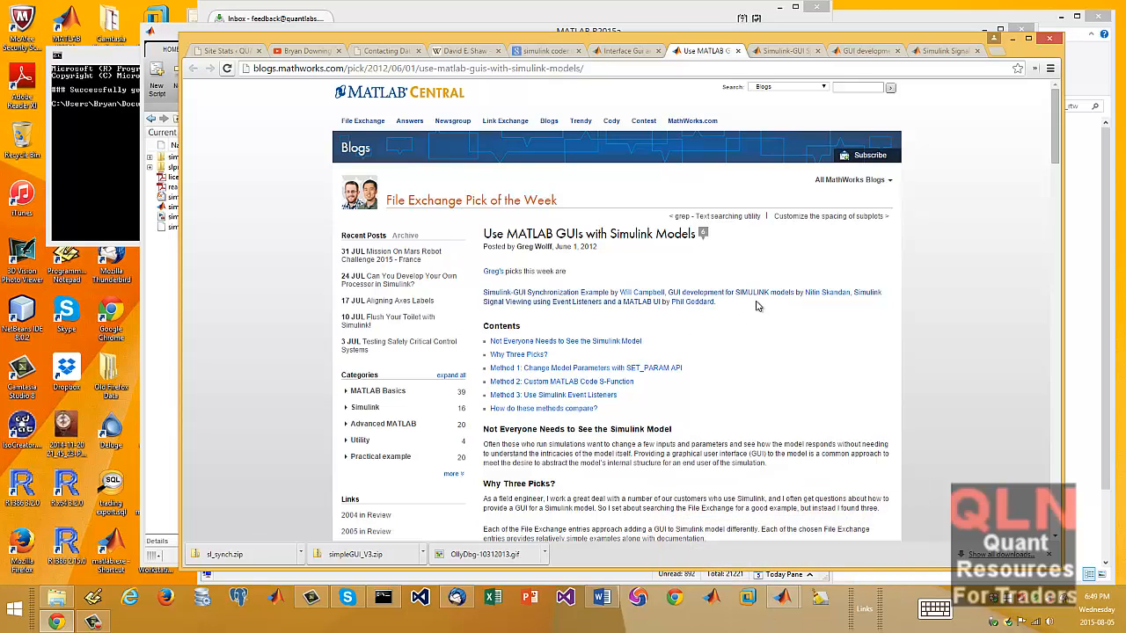
mouse_move(577, 308)
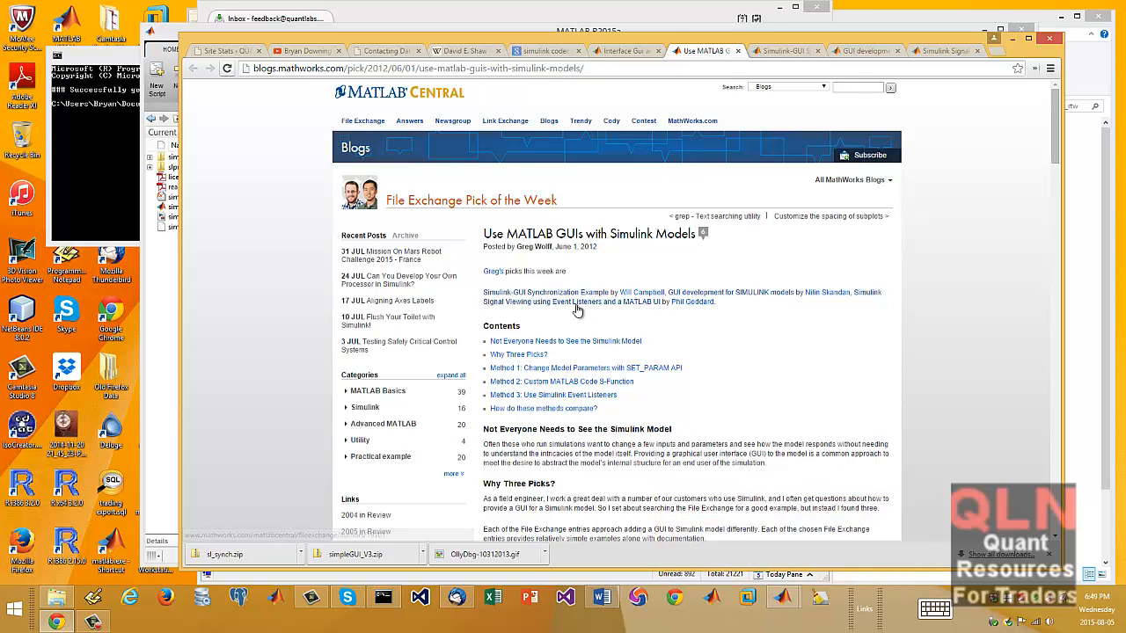
mouse_move(544, 306)
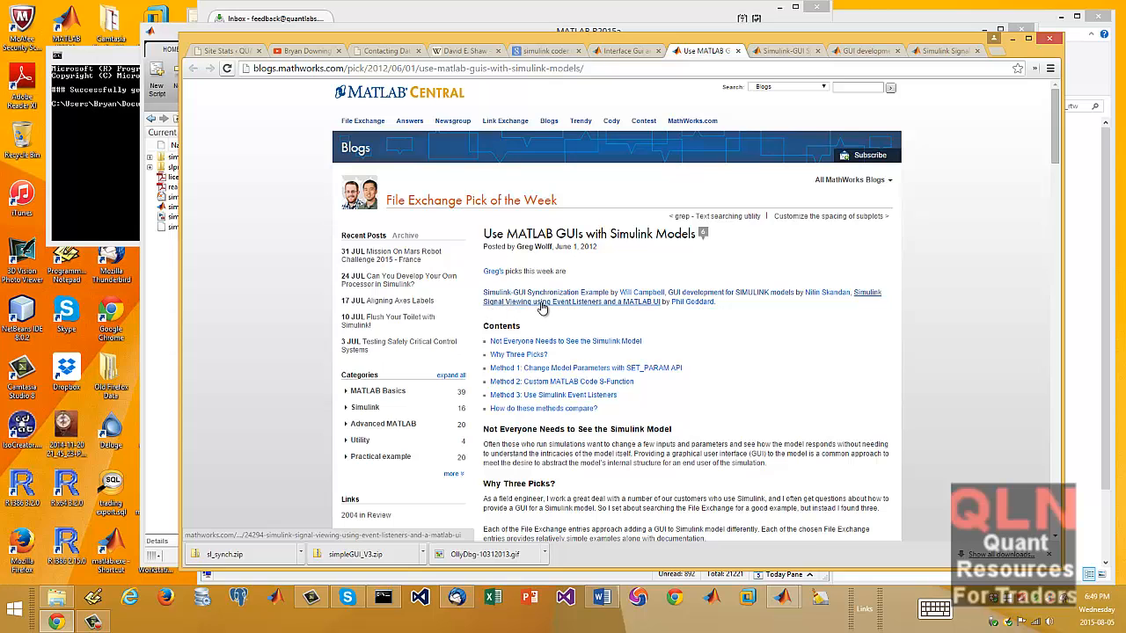
mouse_move(592, 312)
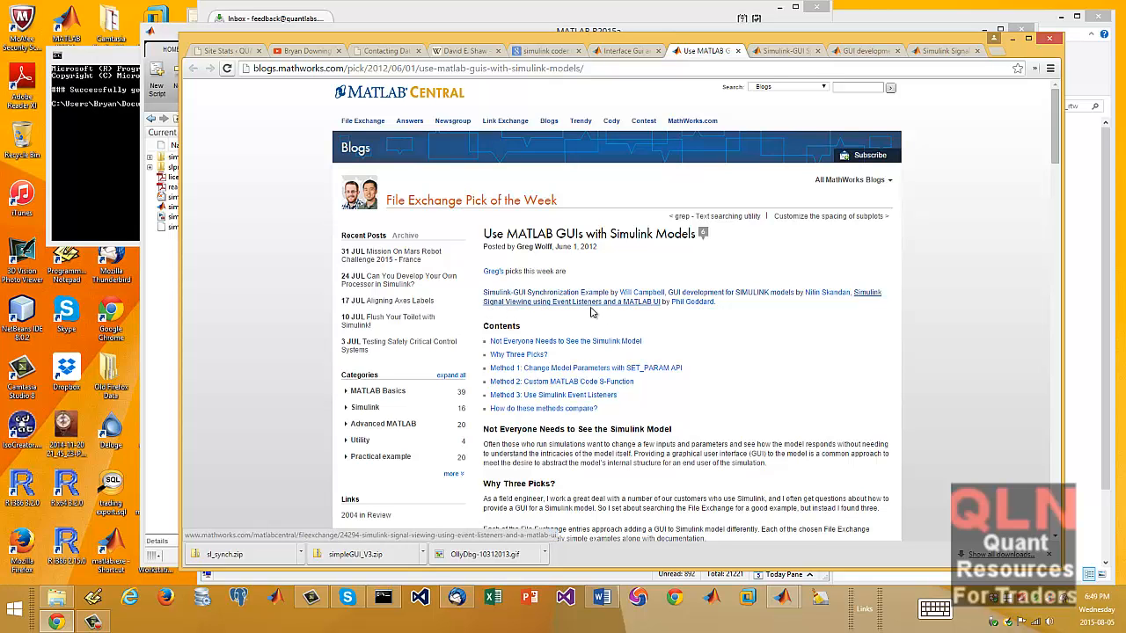
scroll("down", 3)
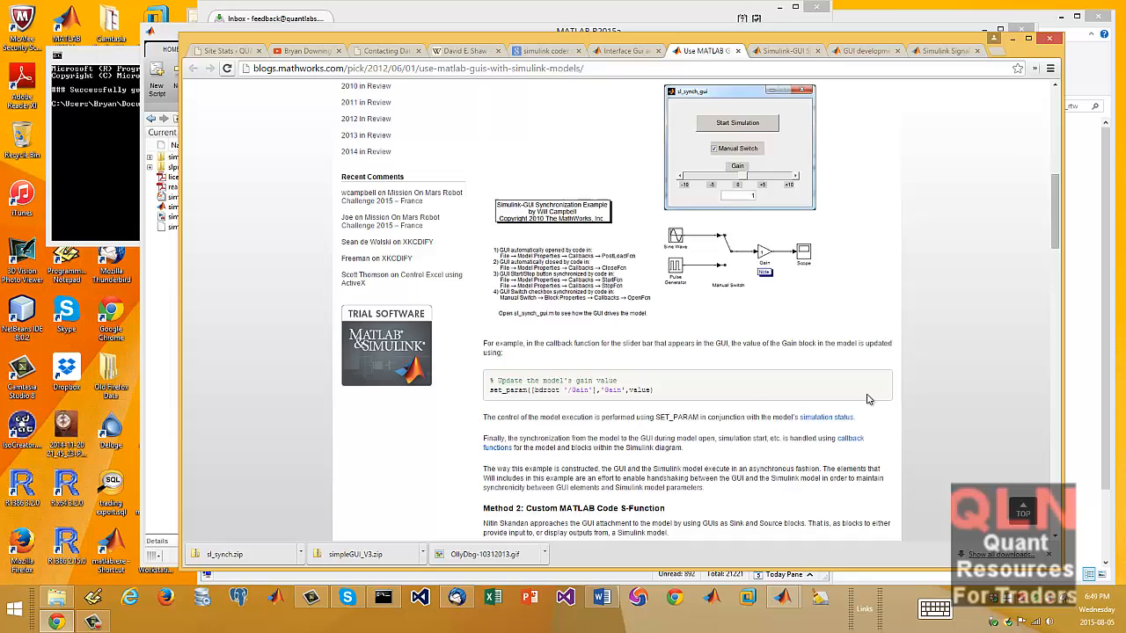
scroll("down", 3)
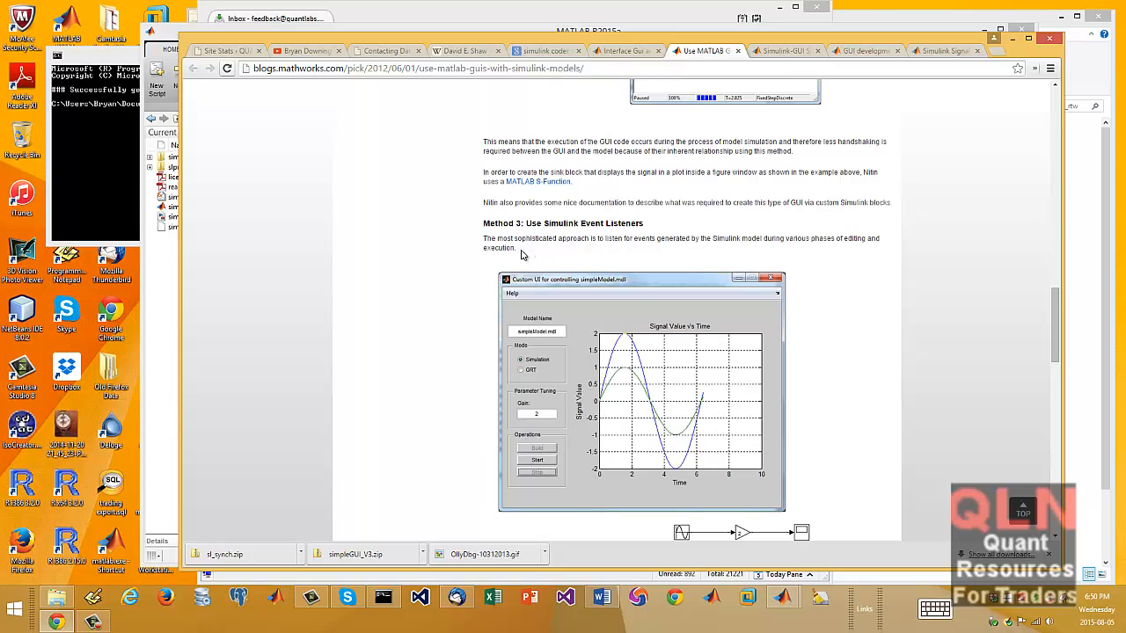
mouse_move(580, 260)
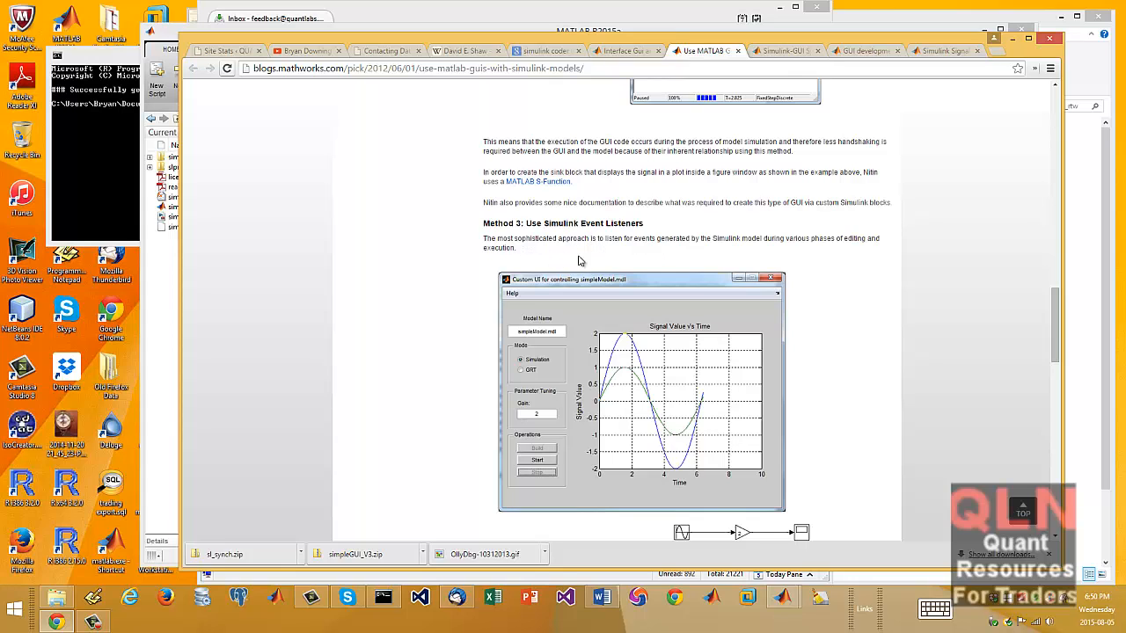
scroll("down", 3)
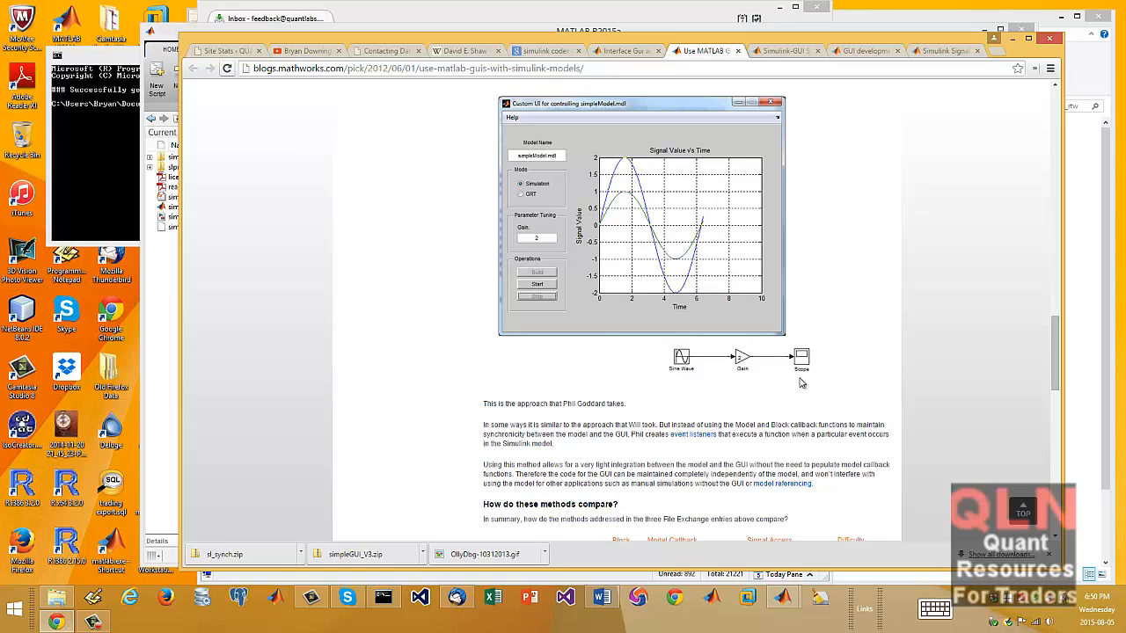
mouse_move(591, 85)
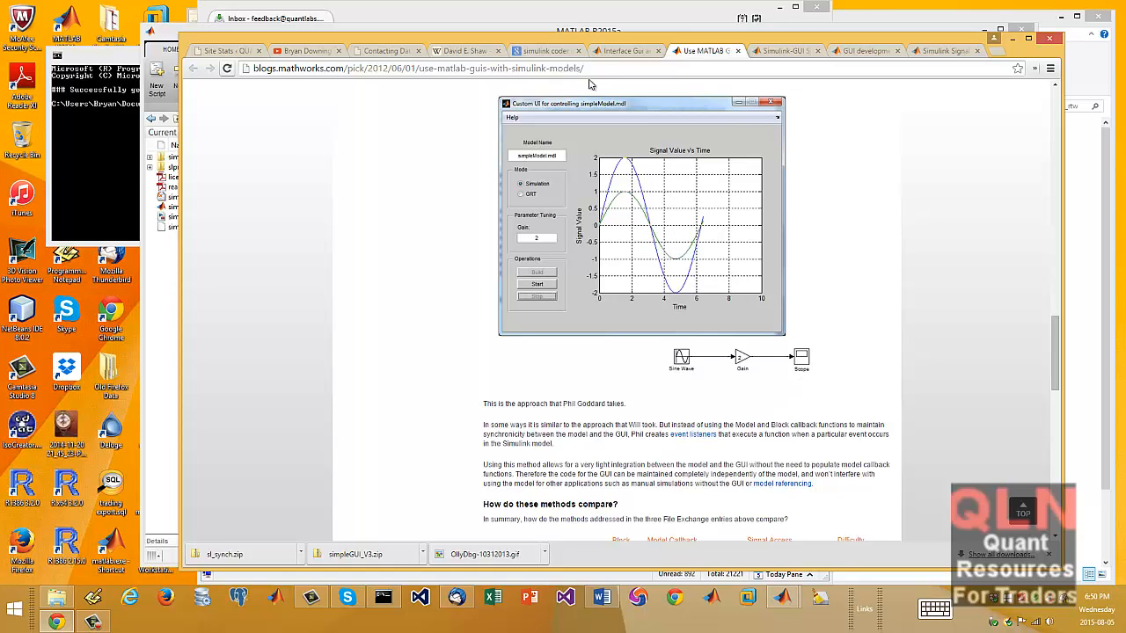
mouse_move(781, 335)
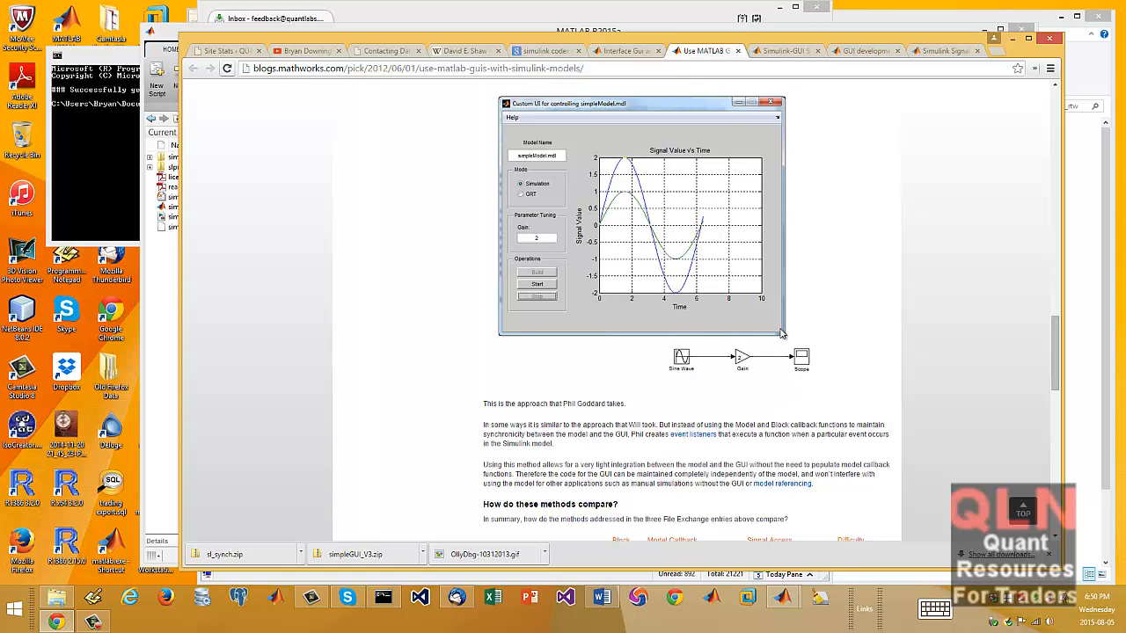
mouse_move(774, 183)
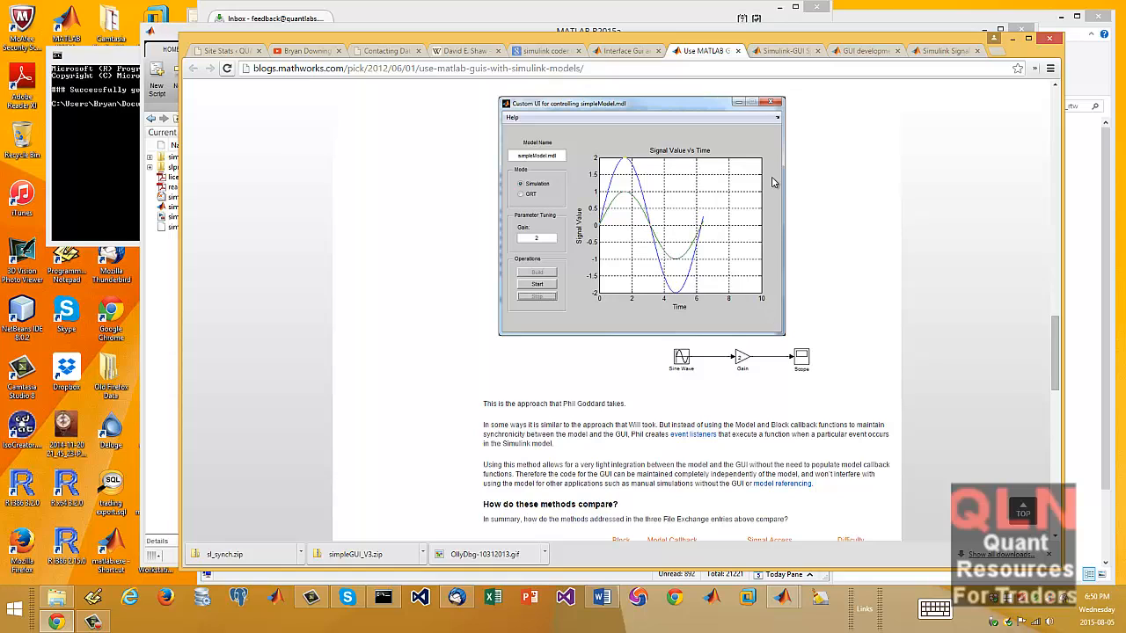
mouse_move(600, 347)
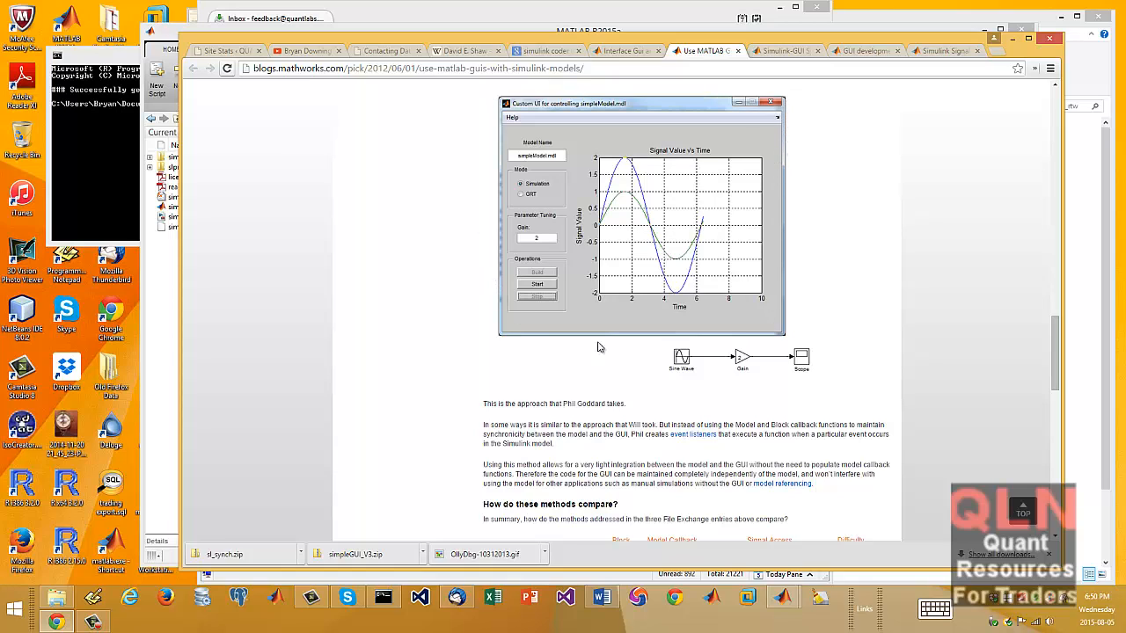
mouse_move(667, 273)
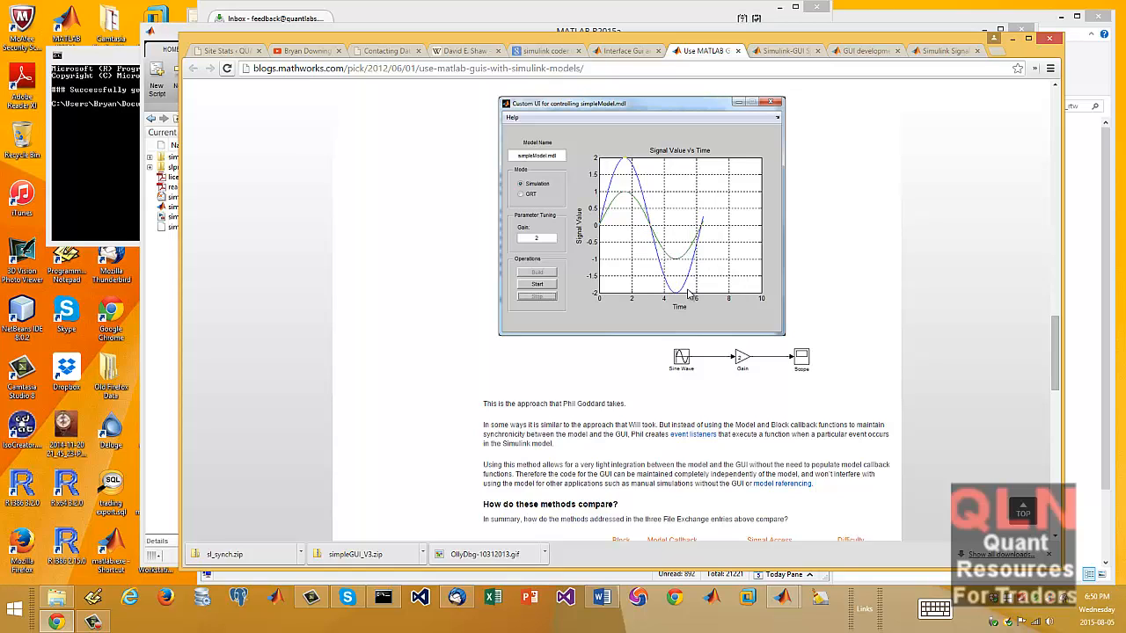
mouse_move(577, 215)
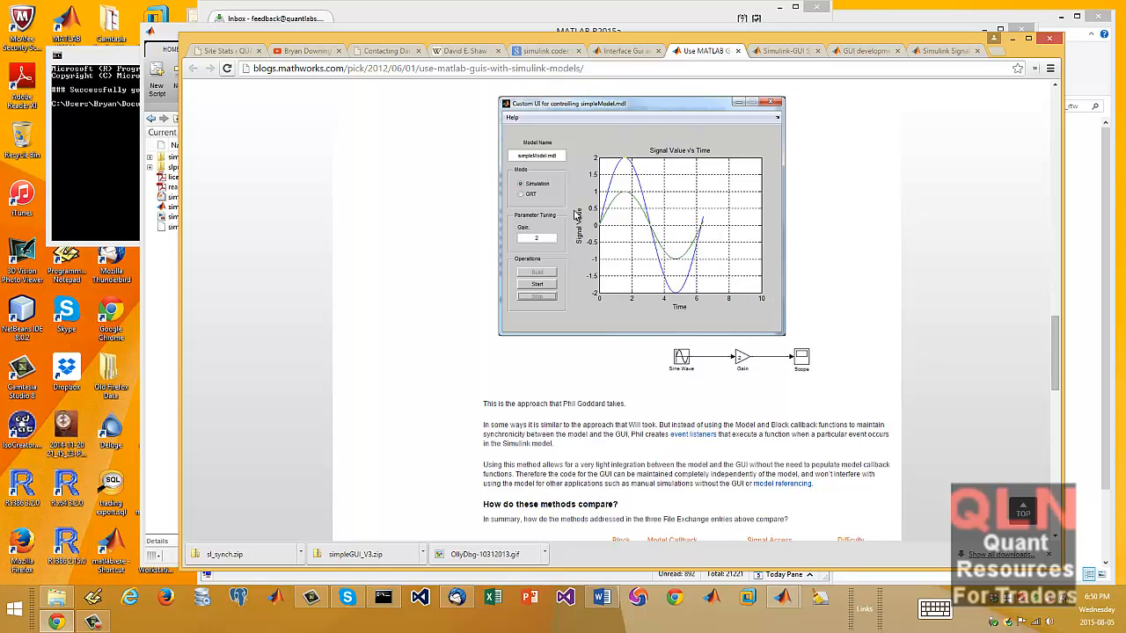
mouse_move(541, 363)
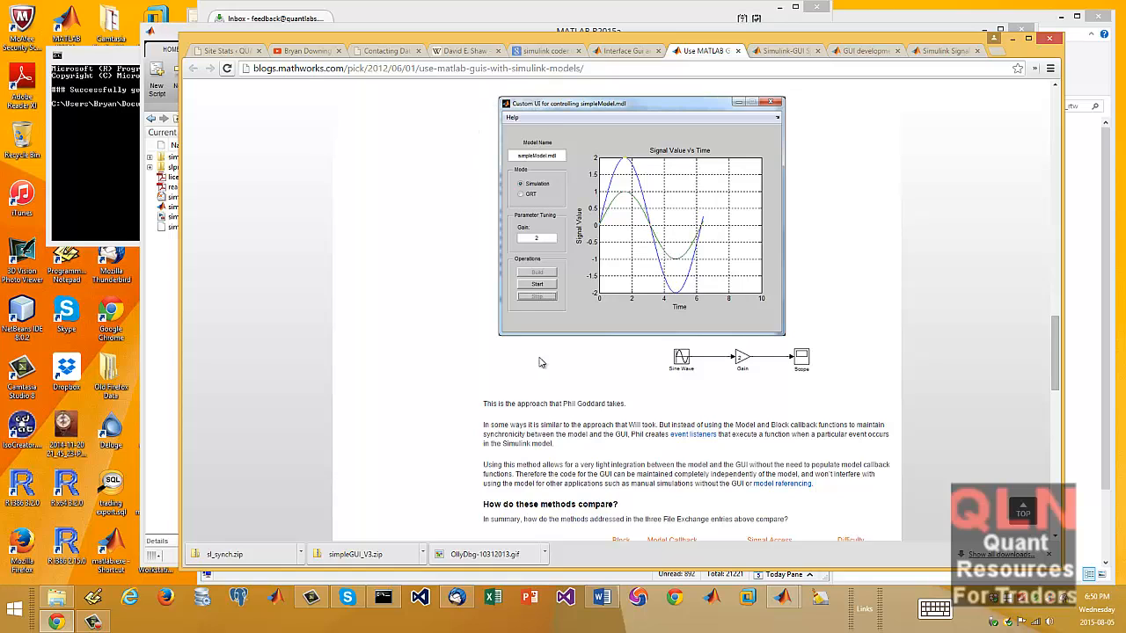
mouse_move(797, 304)
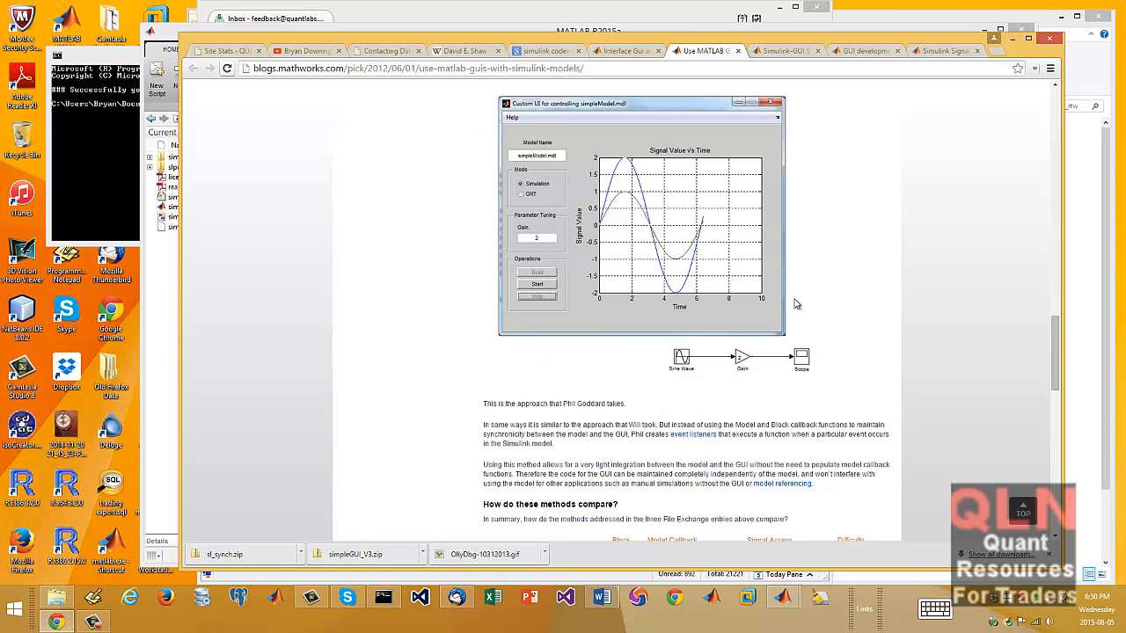
mouse_move(753, 281)
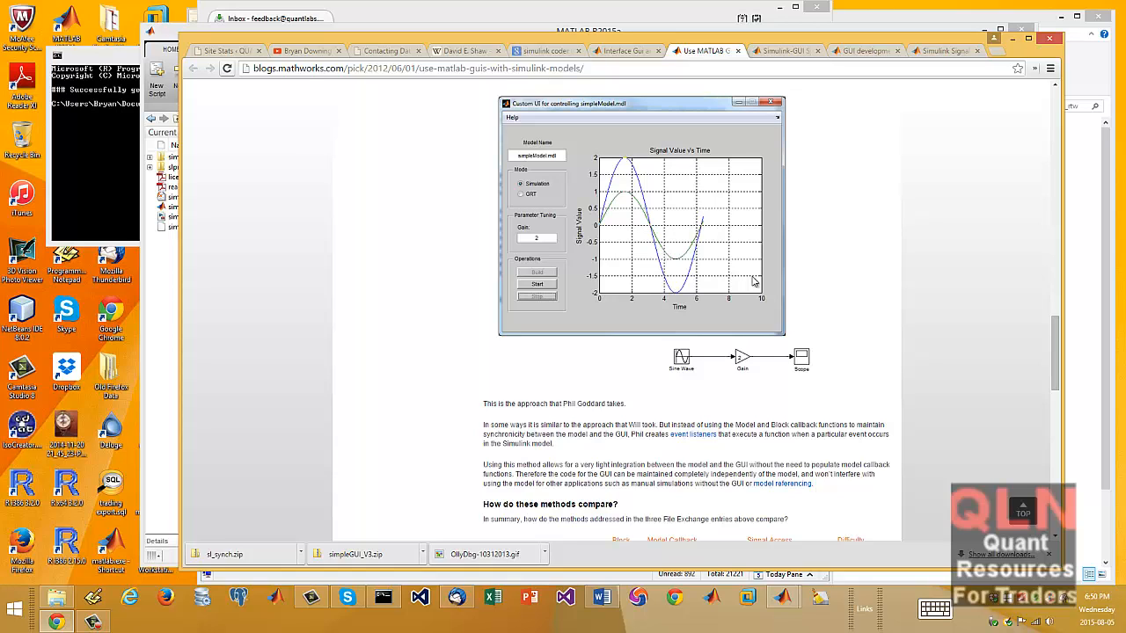
mouse_move(735, 348)
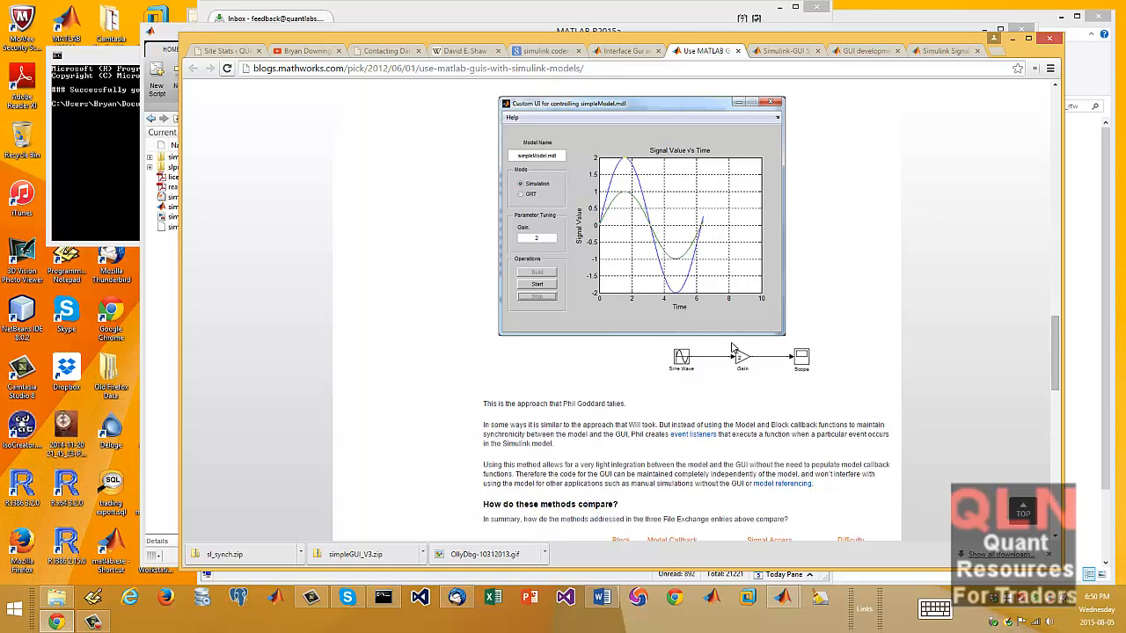
mouse_move(871, 107)
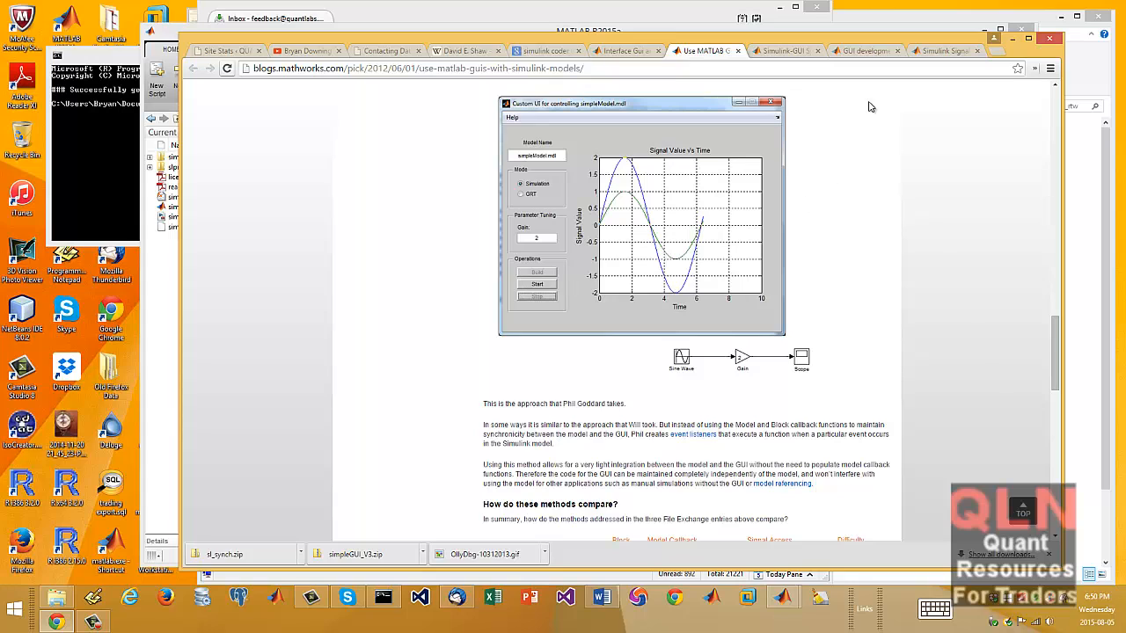
mouse_move(944, 50)
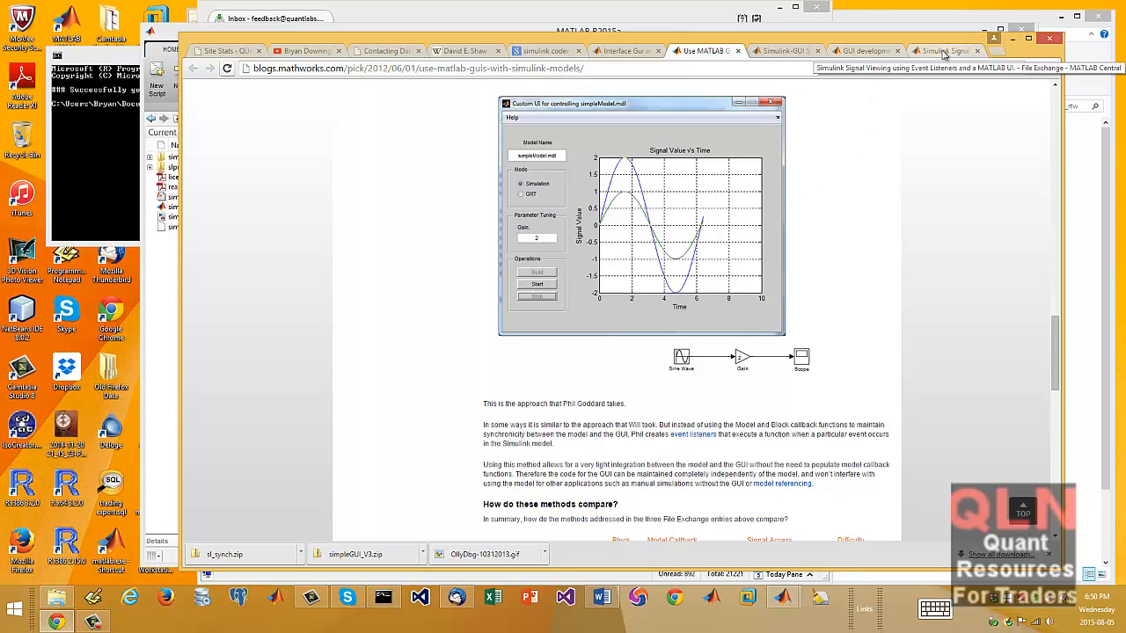
Step: Switch to the signal-viewing File Exchange entry and highlight 'Scope' in its description
left_click(942, 50)
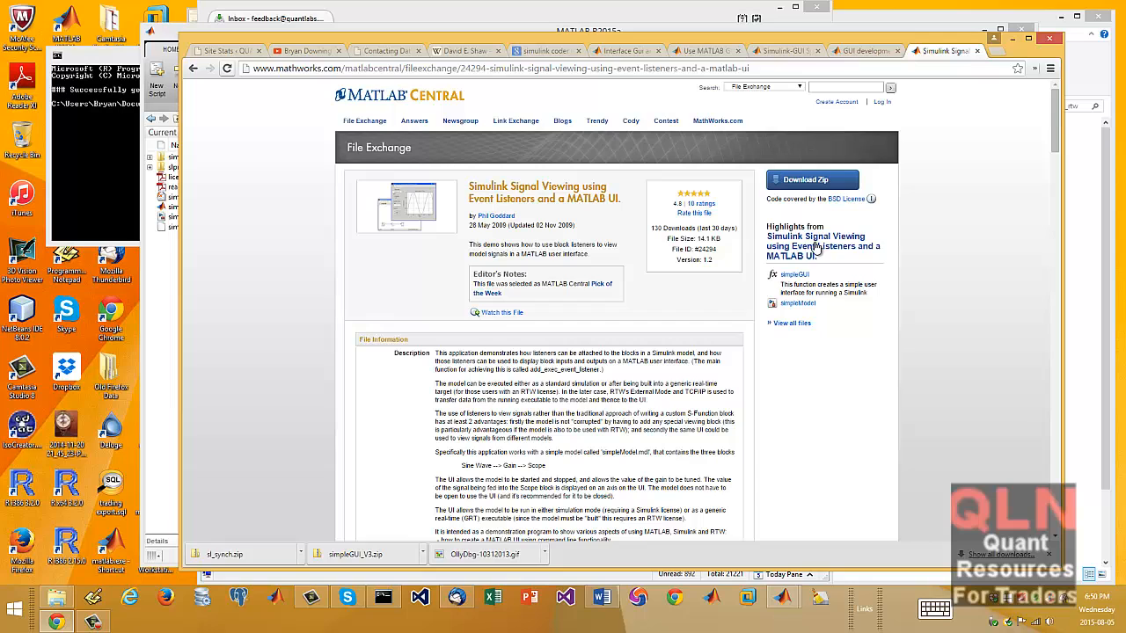
scroll("down", 3)
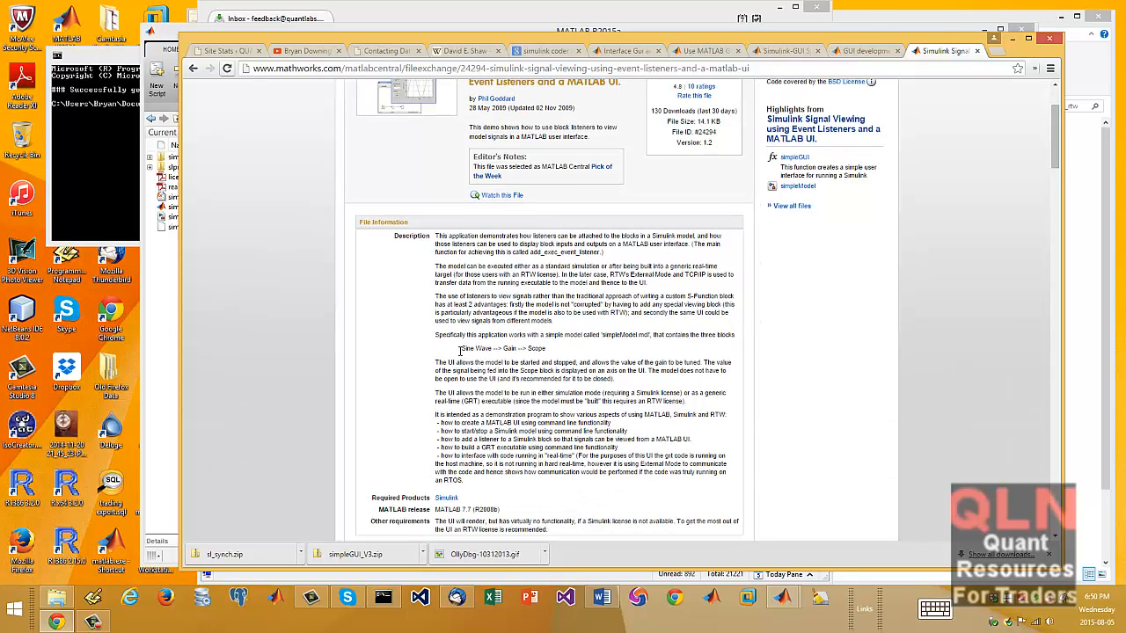
double_click(475, 348)
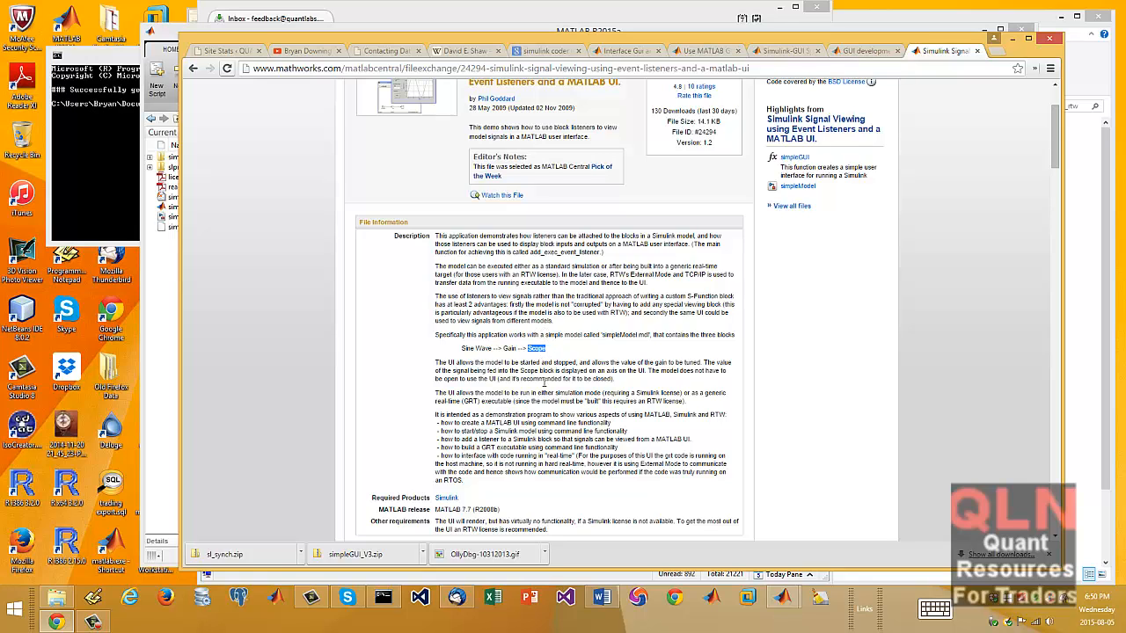
mouse_move(781, 597)
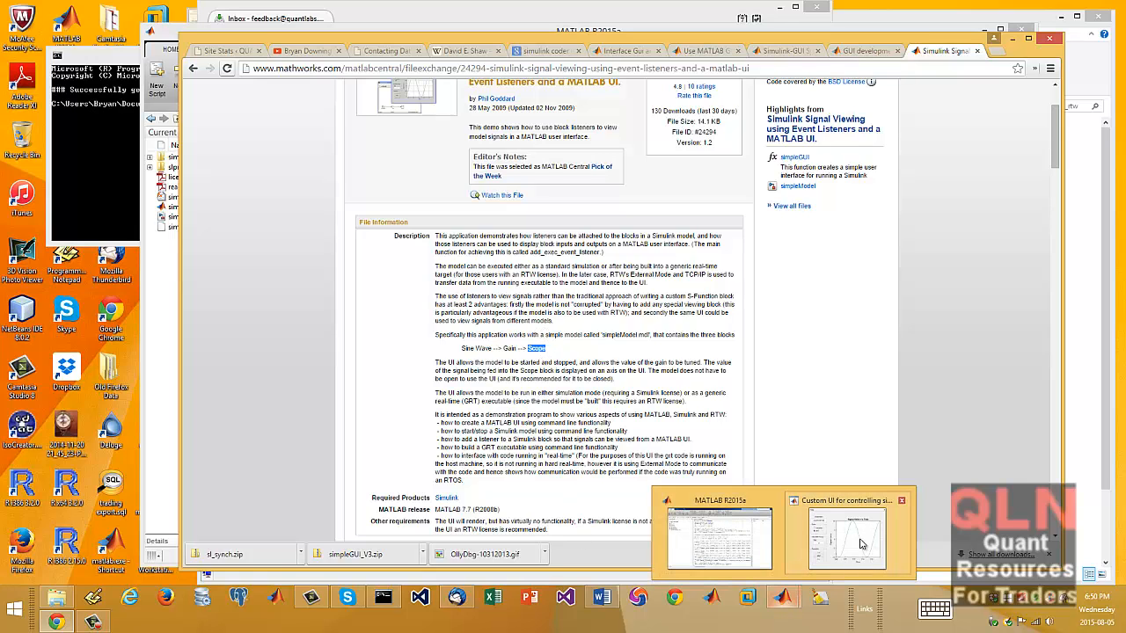
Step: Bring MATLAB forward and open simpleModel.mdl from the simpleGUI_V3 folder
left_click(719, 537)
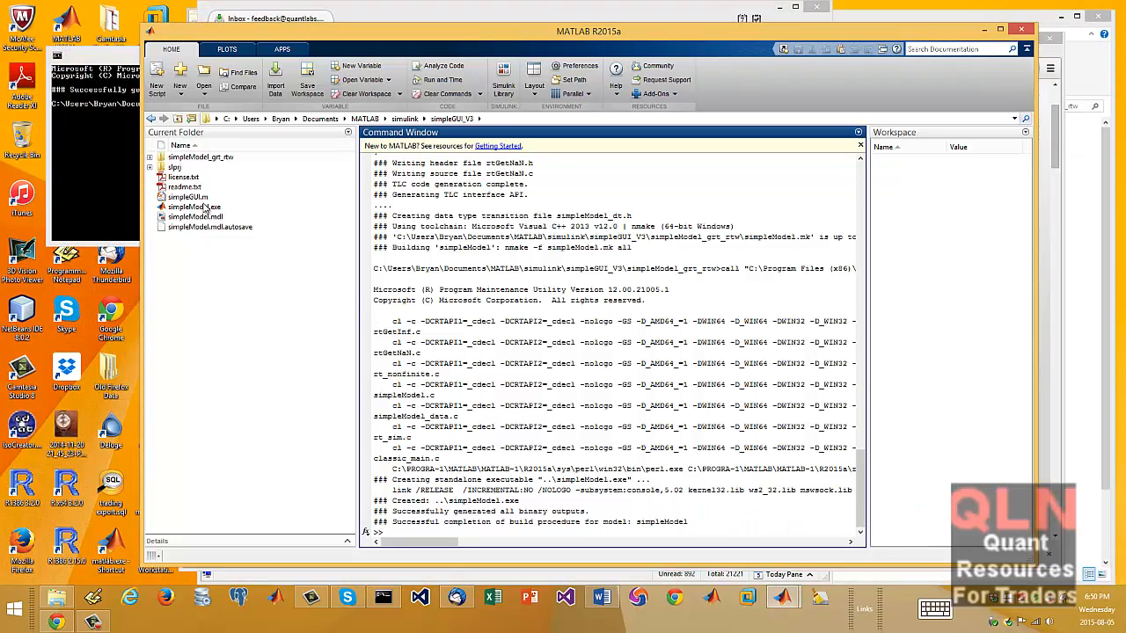
left_click(194, 217)
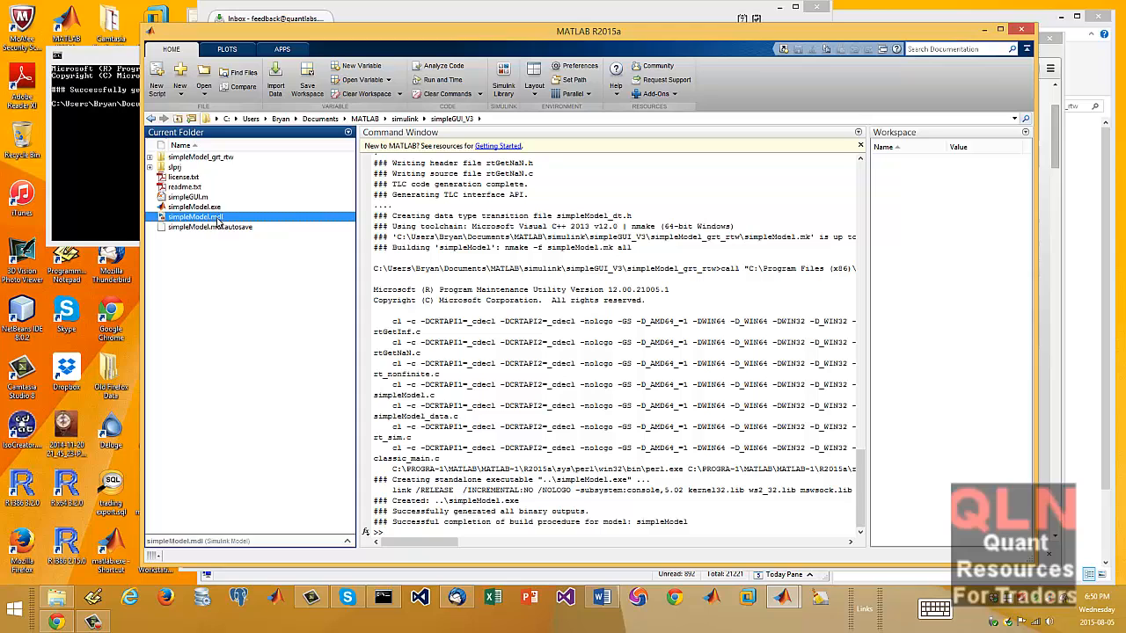
double_click(196, 217)
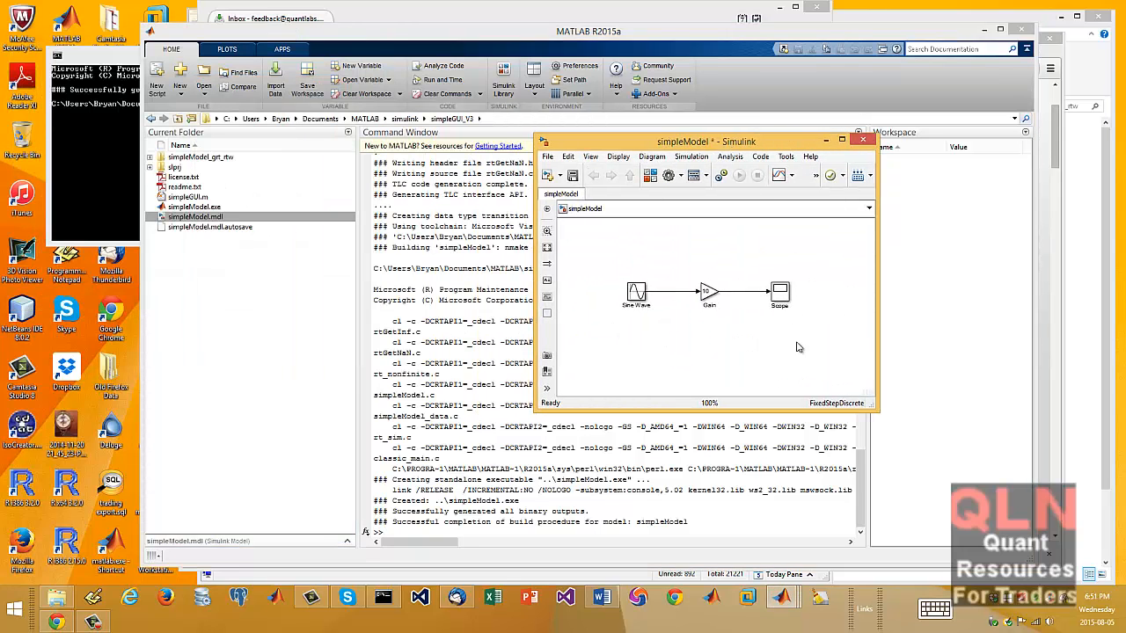
mouse_move(755, 311)
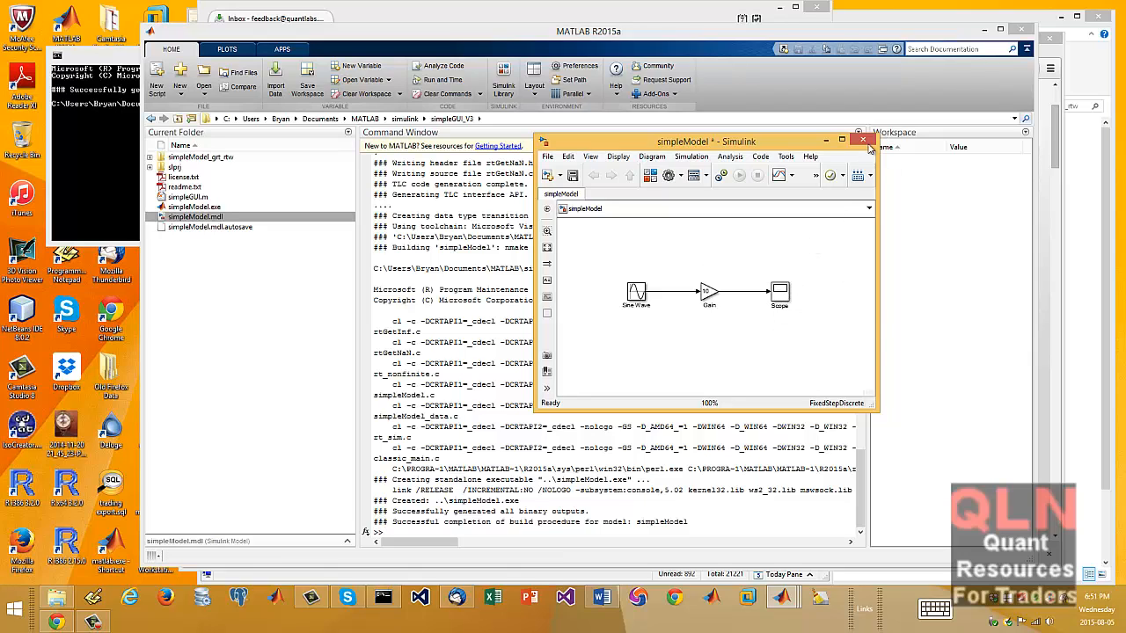
Step: Close simpleModel discarding changes, then select simpleGUI.m in Current Folder
left_click(863, 140)
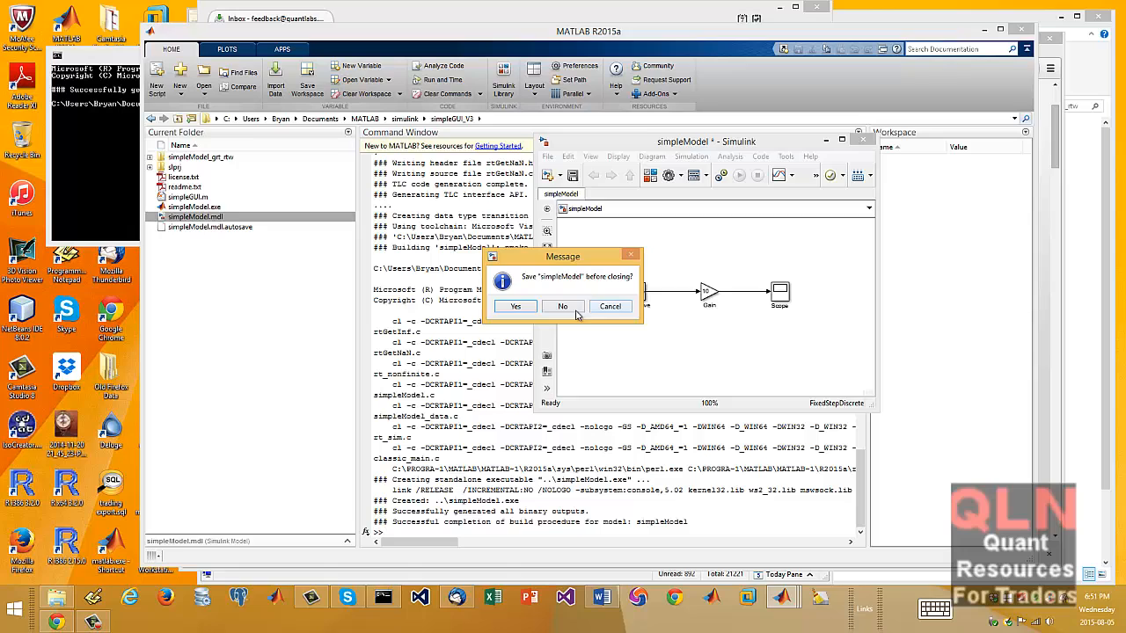
left_click(562, 306)
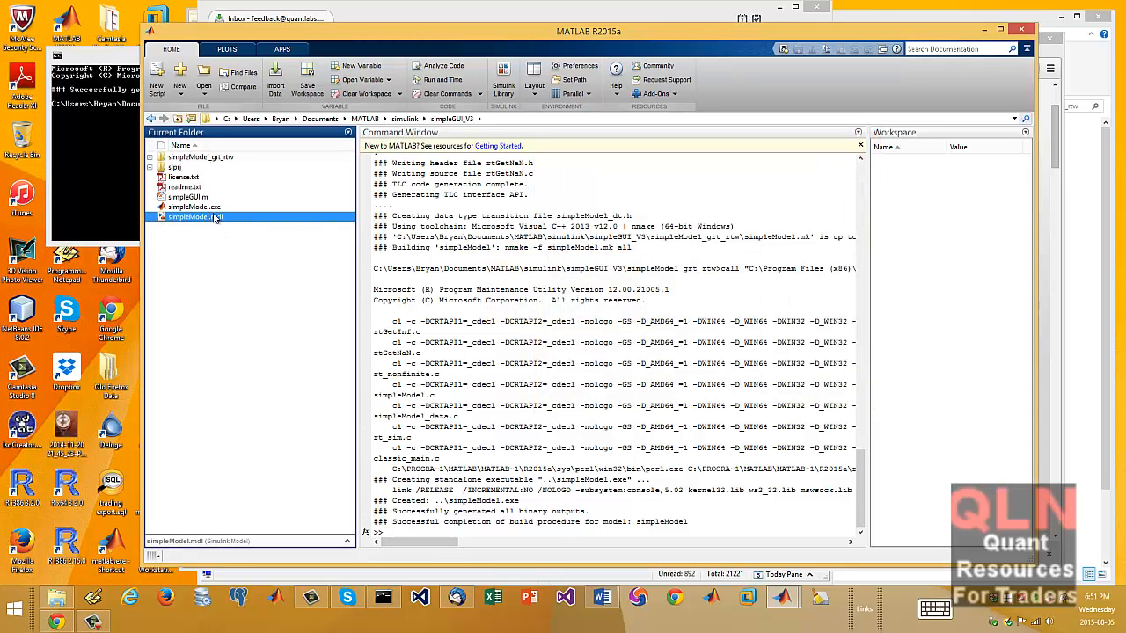
left_click(186, 196)
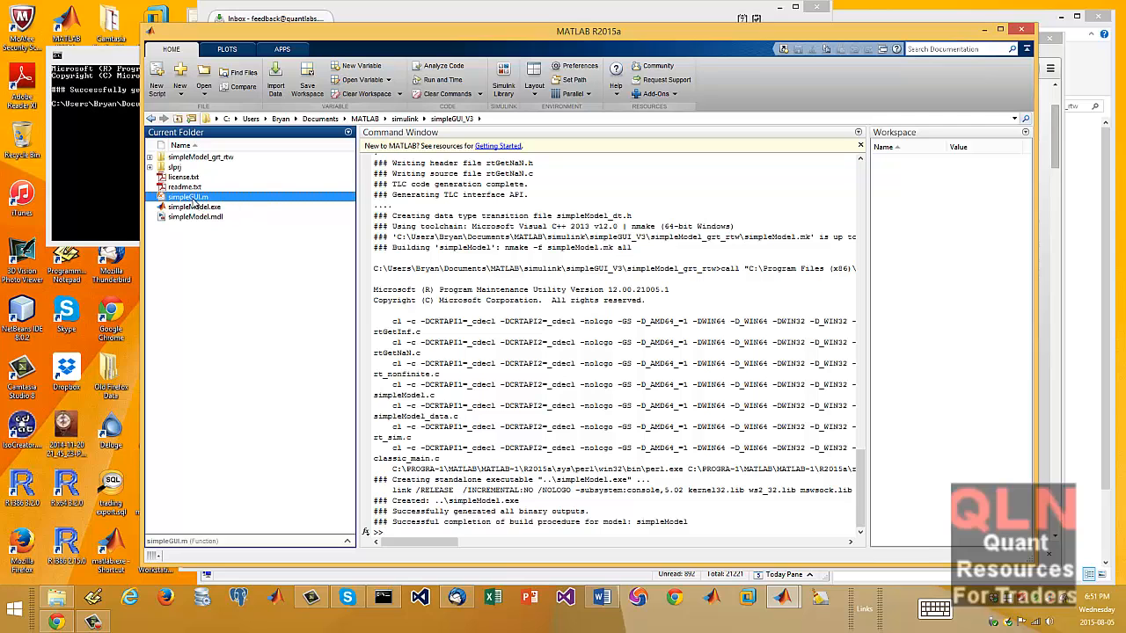
Step: Open simpleGUI.m and scroll through its header comments, model checks and UI code
double_click(188, 196)
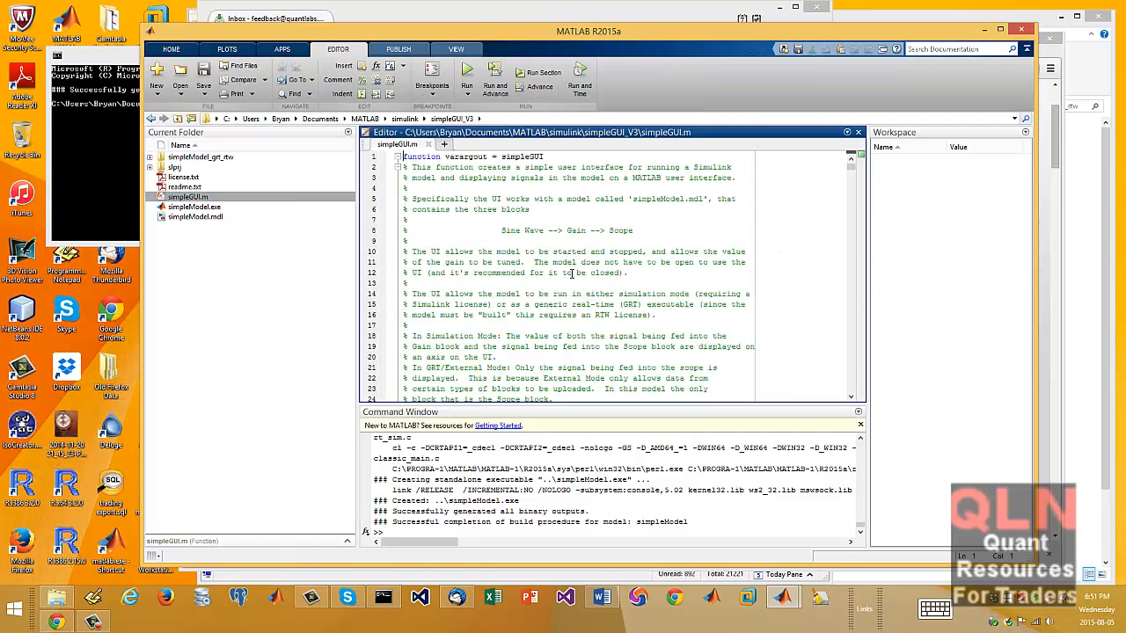
scroll("down", 3)
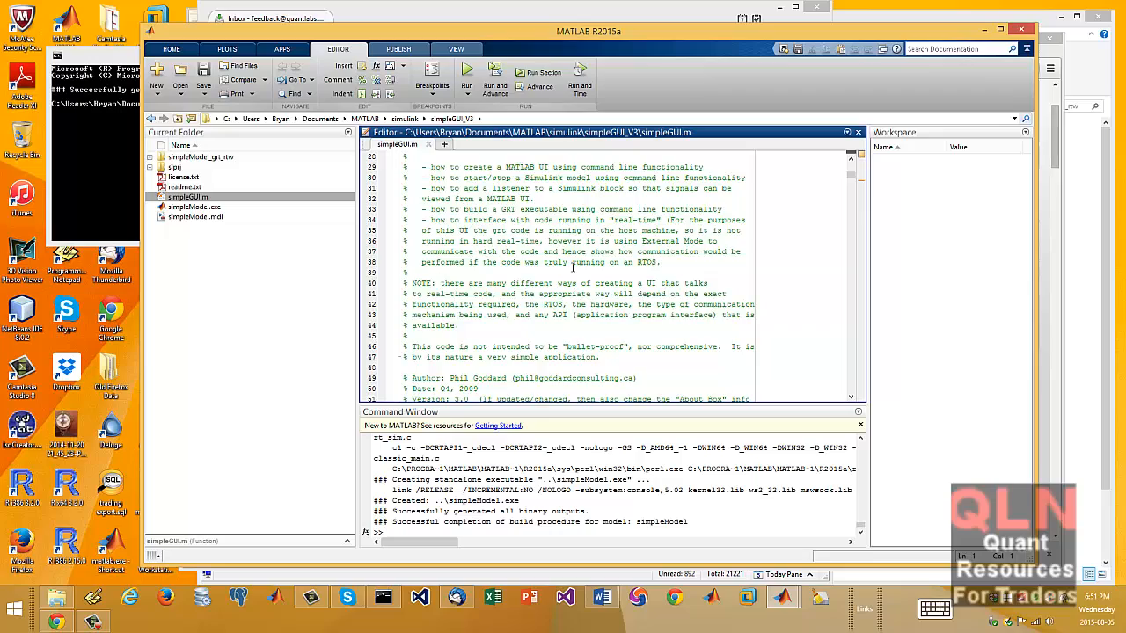
scroll("down", 3)
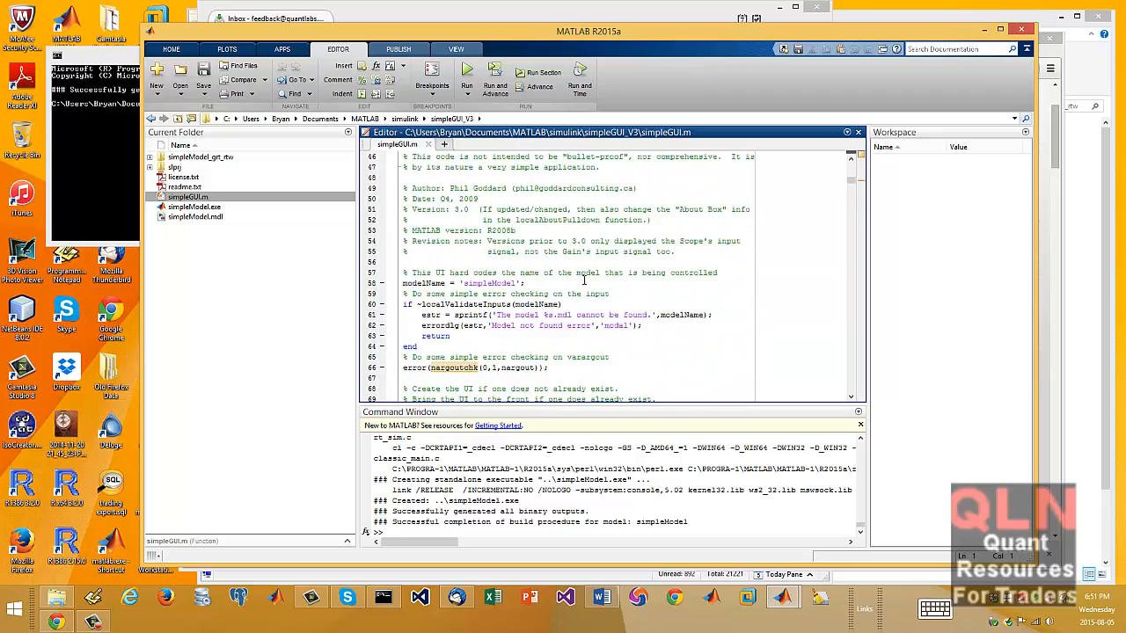
scroll("down", 3)
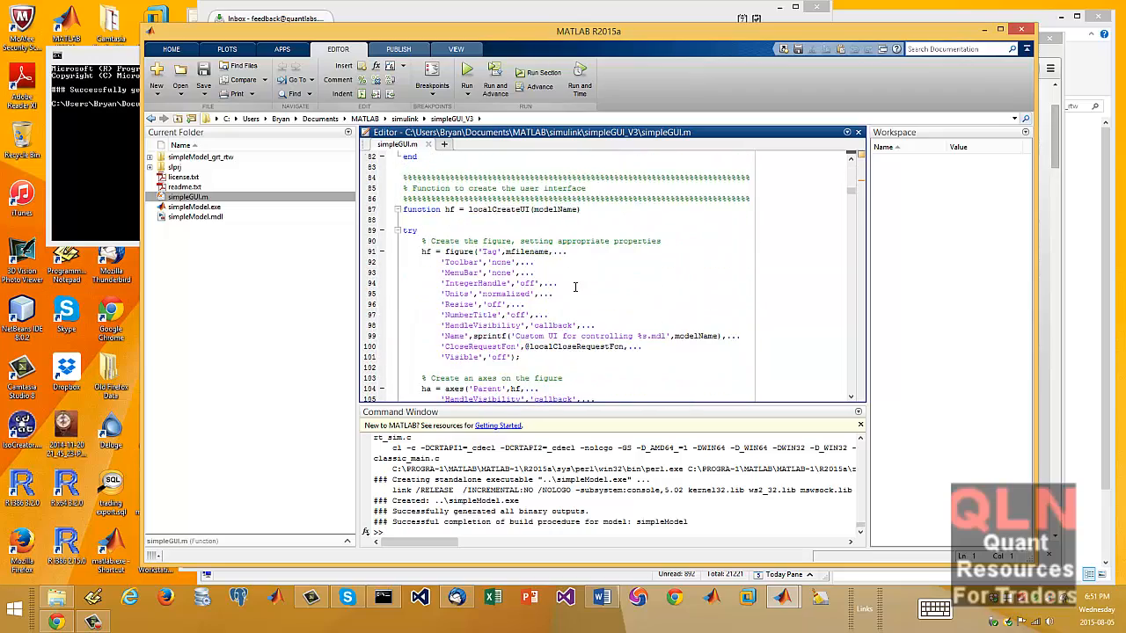
scroll("up", 3)
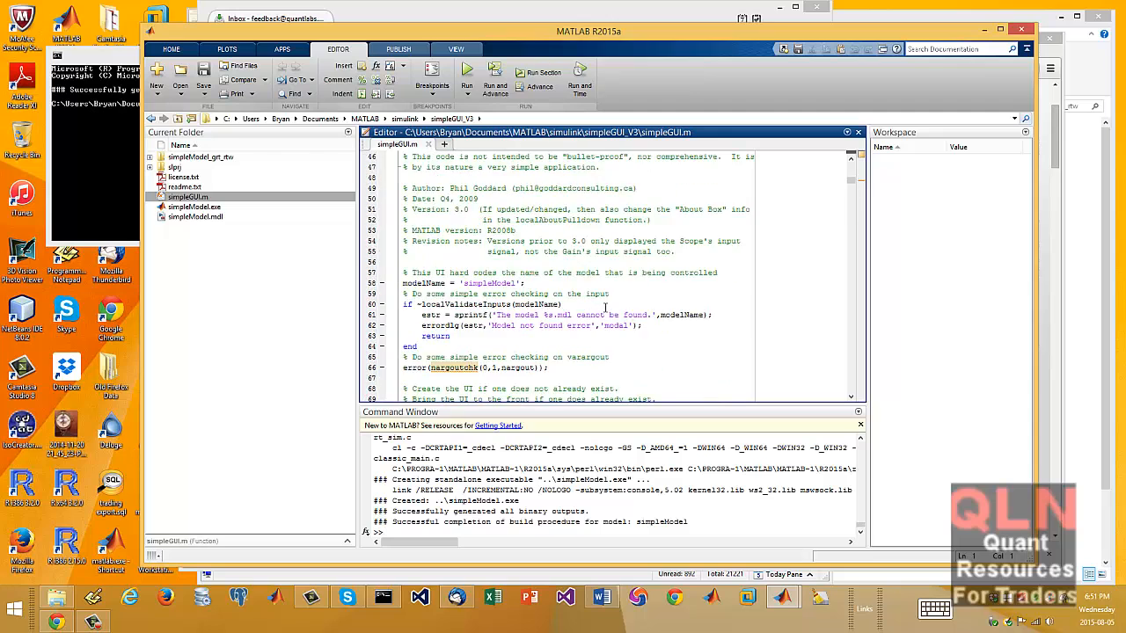
scroll("up", 3)
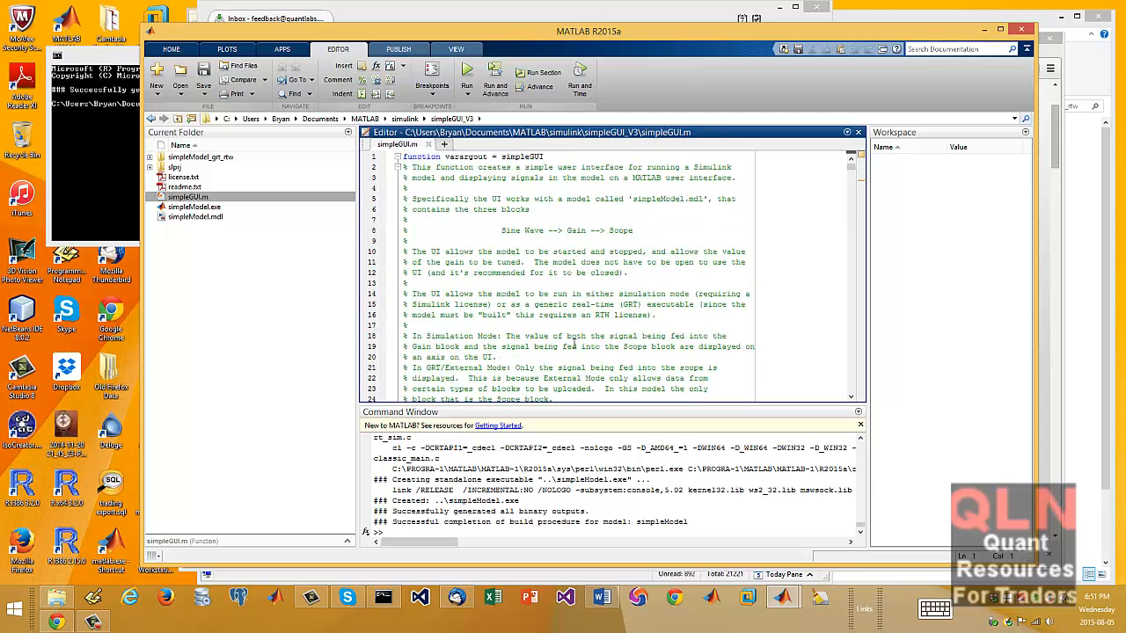
scroll("down", 3)
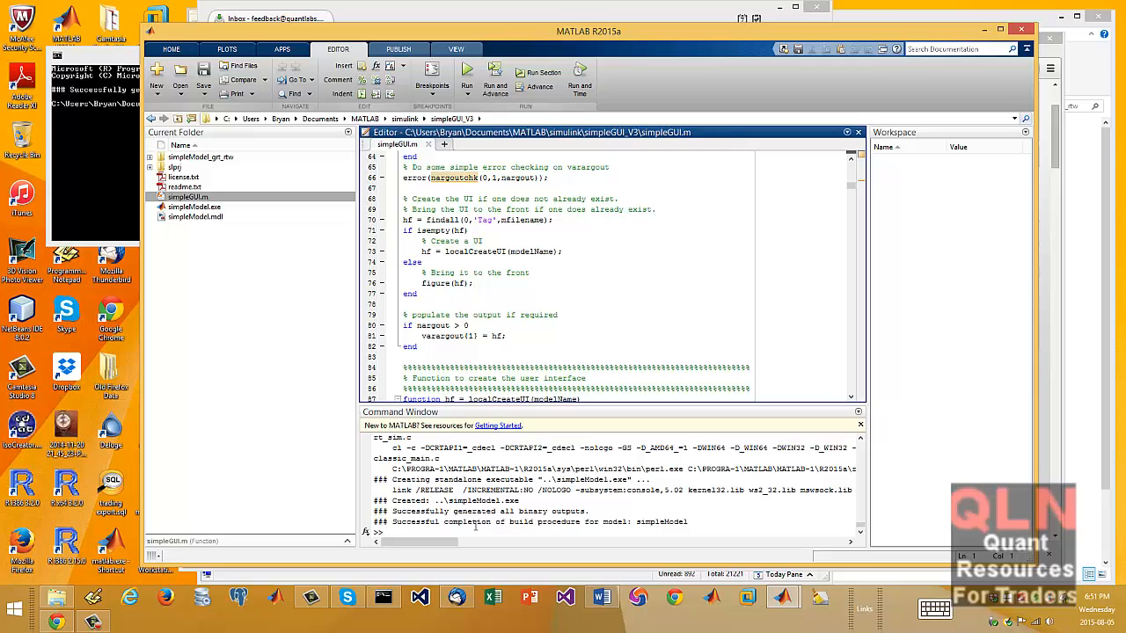
Step: Run simpleModel at the prompt, close its model window, and begin entering simpleGUI
type("sim")
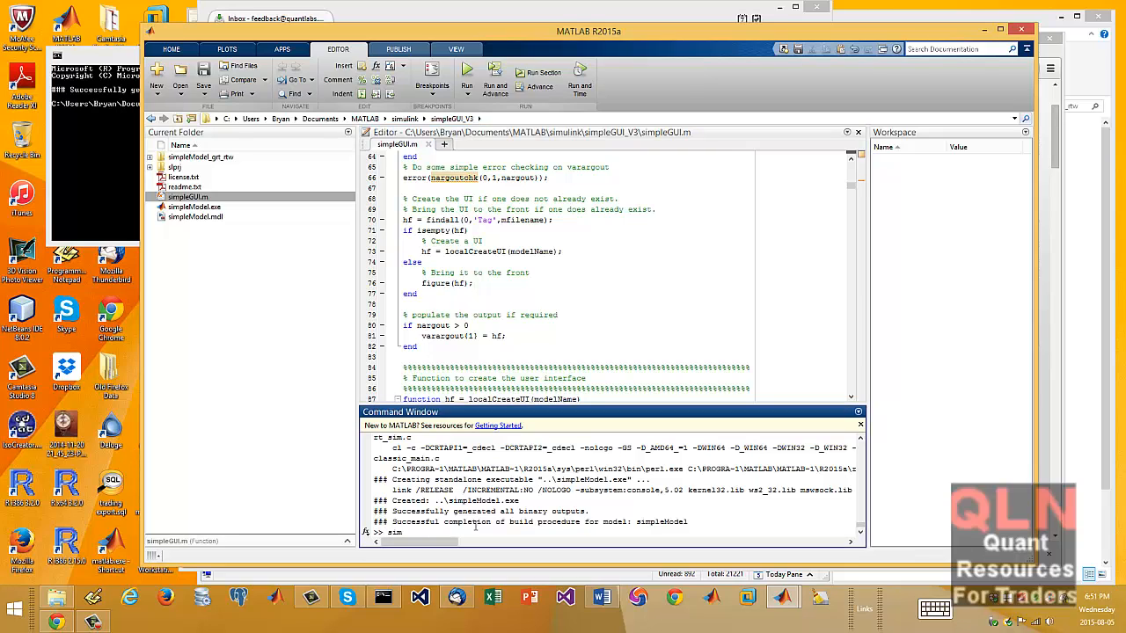
type("pleModel")
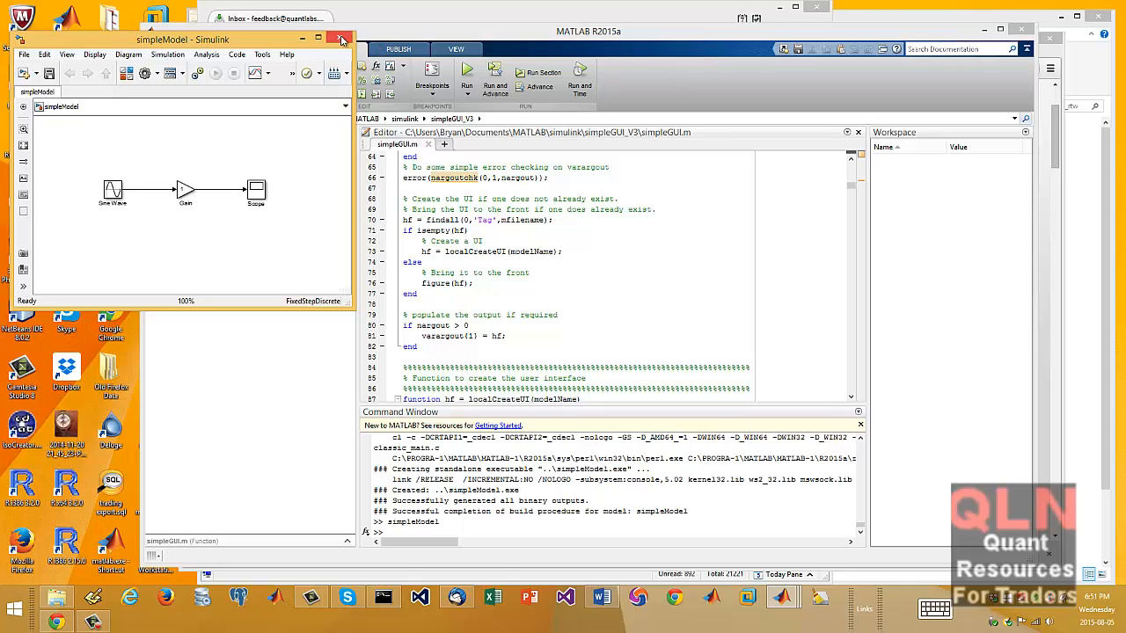
left_click(342, 39)
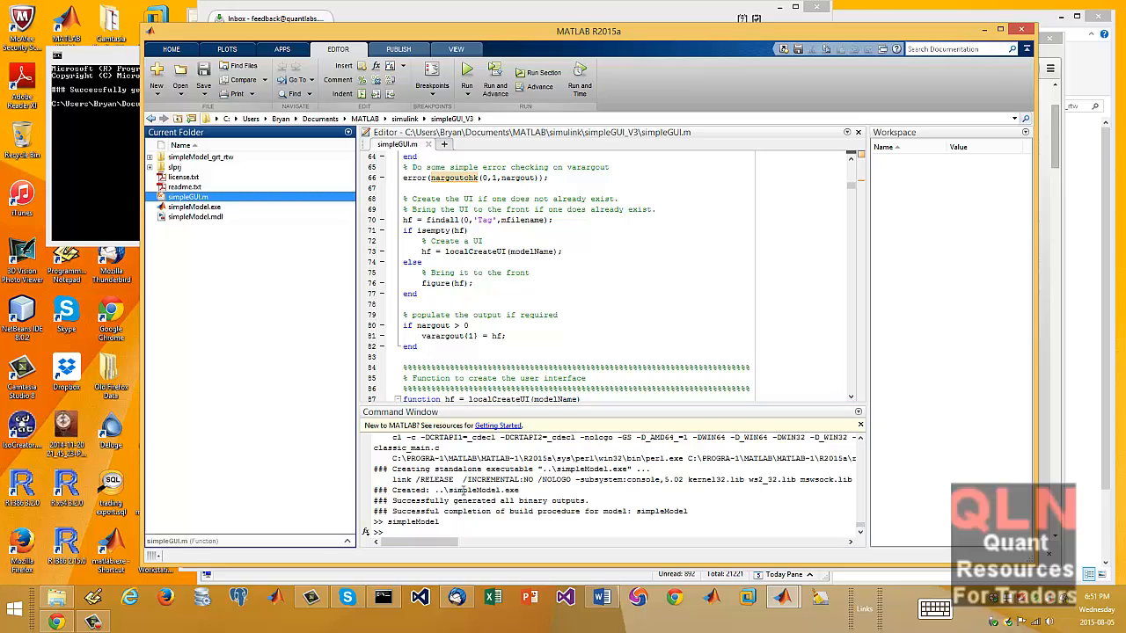
type("simpleGUI")
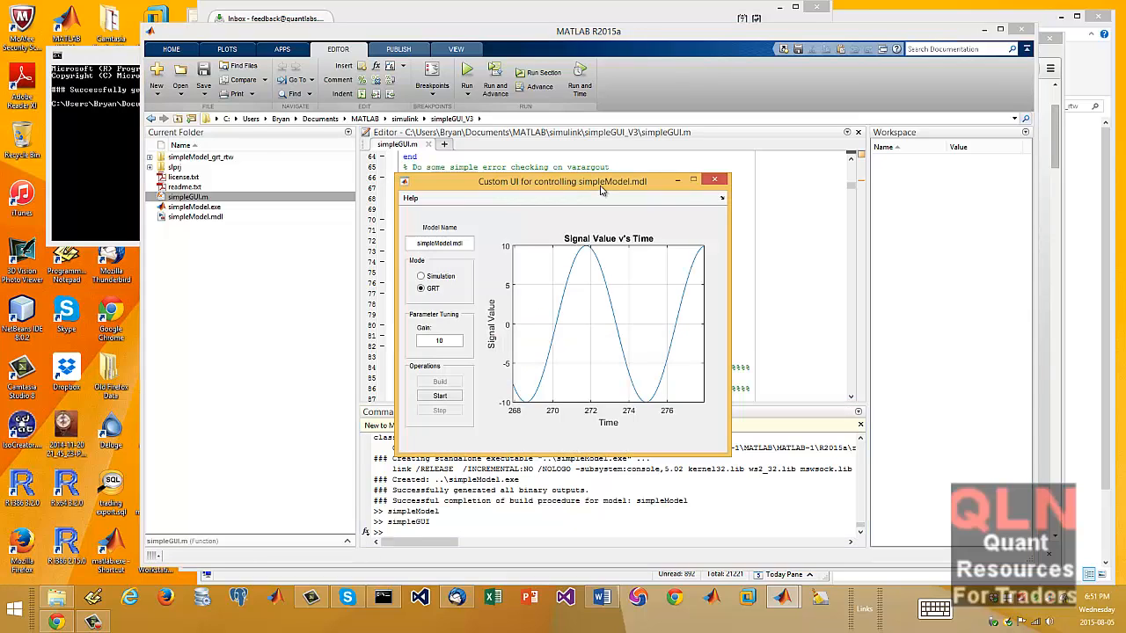
Step: Move the control window aside, choose Simulation mode, and start then stop a run
left_click_drag(562, 182, 480, 152)
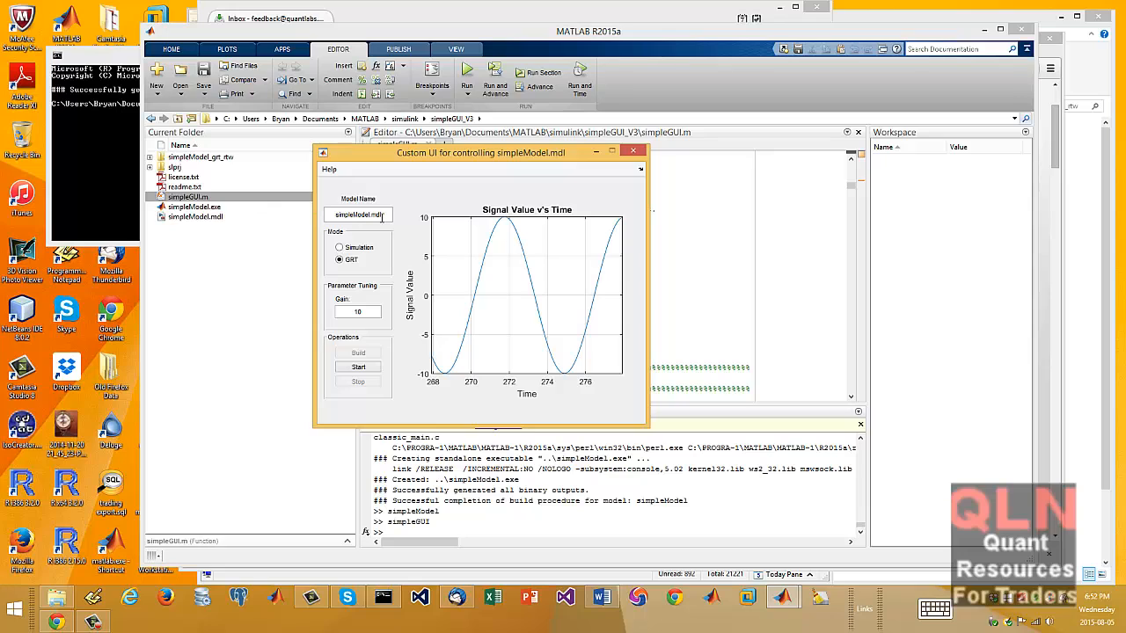
mouse_move(227, 226)
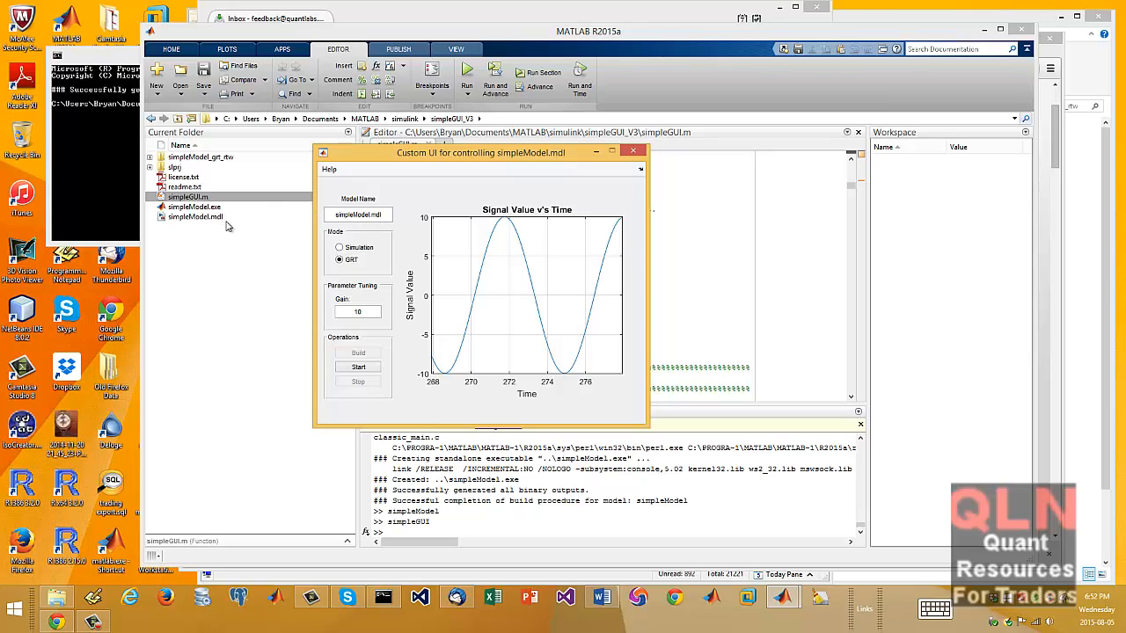
mouse_move(363, 233)
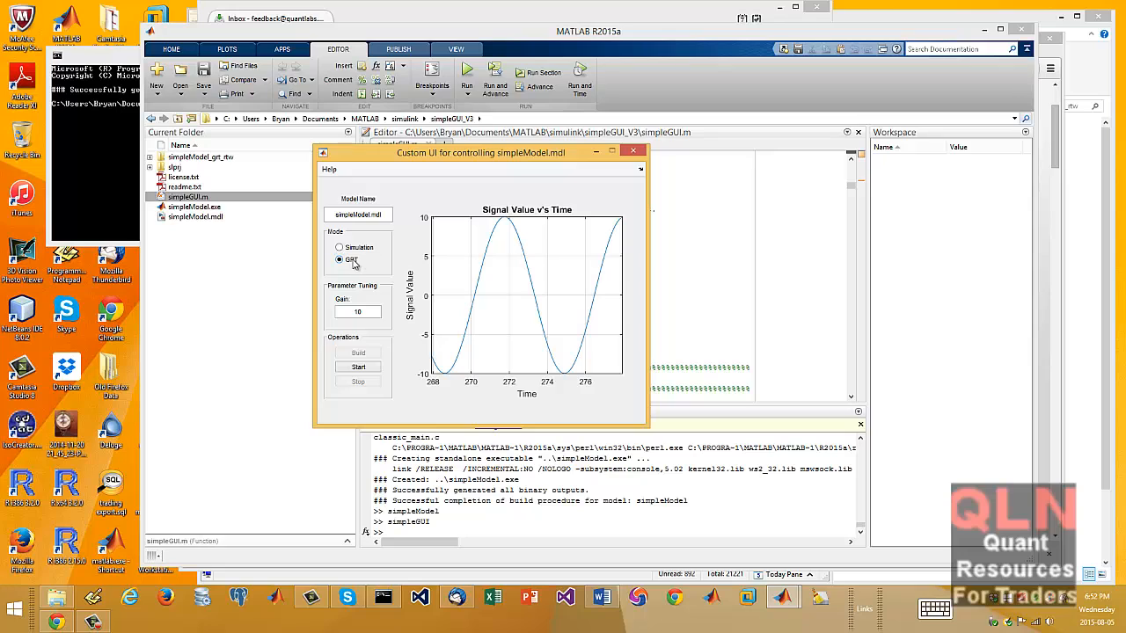
left_click(340, 247)
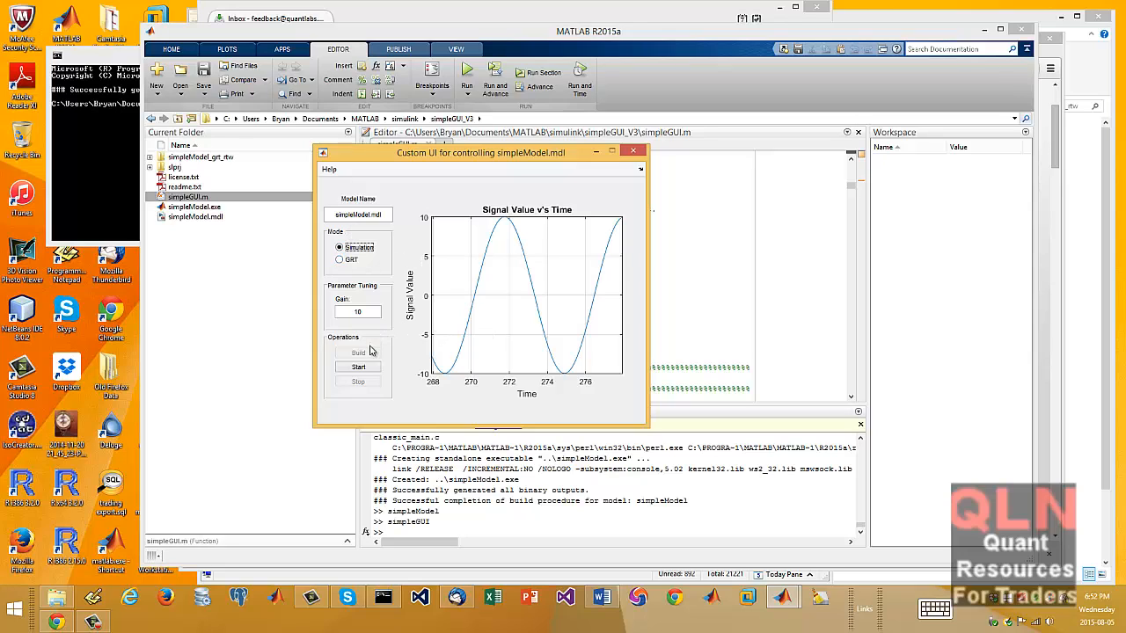
mouse_move(393, 319)
type("2")
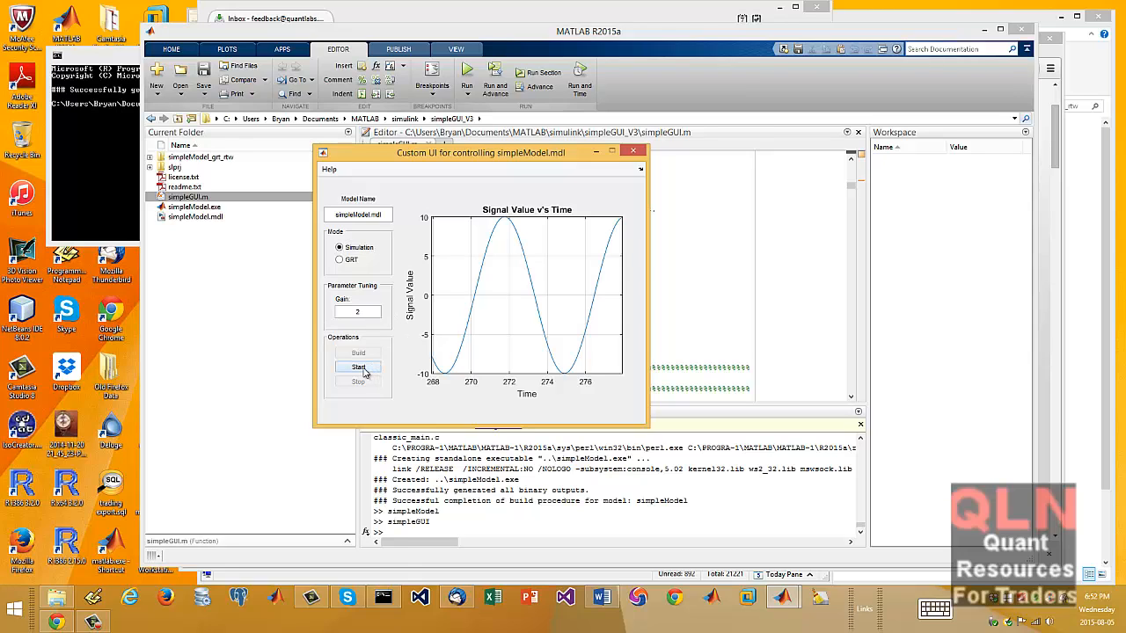
left_click(358, 367)
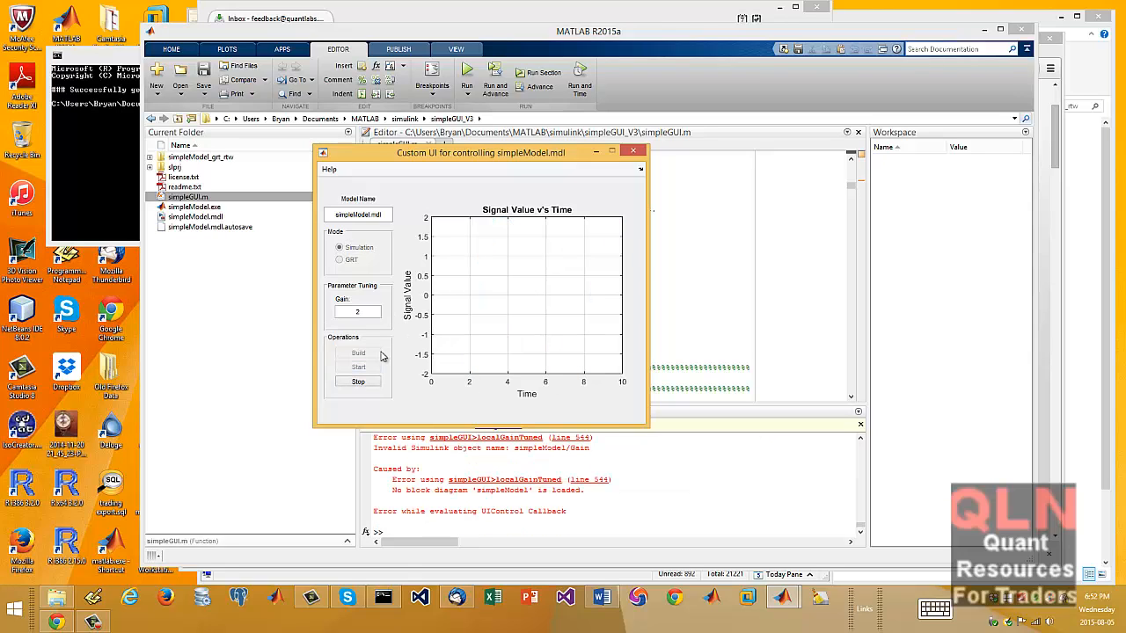
mouse_move(390, 350)
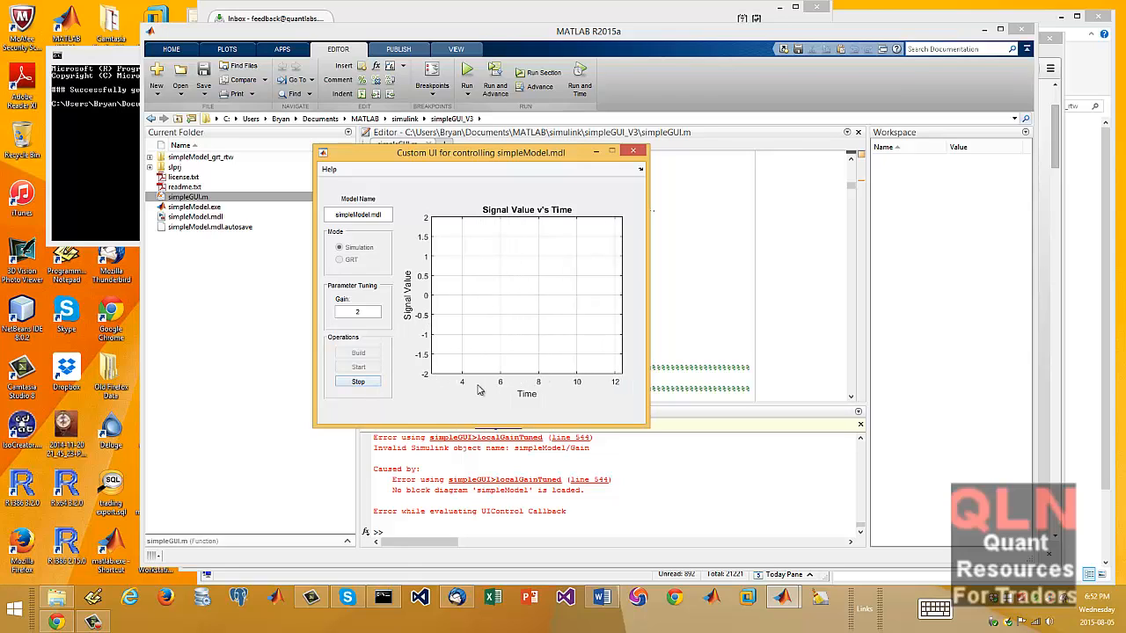
left_click(357, 380)
type("3")
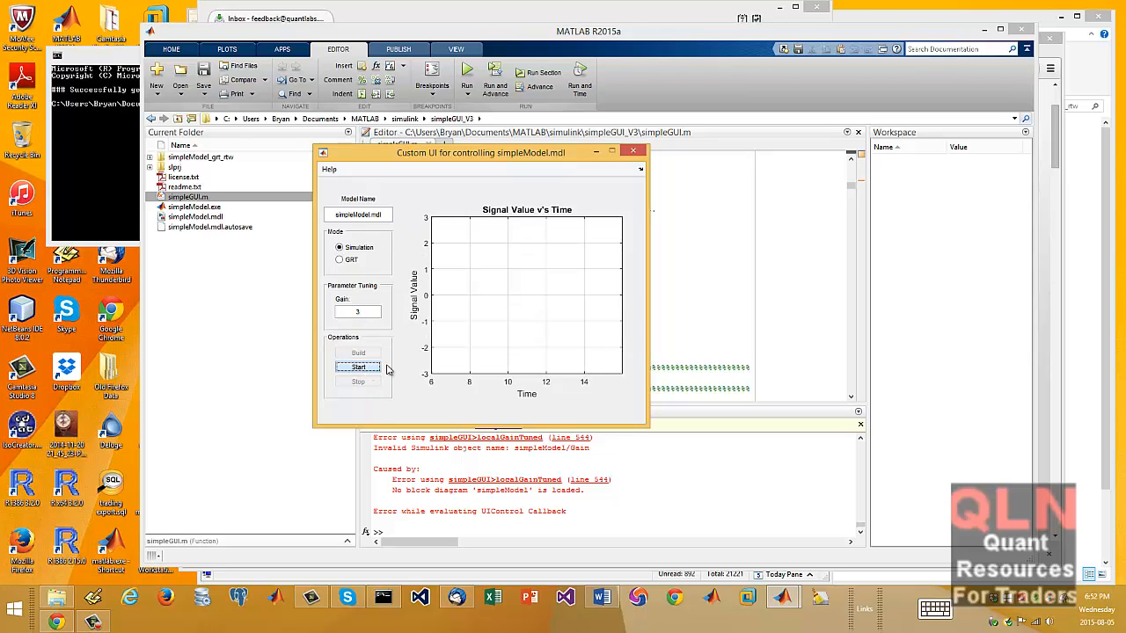
Step: Rerun at gain 3, apply gain 10, and dismiss the error from closing mid-run
left_click(358, 367)
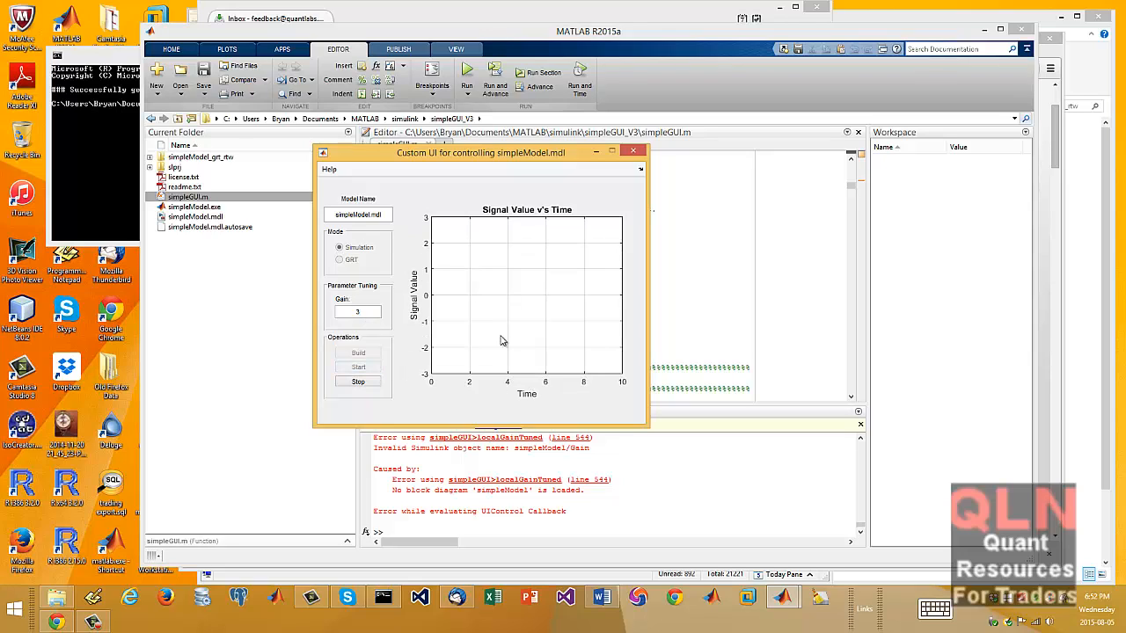
mouse_move(504, 315)
type("10")
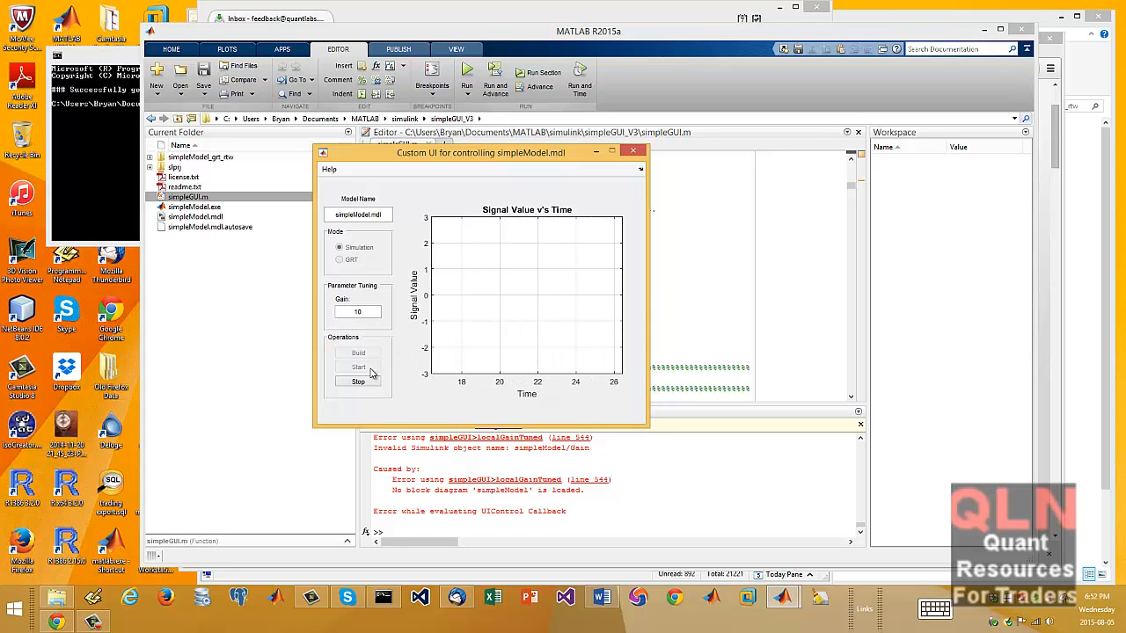
left_click(358, 367)
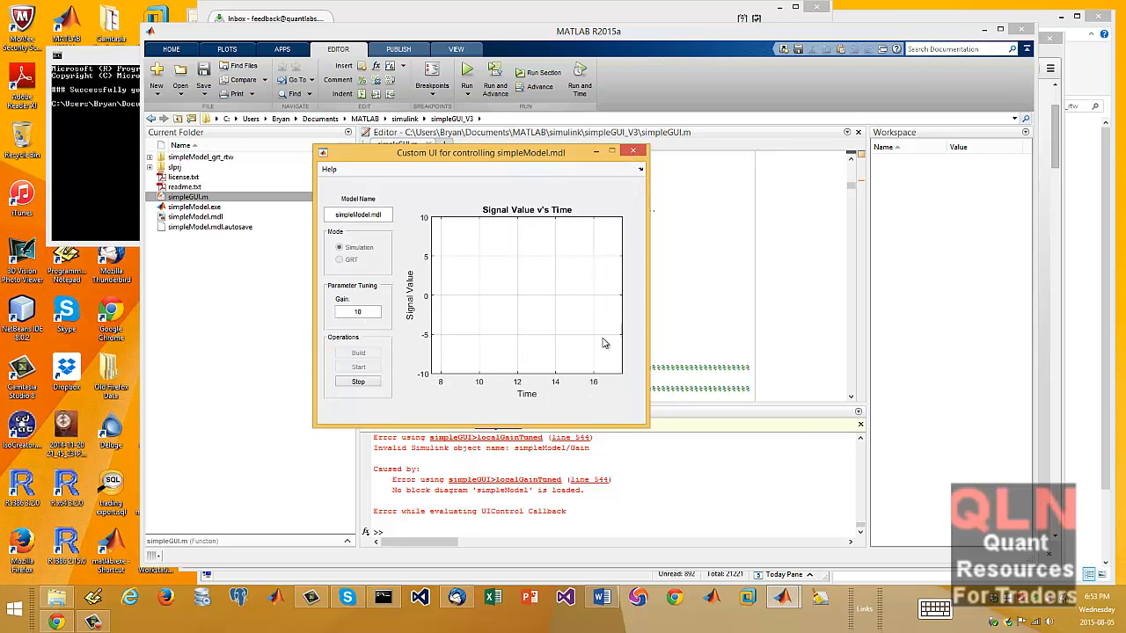
left_click(633, 150)
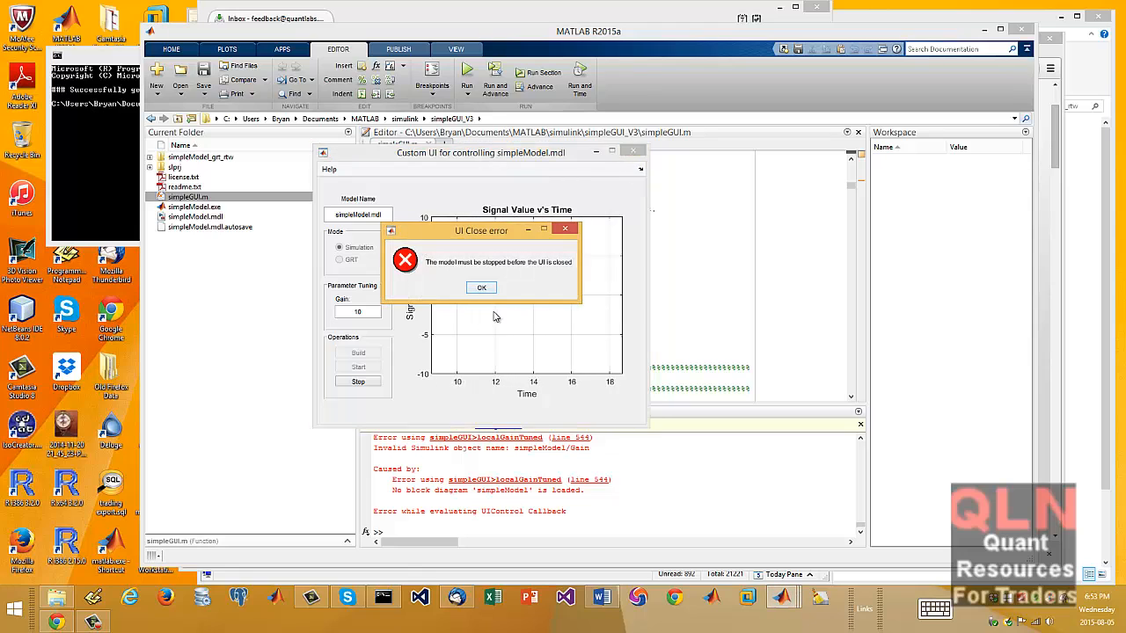
left_click(481, 287)
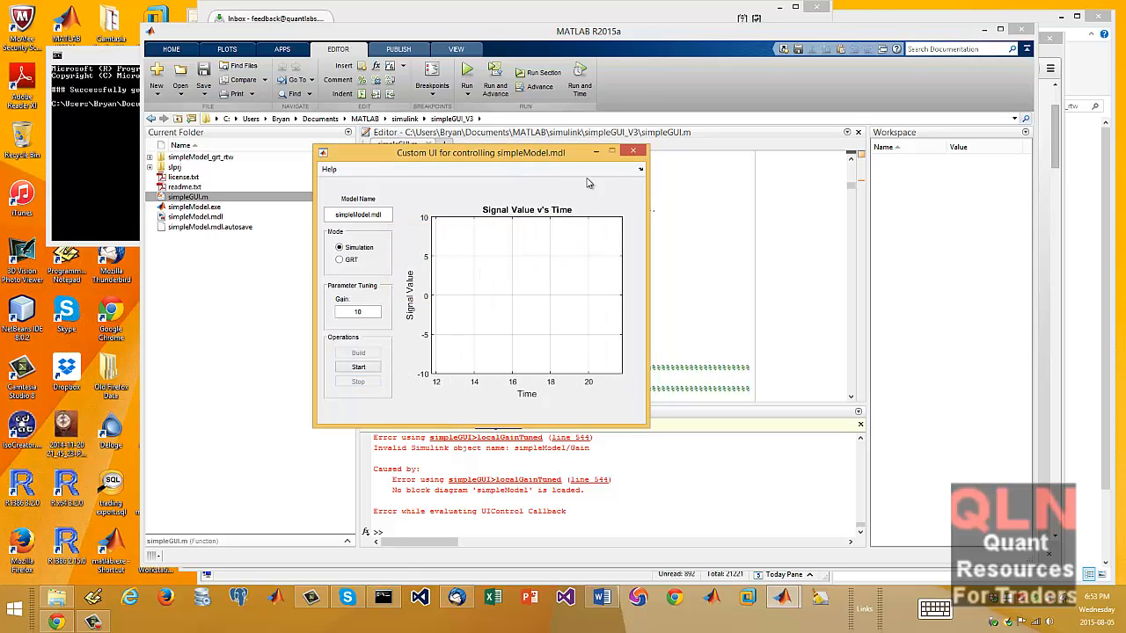
Step: Relaunch simpleGUI, run and stop a gain-2 simulation, then select GRT mode
left_click(633, 151)
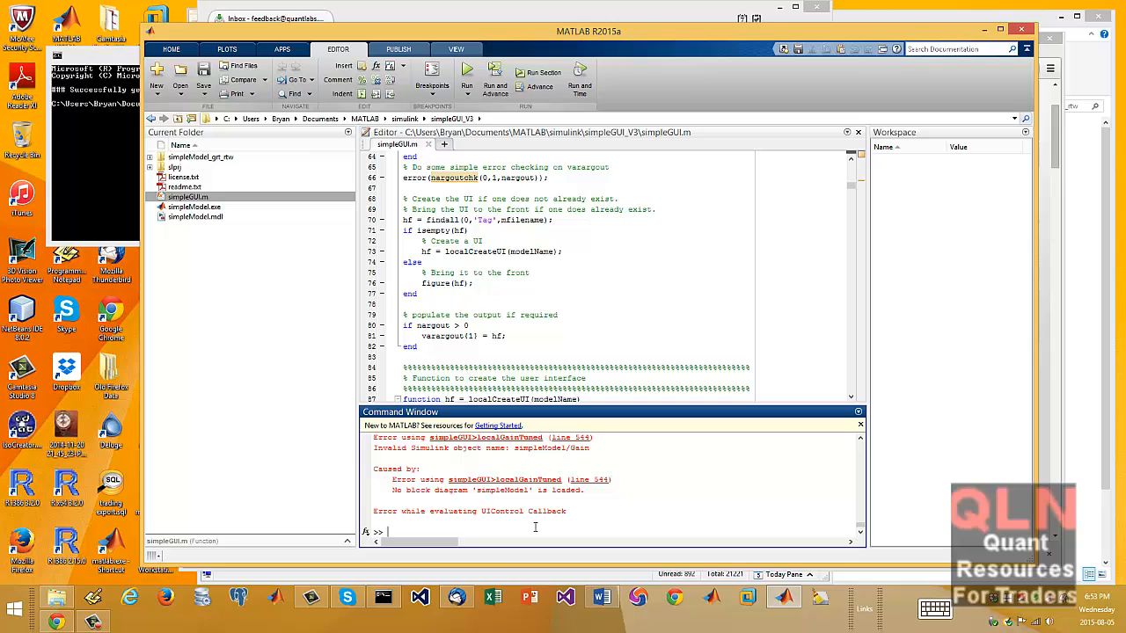
type("simple")
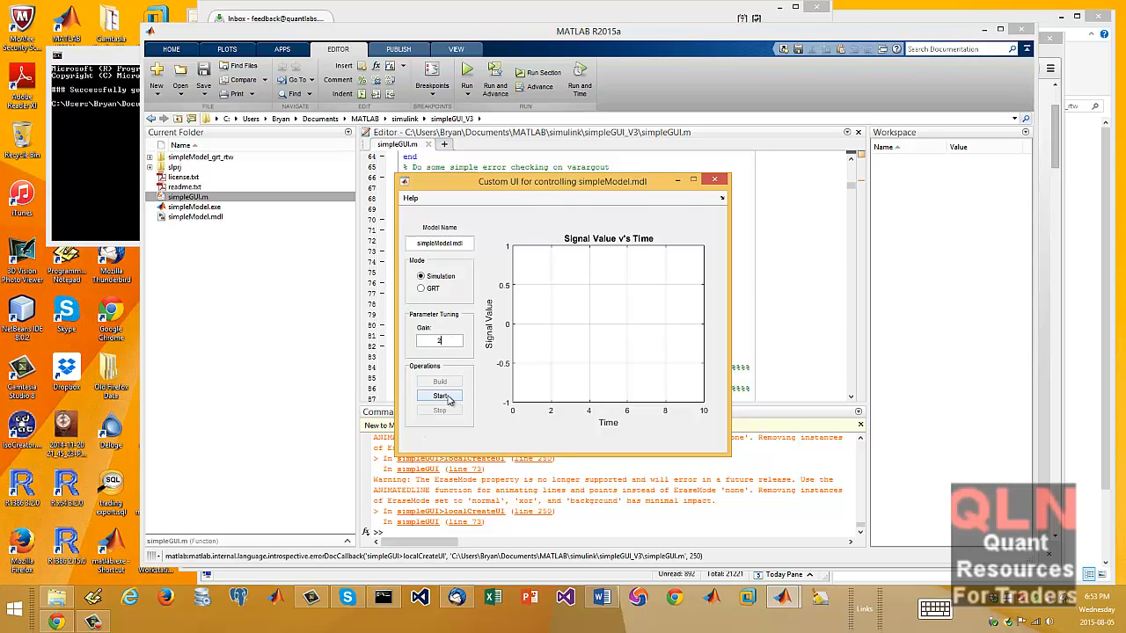
left_click(440, 395)
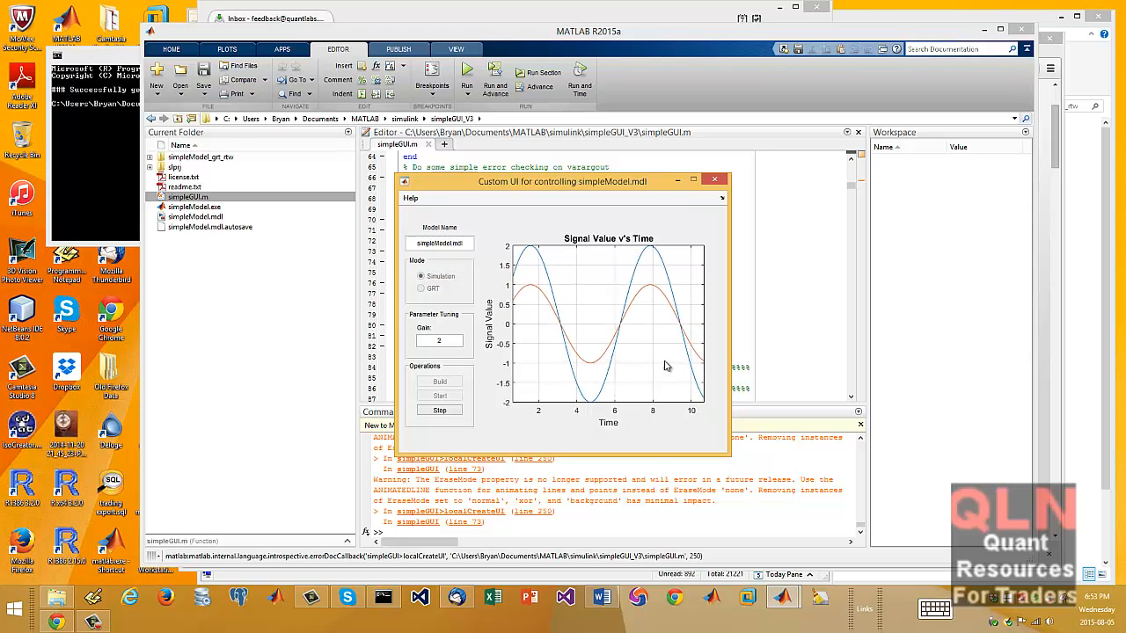
left_click(439, 395)
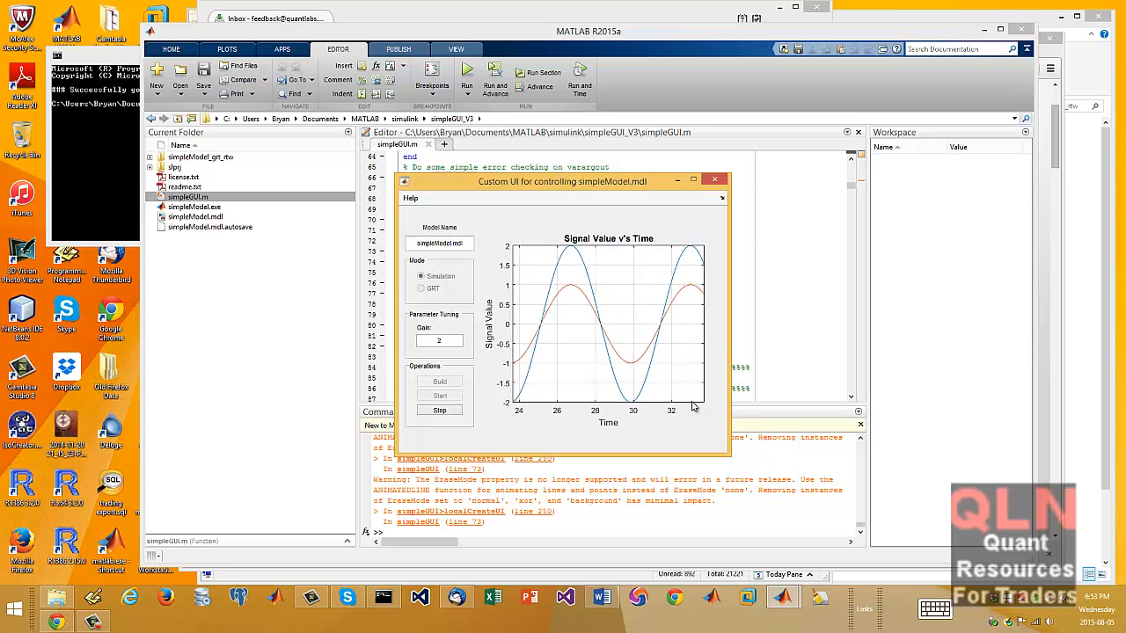
left_click(440, 395)
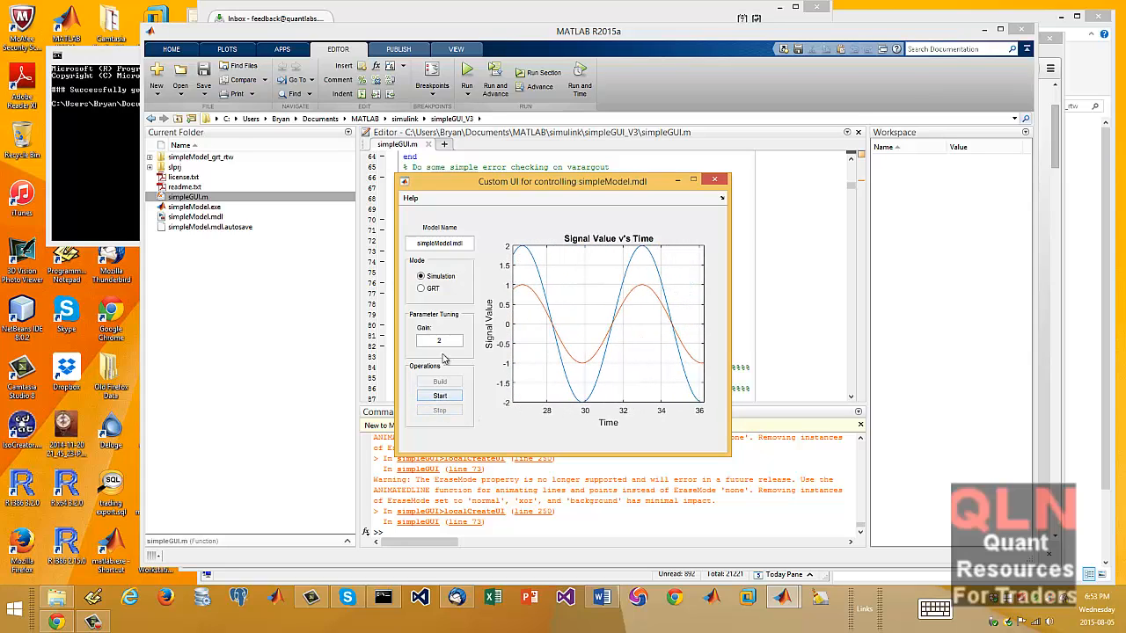
left_click(421, 288)
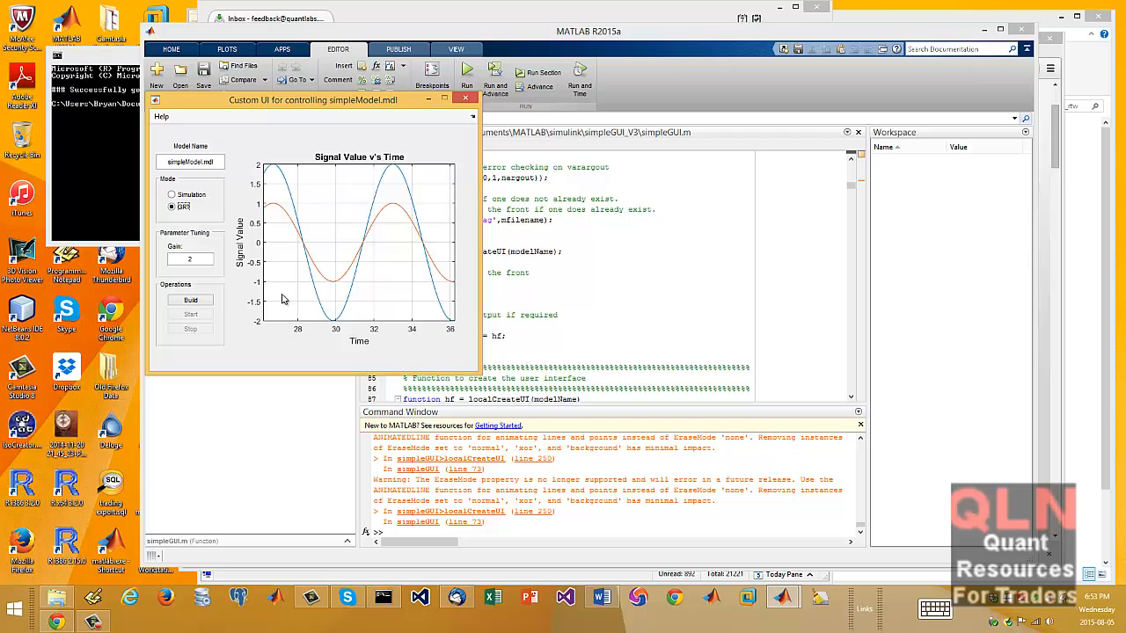
Step: Build the GRT standalone executable and close the command prompt window
left_click(190, 300)
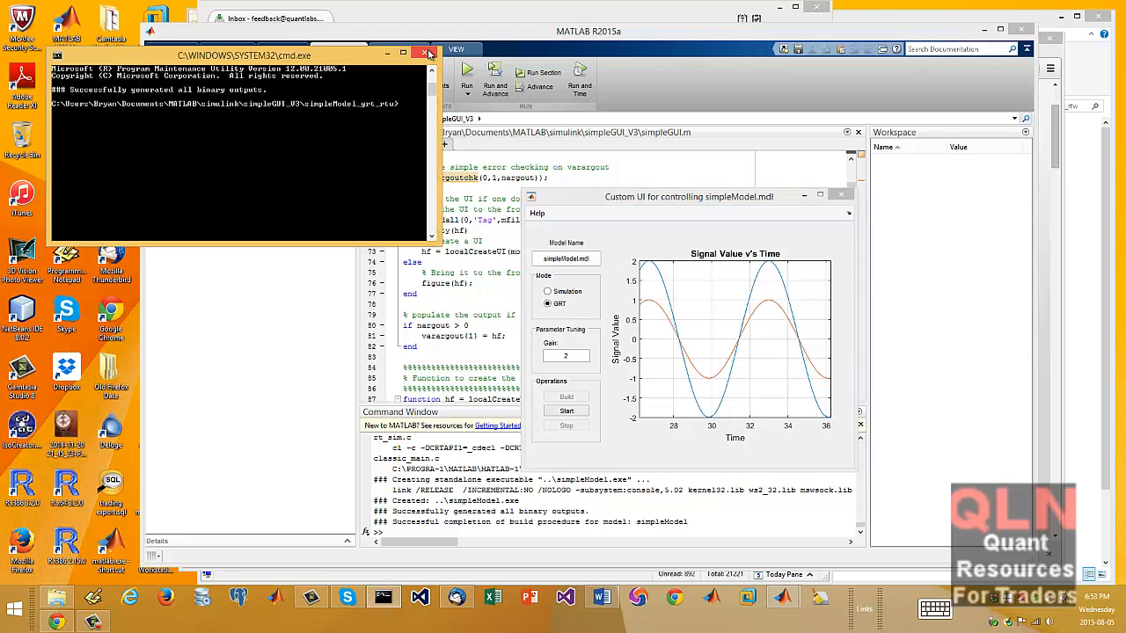
left_click(425, 53)
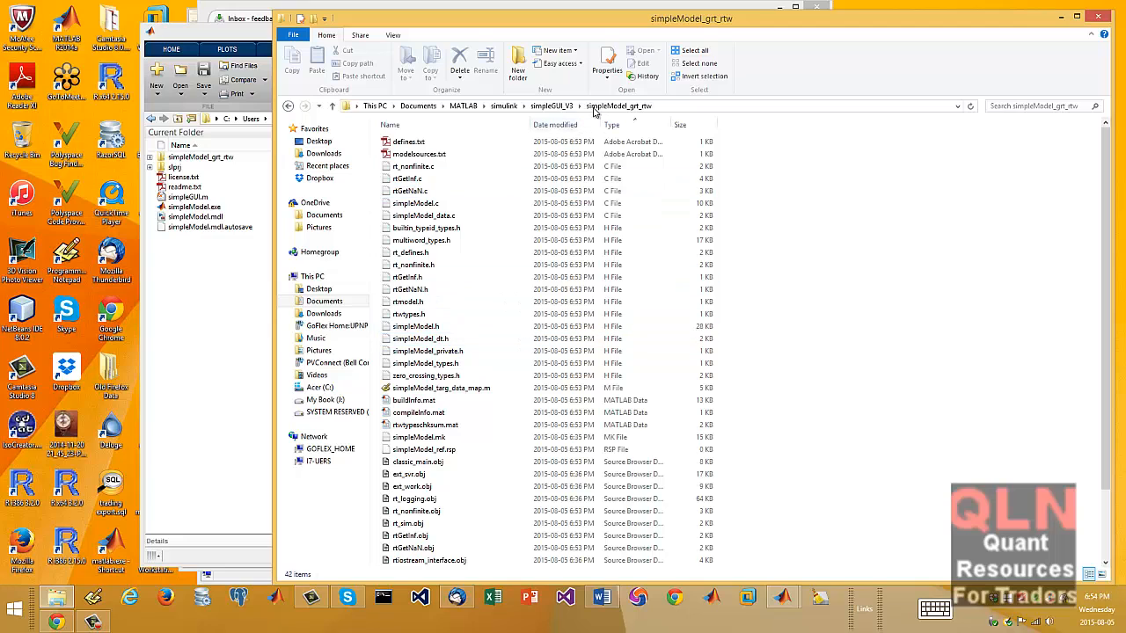
Step: Open the simpleModel_grt_rtw folder inside simpleGUI_V3 and select rtGetNaN.h
left_click(552, 106)
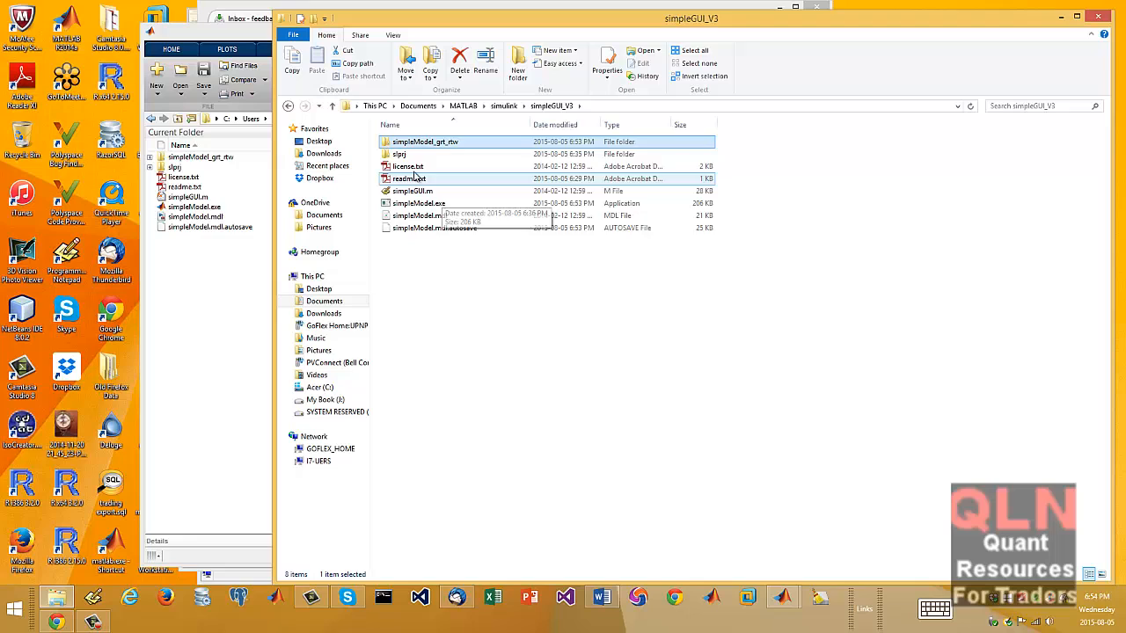
mouse_move(422, 168)
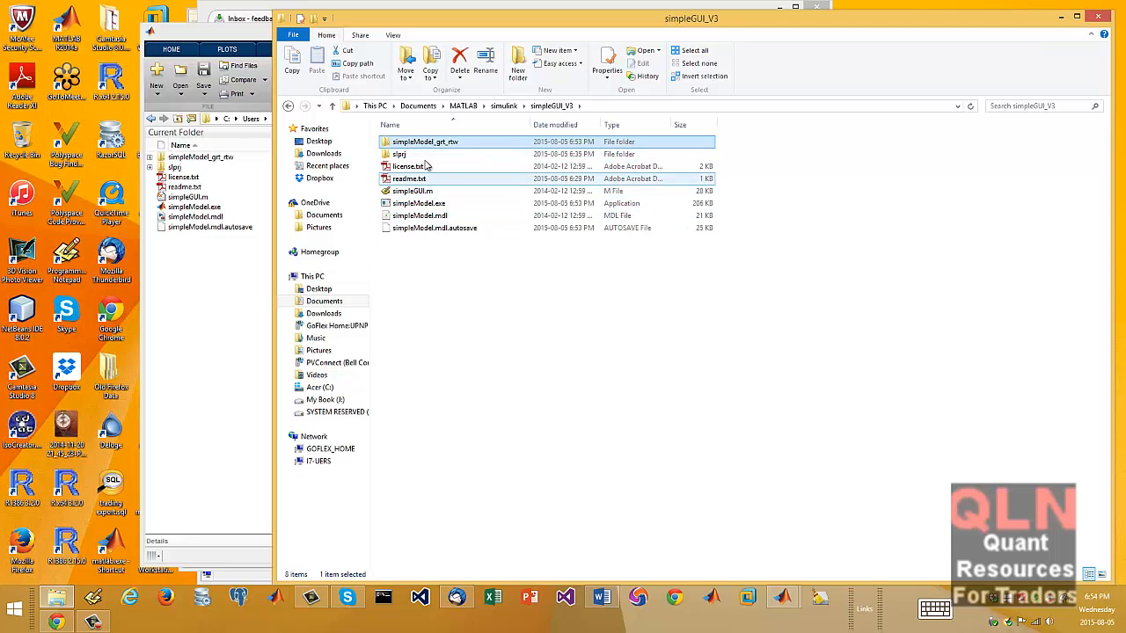
mouse_move(425, 142)
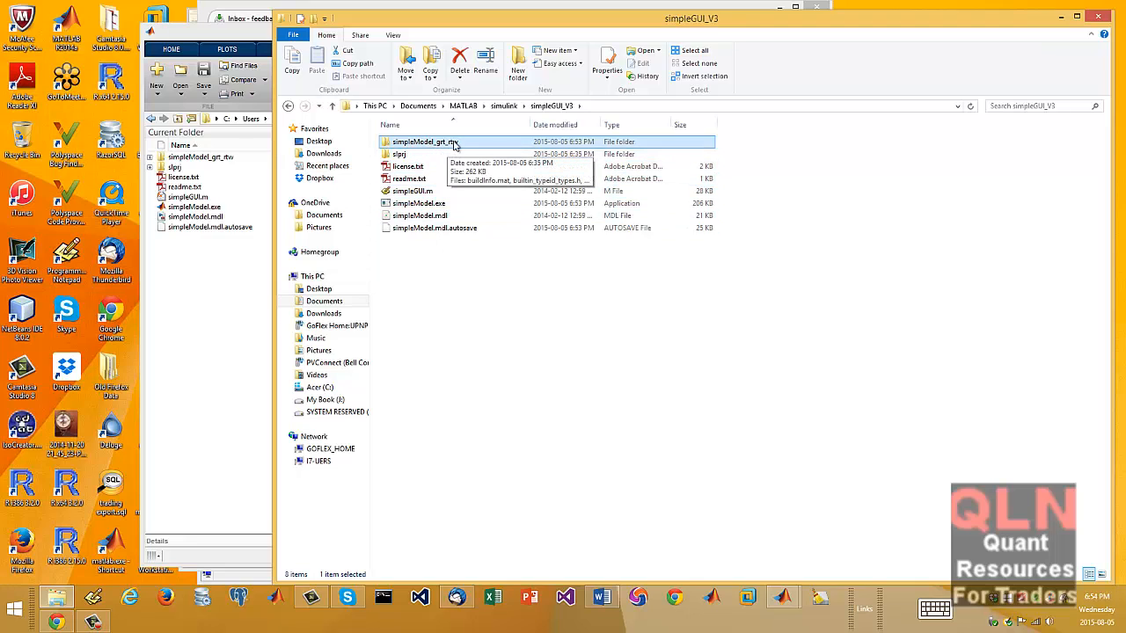
double_click(425, 142)
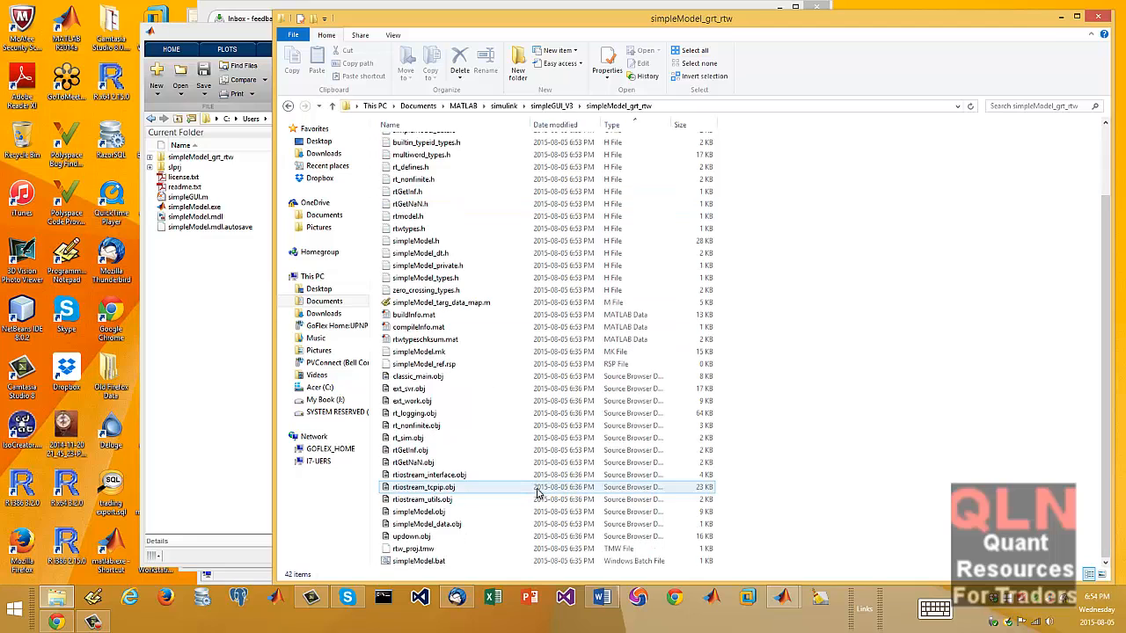
scroll("up", 3)
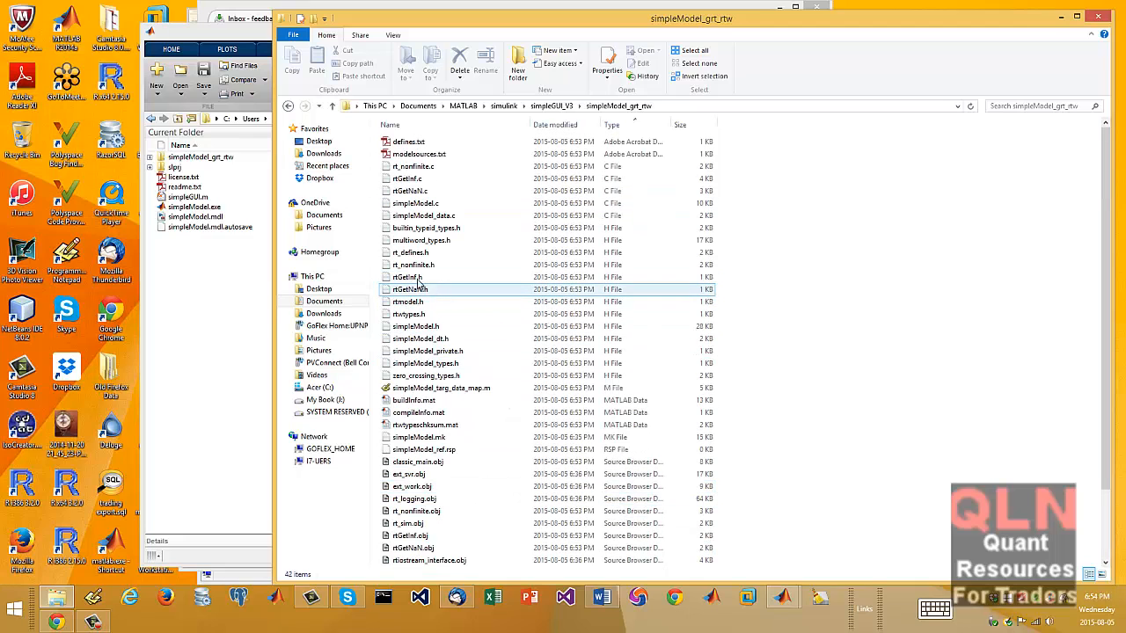
left_click(422, 227)
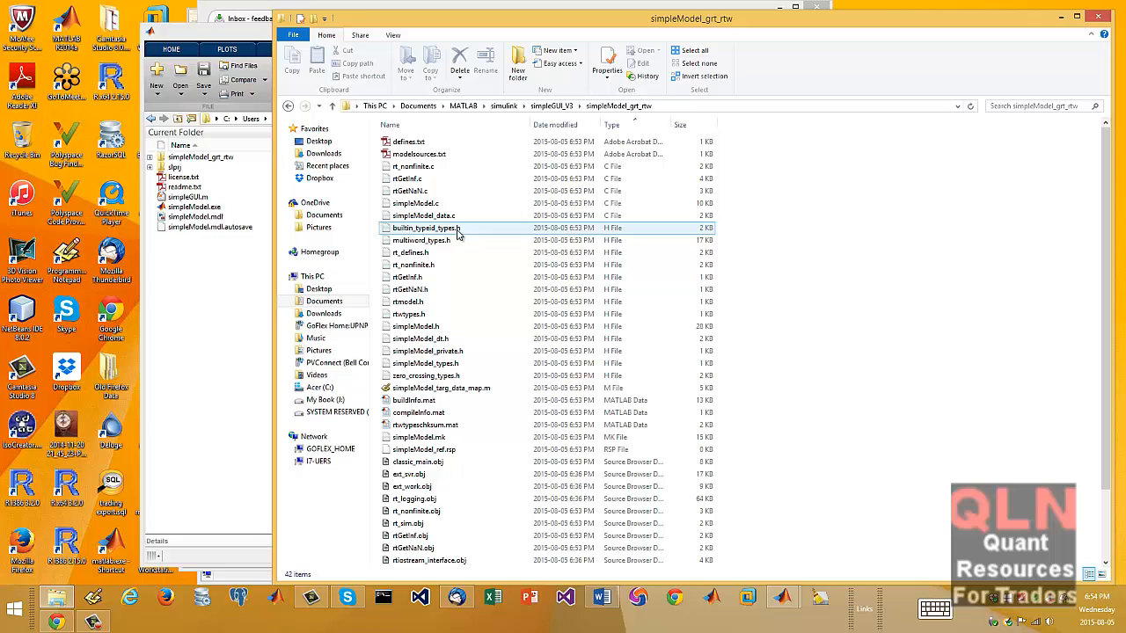
scroll("down", 3)
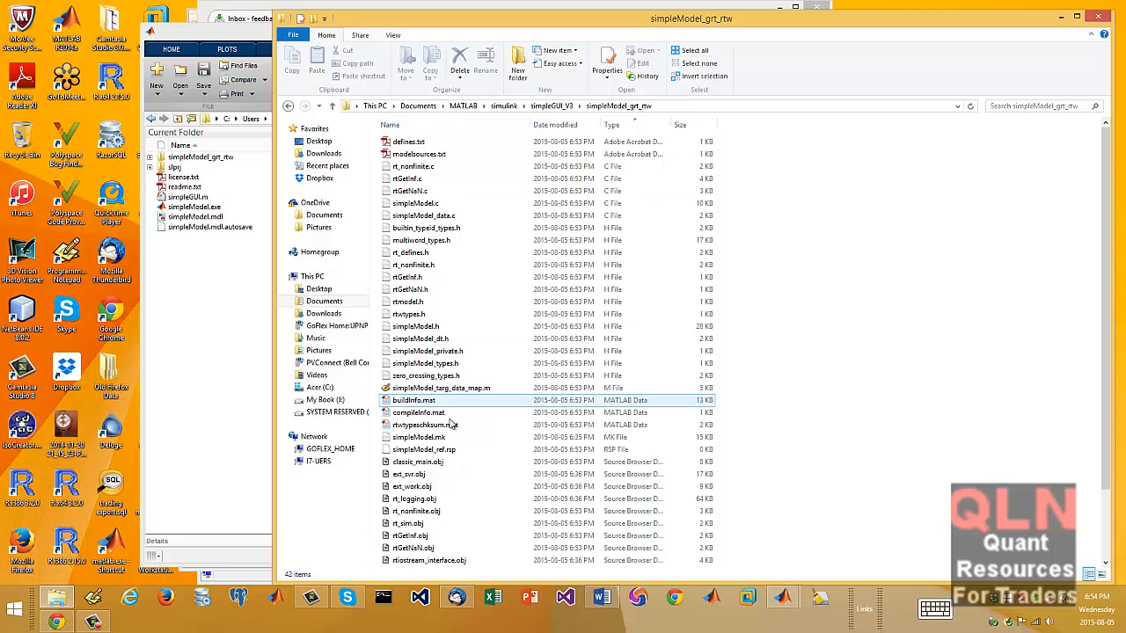
Step: Browse the generated .mat, .obj, .m and .bat files, then return to the control UI
left_click(431, 191)
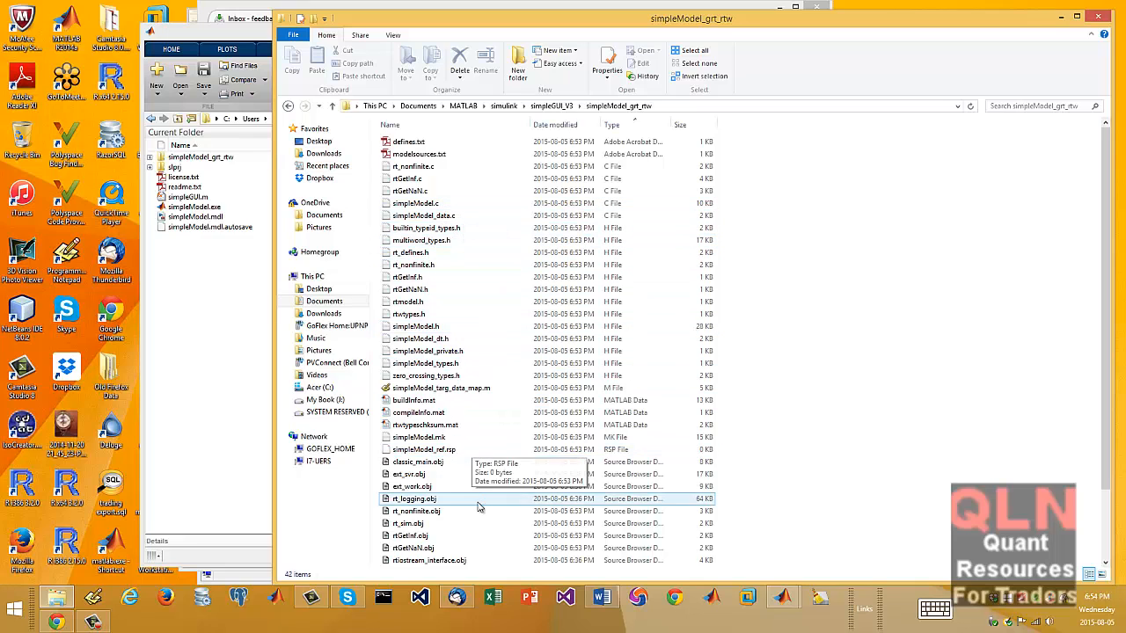
left_click(440, 388)
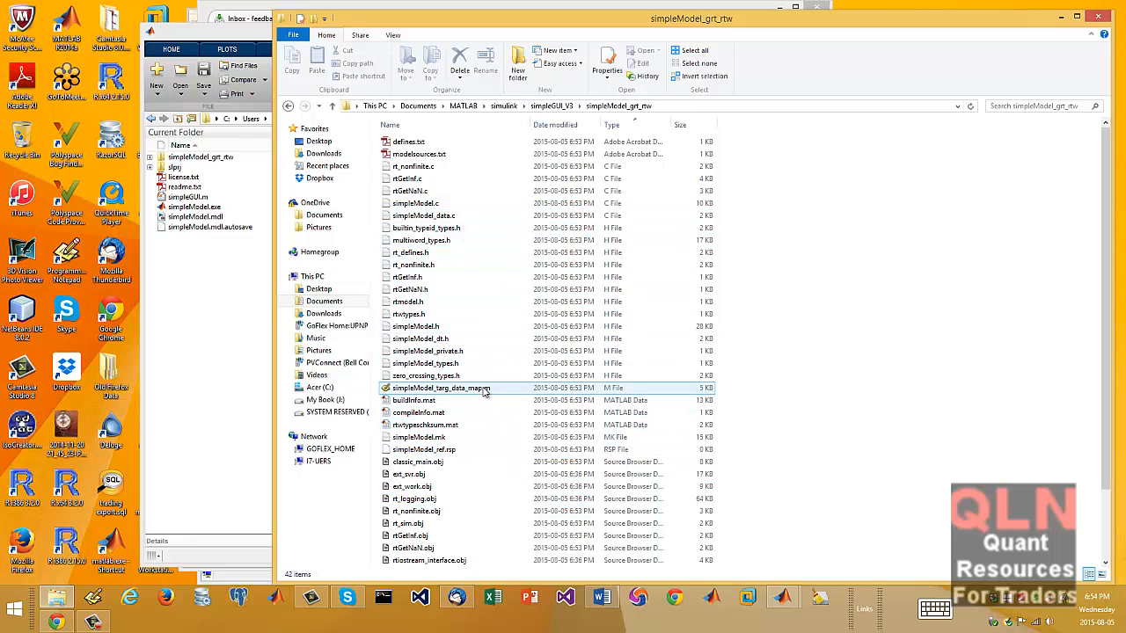
left_click(413, 400)
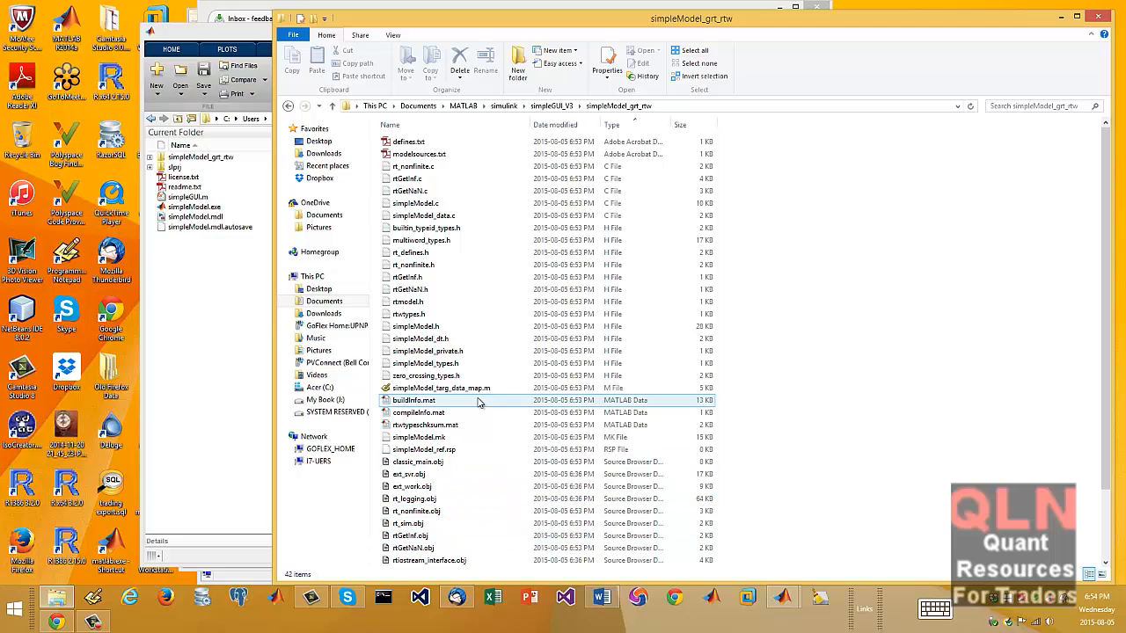
left_click(425, 425)
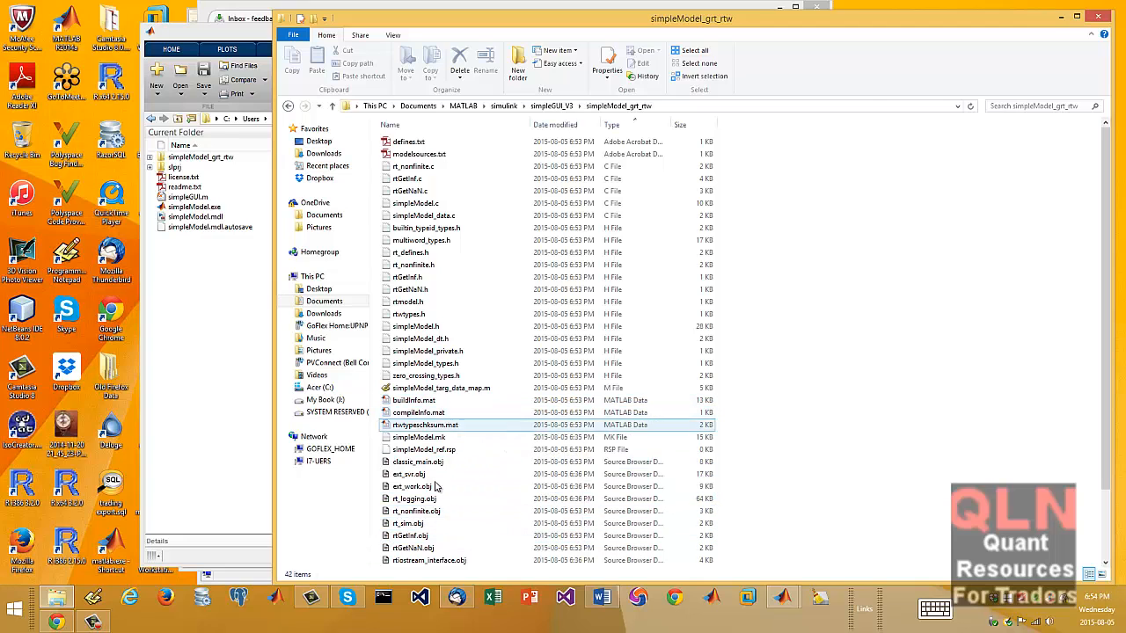
left_click(413, 499)
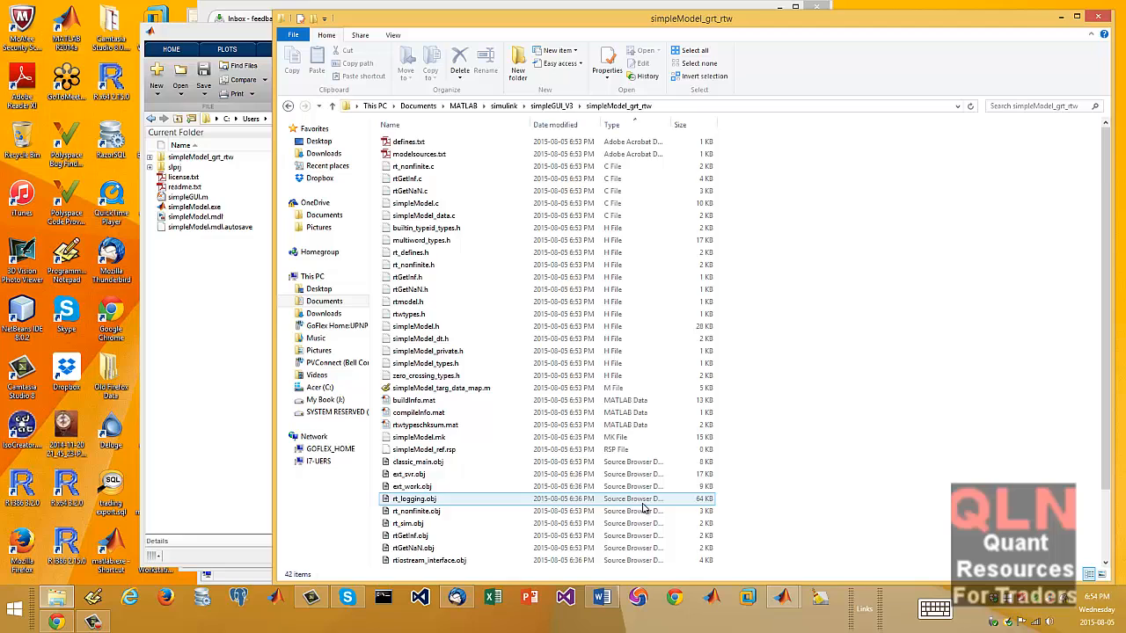
scroll("down", 3)
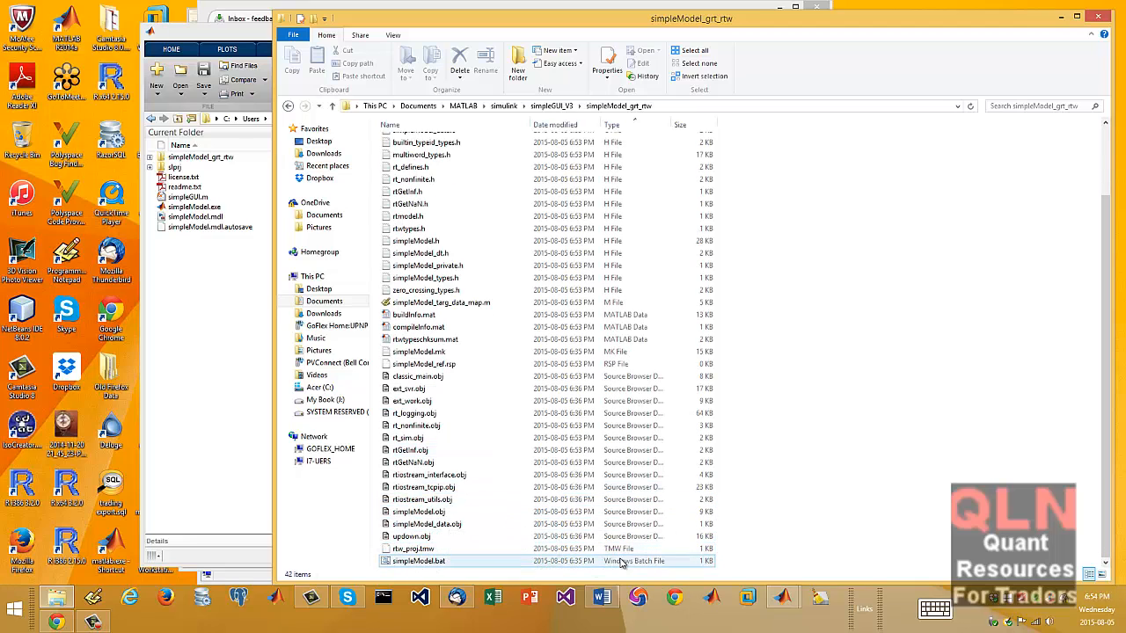
left_click(419, 351)
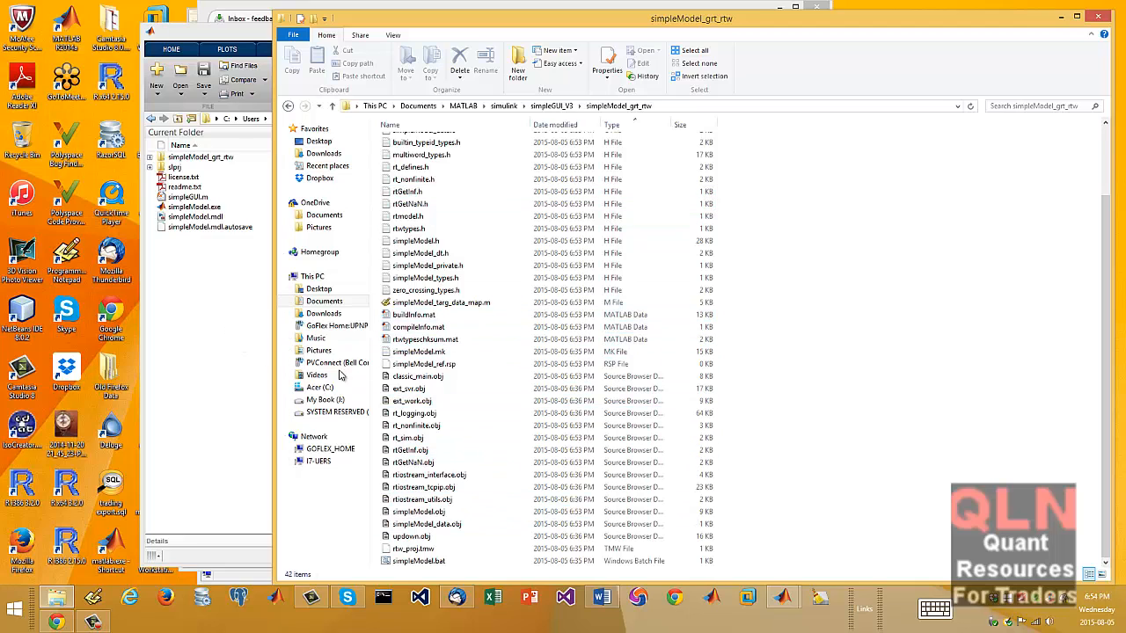
left_click(781, 598)
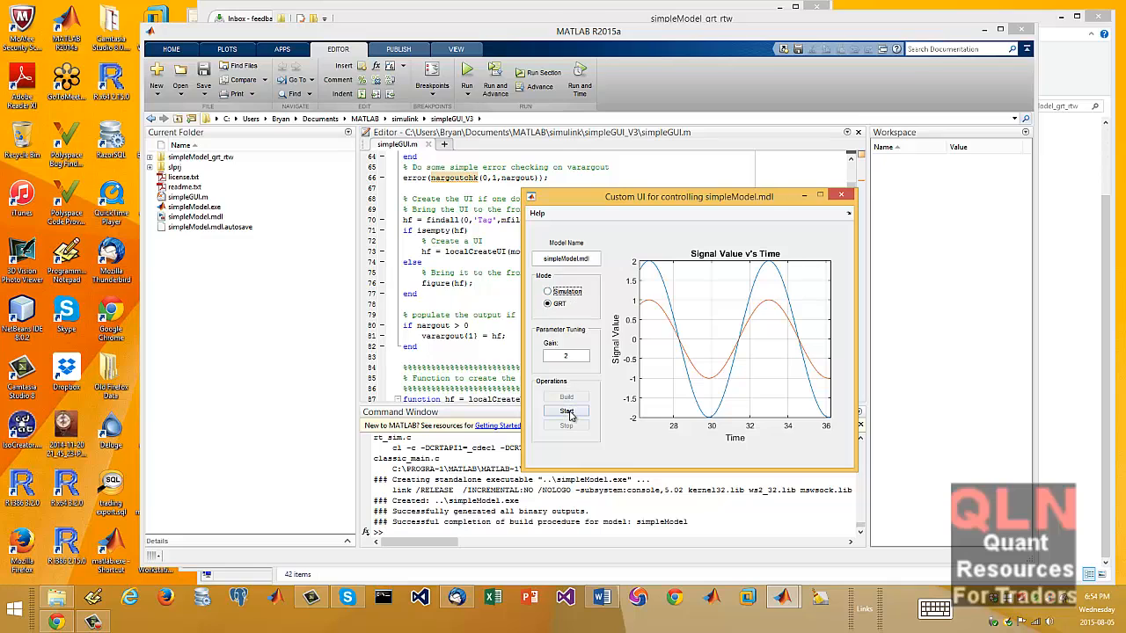
Step: Start the GRT executable at gain 2, watch the live sine plot, then stop it
left_click(567, 411)
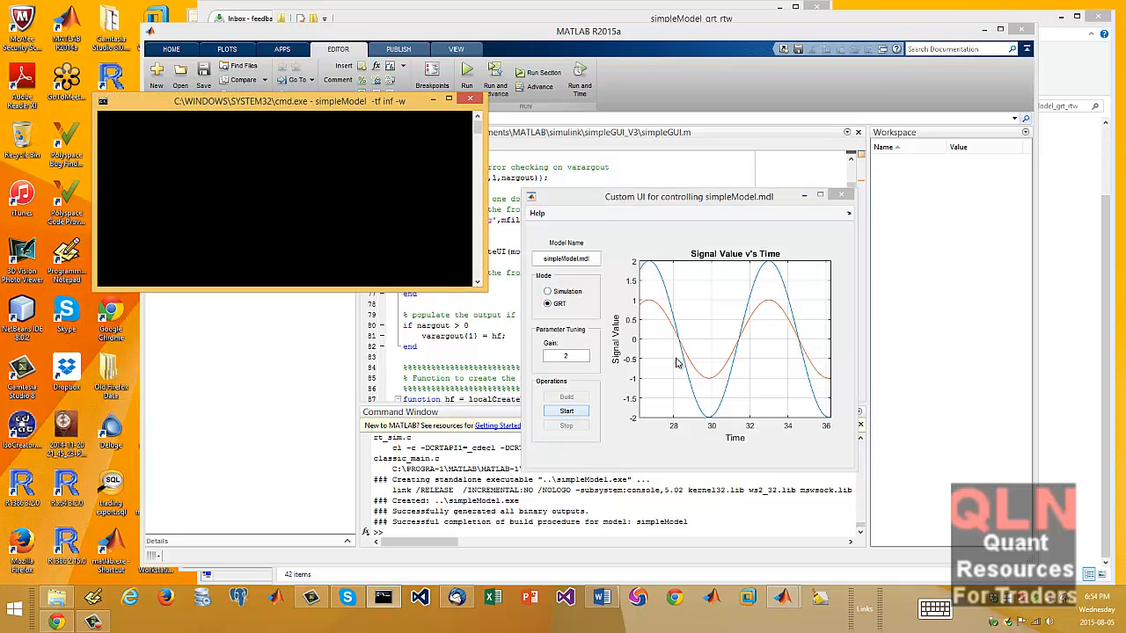
left_click(566, 411)
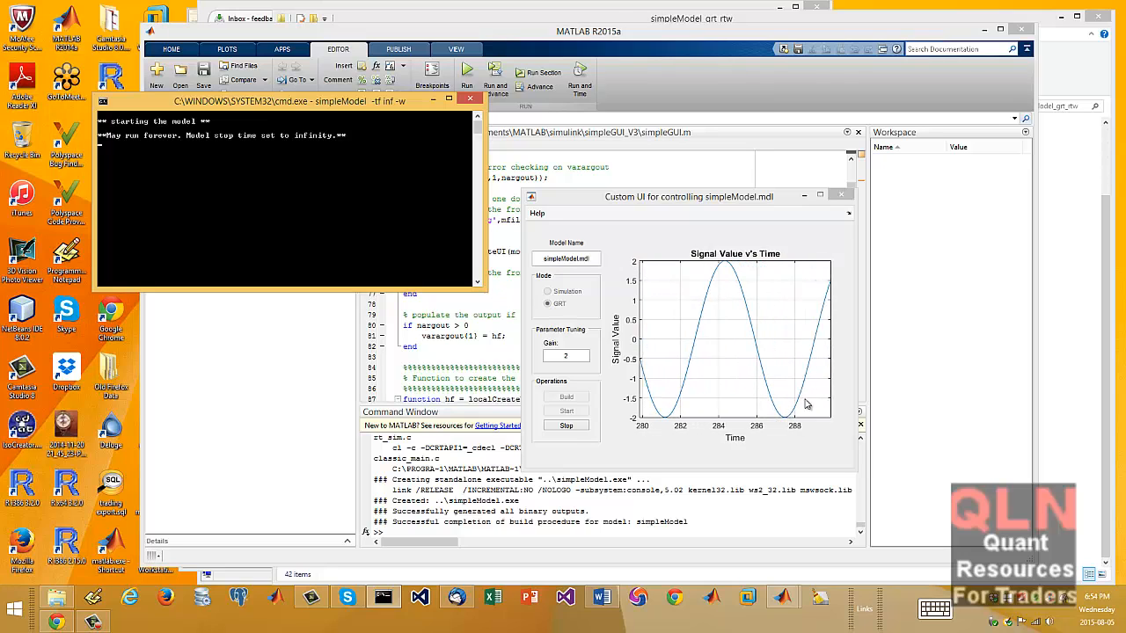
mouse_move(817, 320)
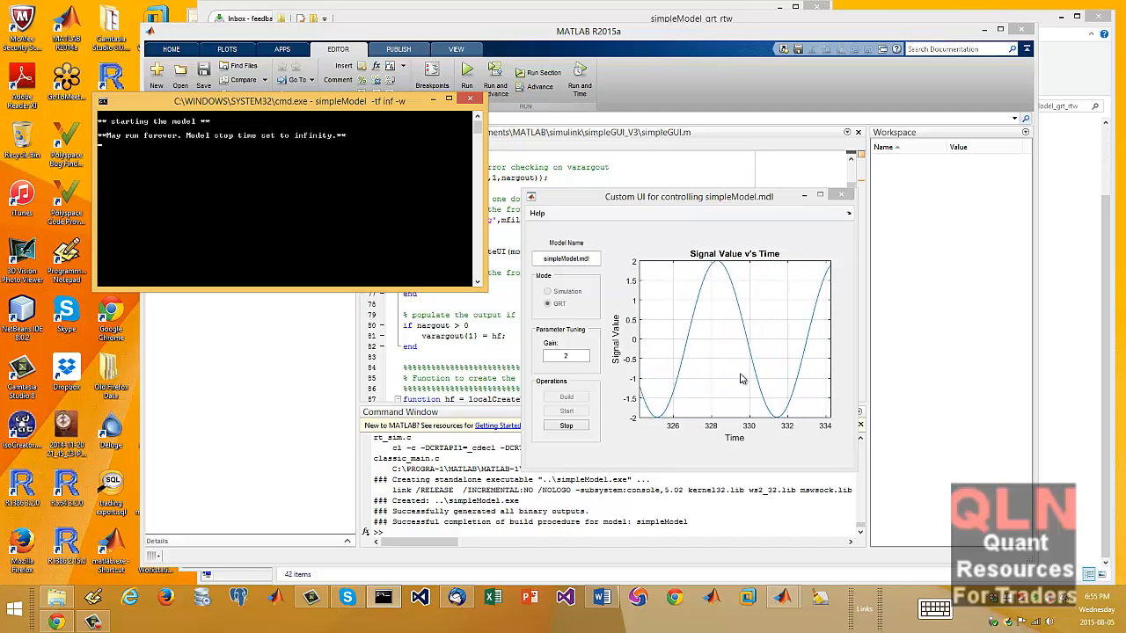
left_click(567, 426)
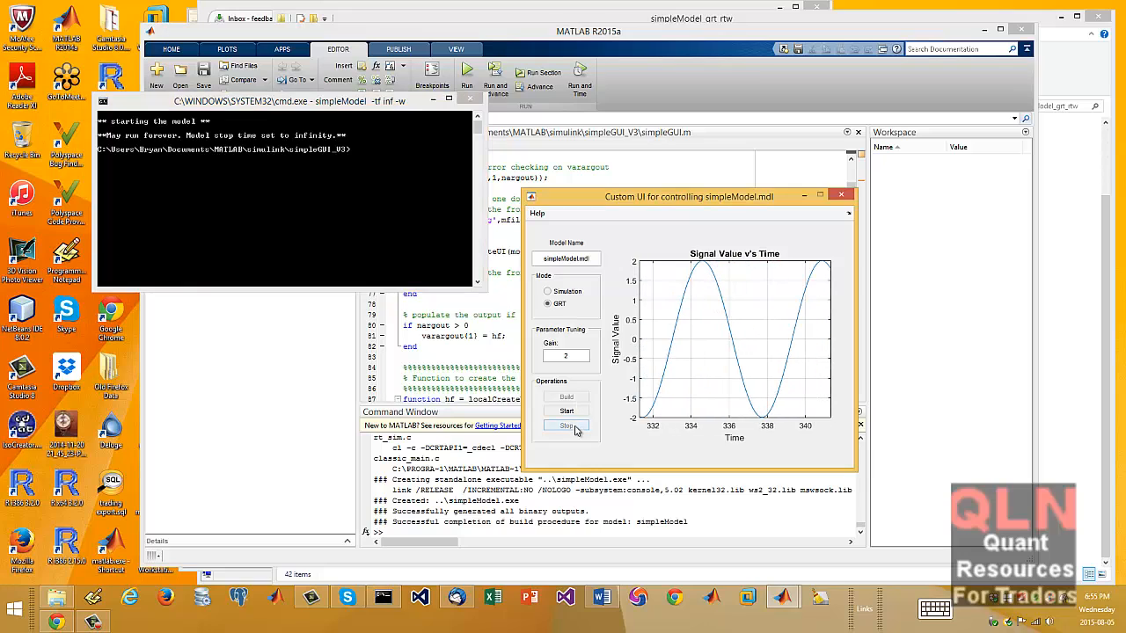
left_click(567, 426)
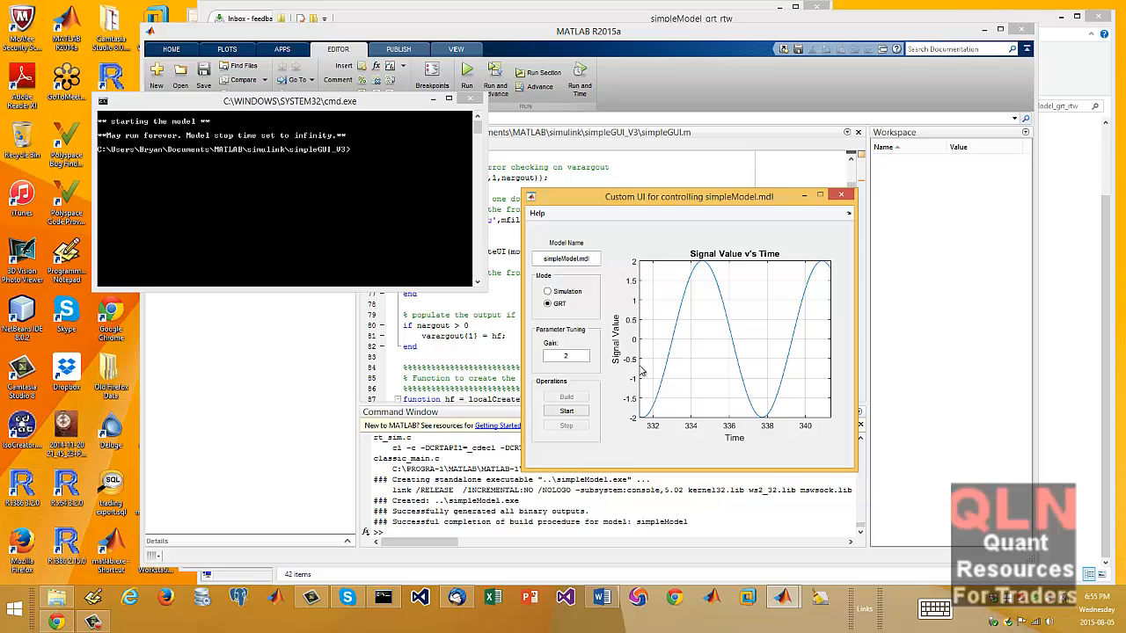
mouse_move(648, 235)
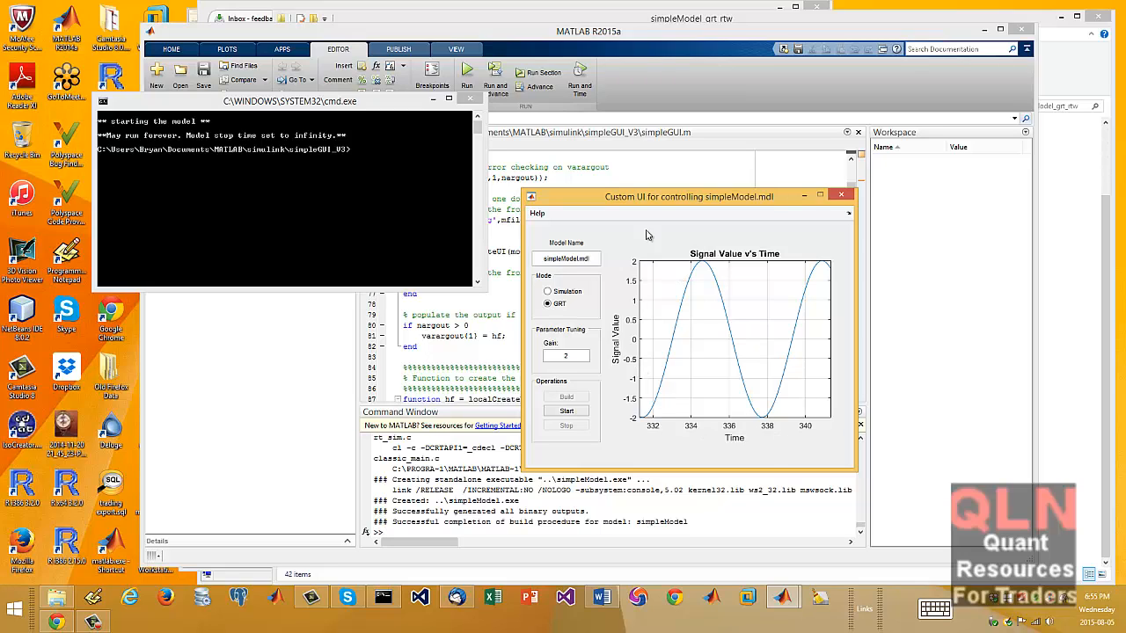
mouse_move(858, 407)
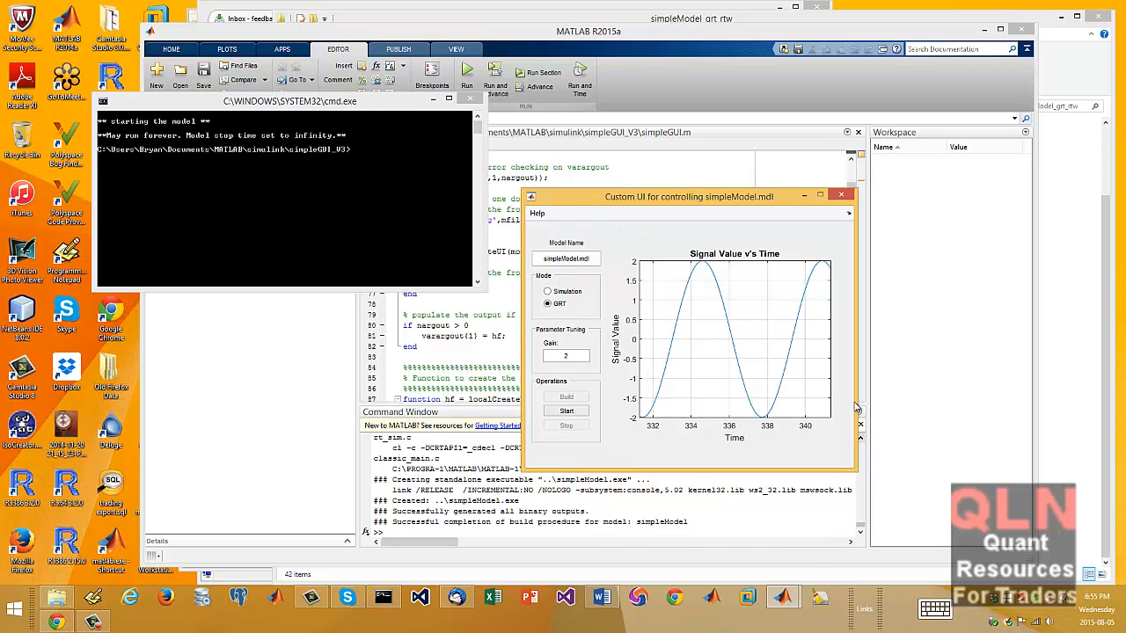
mouse_move(814, 456)
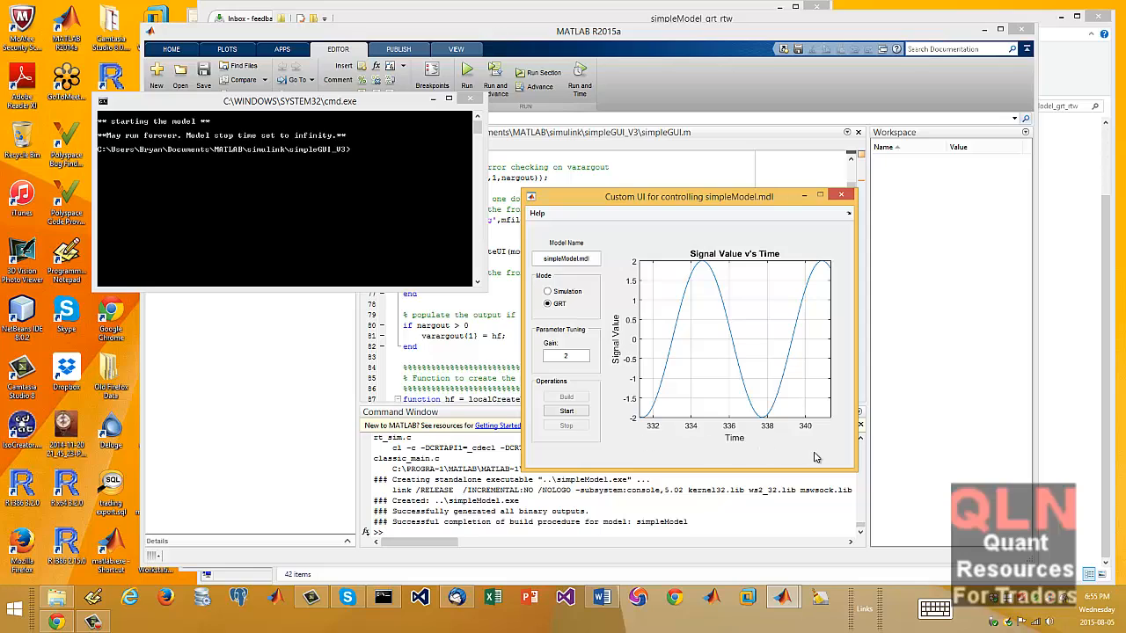
mouse_move(818, 284)
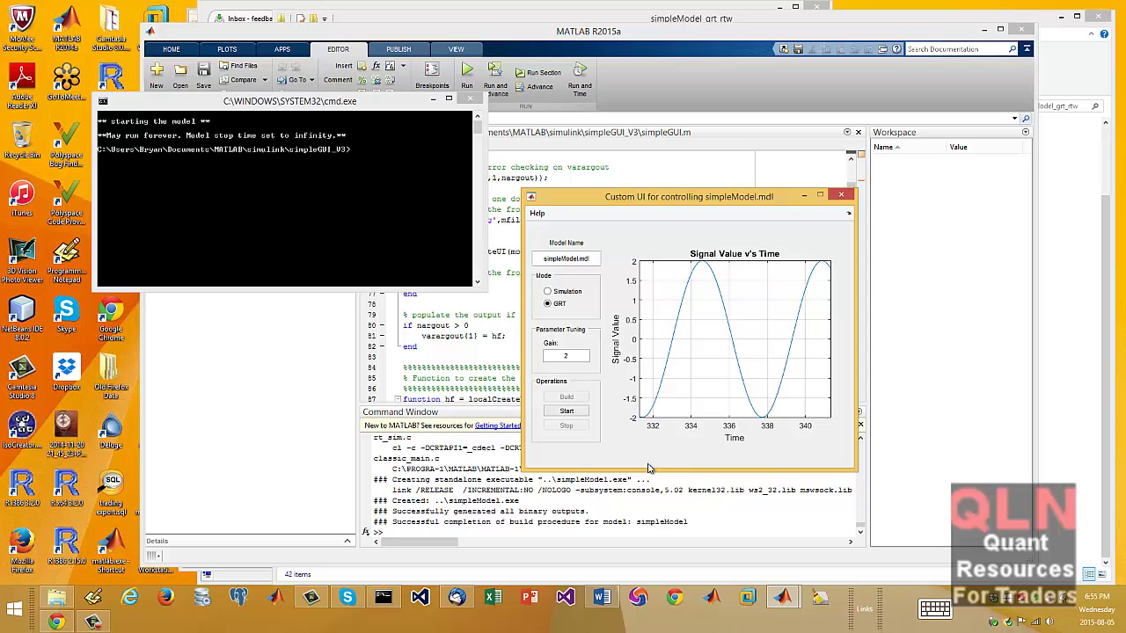
mouse_move(640, 311)
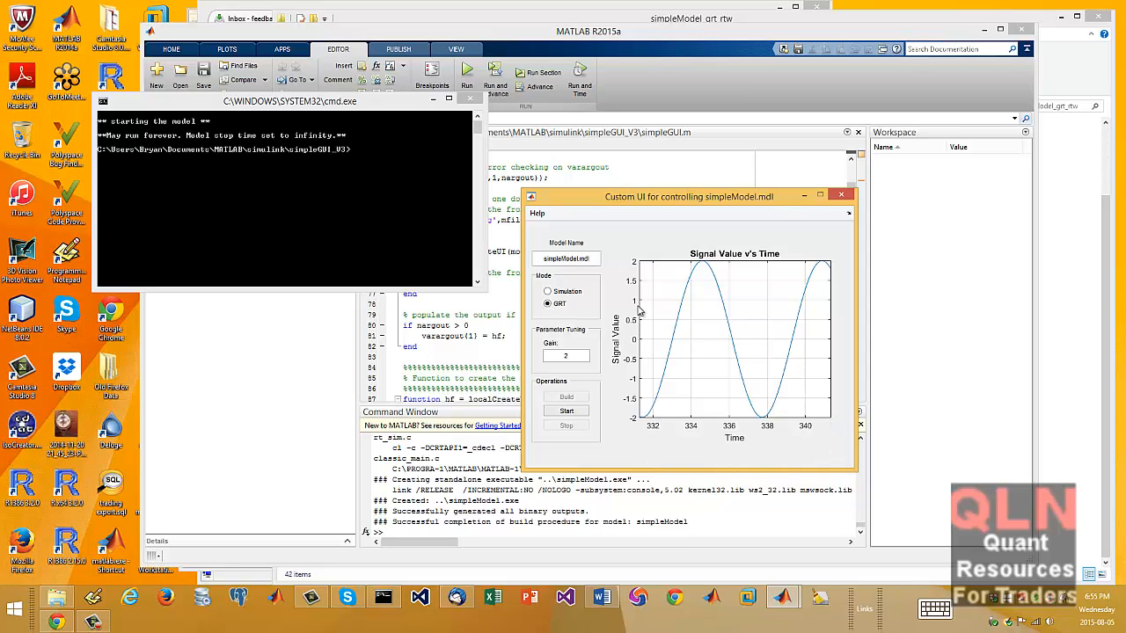
mouse_move(794, 339)
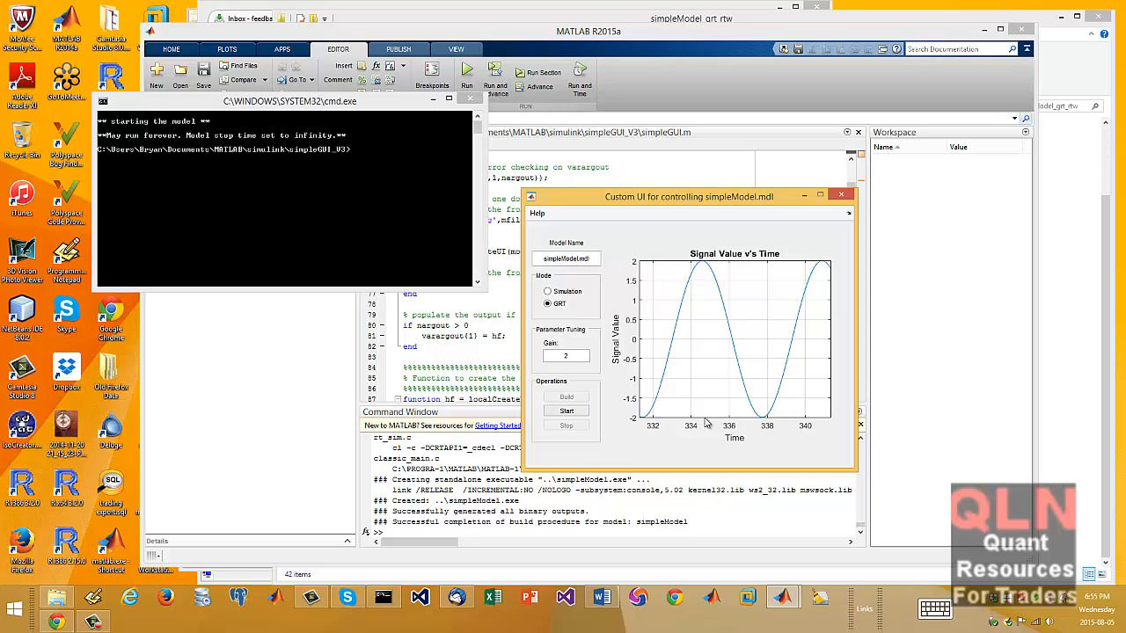
mouse_move(774, 354)
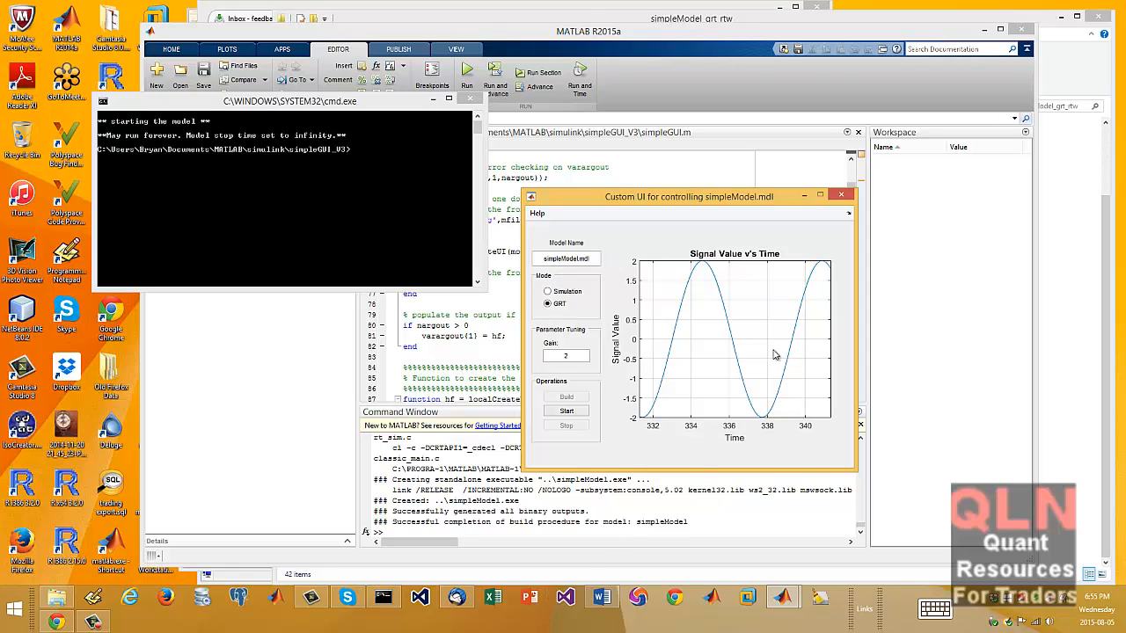
mouse_move(703, 467)
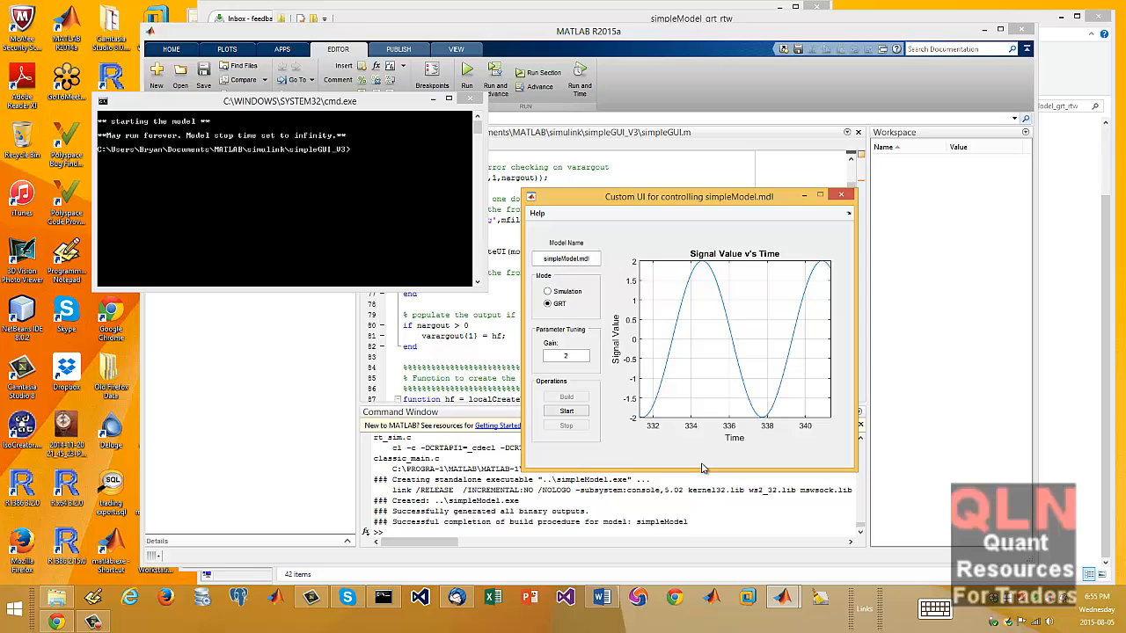
mouse_move(704, 467)
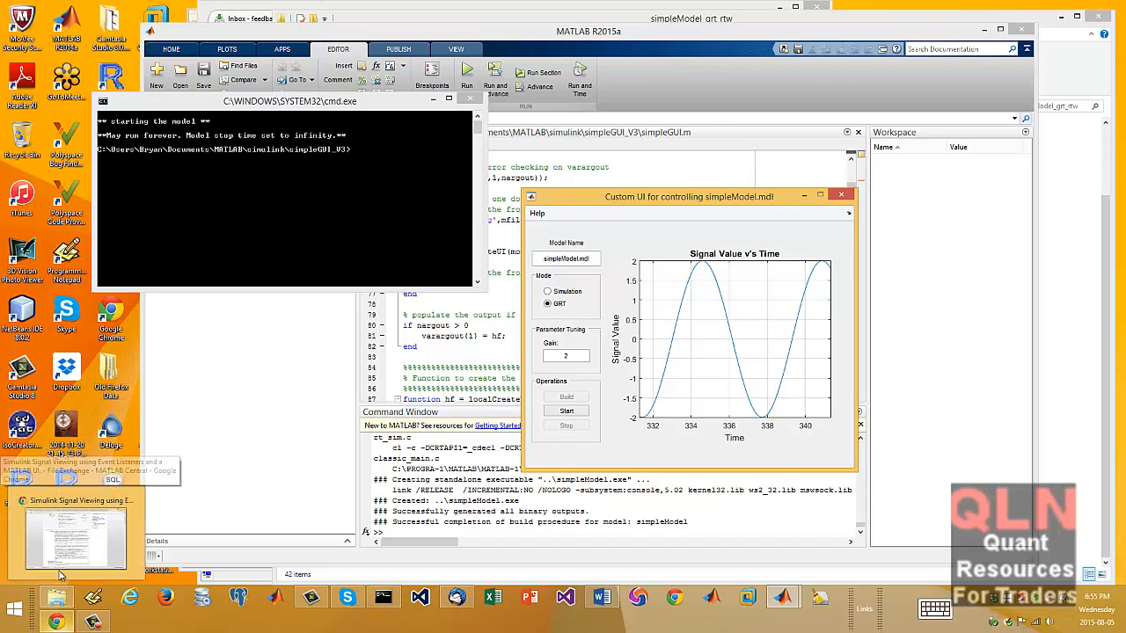
Step: Bring up Chrome's blog post tab and scroll to the method comparison, highlighting Event Listeners
left_click(75, 537)
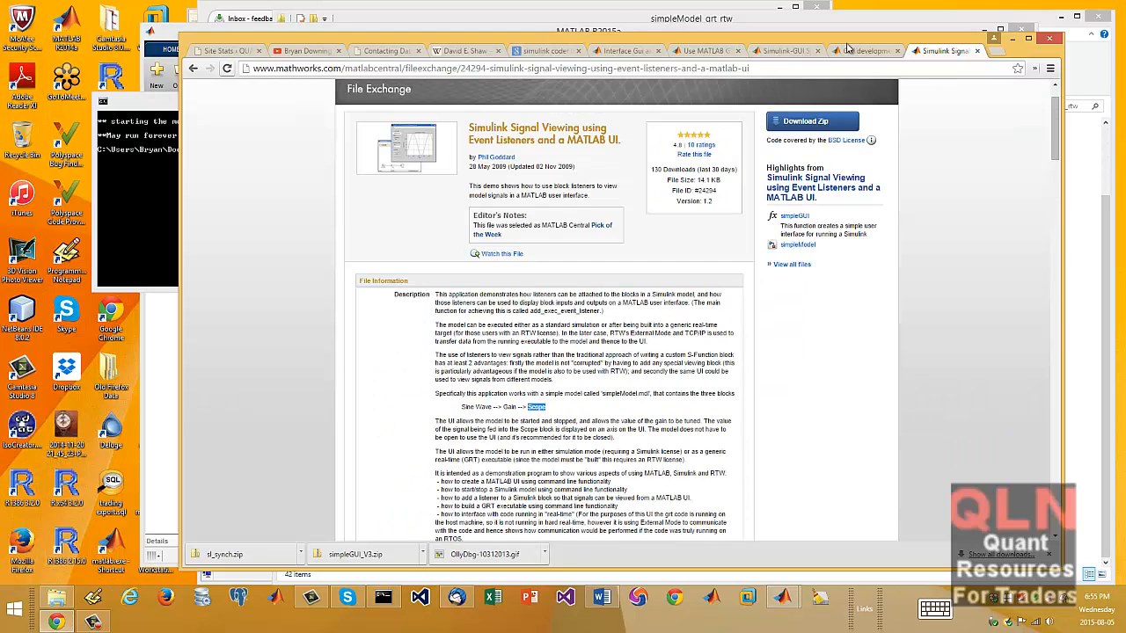
left_click(704, 50)
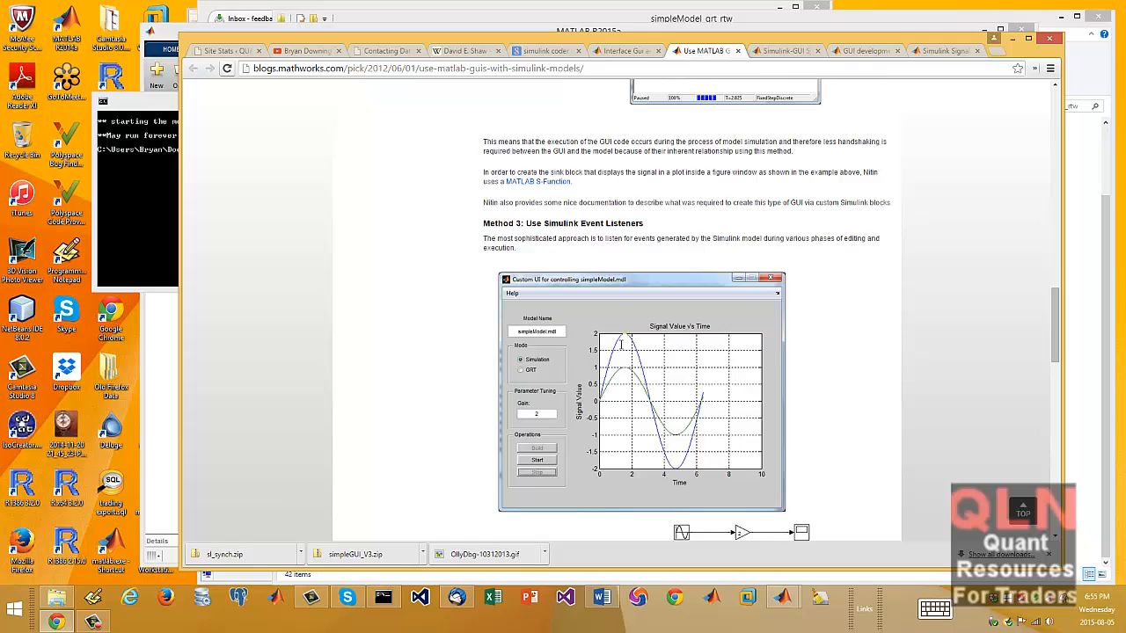
scroll("down", 3)
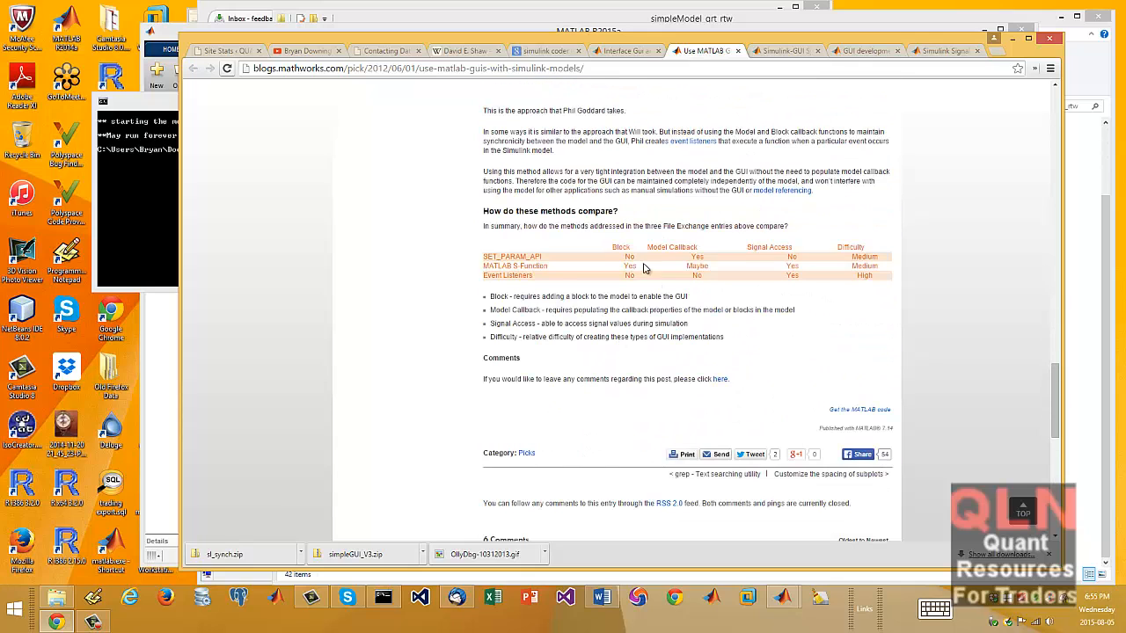
mouse_move(499, 277)
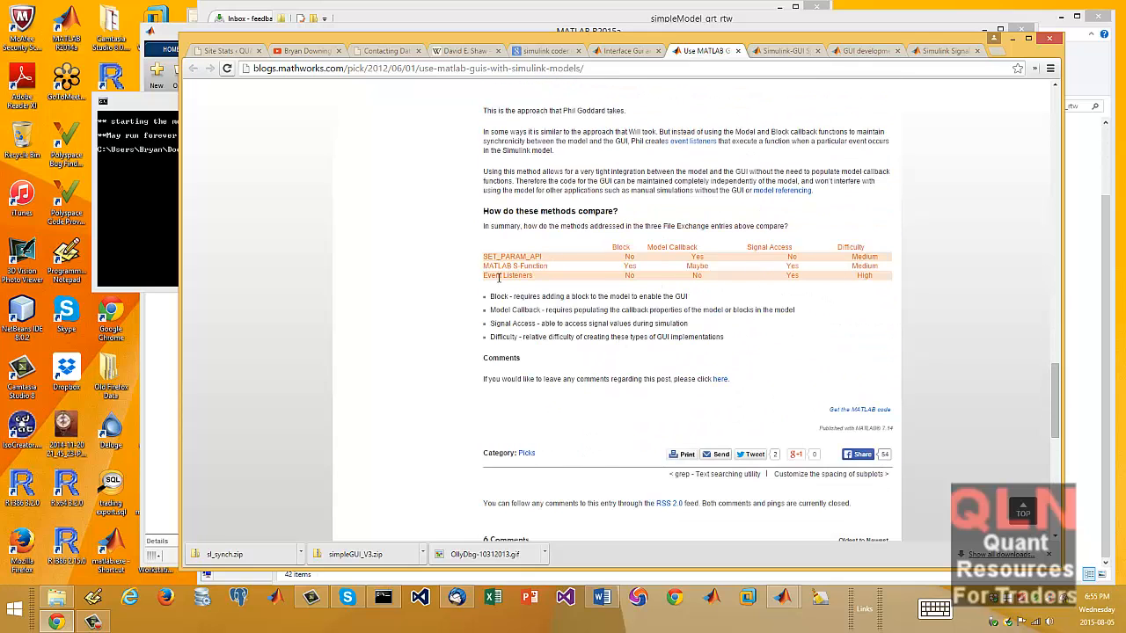
double_click(506, 275)
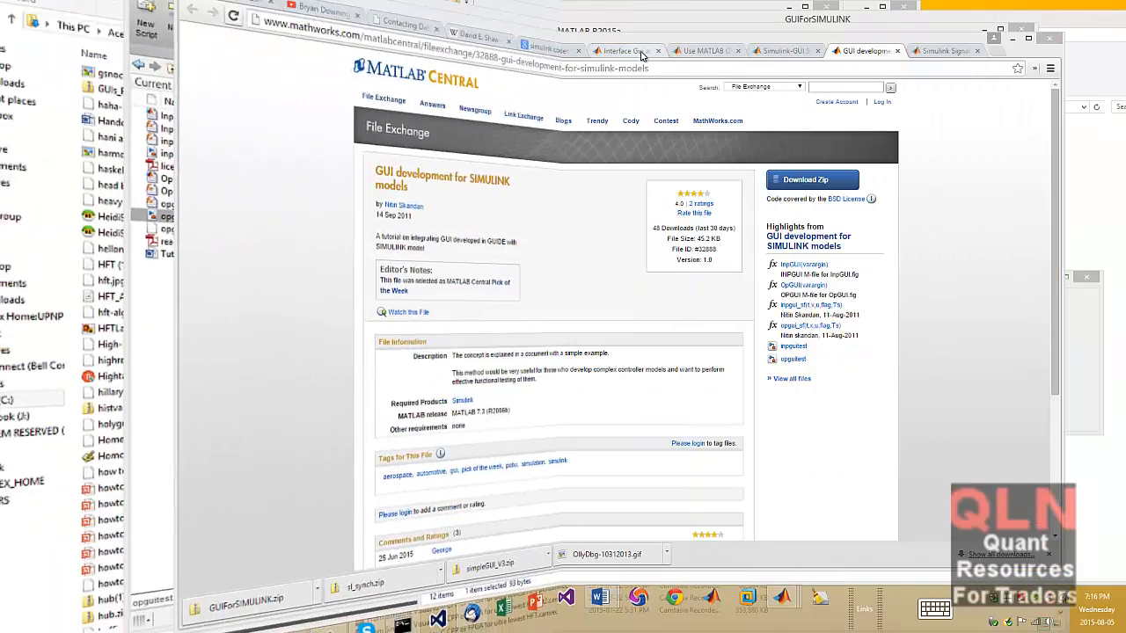
Step: Review the Answers question on GUI-and-Simulink executables, then go back to the blog post
left_click(620, 50)
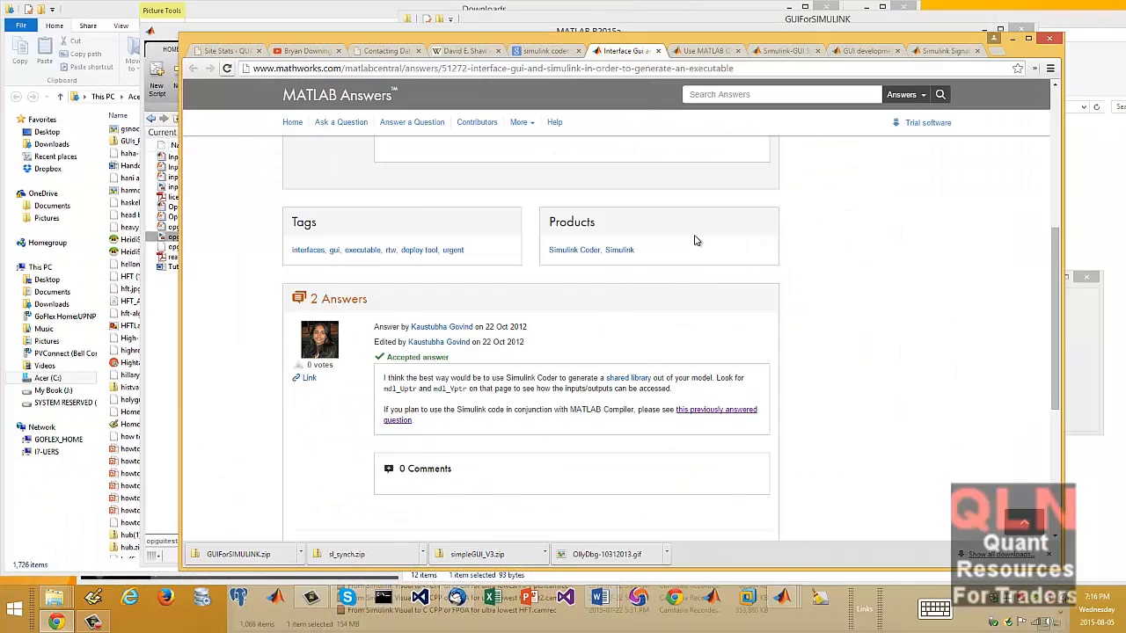
left_click(703, 50)
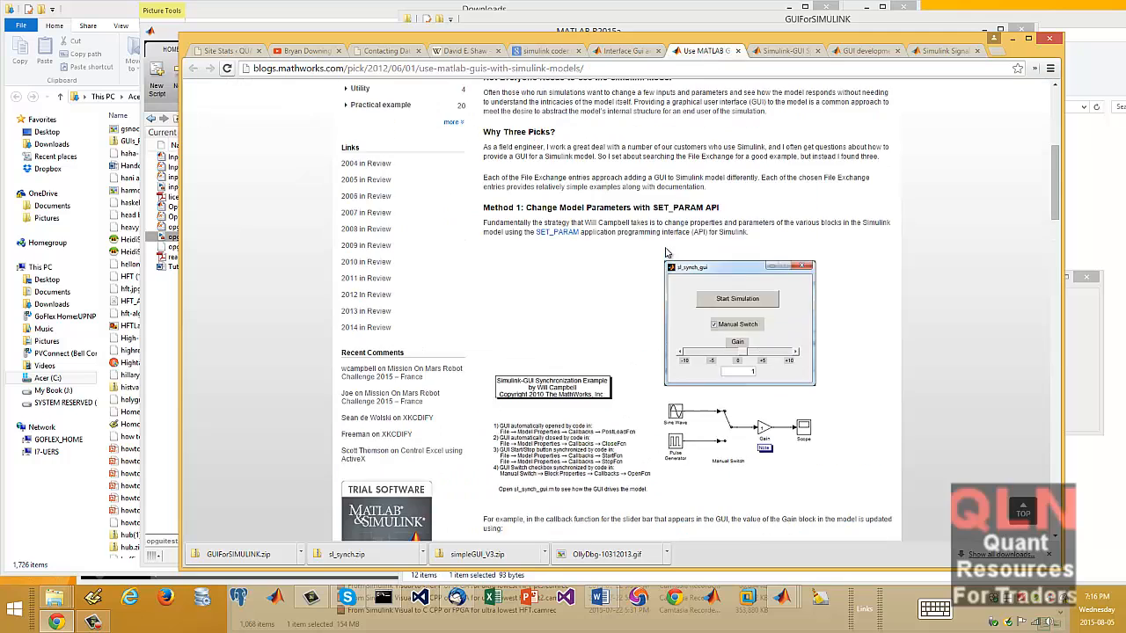
scroll("up", 3)
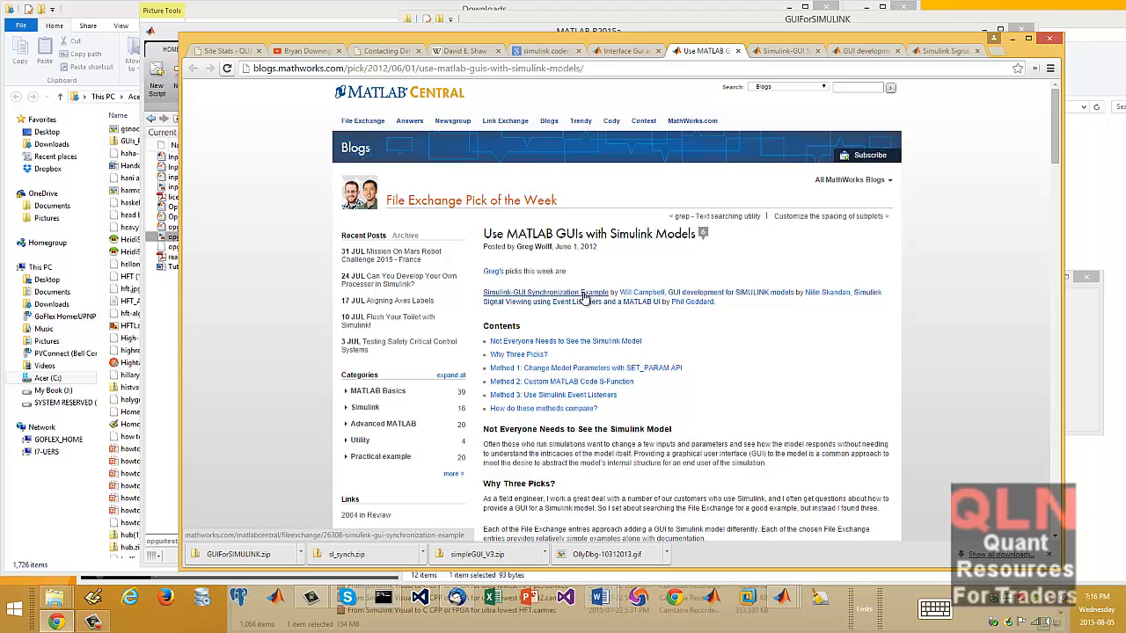
Step: Browse the Signal Viewing and Synchronization Example submissions, ending on GUI development for SIMULINK
left_click(862, 50)
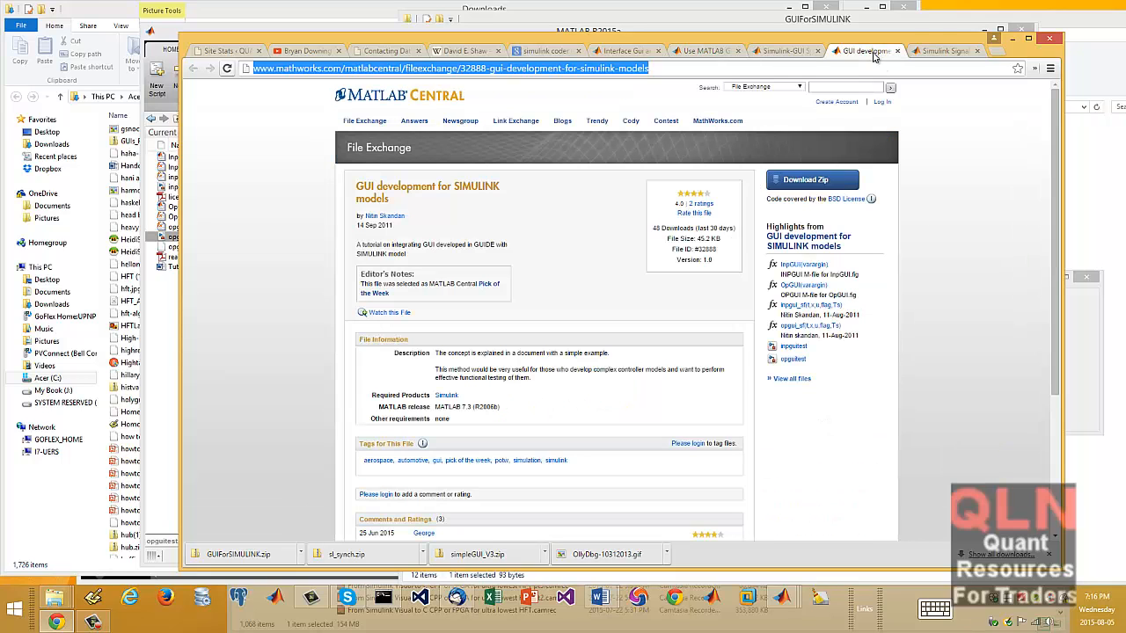
left_click(941, 50)
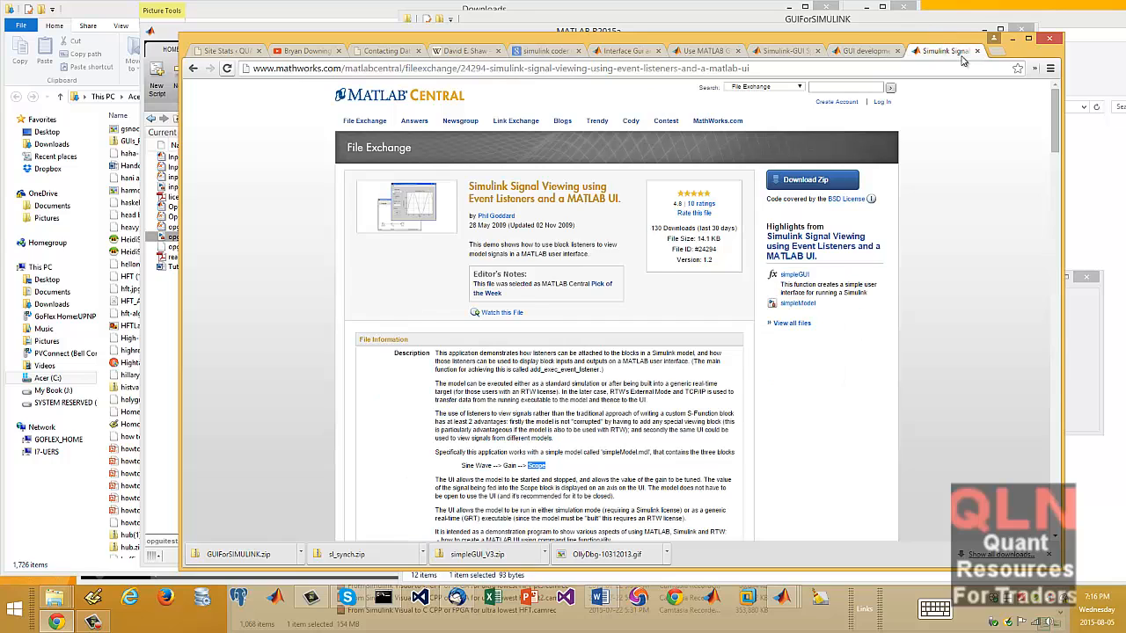
left_click(781, 50)
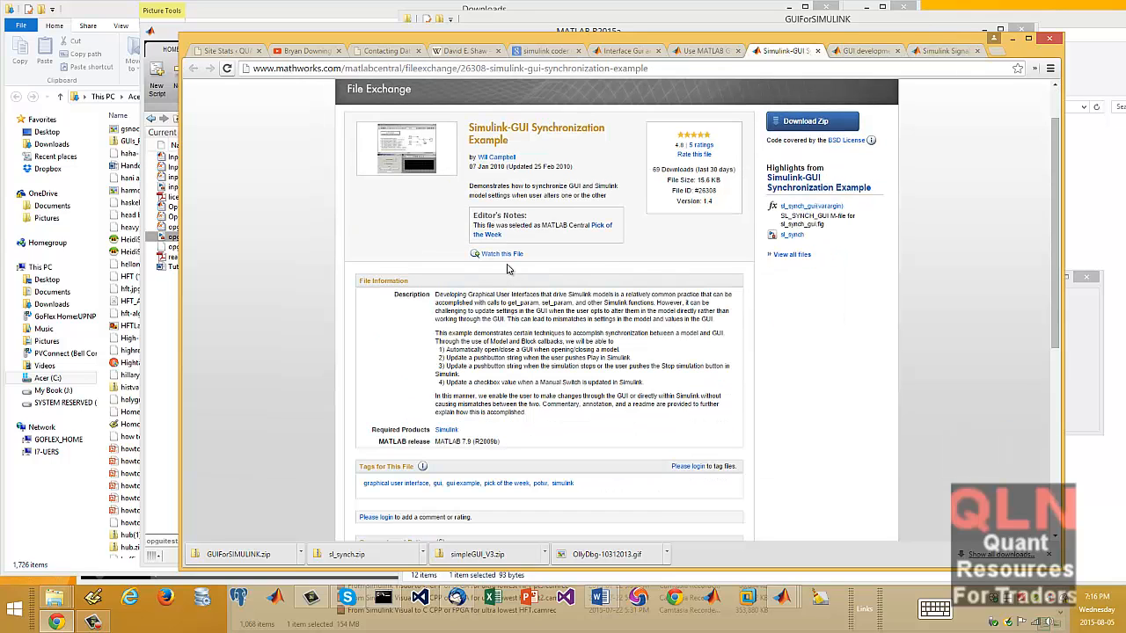
mouse_move(434, 174)
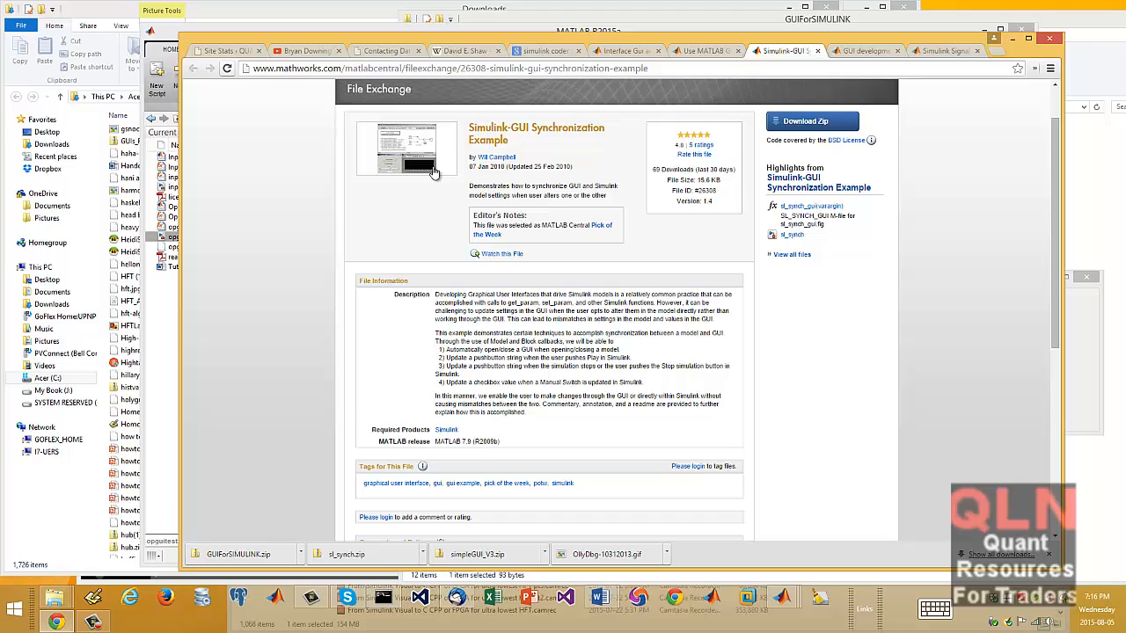
mouse_move(563, 421)
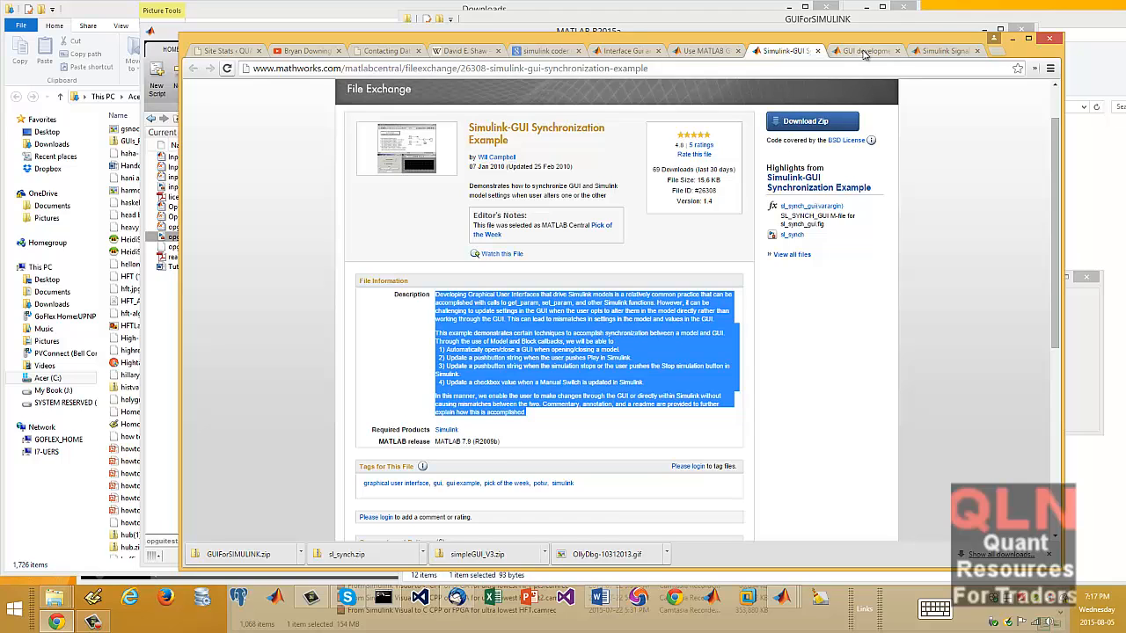
left_click(864, 51)
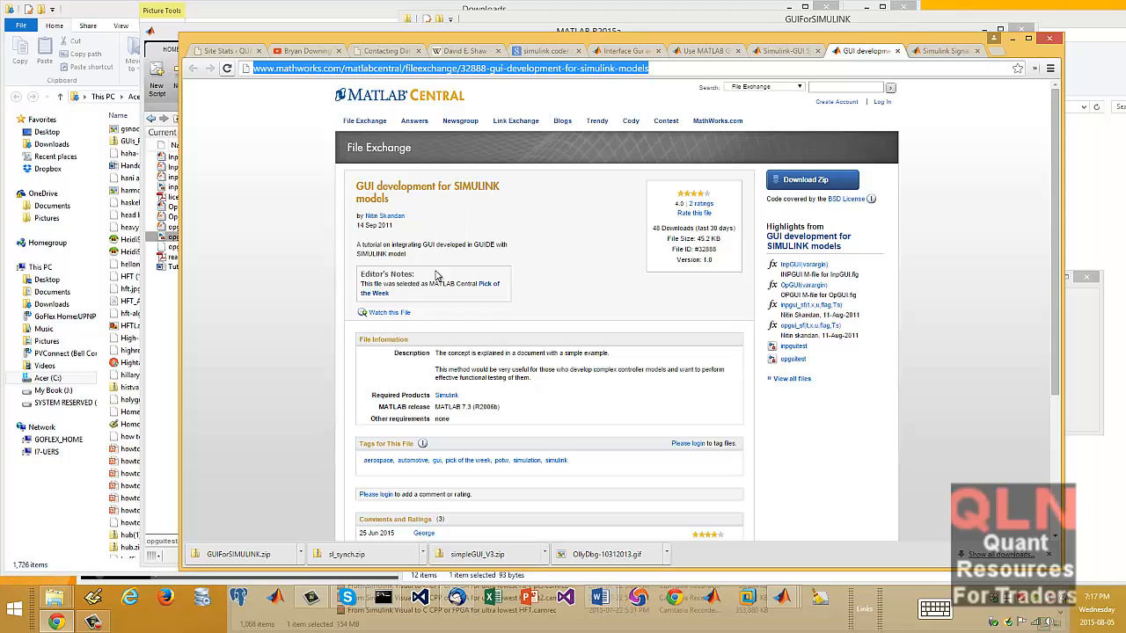
mouse_move(638, 287)
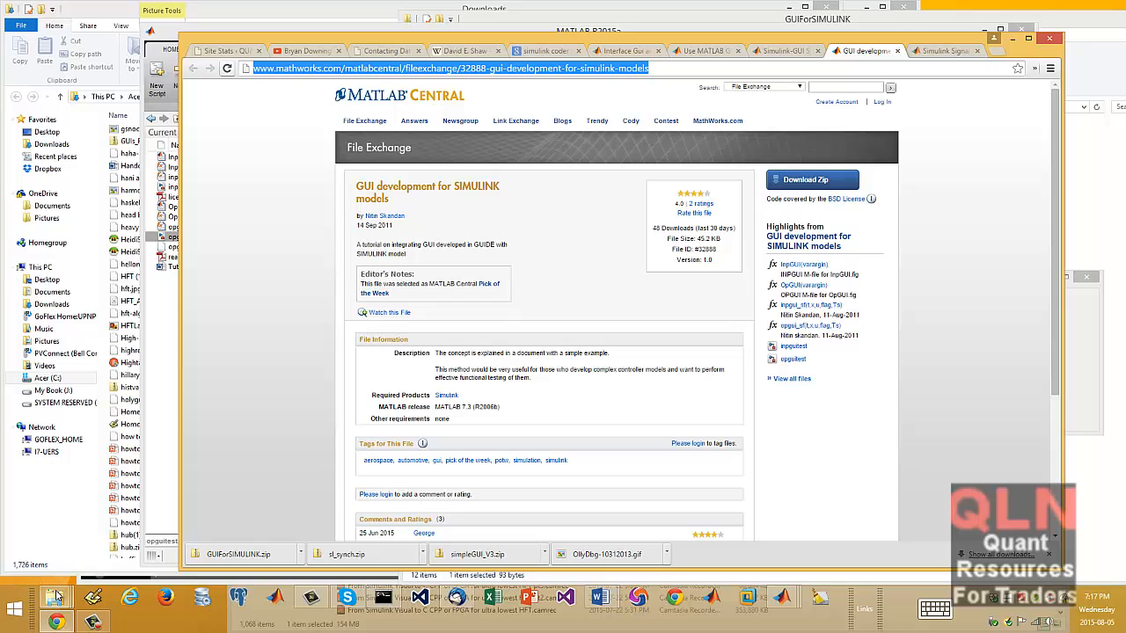
mouse_move(57, 597)
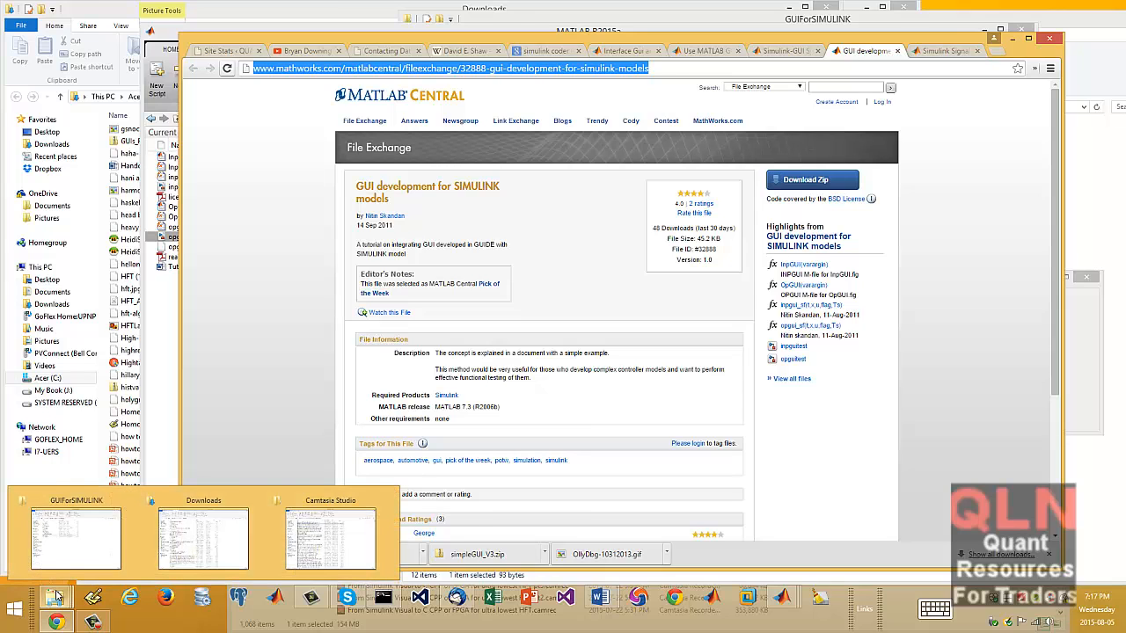
Step: Read Tutorial.doc from the GUIForSIMULINK folder in Word, then return to MATLAB R2015a
left_click(74, 537)
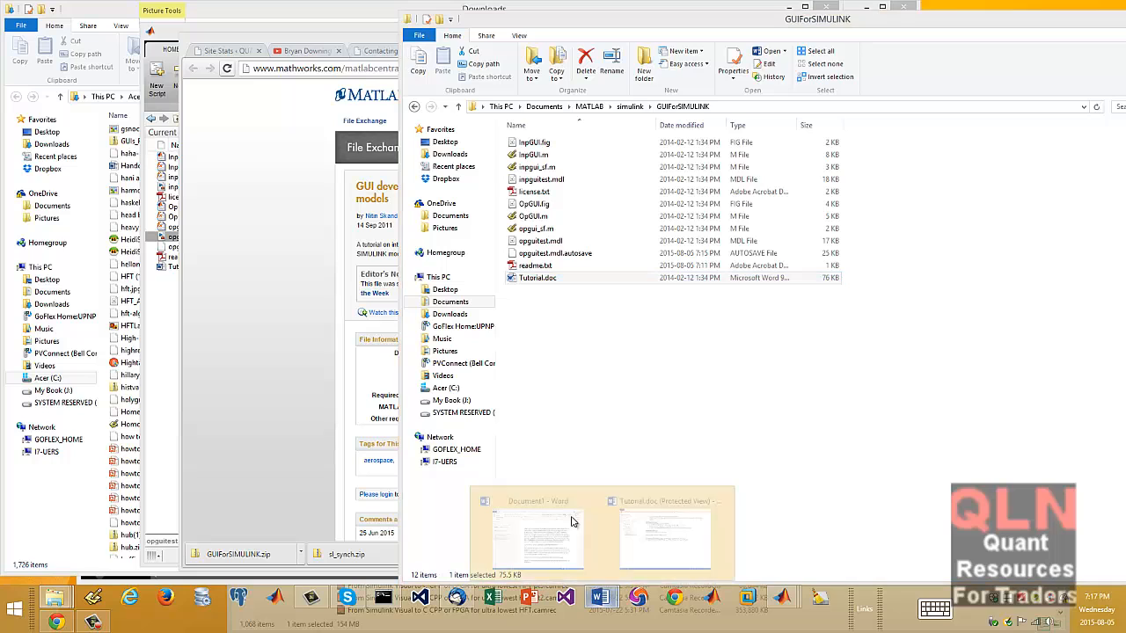
left_click(664, 536)
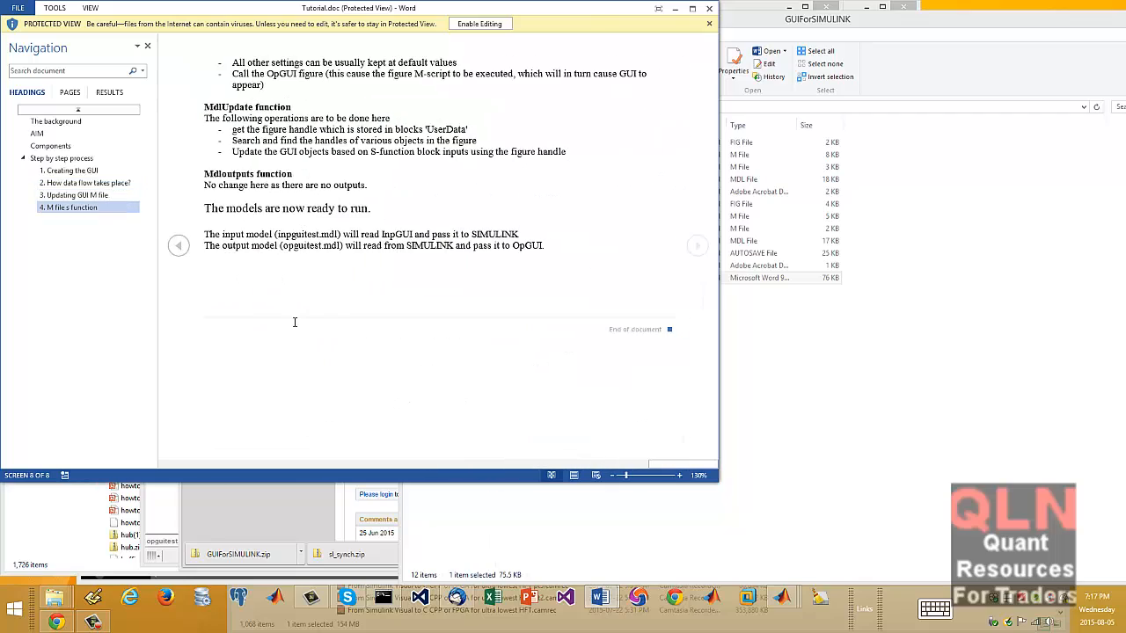
left_click(55, 121)
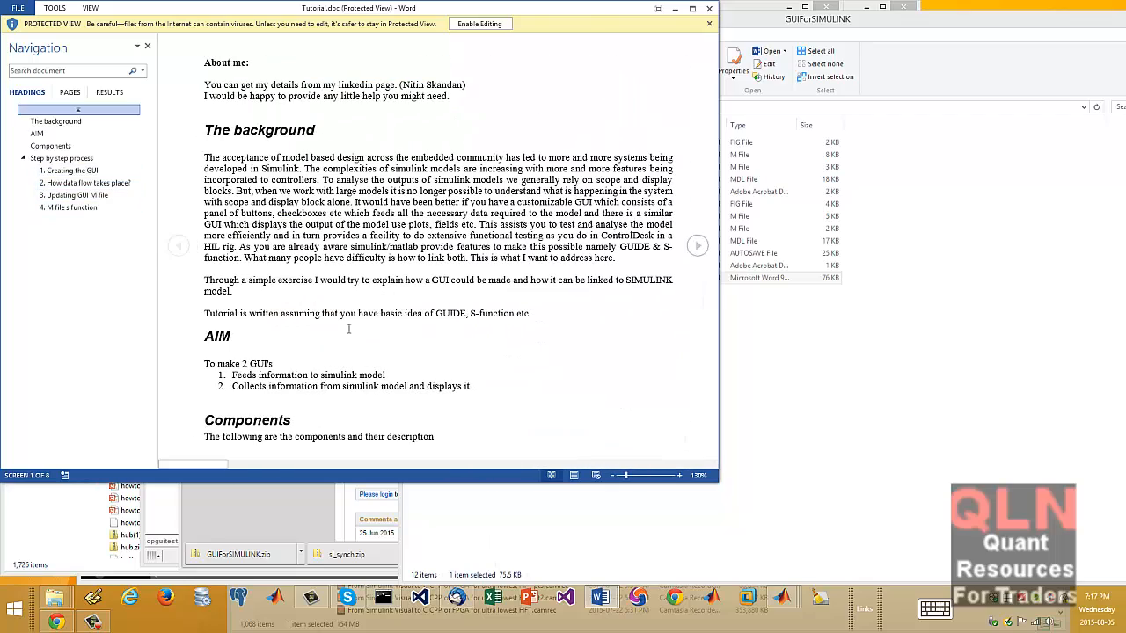
left_click(72, 207)
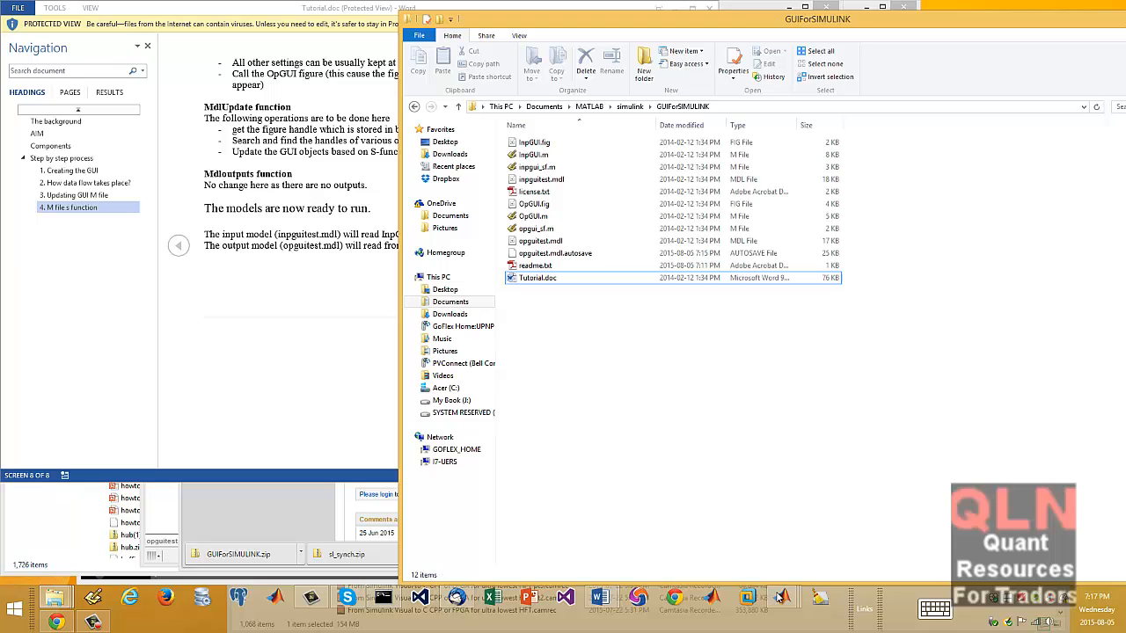
mouse_move(781, 599)
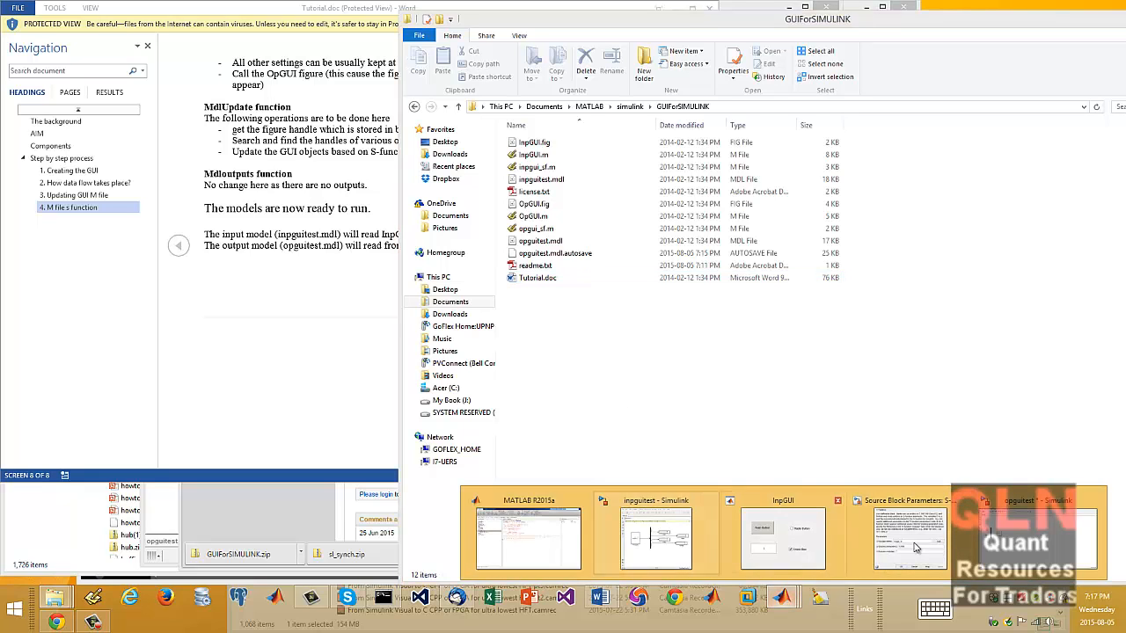
left_click(528, 536)
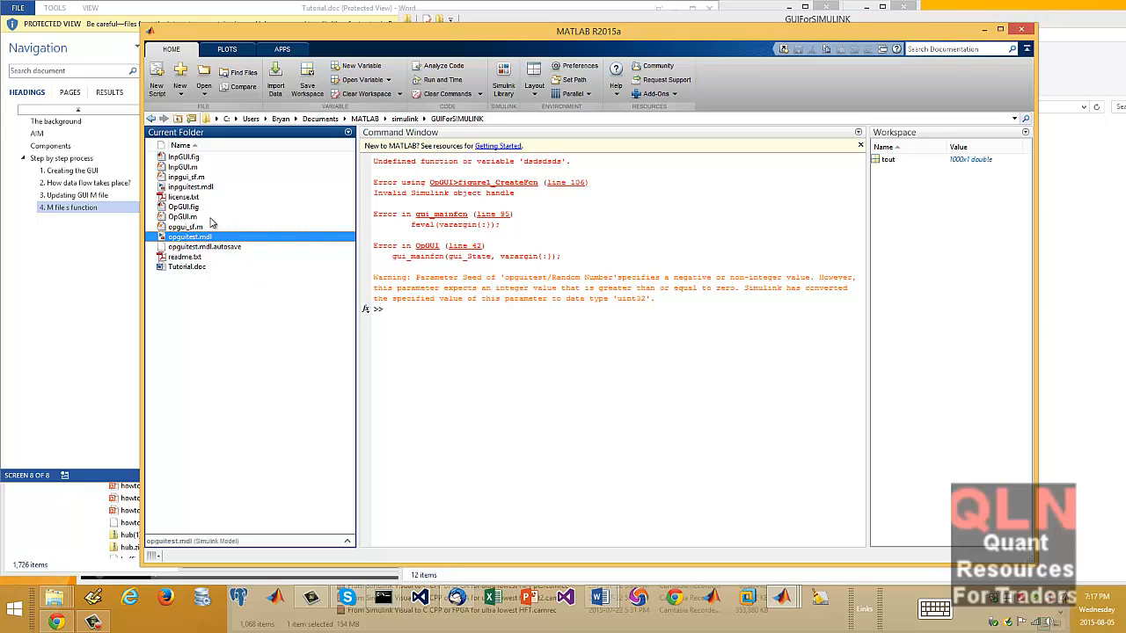
mouse_move(210, 220)
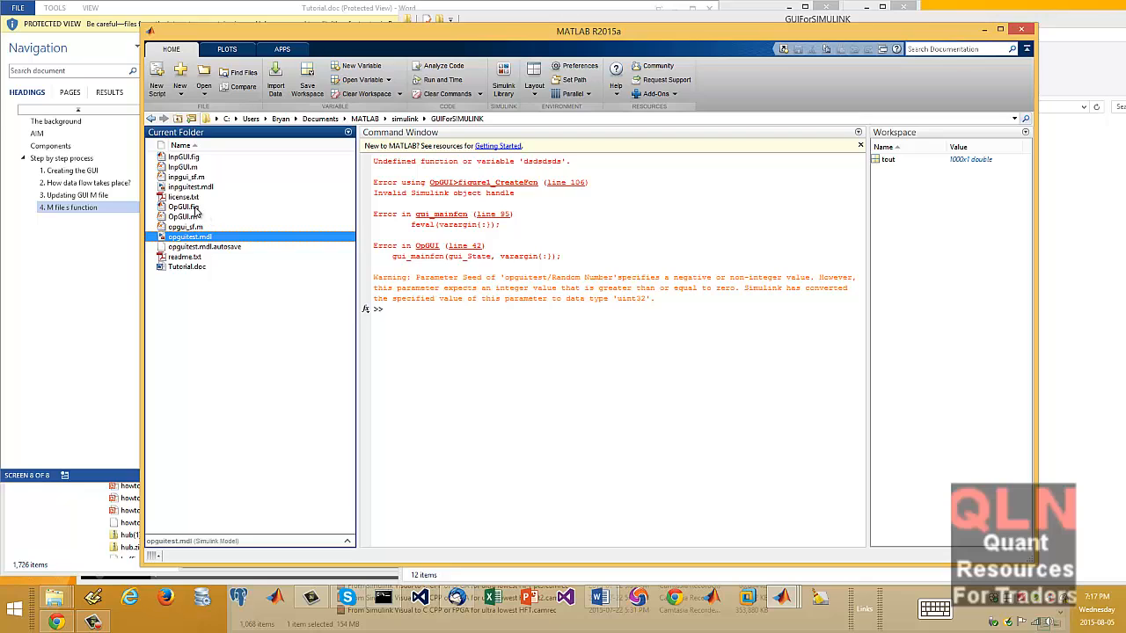
left_click(183, 207)
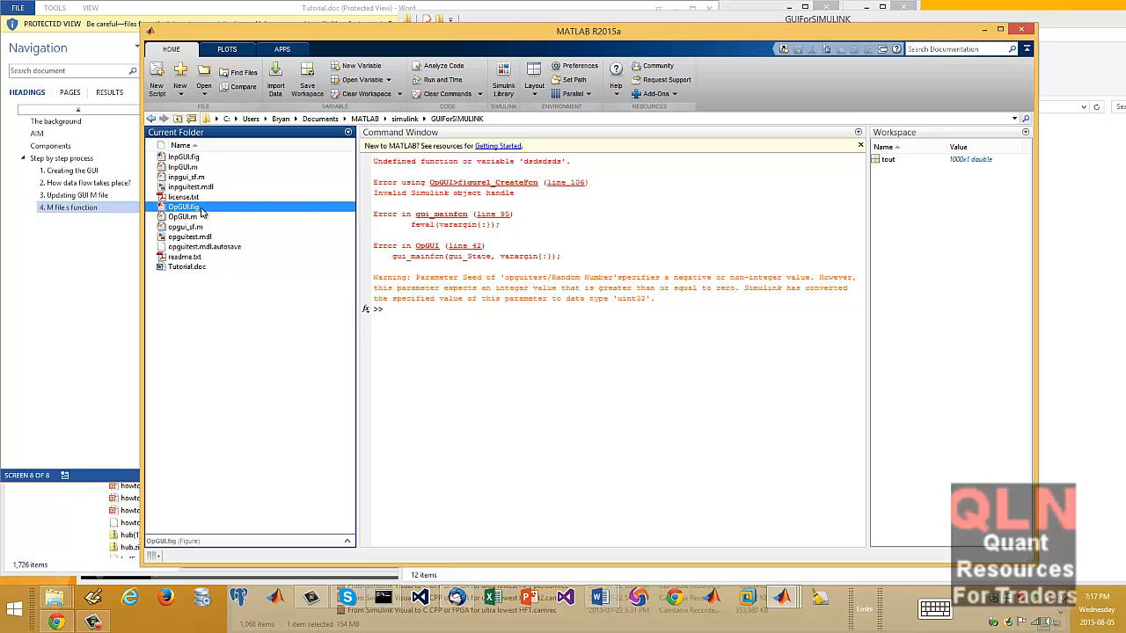
double_click(183, 206)
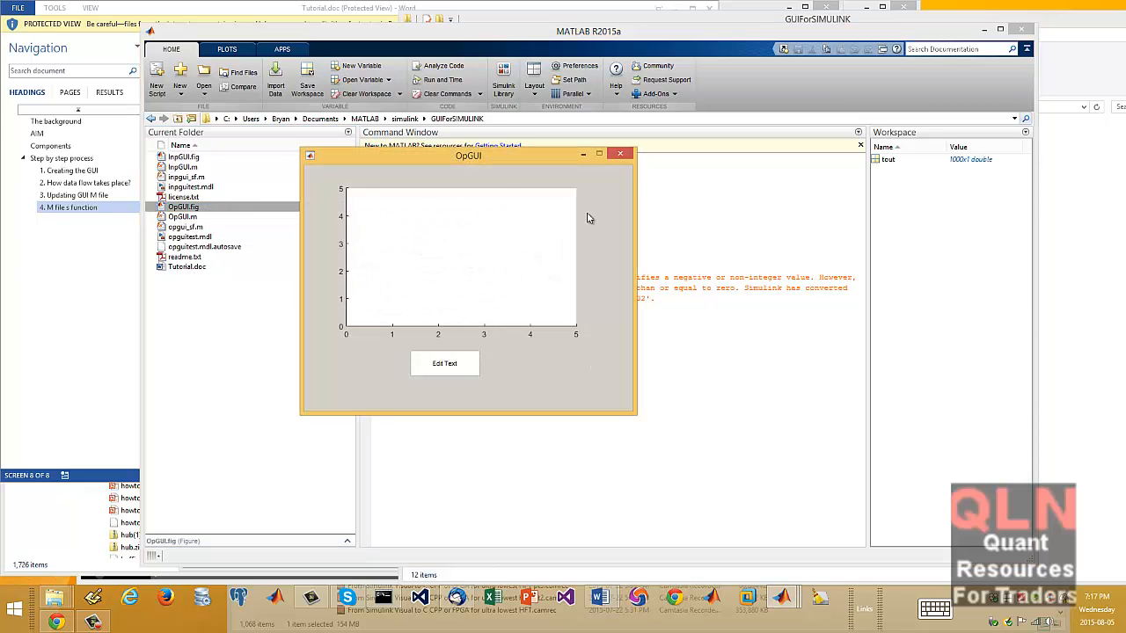
mouse_move(411, 171)
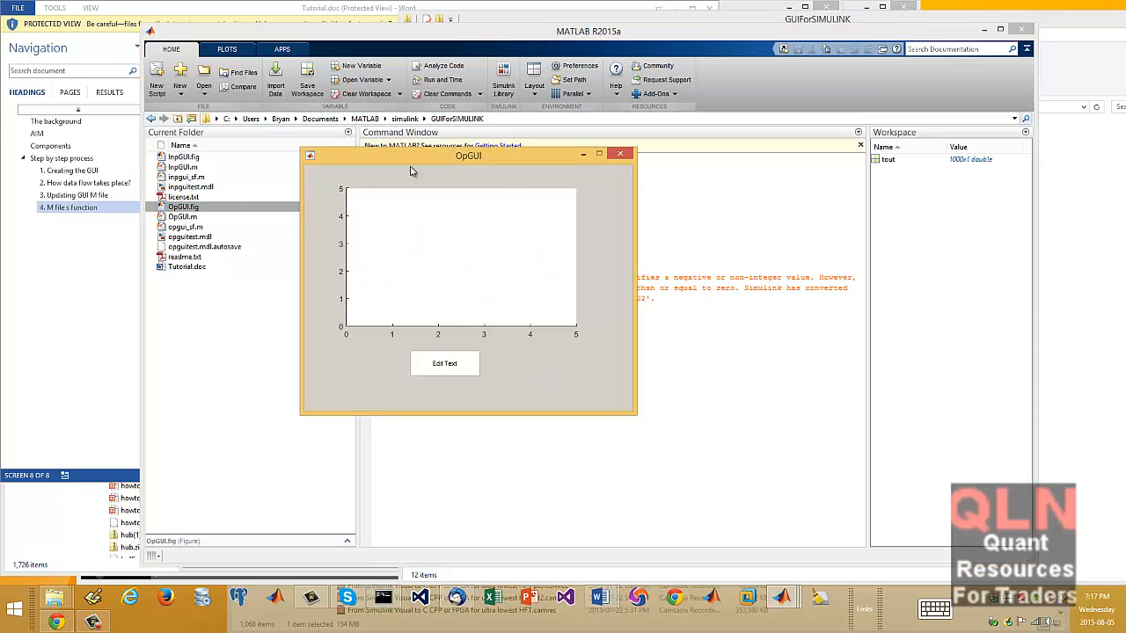
mouse_move(615, 410)
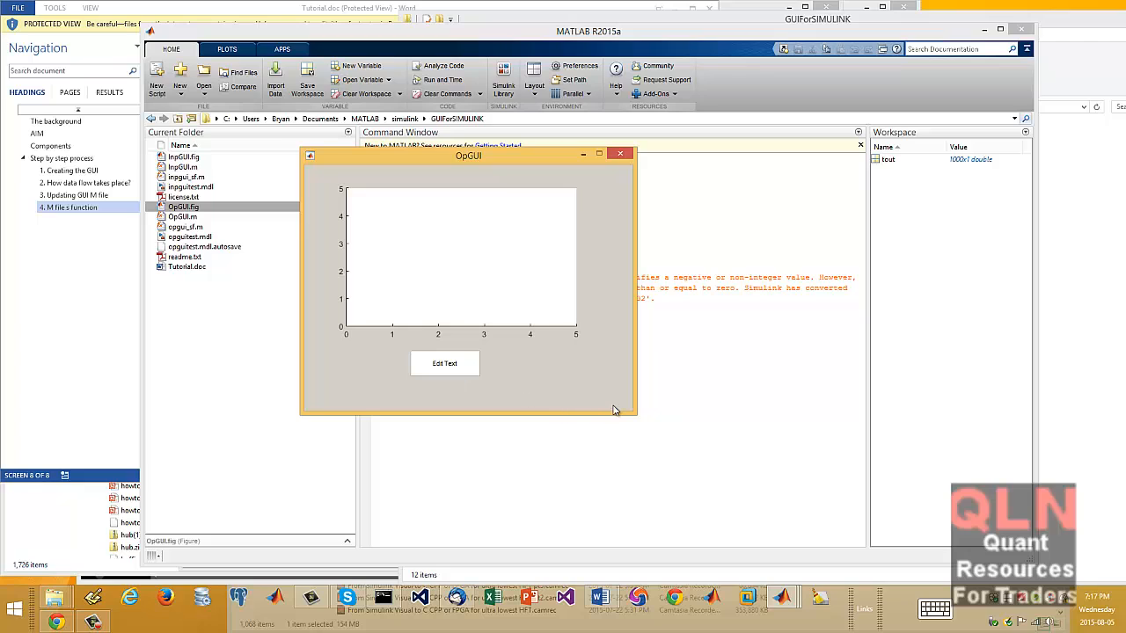
mouse_move(481, 405)
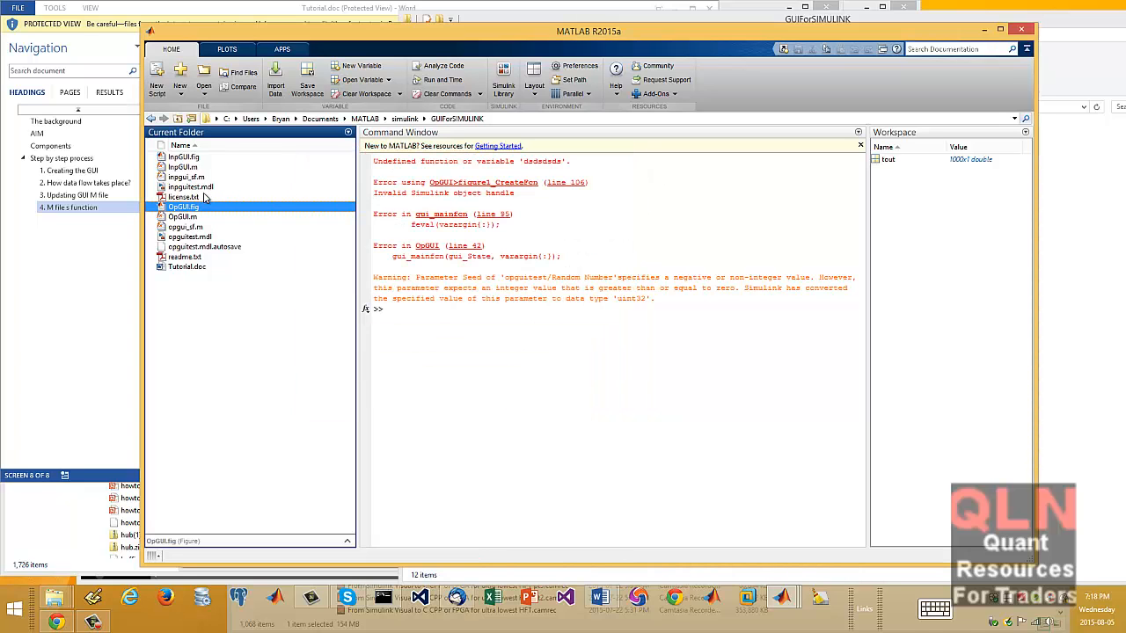
double_click(184, 157)
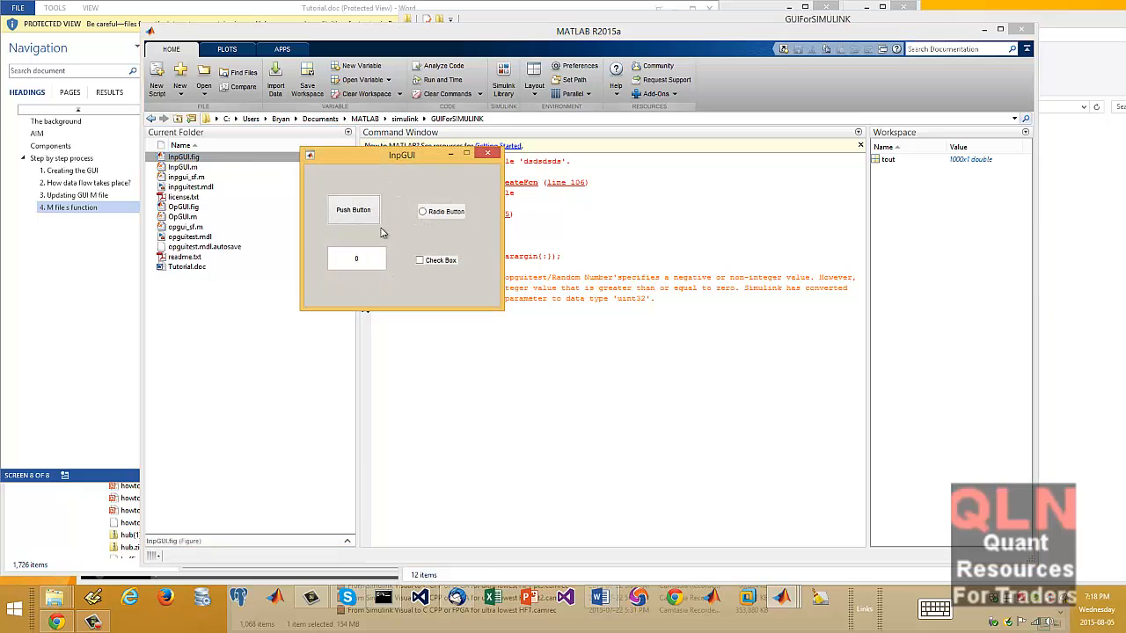
mouse_move(447, 218)
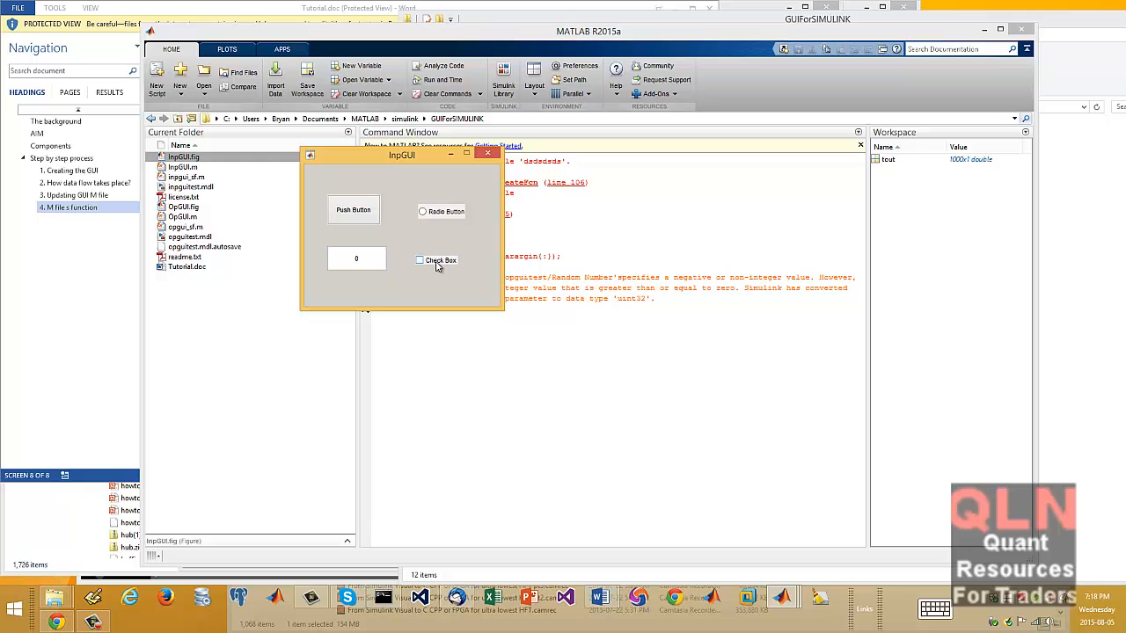
mouse_move(433, 266)
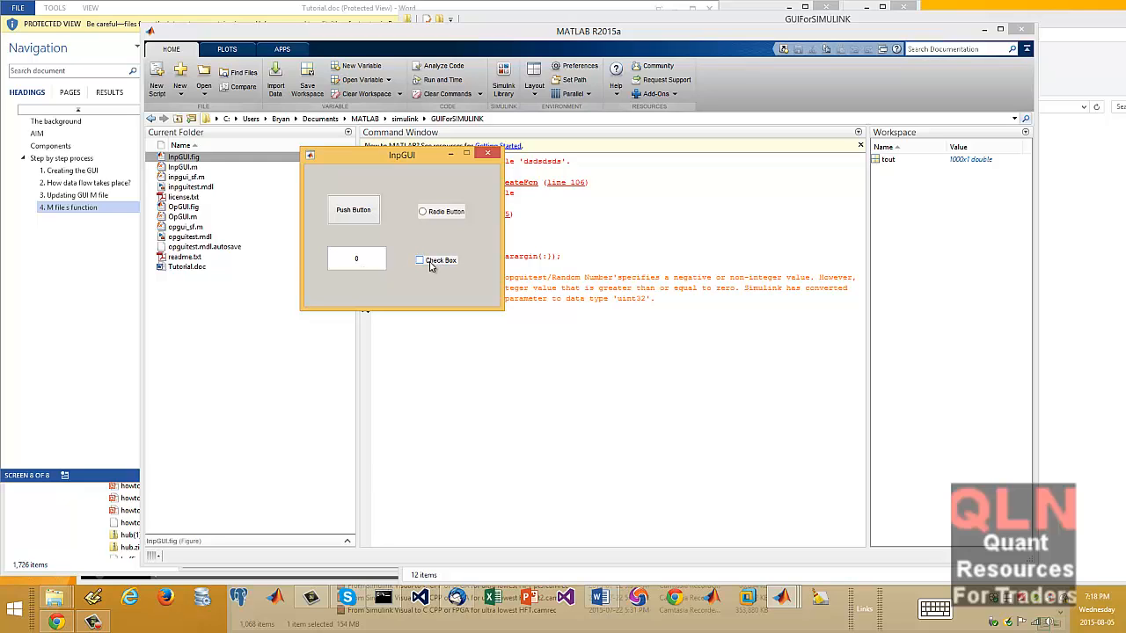
left_click(488, 153)
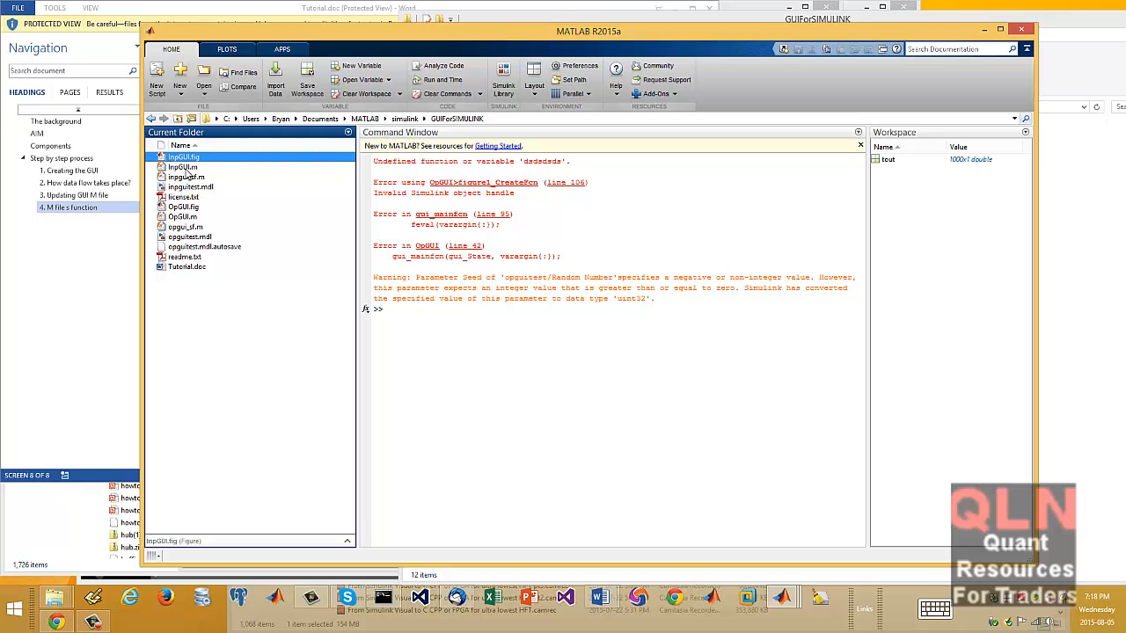
Step: Open InpGUI.m in the Editor, scroll through its callbacks, and select the inpguitest model
double_click(182, 167)
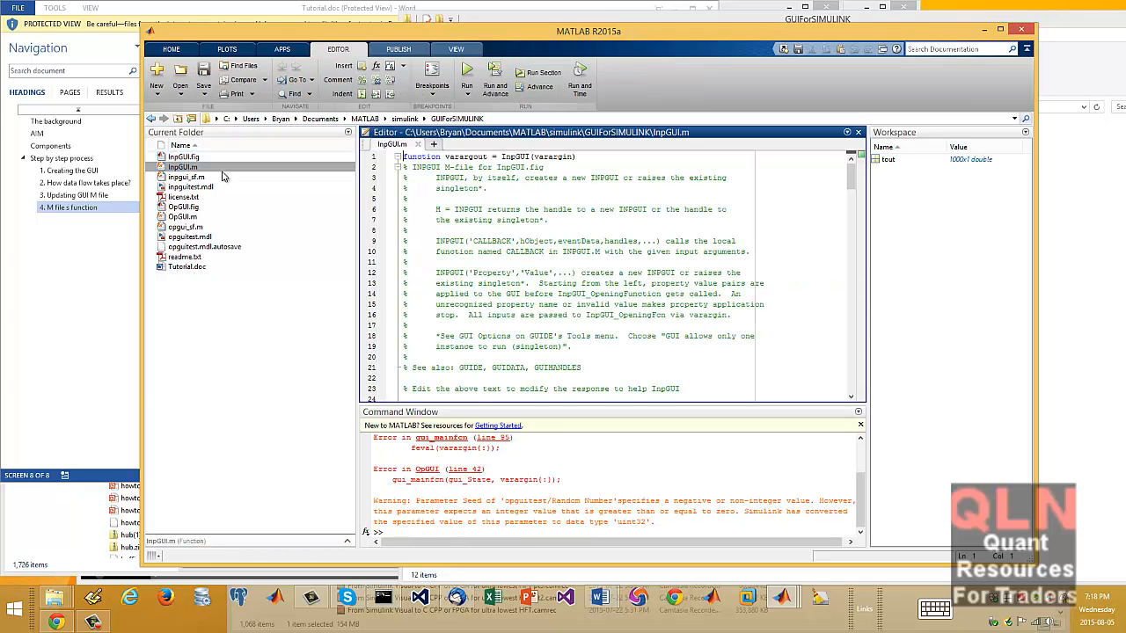
scroll("down", 3)
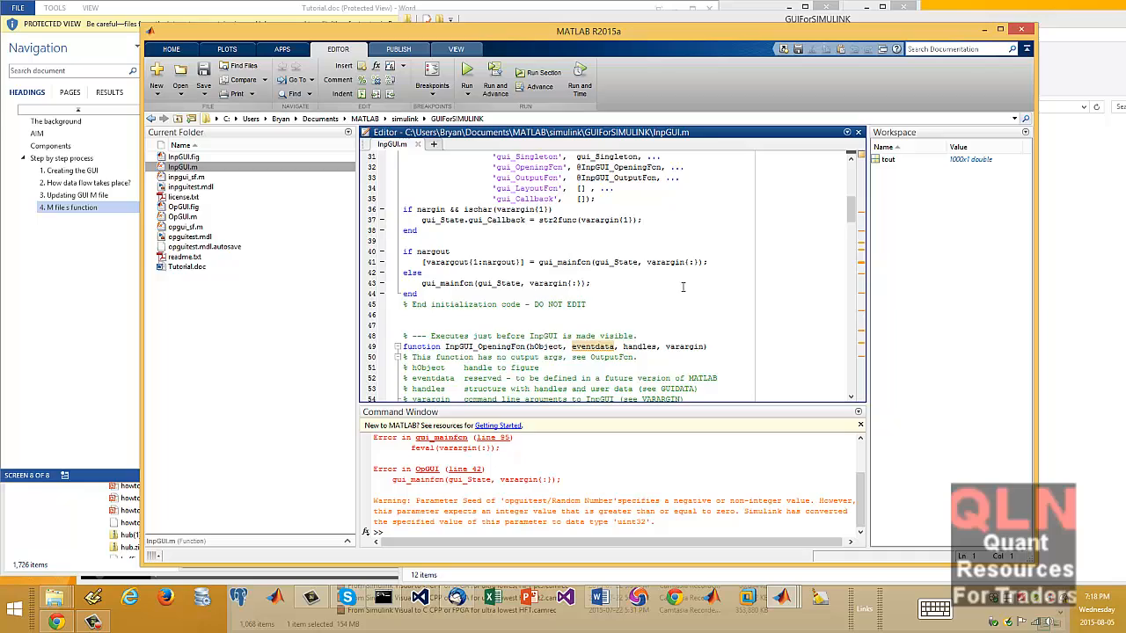
scroll("down", 3)
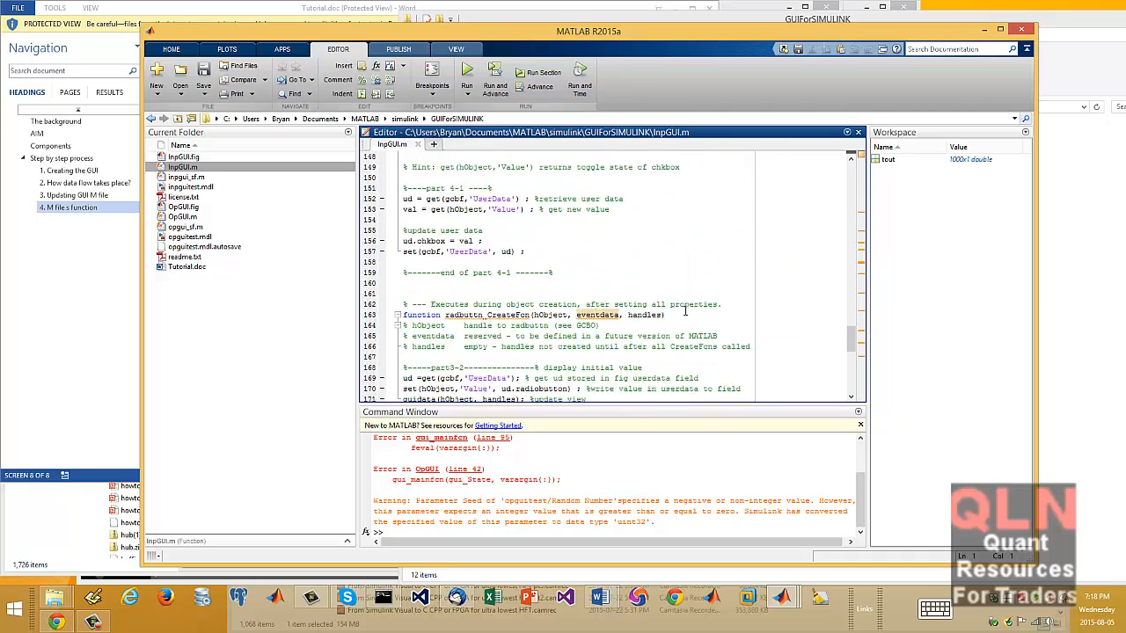
scroll("up", 3)
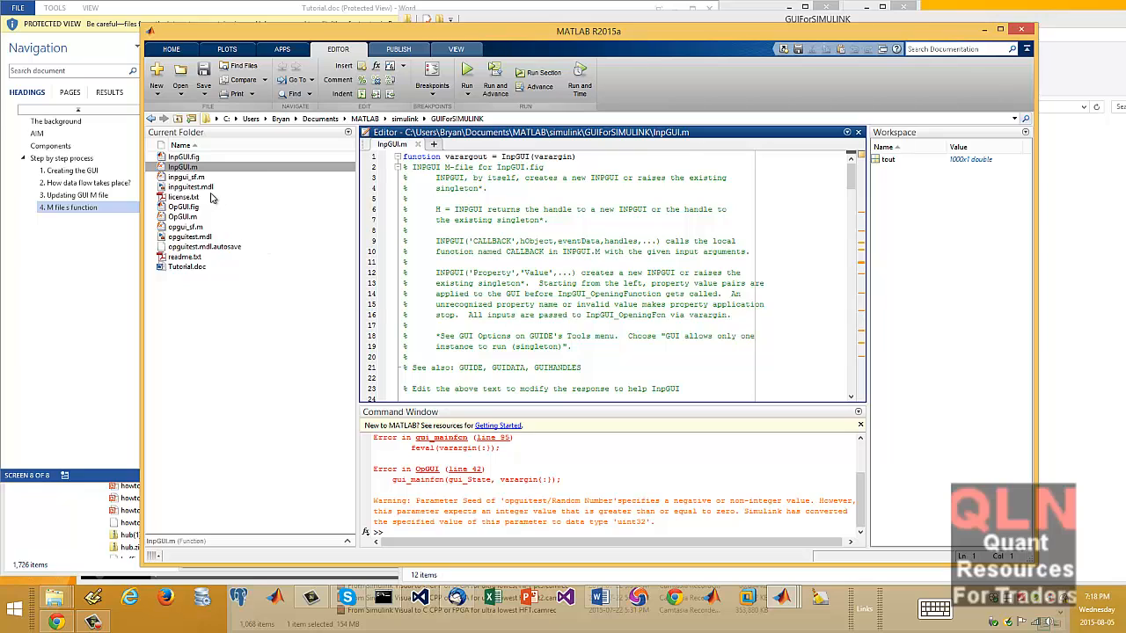
left_click(189, 186)
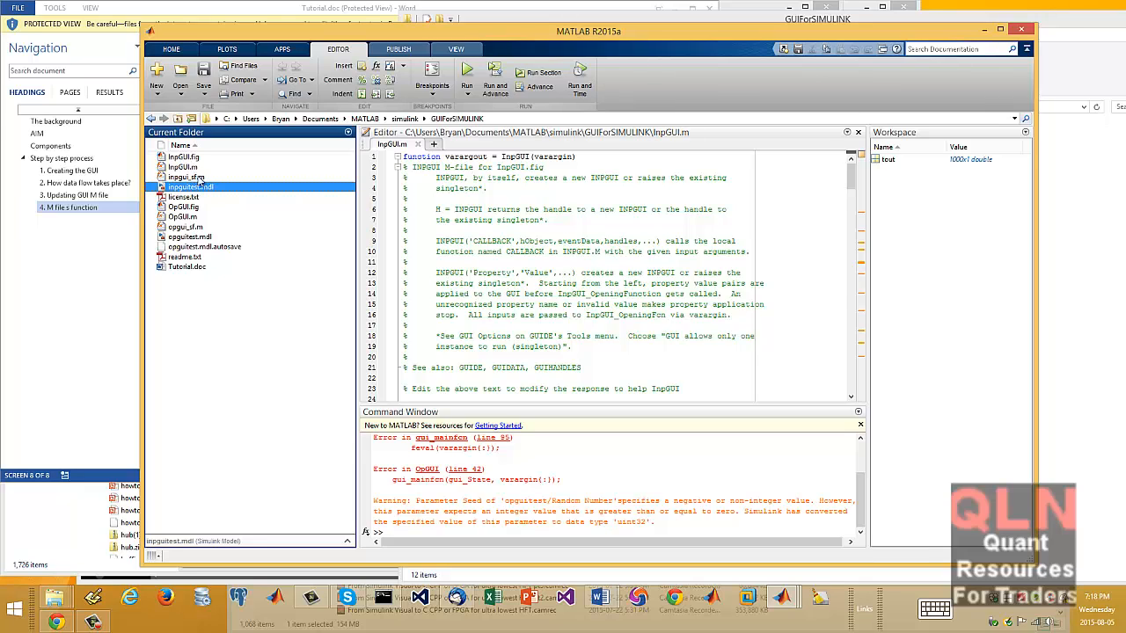
mouse_move(200, 166)
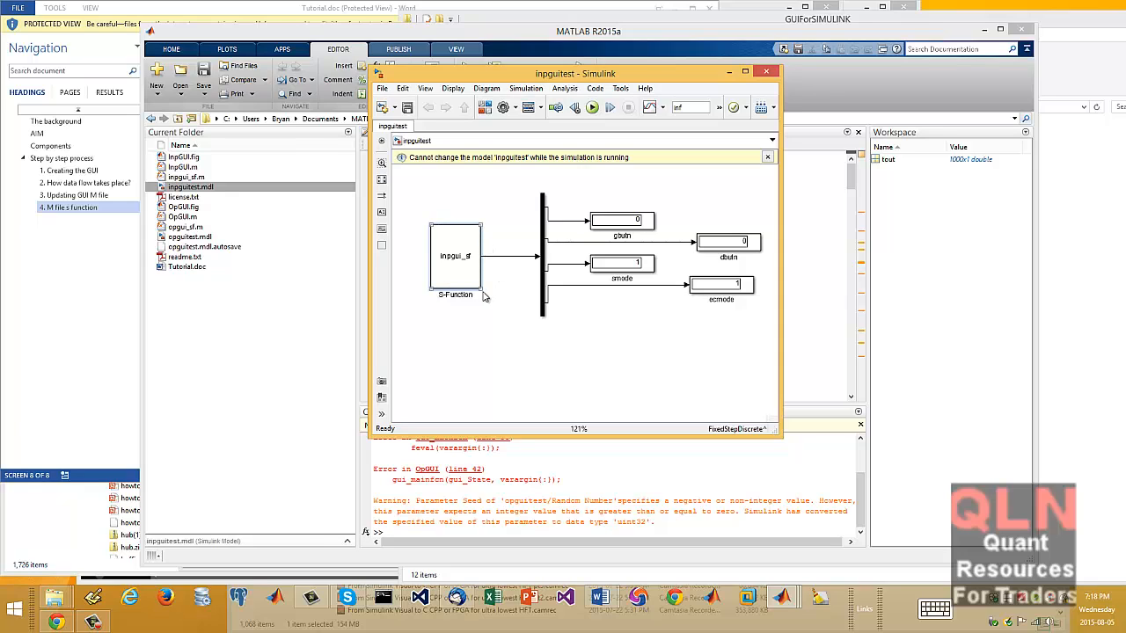
mouse_move(482, 293)
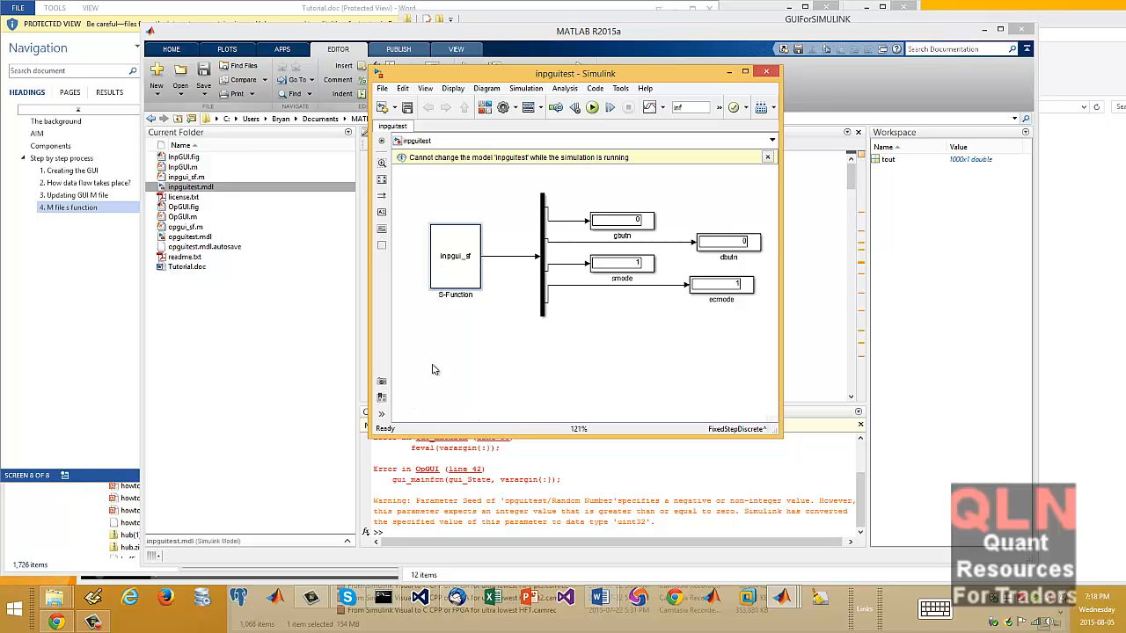
mouse_move(761, 439)
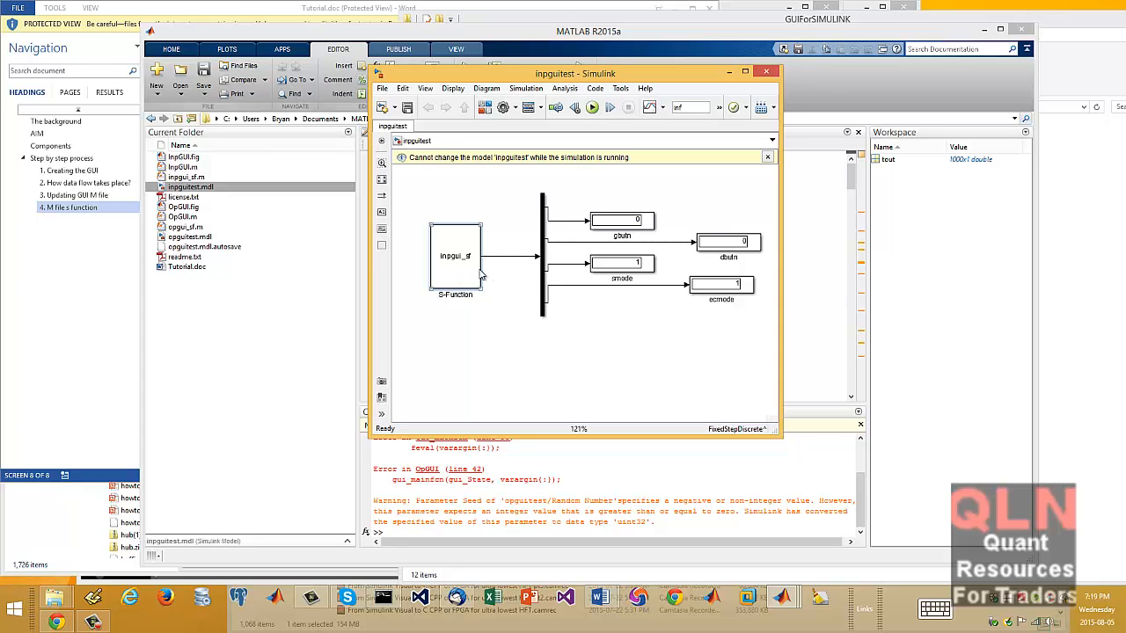
mouse_move(454, 276)
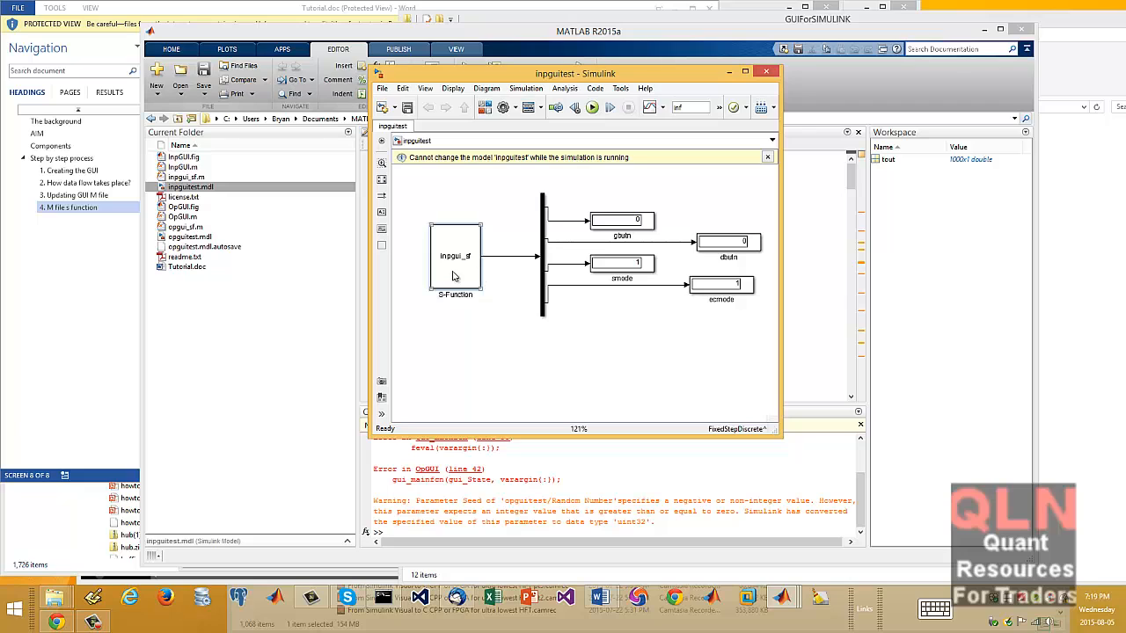
mouse_move(469, 274)
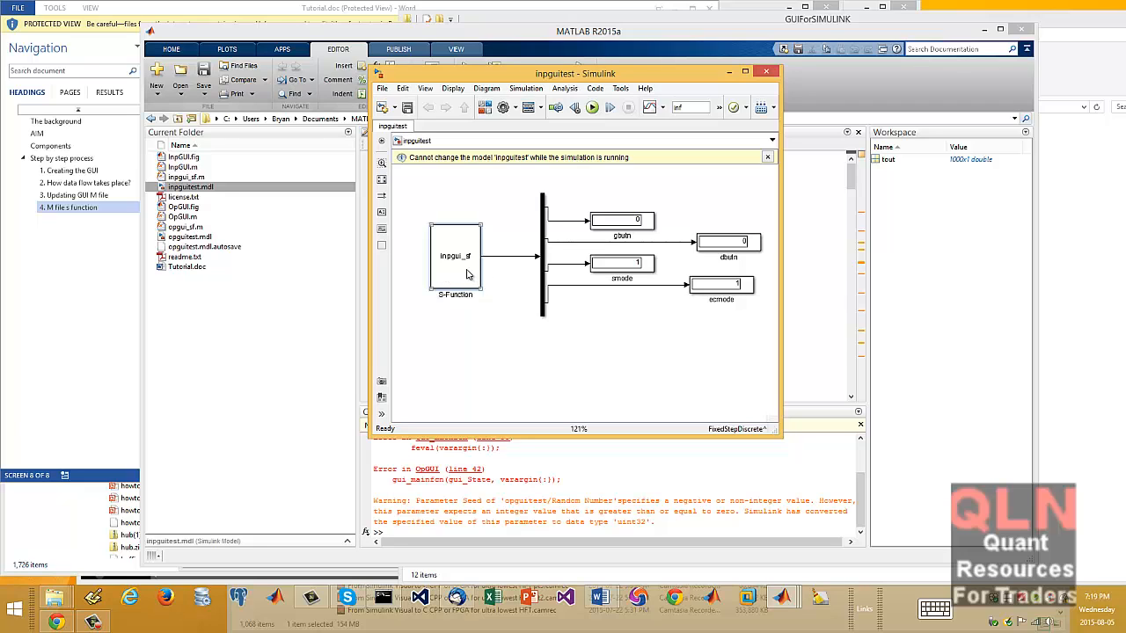
double_click(454, 256)
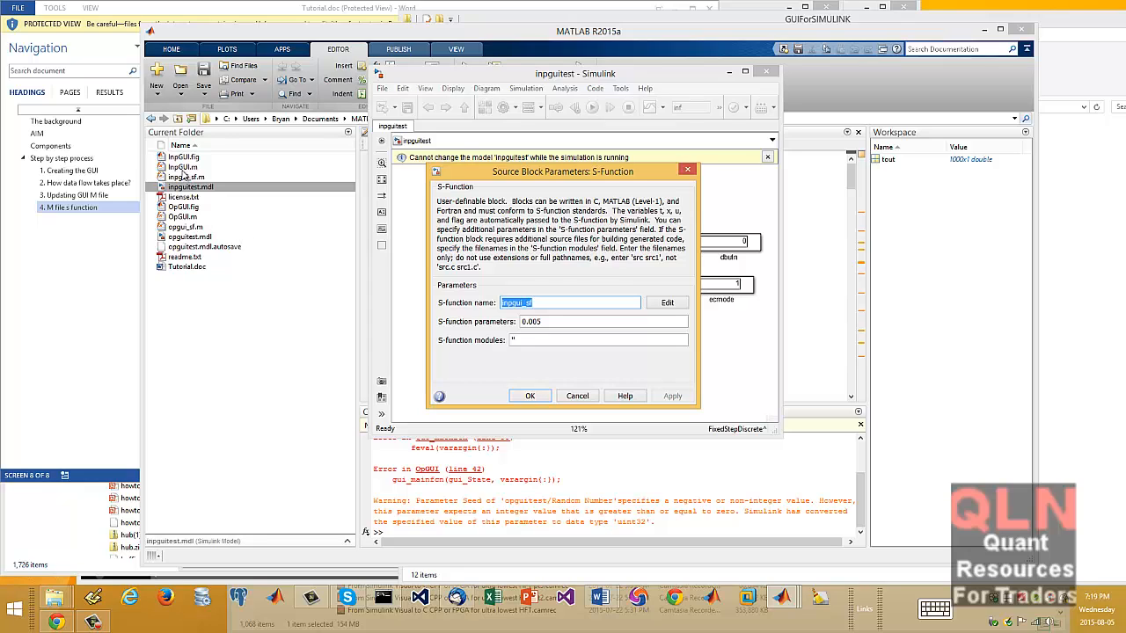
mouse_move(453, 273)
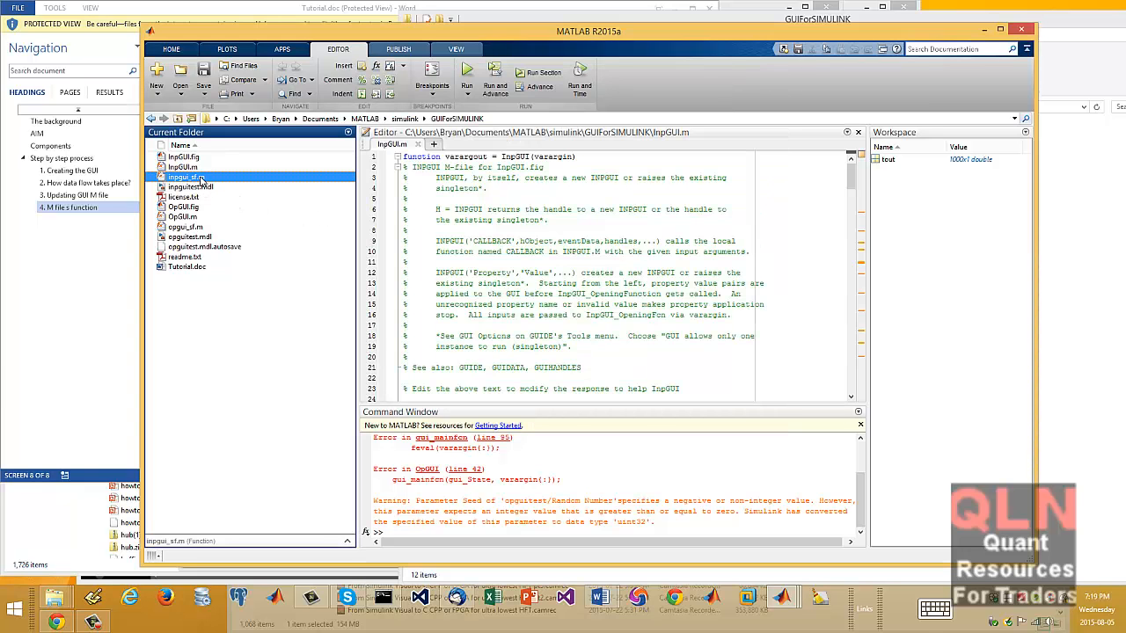
Step: Open and review inpgui_sf.m's S-function code, bringing the InpGUI window into view
double_click(183, 176)
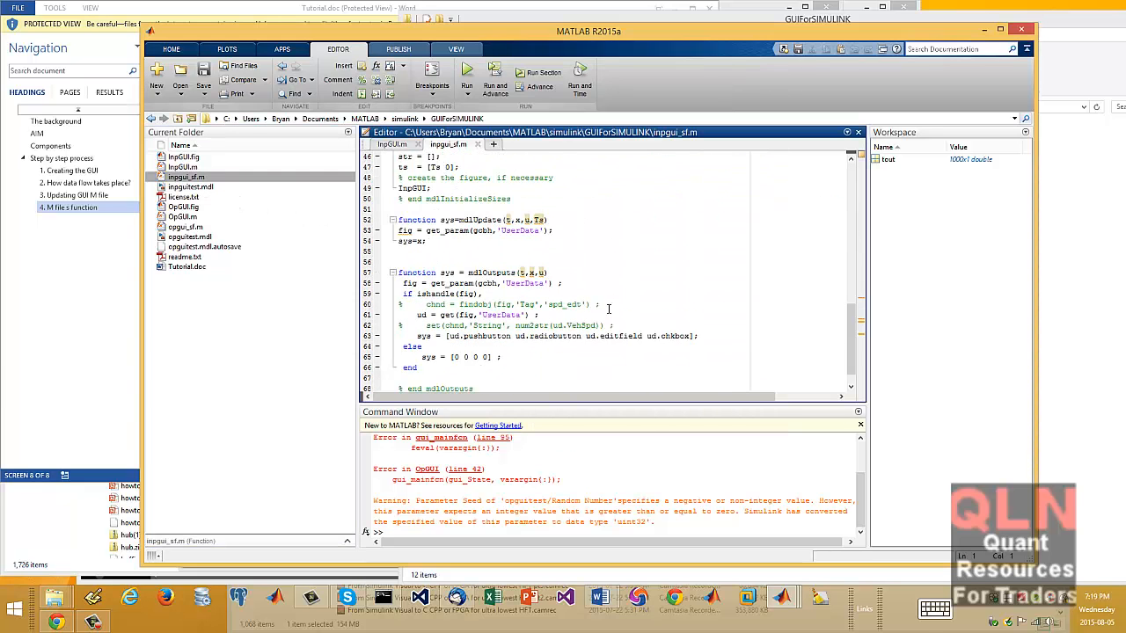
scroll("up", 3)
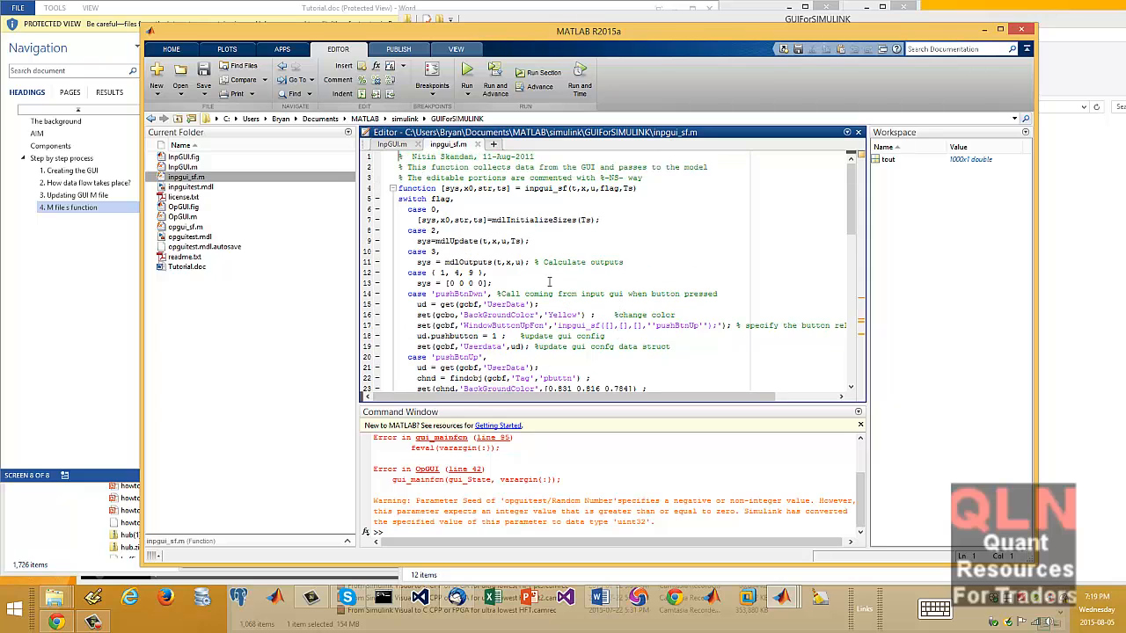
scroll("down", 3)
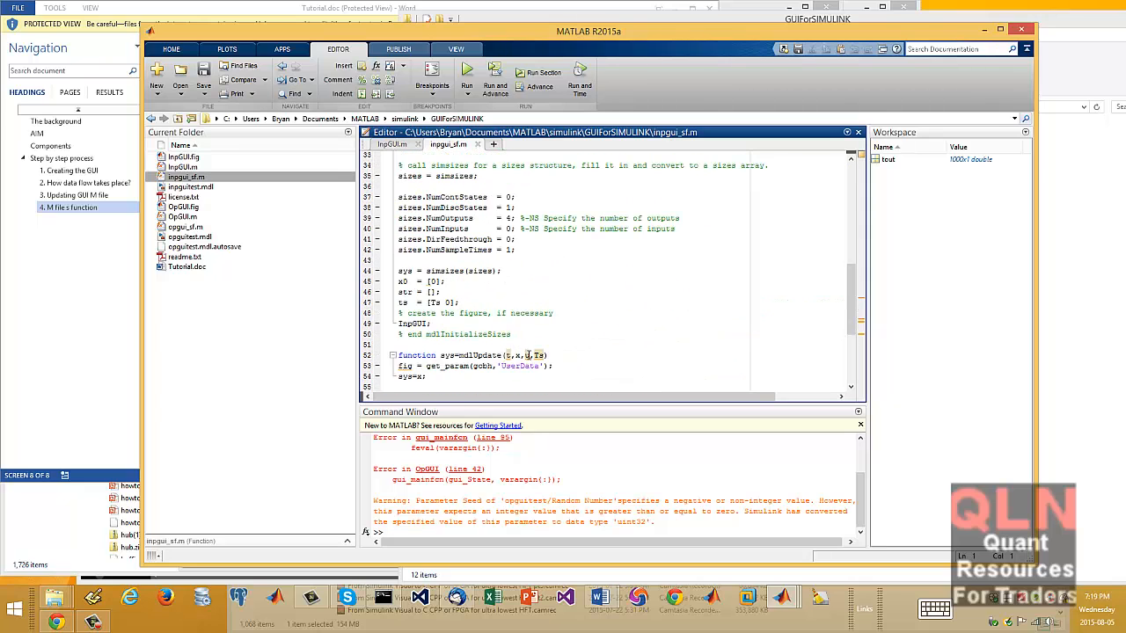
scroll("up", 3)
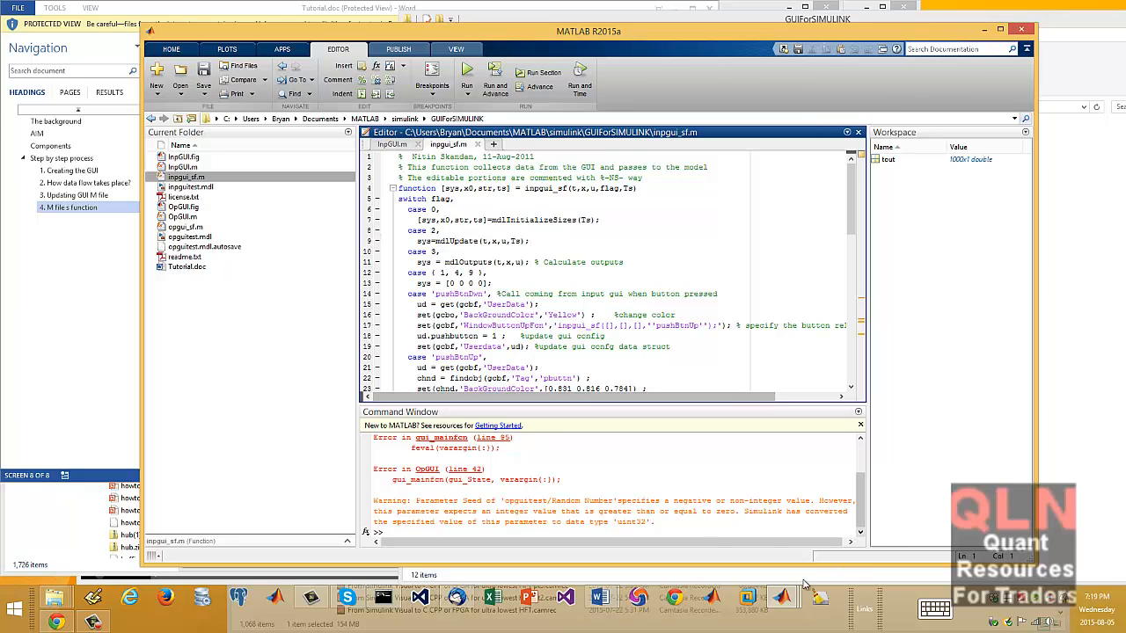
left_click(467, 75)
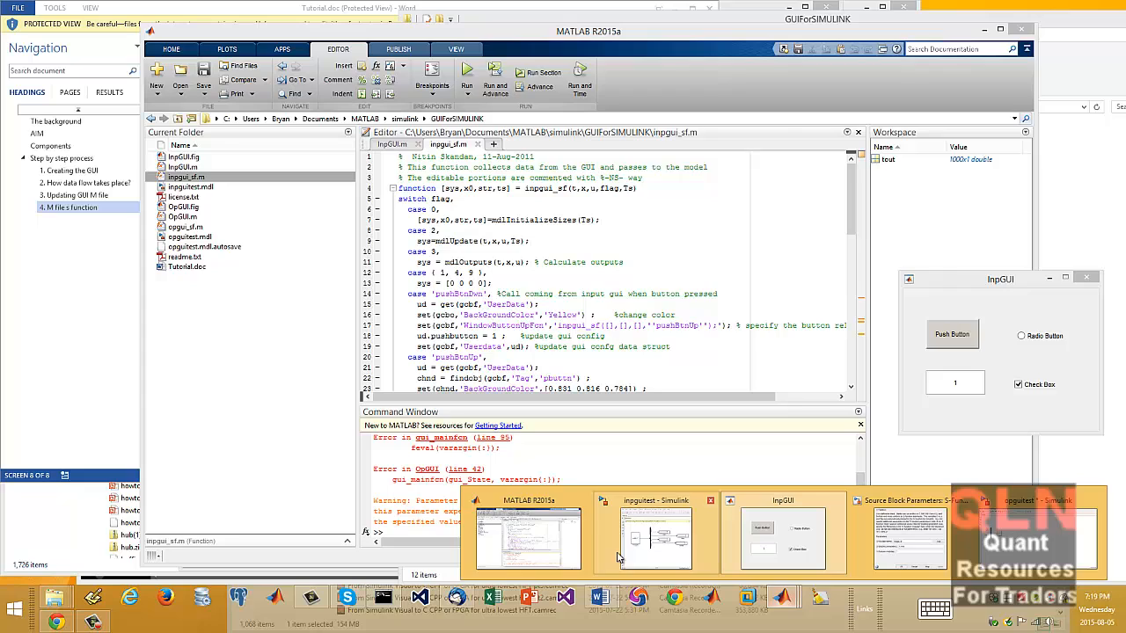
Step: Inspect the gbutn, dbutn and Demux block parameters in inpguitest, cancelling each unchanged
left_click(656, 527)
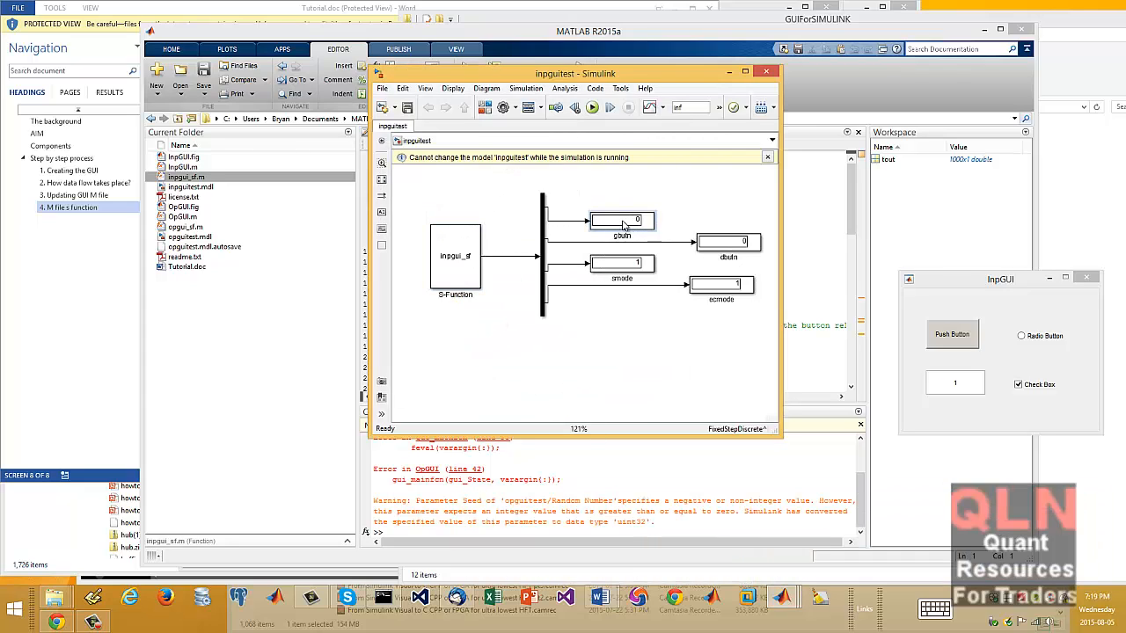
double_click(622, 220)
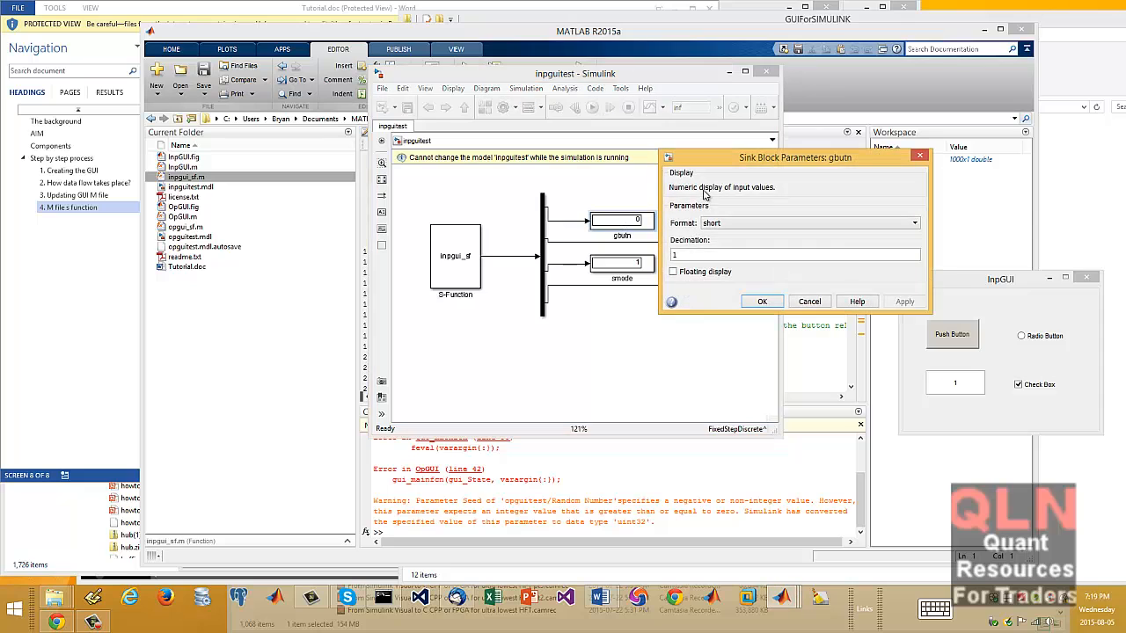
mouse_move(843, 206)
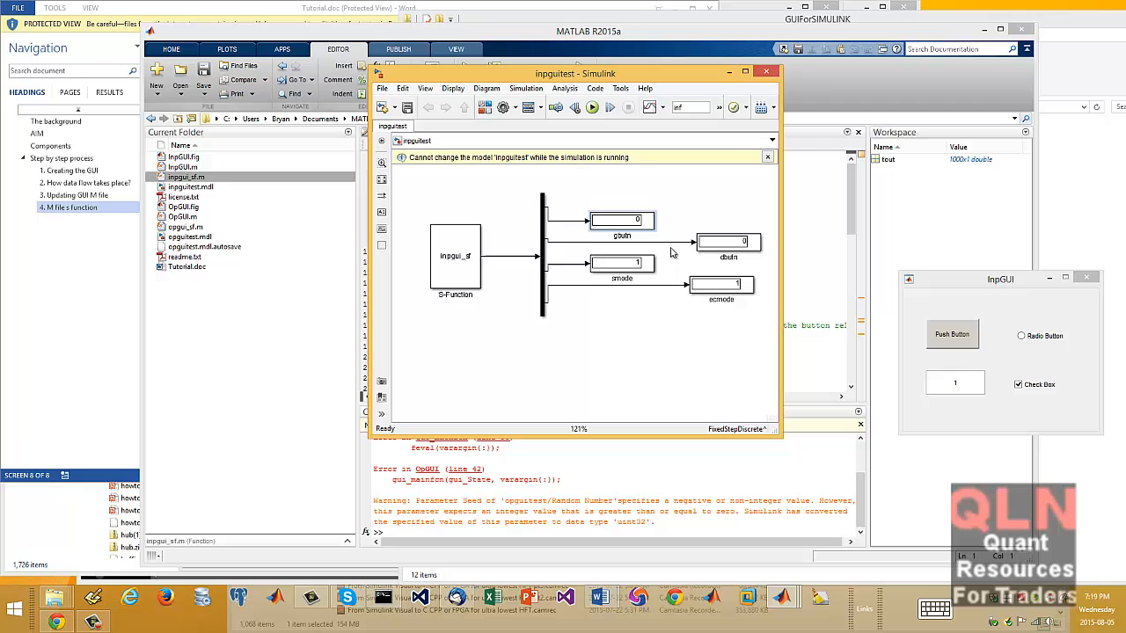
double_click(728, 242)
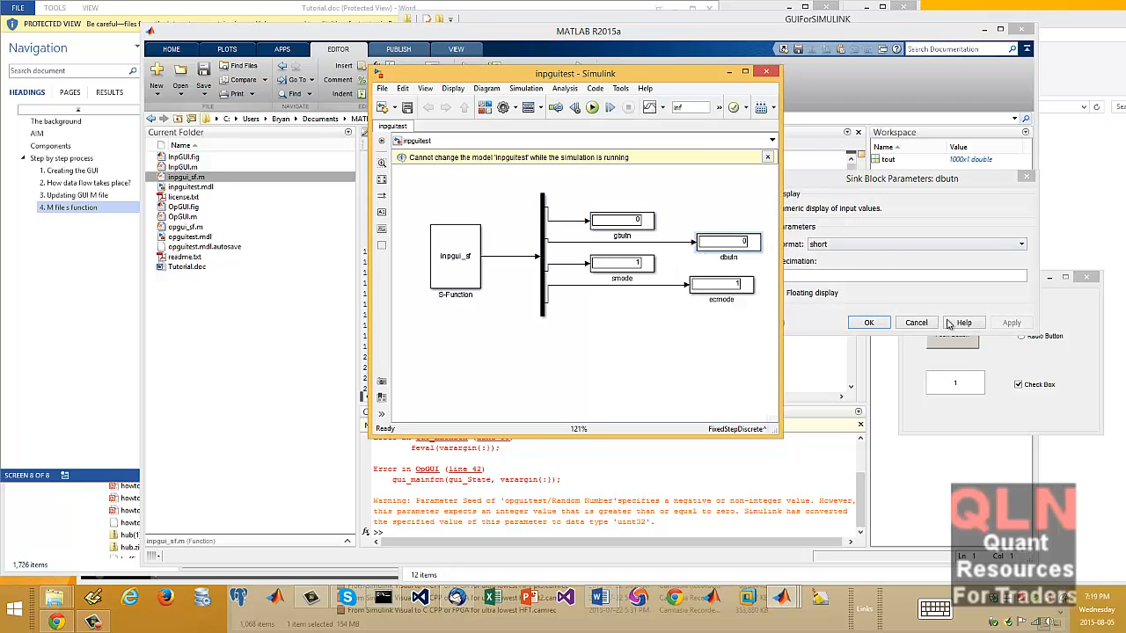
left_click(867, 322)
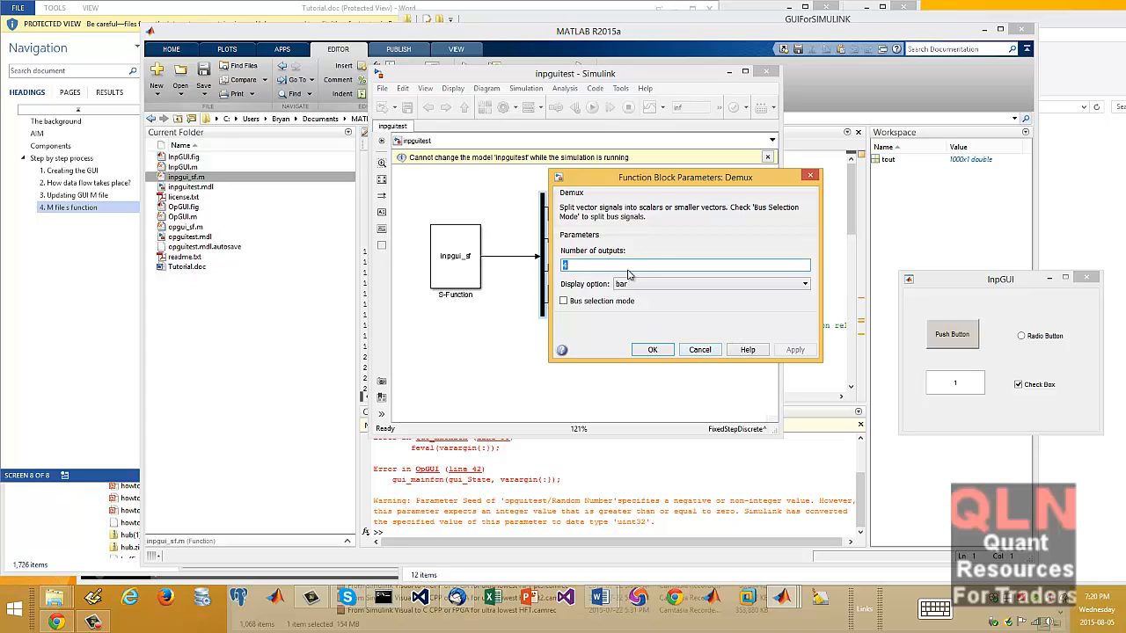
left_click(652, 349)
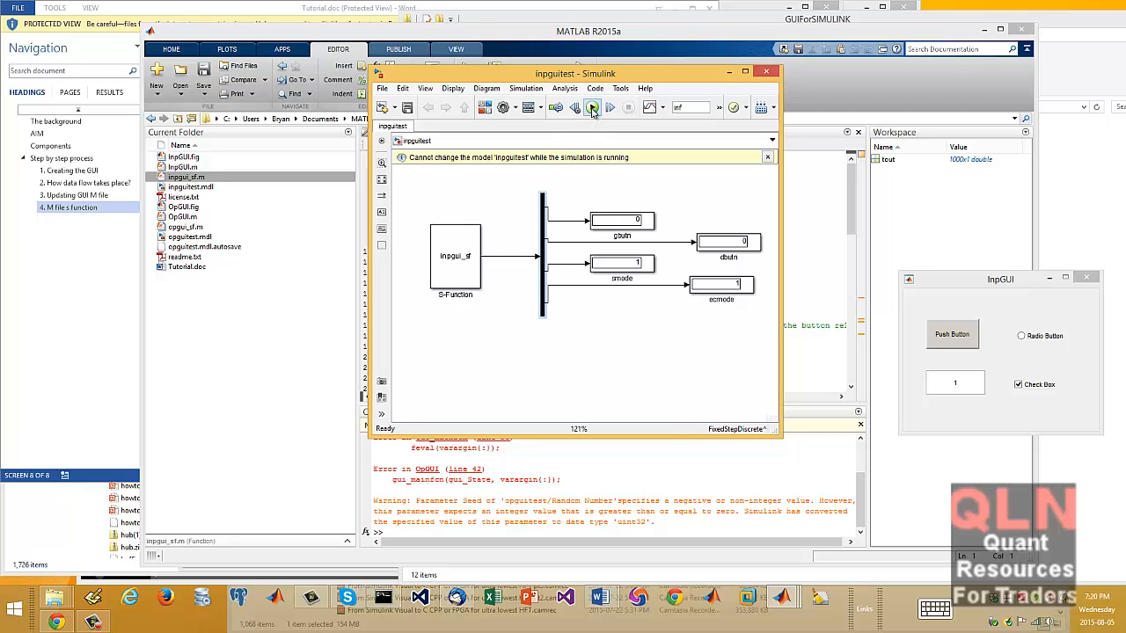
Step: Run and stop inpguitest, cancel the S-Function dialog, then run again to launch InpGUI
left_click(592, 107)
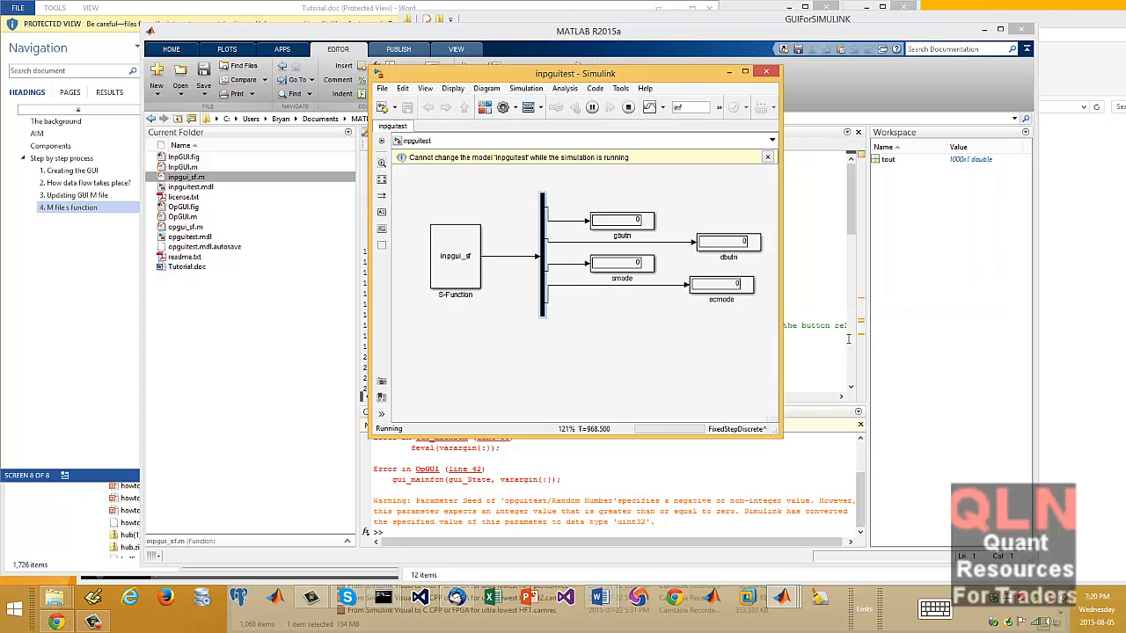
left_click(628, 107)
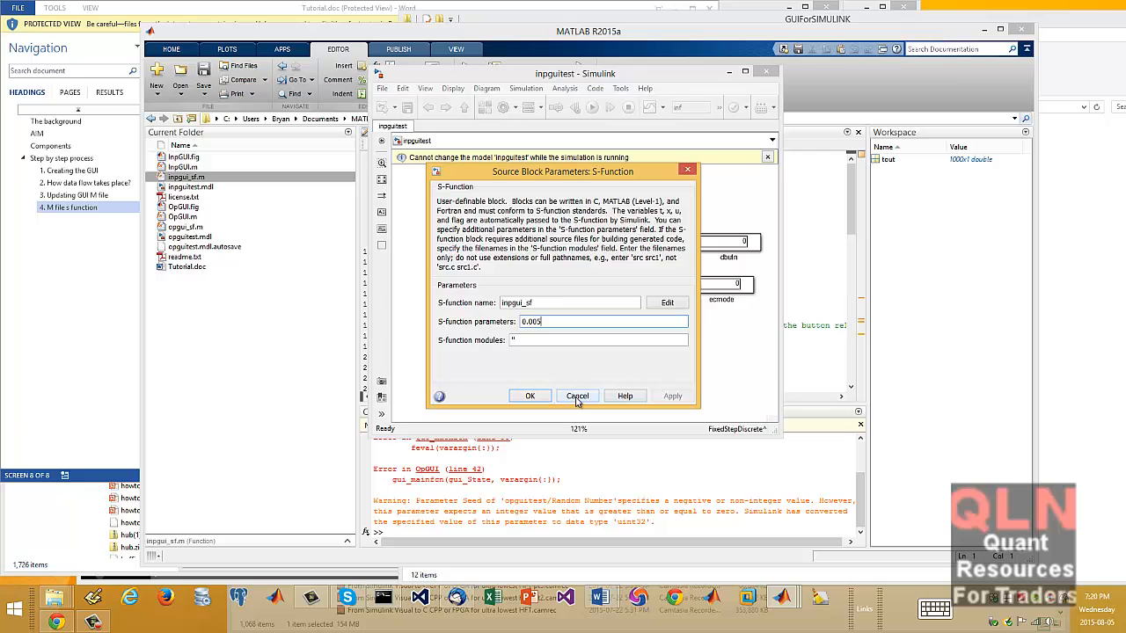
left_click(578, 395)
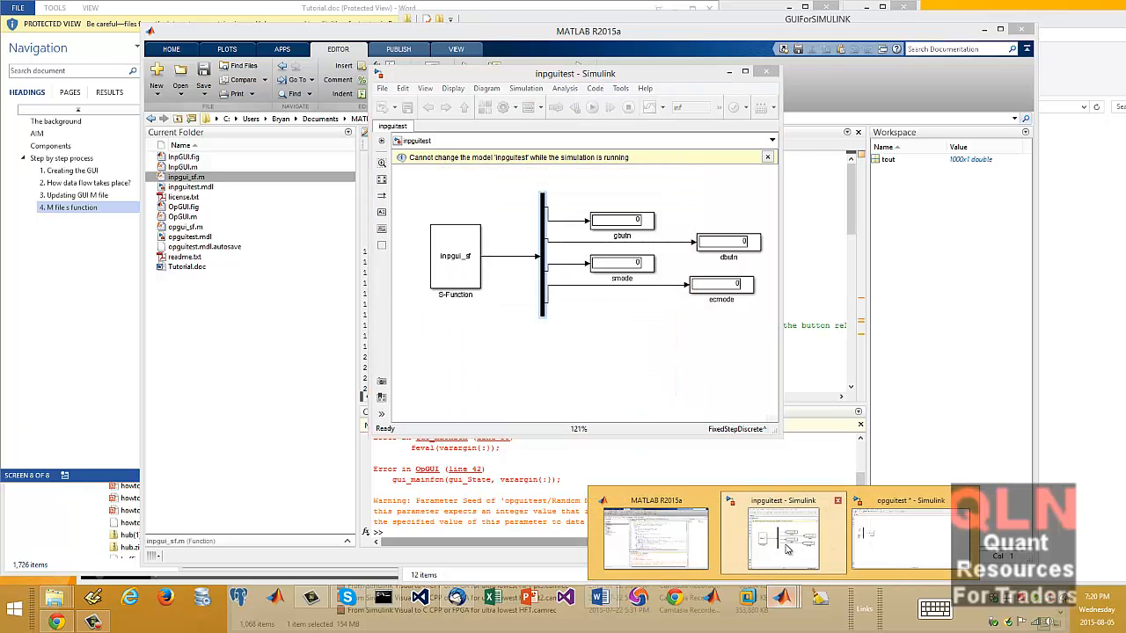
left_click(782, 534)
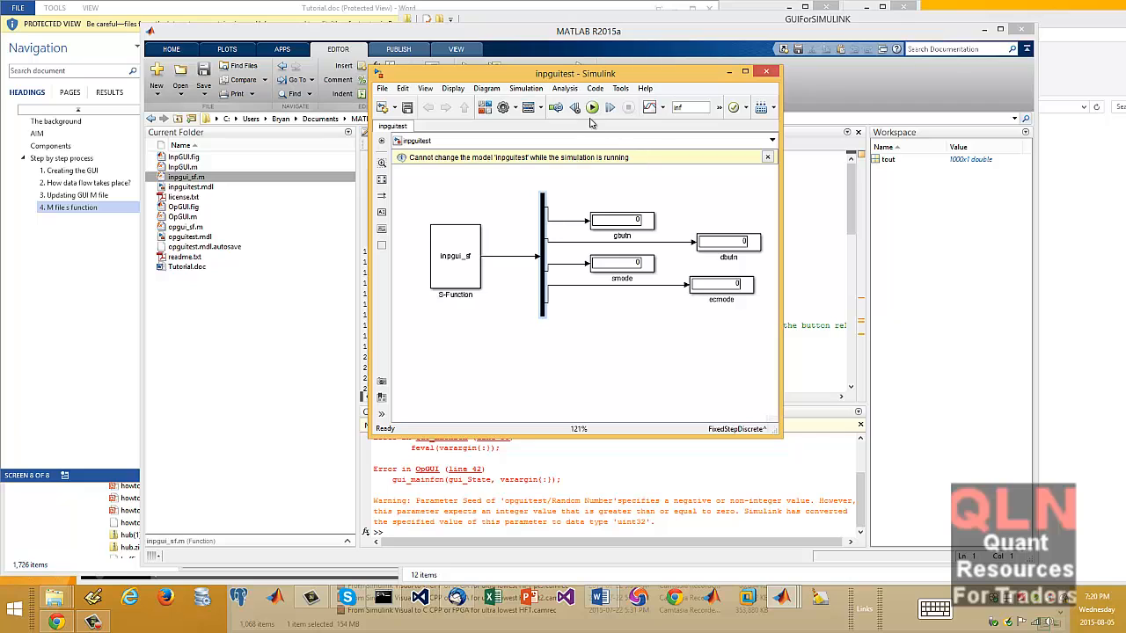
left_click(593, 106)
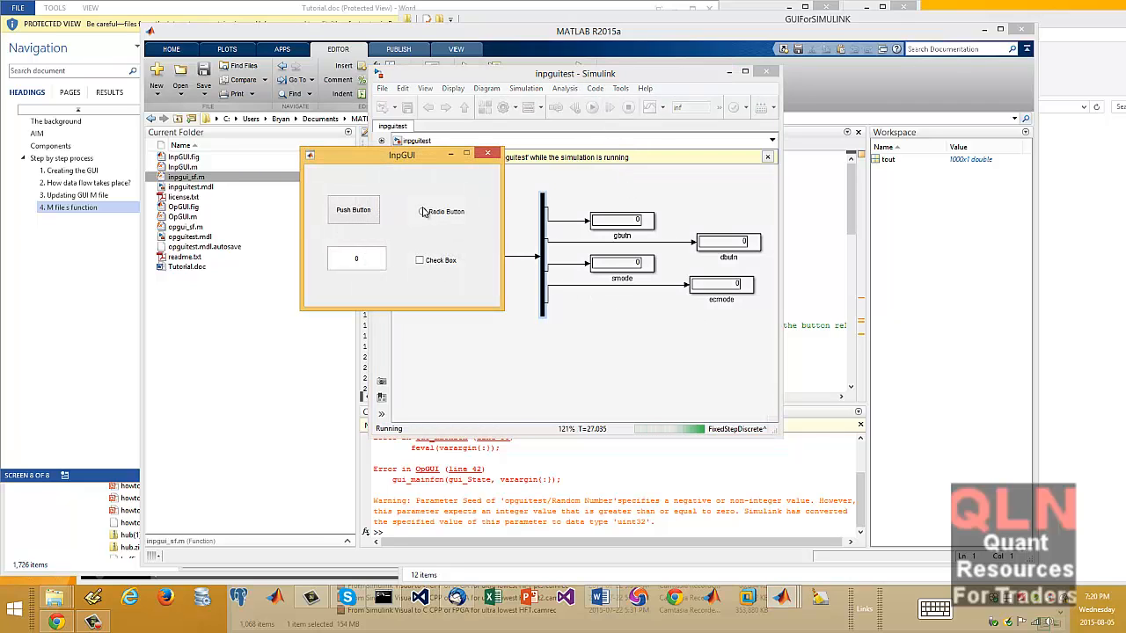
Step: Move InpGUI aside, enter 3 in its edit box and switch on the Radio Button
left_click_drag(401, 155, 1035, 137)
type("1")
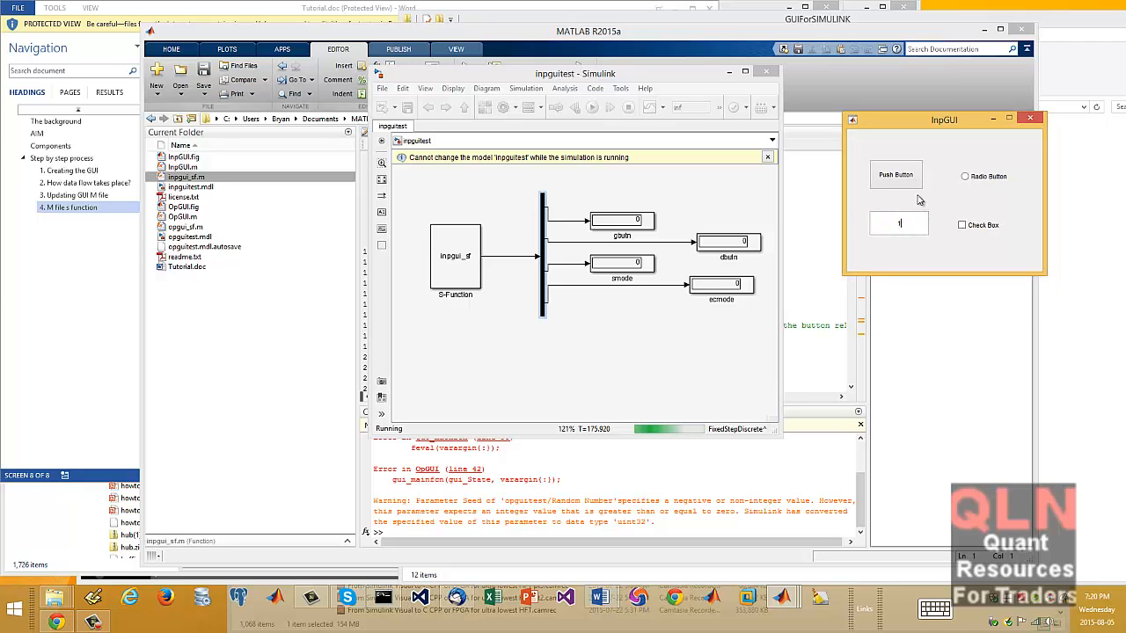
left_click(896, 174)
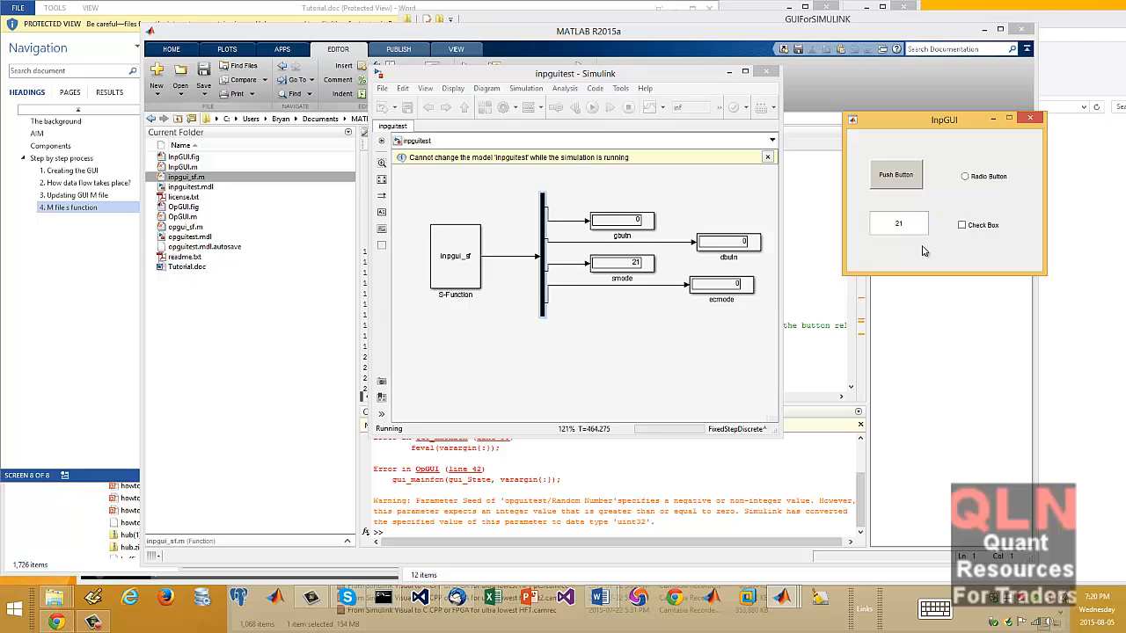
left_click(962, 225)
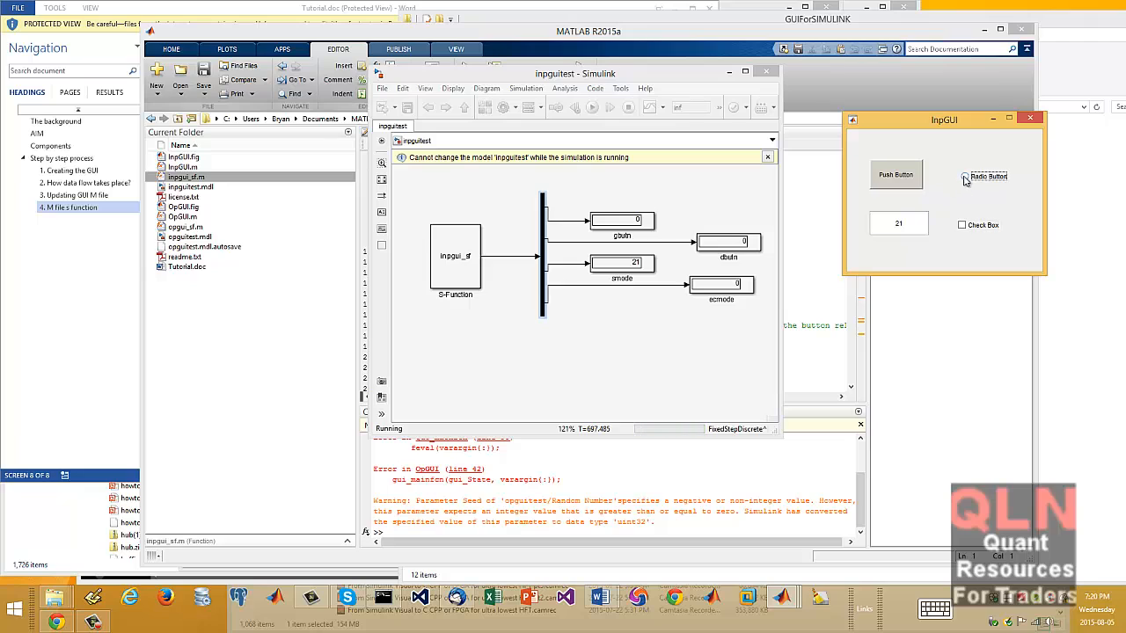
left_click(969, 176)
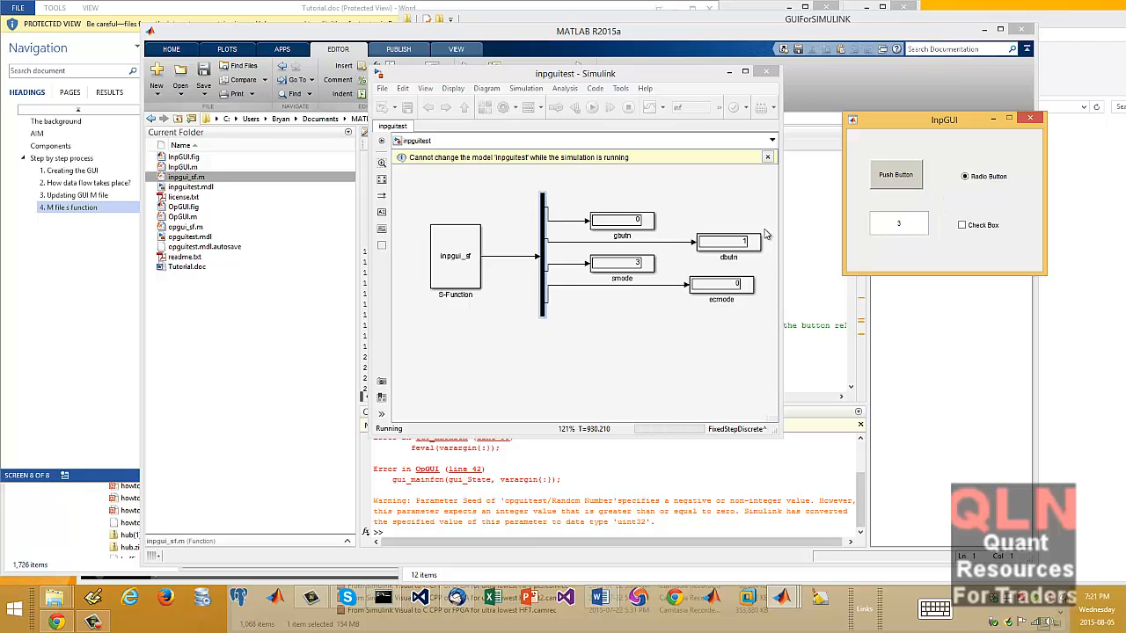
mouse_move(1035, 134)
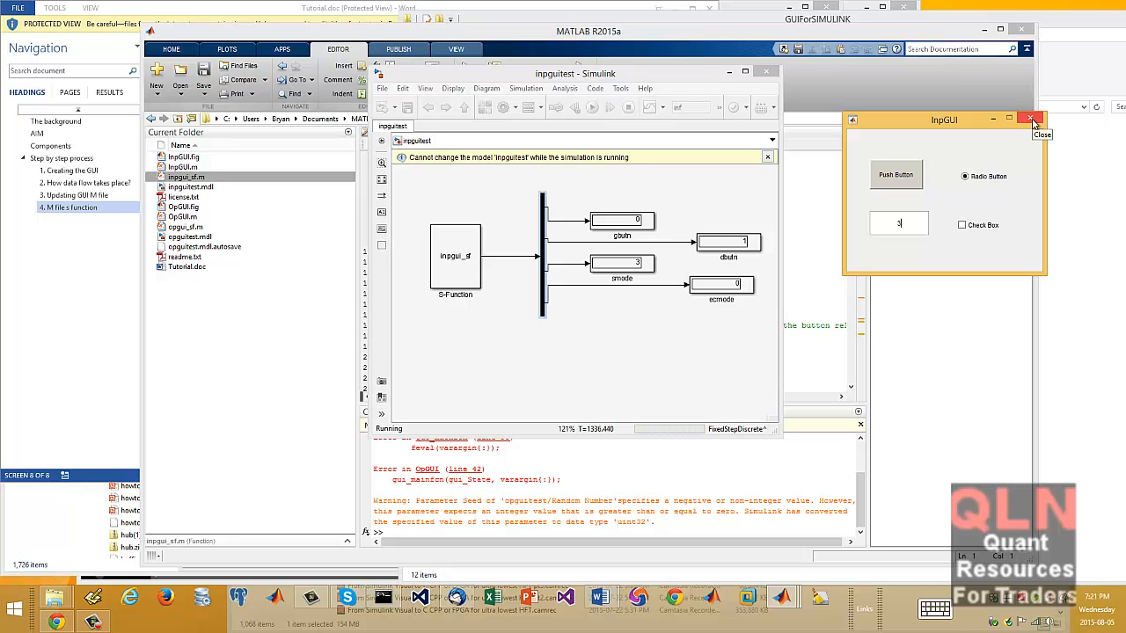
Step: Close InpGUI, then close the inpguitest model and confirm stopping the simulation
double_click(455, 255)
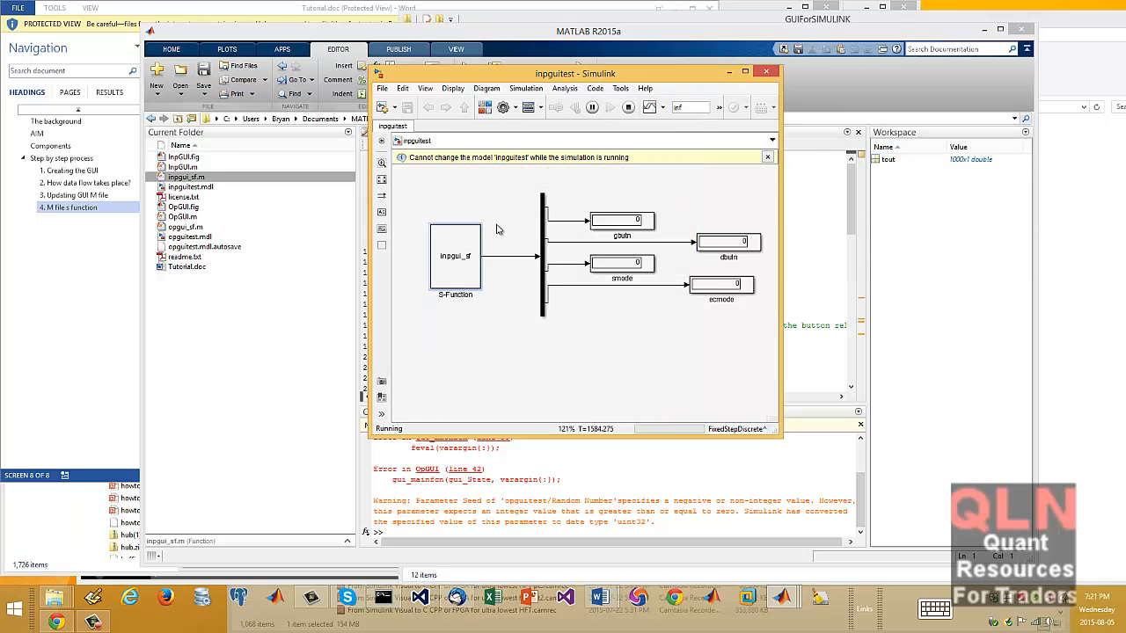
left_click(765, 71)
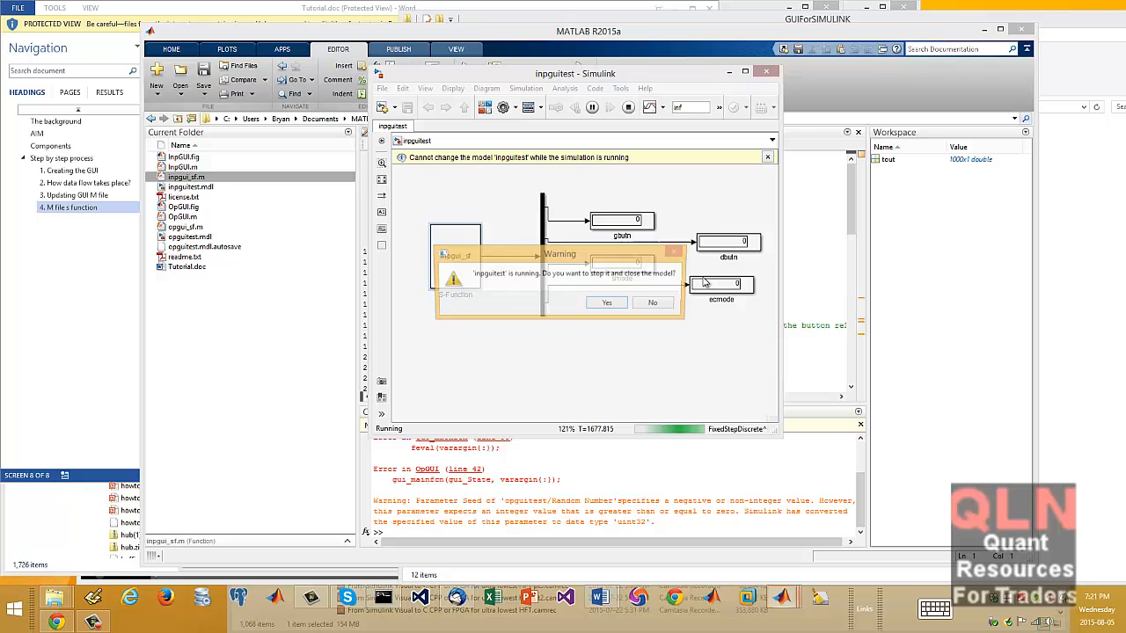
left_click(606, 303)
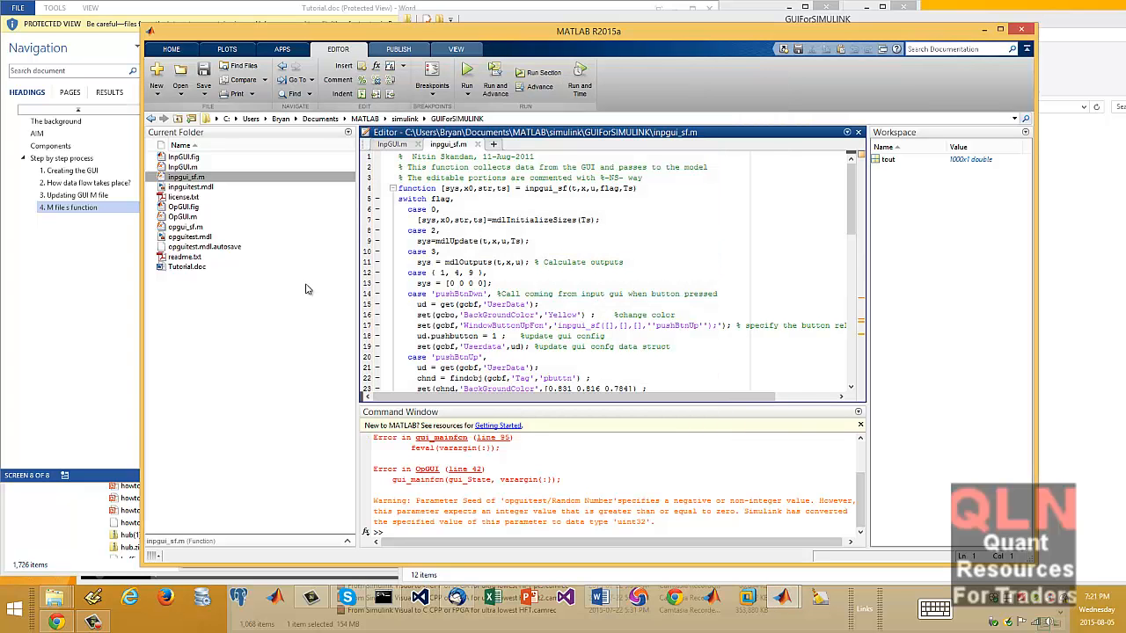
left_click(190, 237)
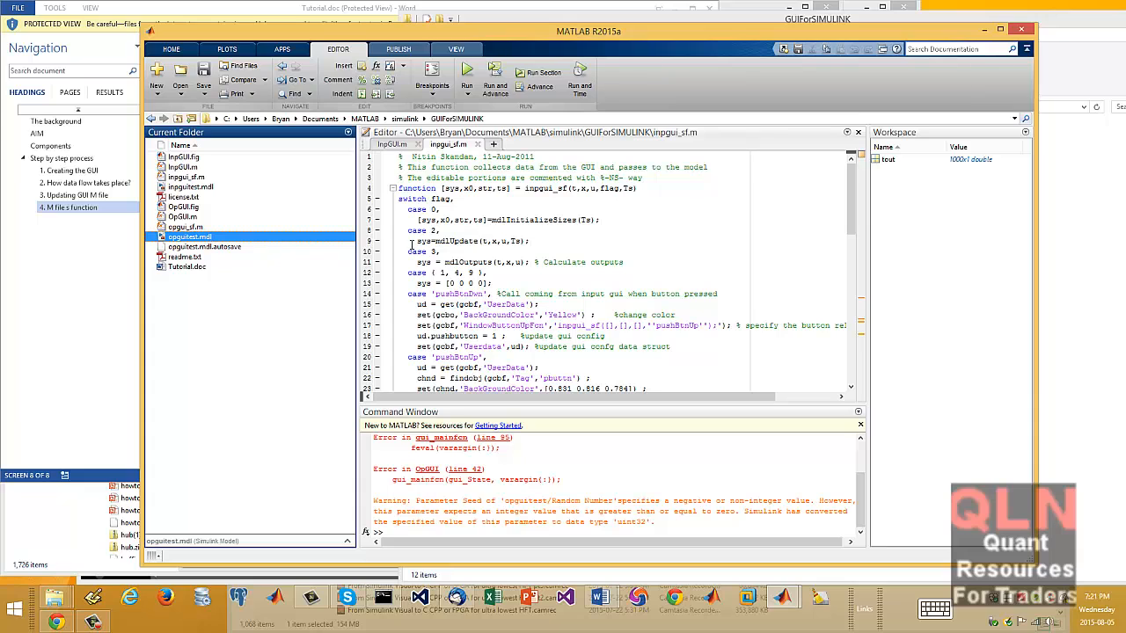
left_click(189, 237)
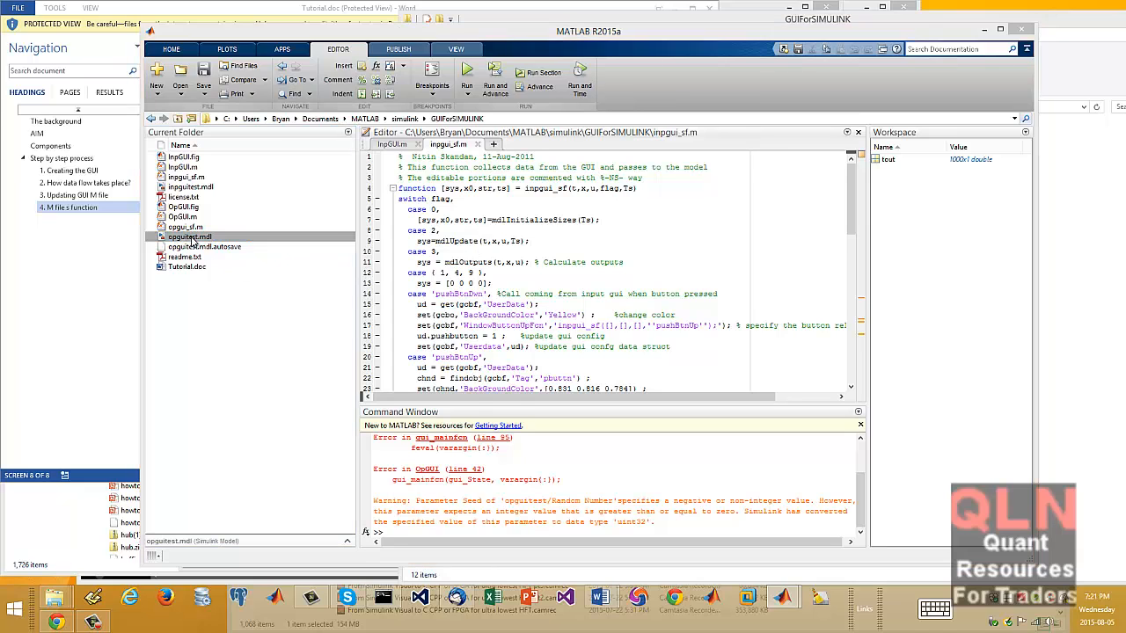
double_click(190, 236)
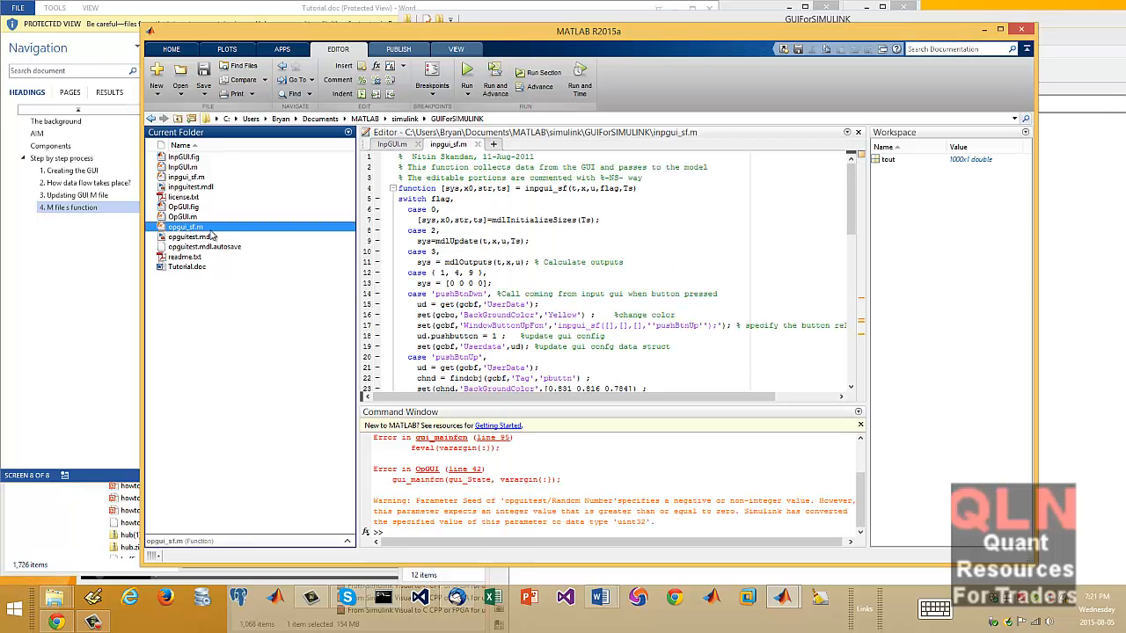
mouse_move(222, 267)
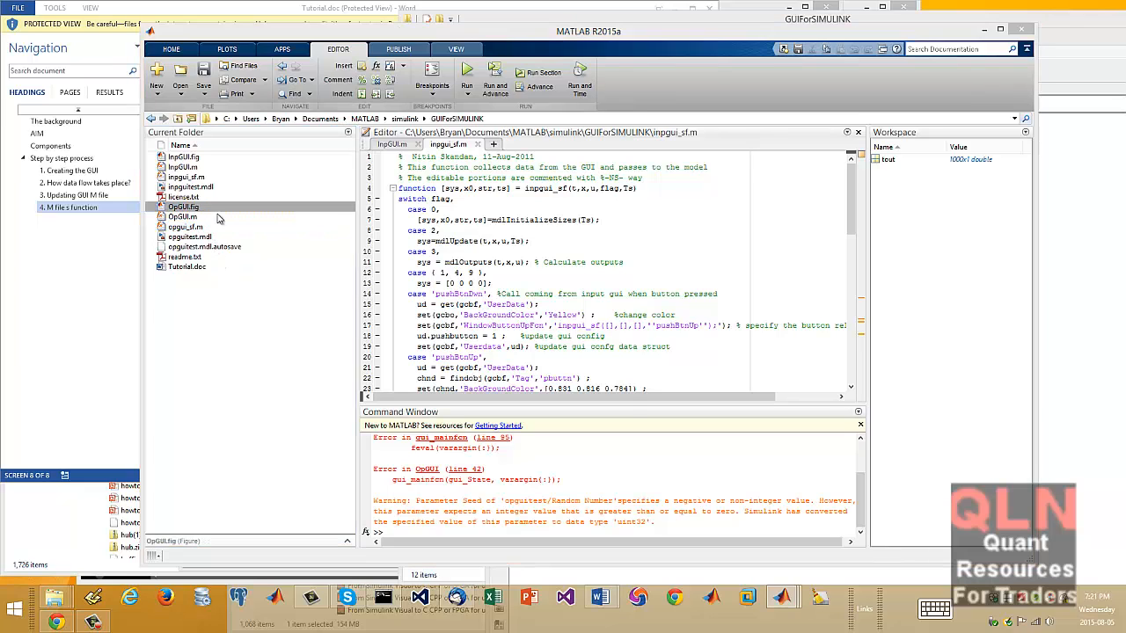
double_click(184, 207)
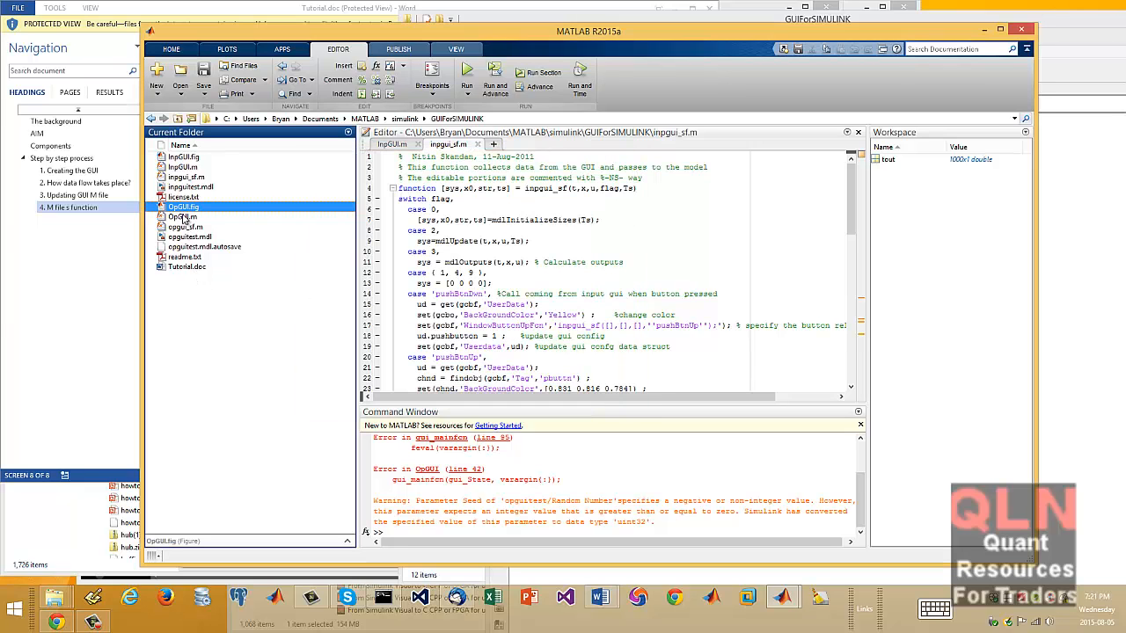
left_click(182, 217)
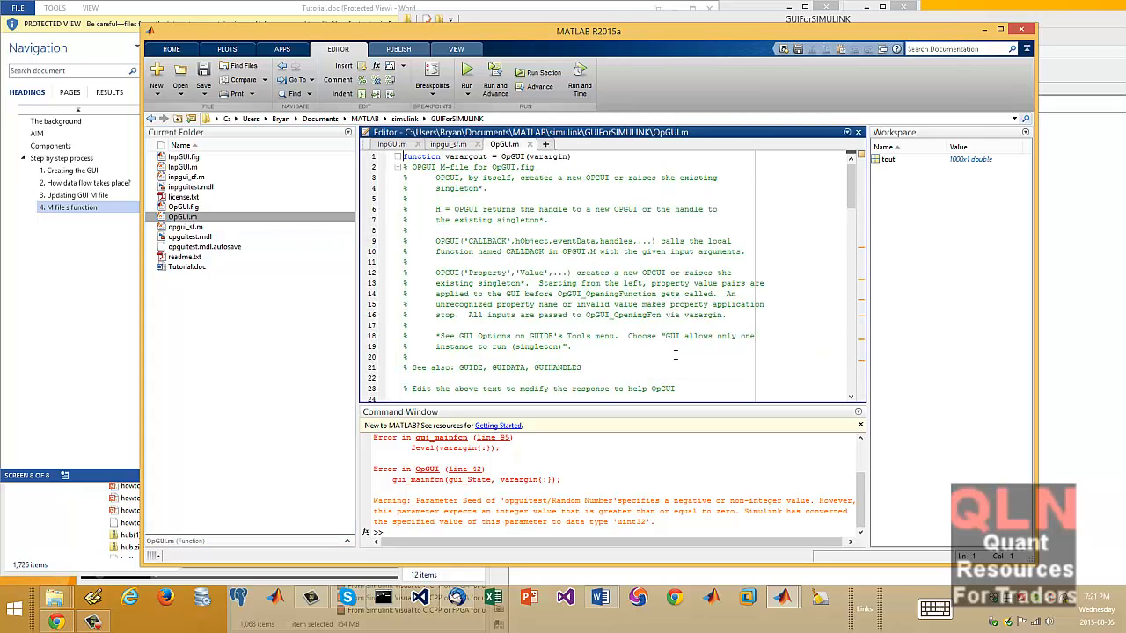
left_click(184, 227)
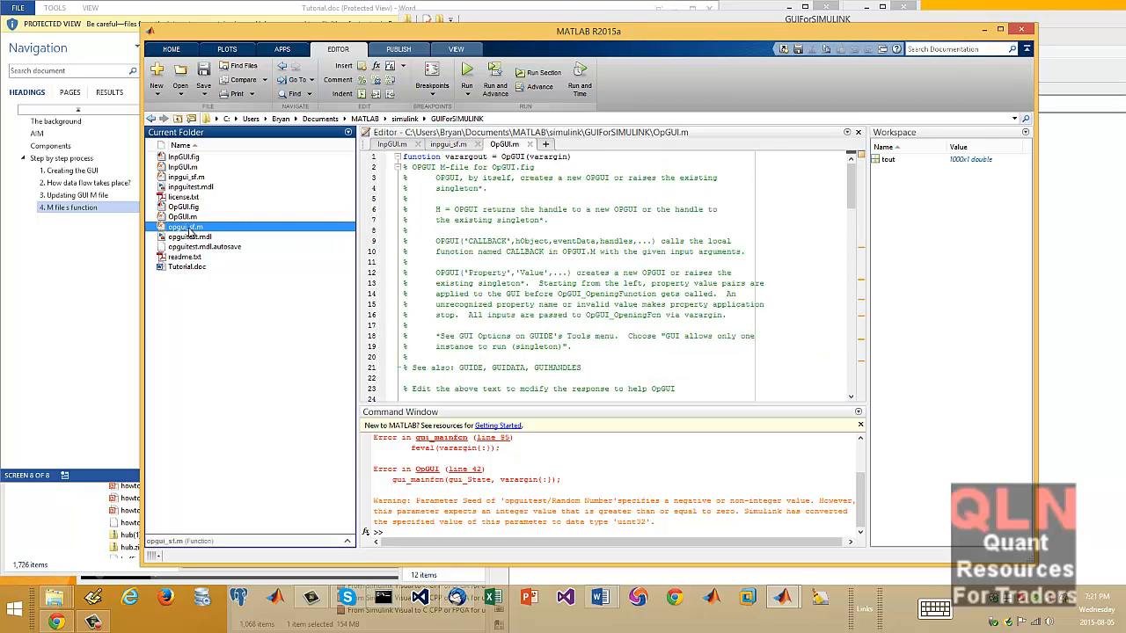
double_click(185, 227)
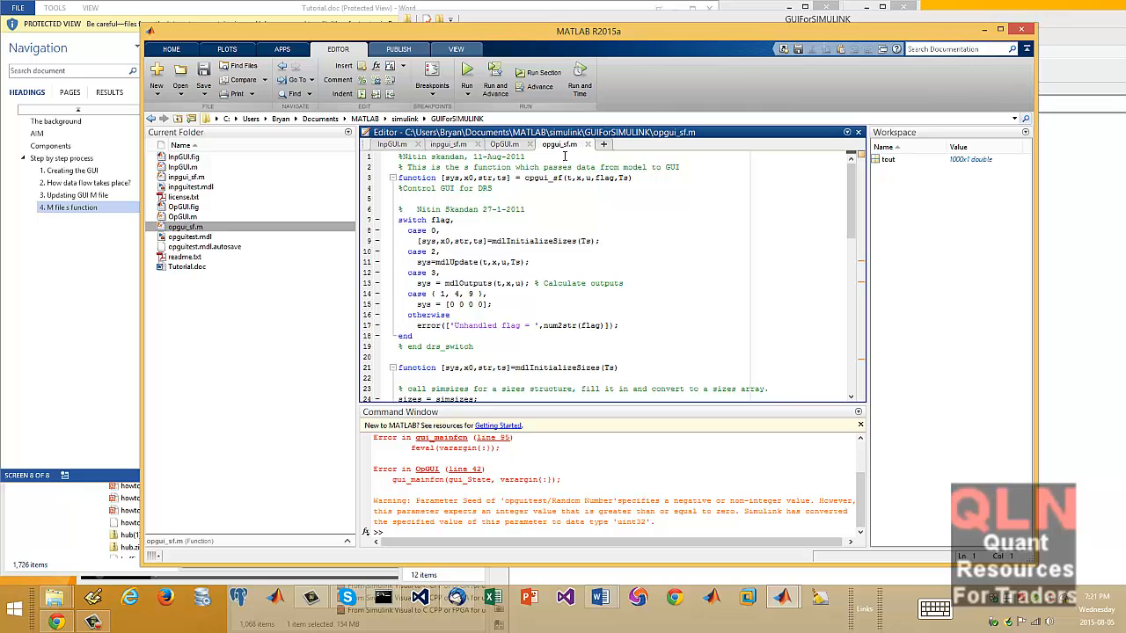
mouse_move(559, 143)
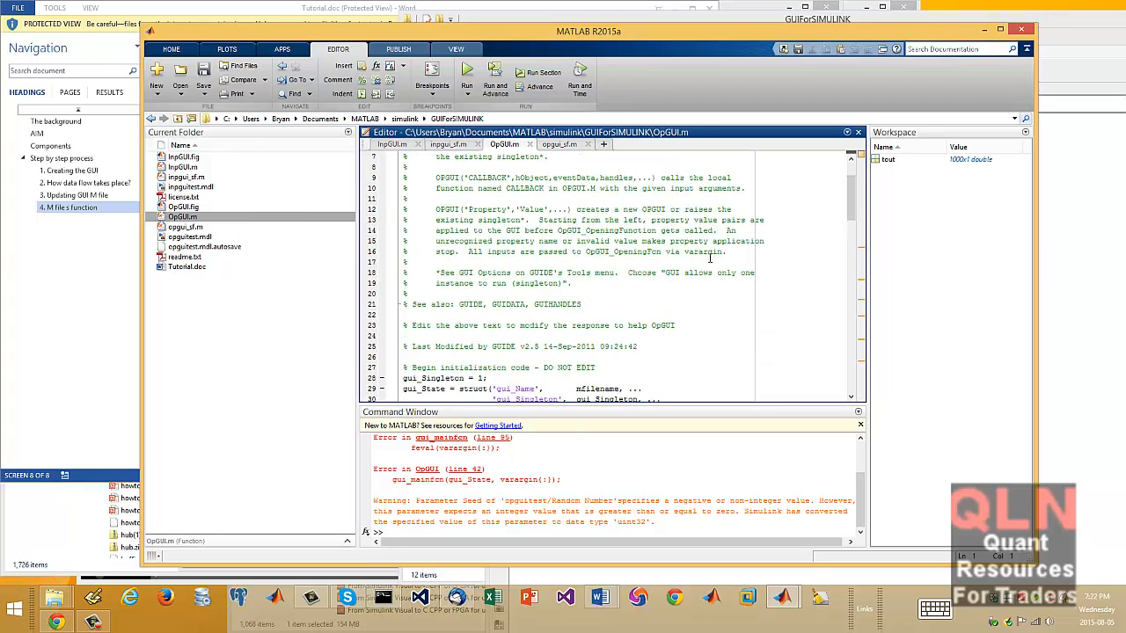
scroll("down", 3)
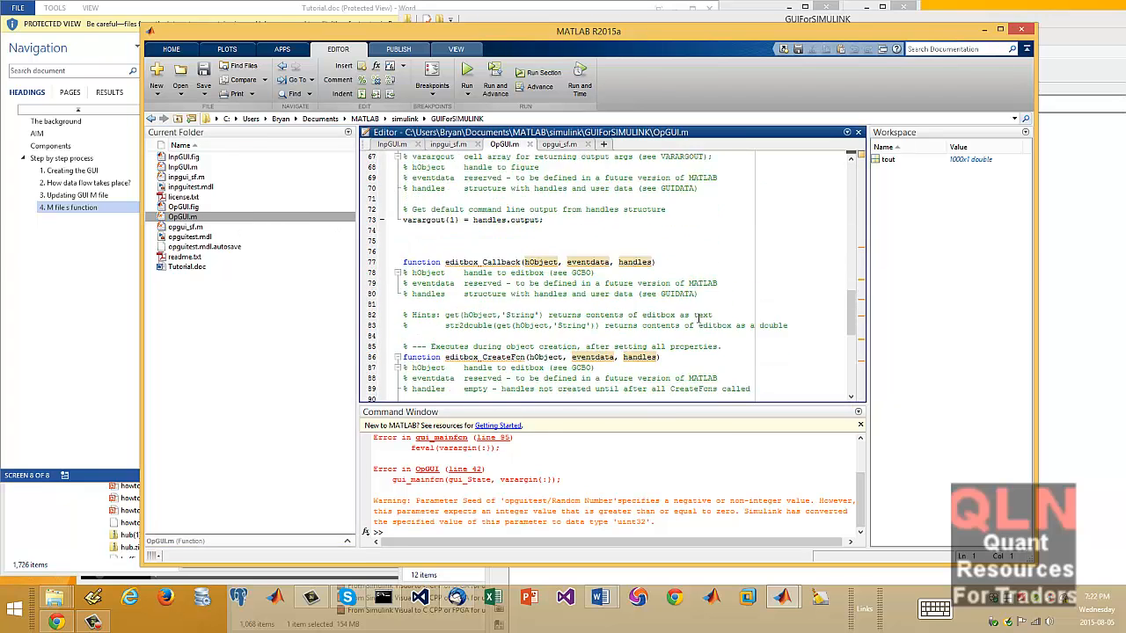
scroll("up", 3)
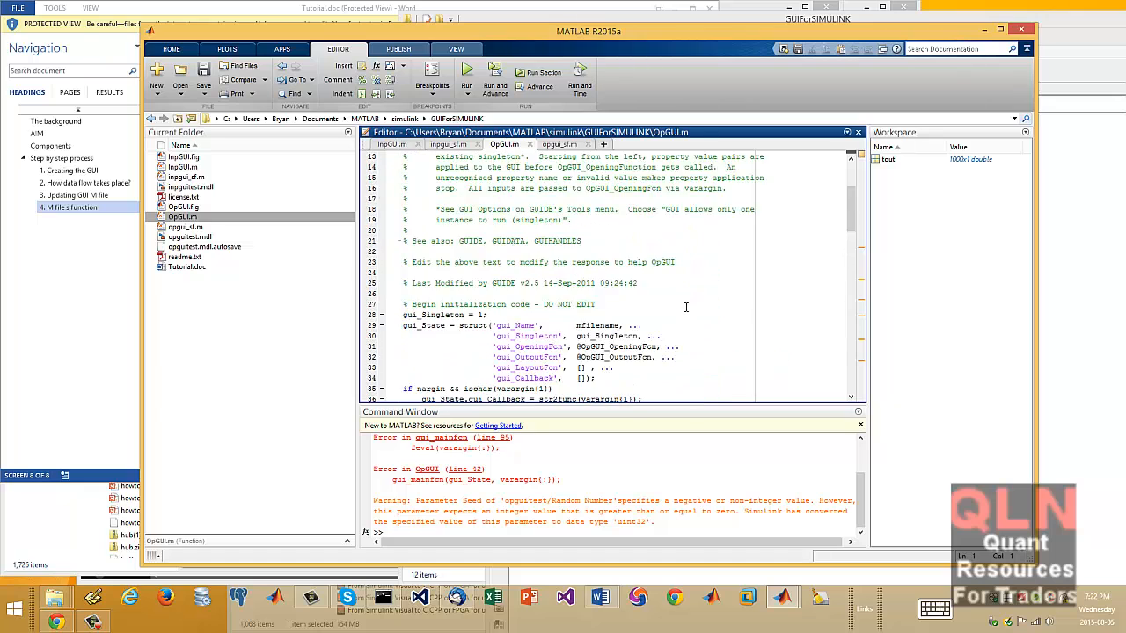
scroll("down", 3)
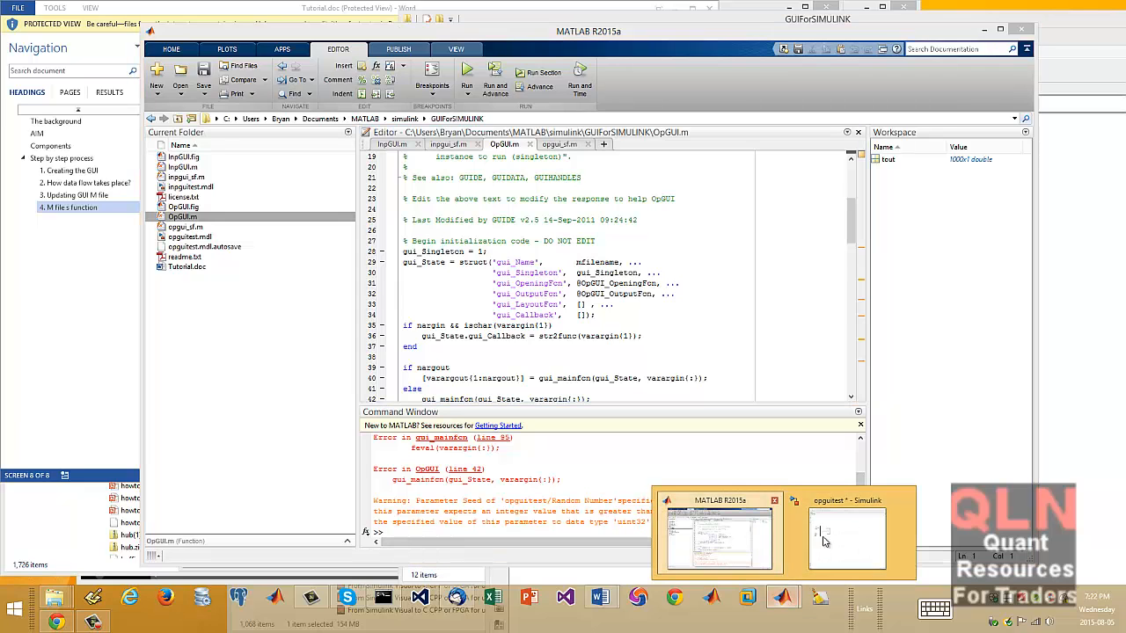
Step: Run opguitest, set the edit Constant block value to 1, and bring up the OpGUI figure
left_click(846, 536)
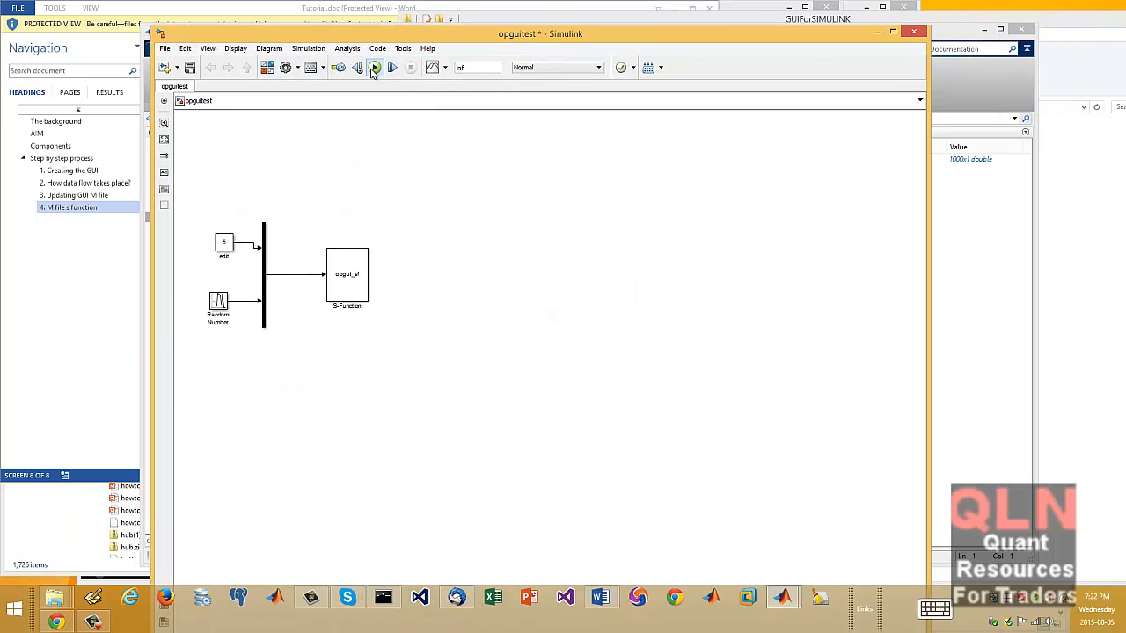
left_click(373, 68)
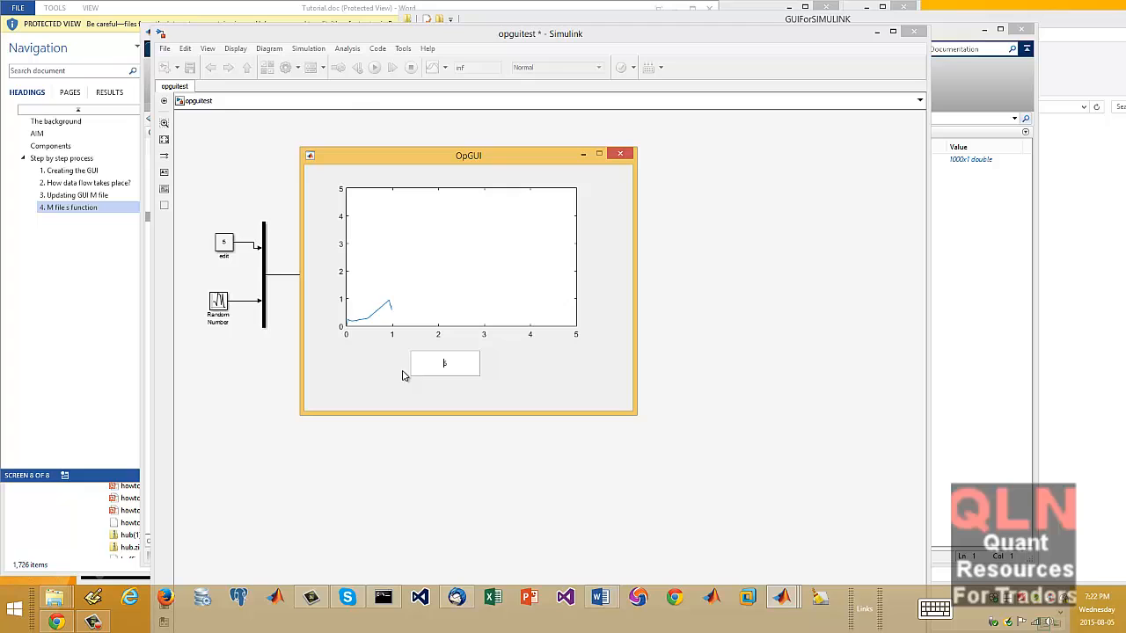
double_click(224, 243)
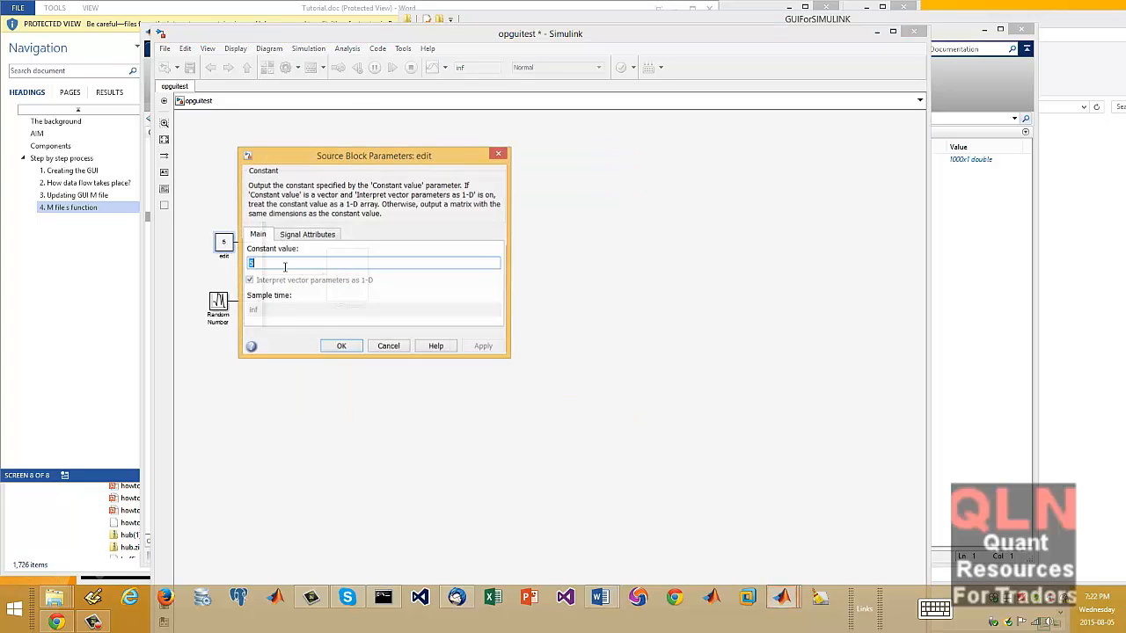
left_click_drag(374, 156, 654, 168)
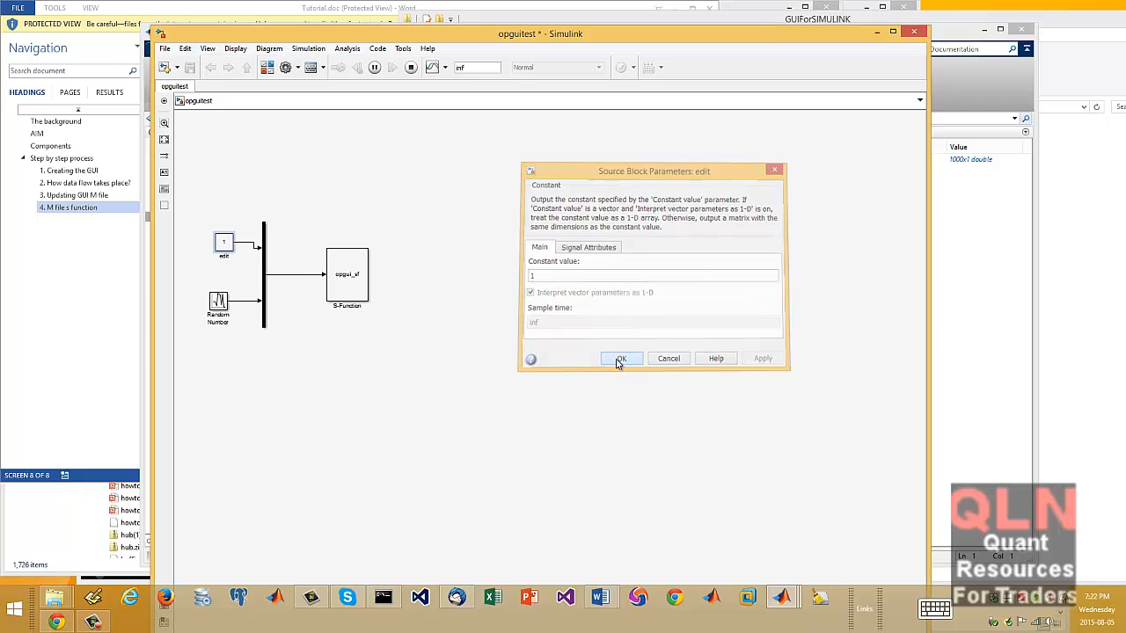
left_click(620, 359)
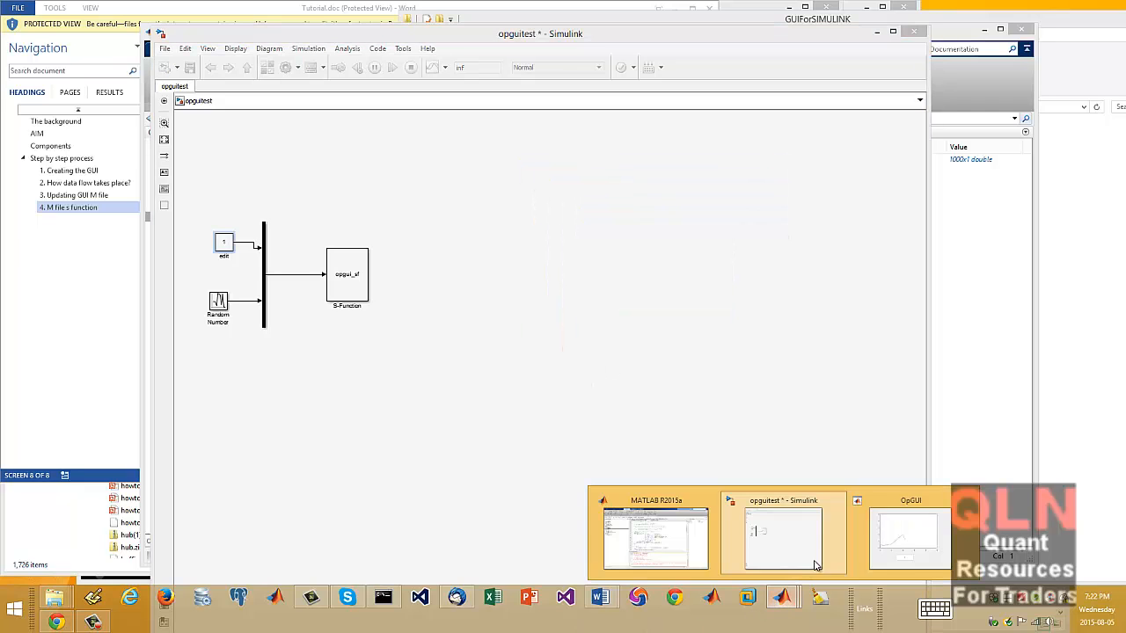
left_click(909, 536)
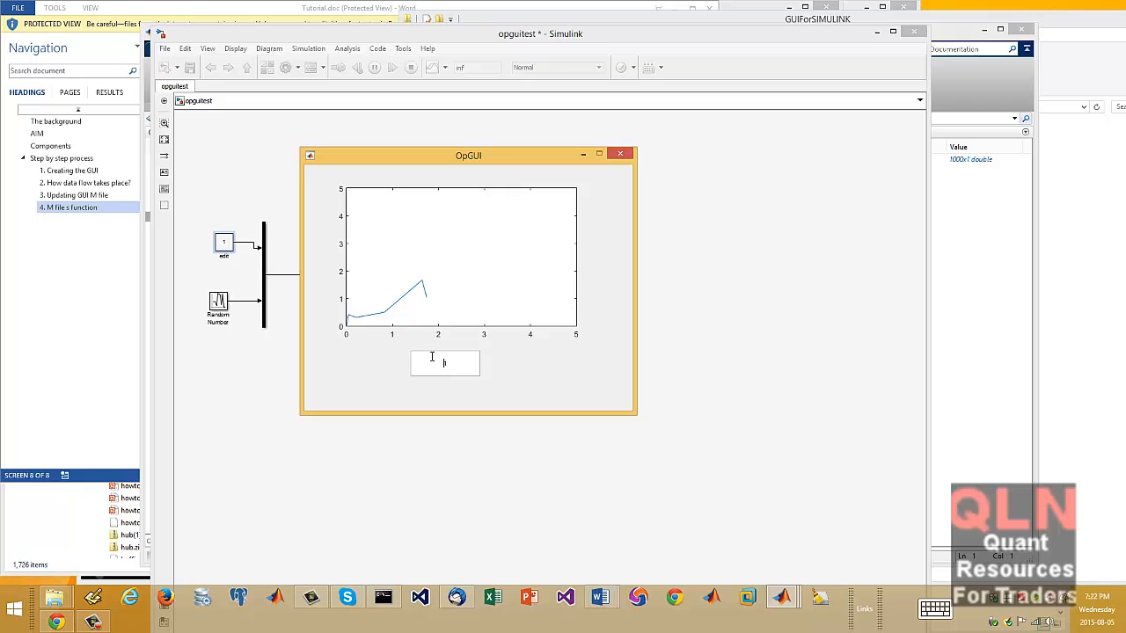
type("1")
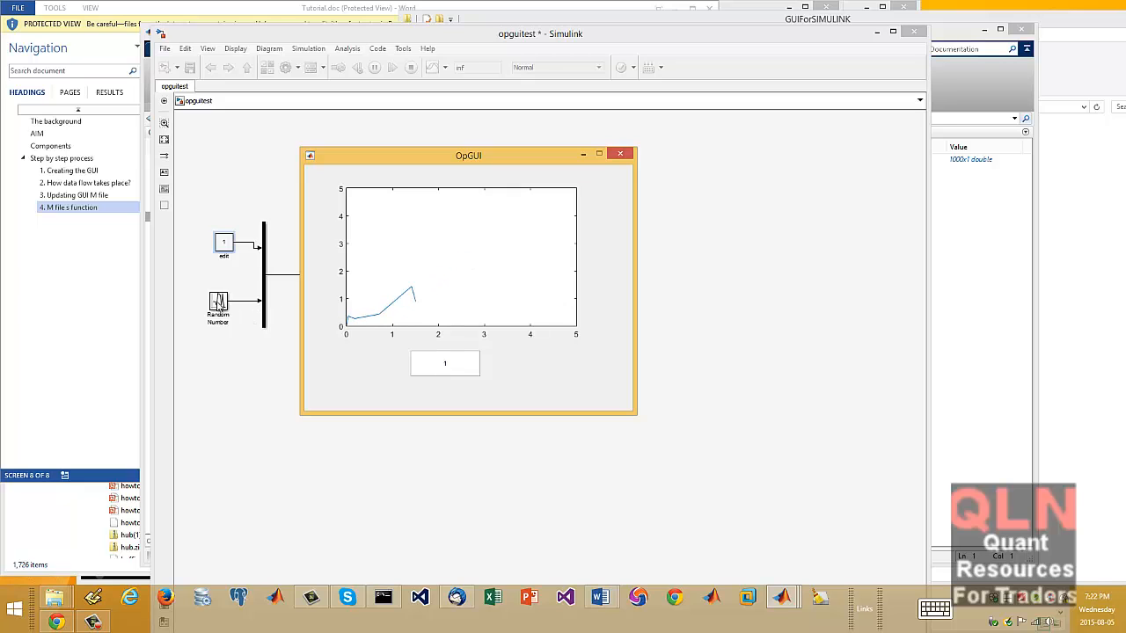
Step: Change the Random Number block's Mean to 1 and confirm the parameters dialog
double_click(217, 304)
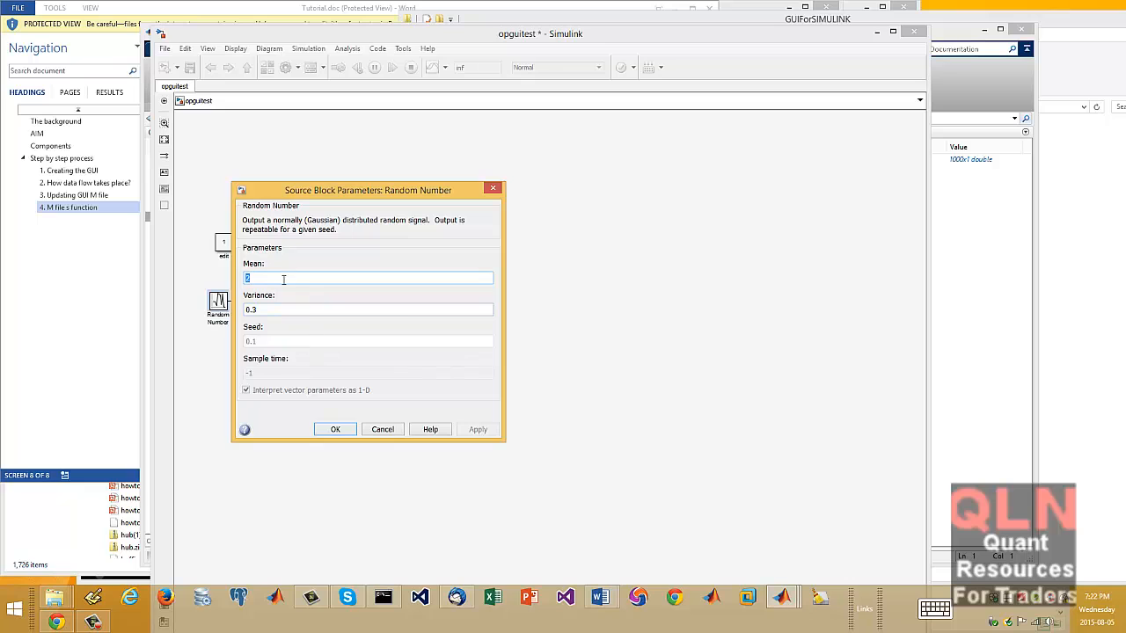
type("12")
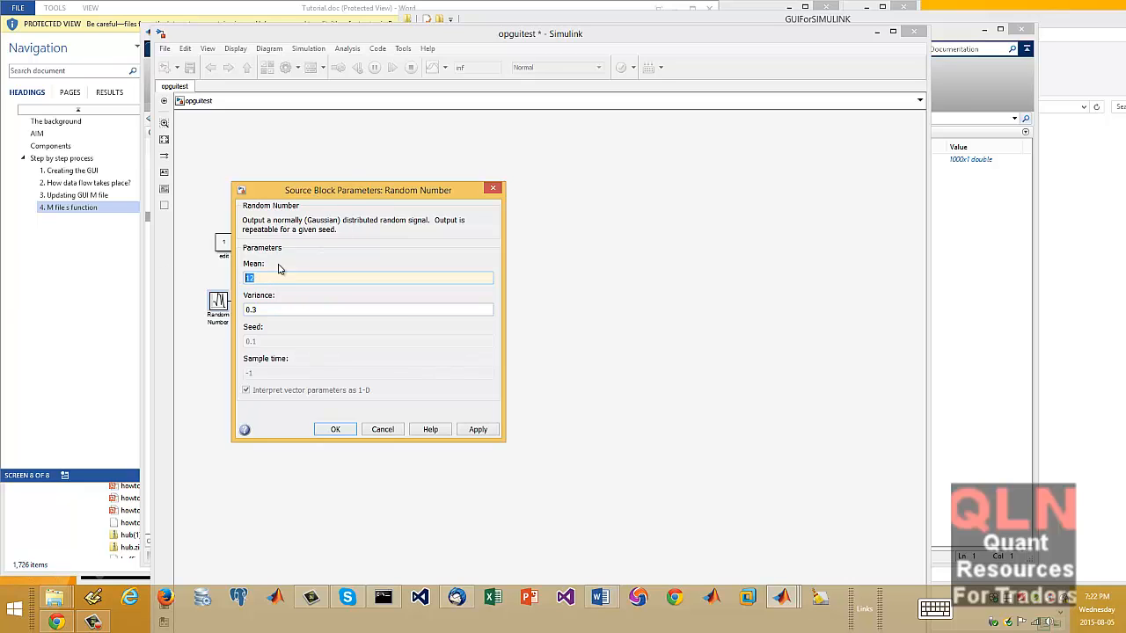
left_click_drag(368, 190, 738, 152)
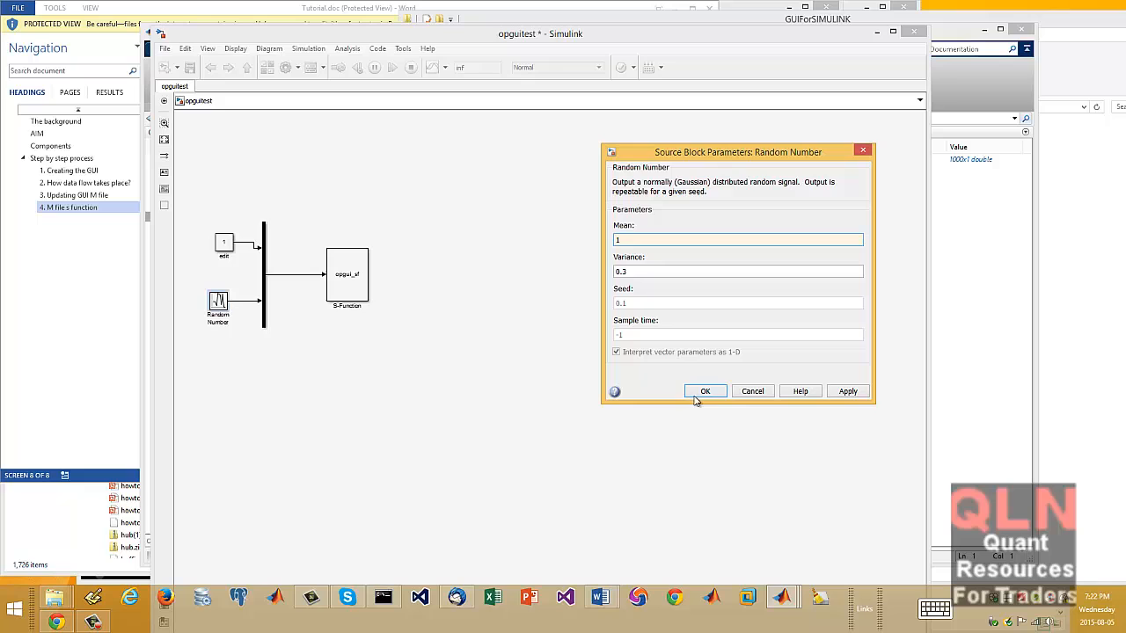
left_click(705, 391)
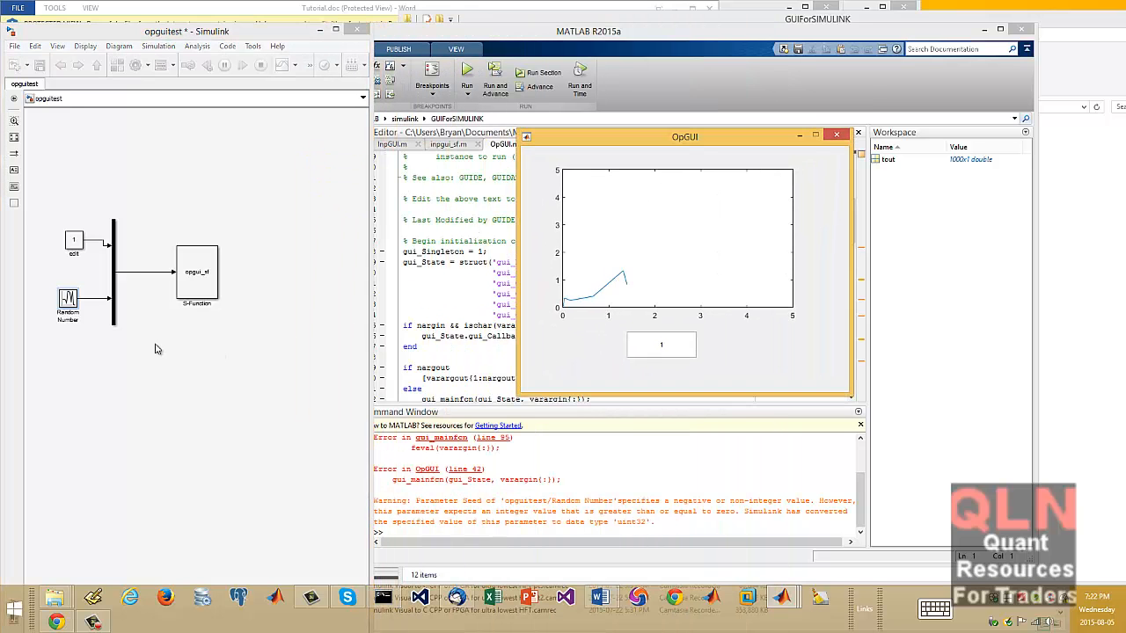
Step: Apply a Random Number Mean of 3 during the running simulation
double_click(68, 299)
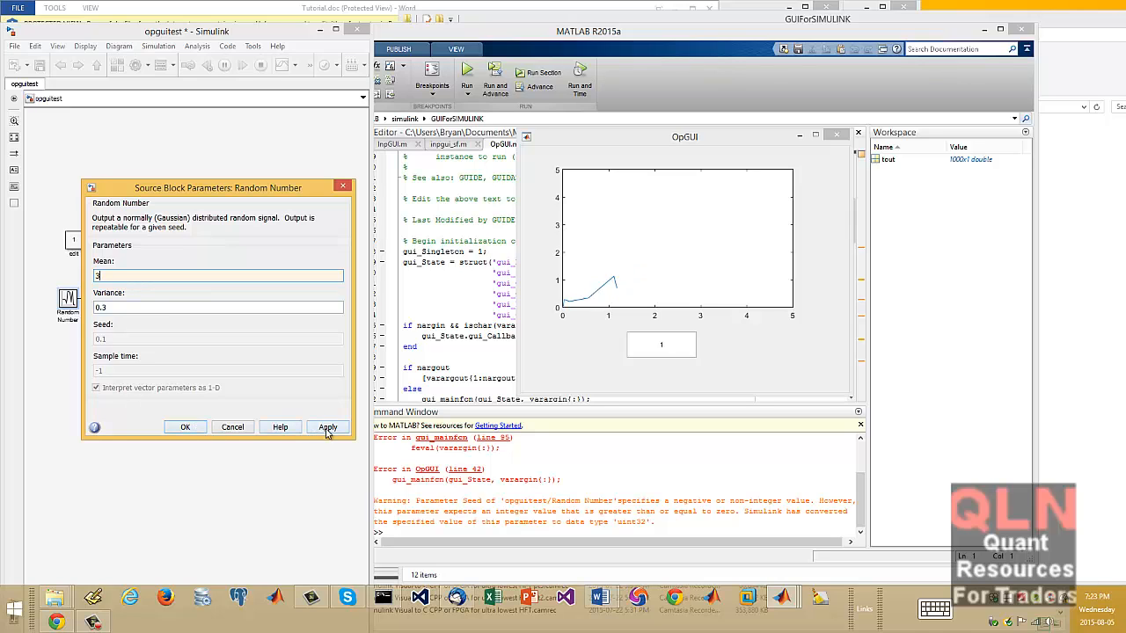
left_click(327, 426)
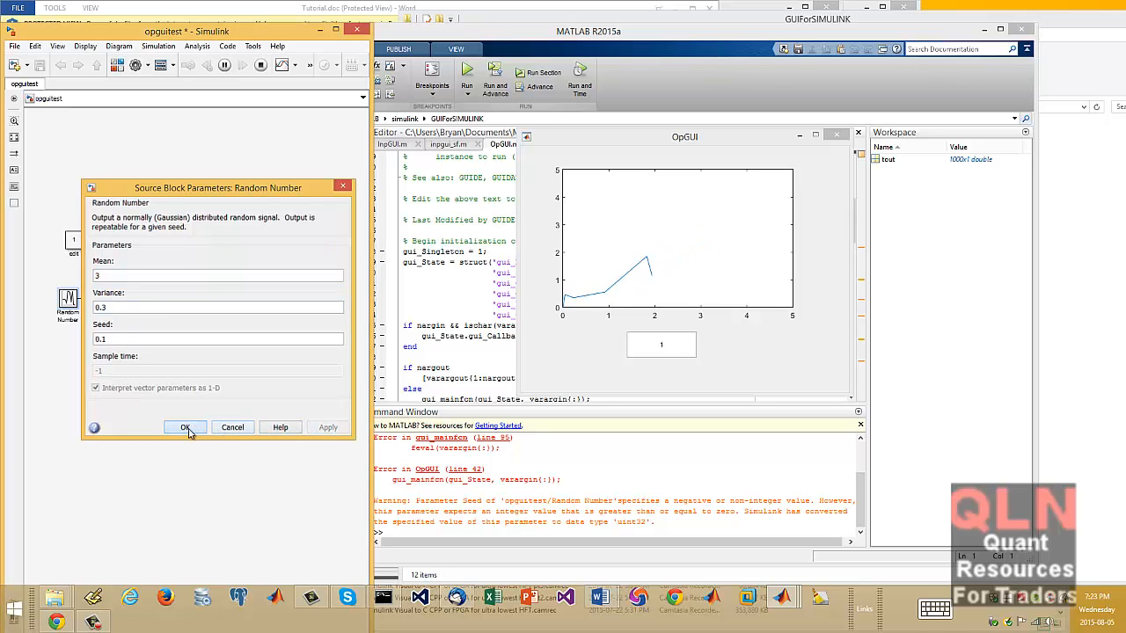
left_click(185, 427)
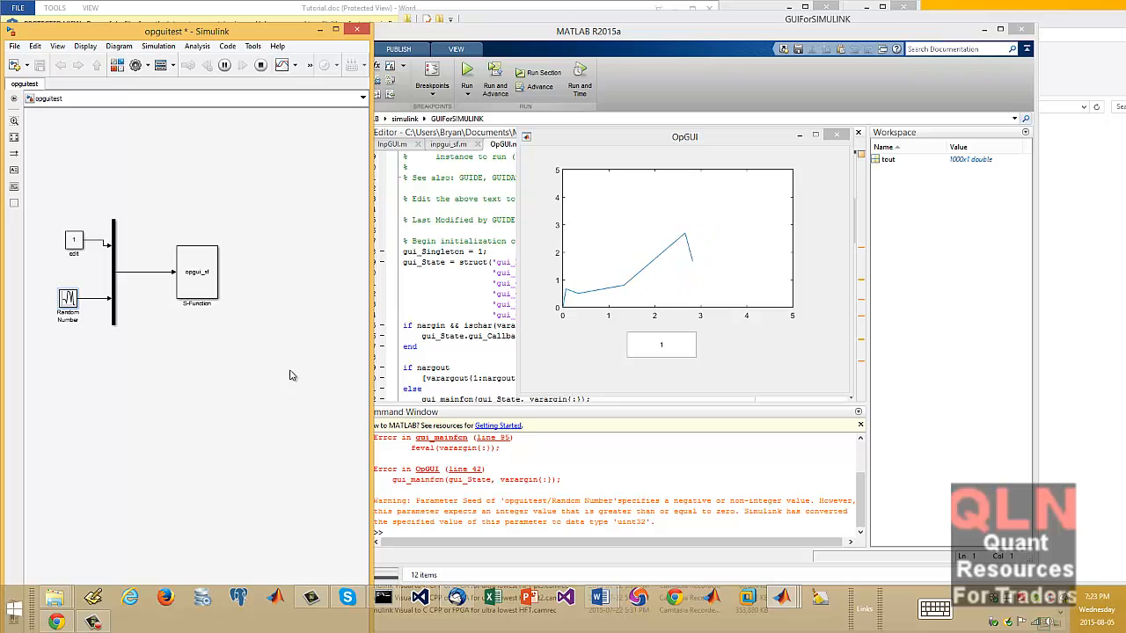
Step: Reopen the Random Number and Constant block dialogs and close them unchanged
double_click(68, 299)
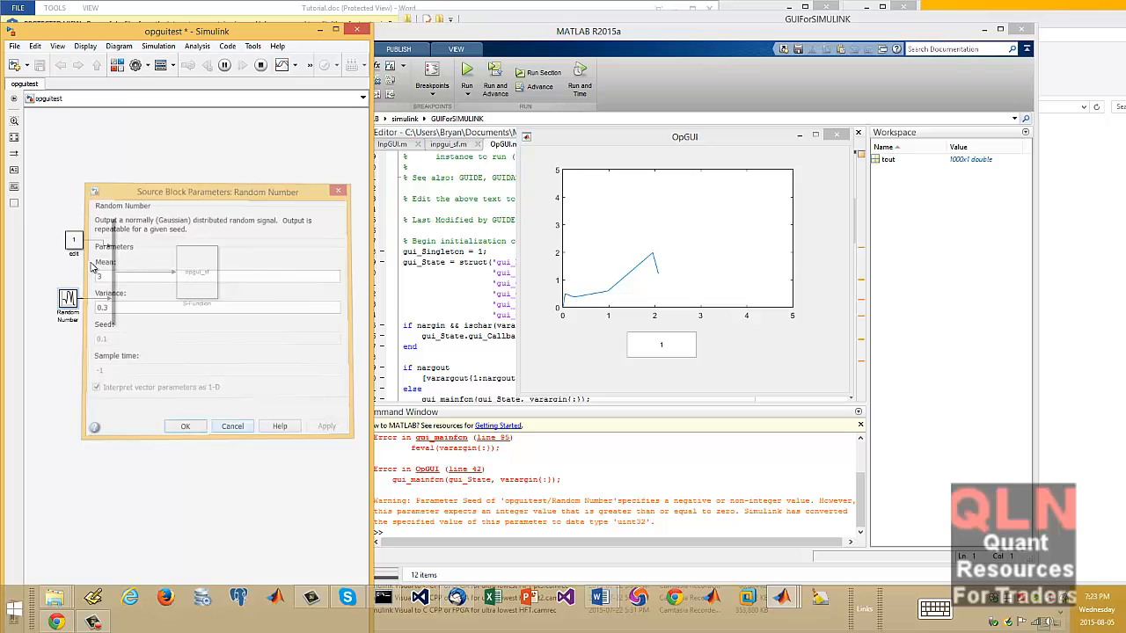
left_click(185, 426)
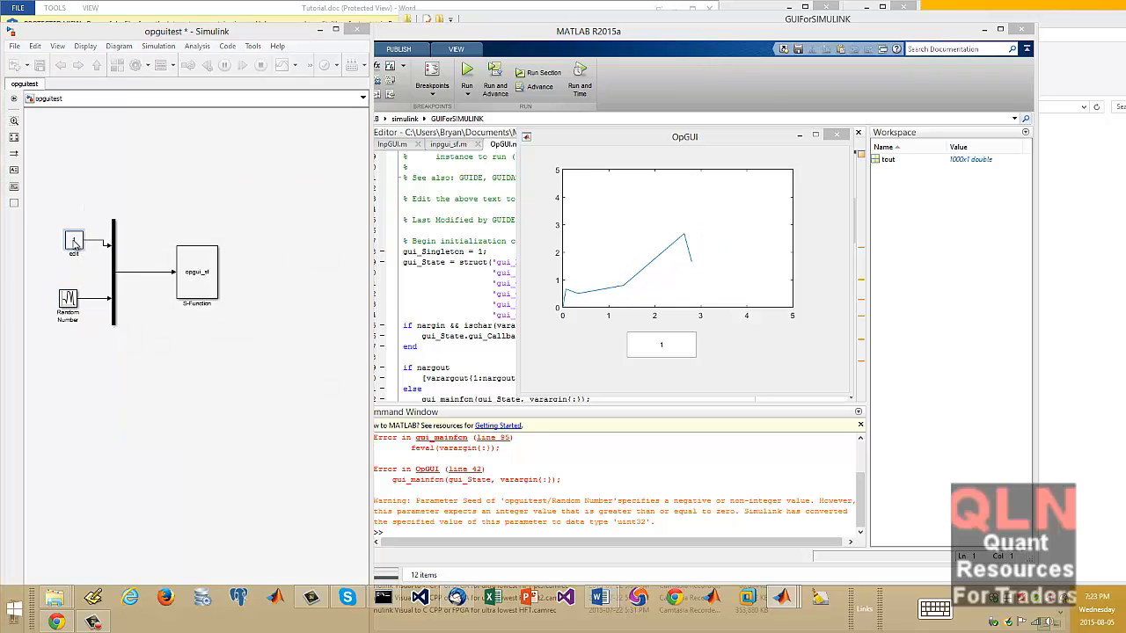
double_click(74, 239)
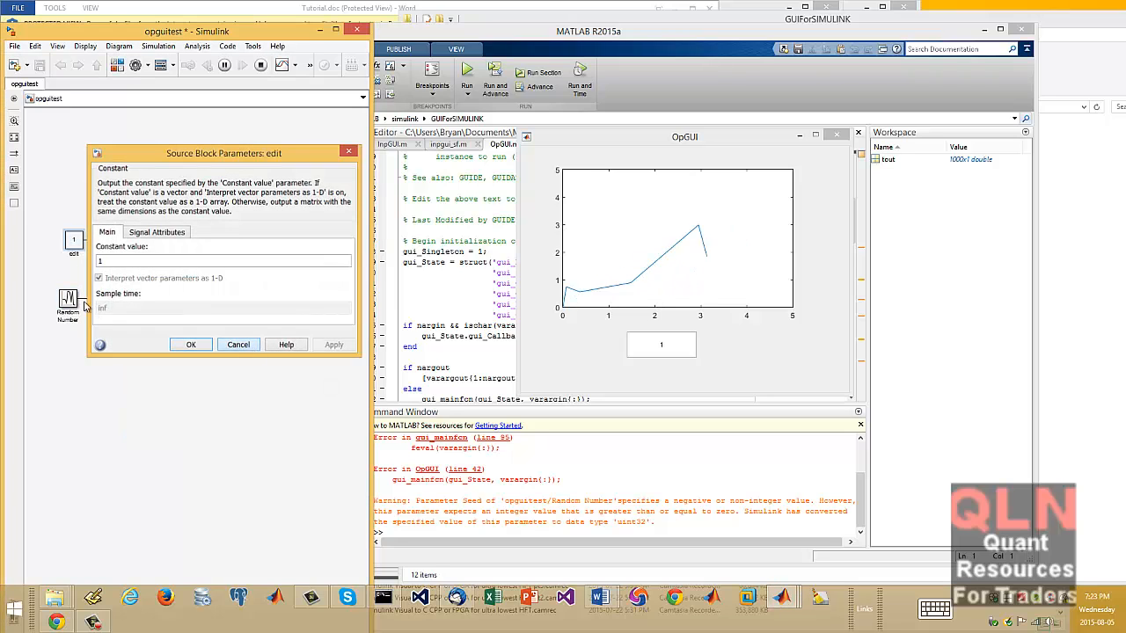
double_click(67, 303)
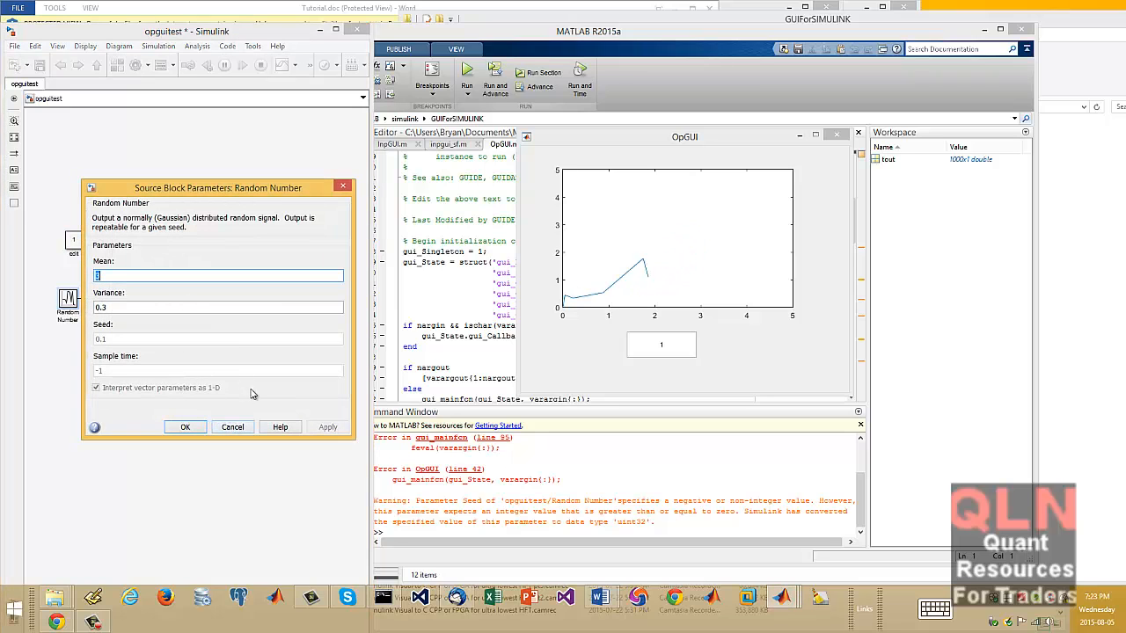
left_click(185, 427)
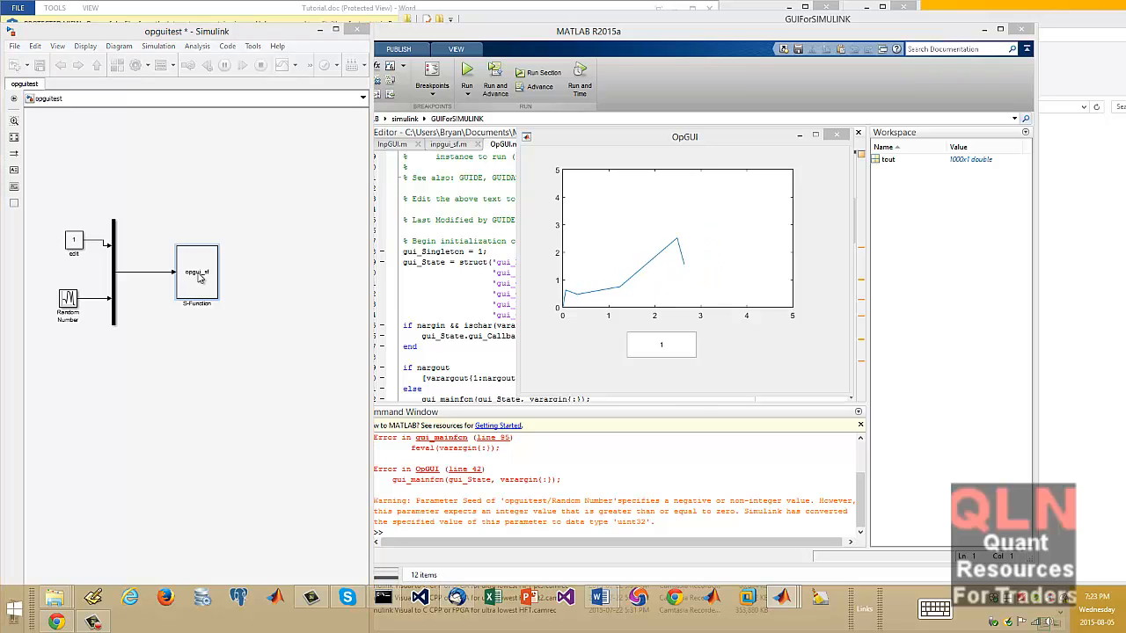
Step: Open the S-Function block, then close the live OpGUI plot figure
double_click(197, 271)
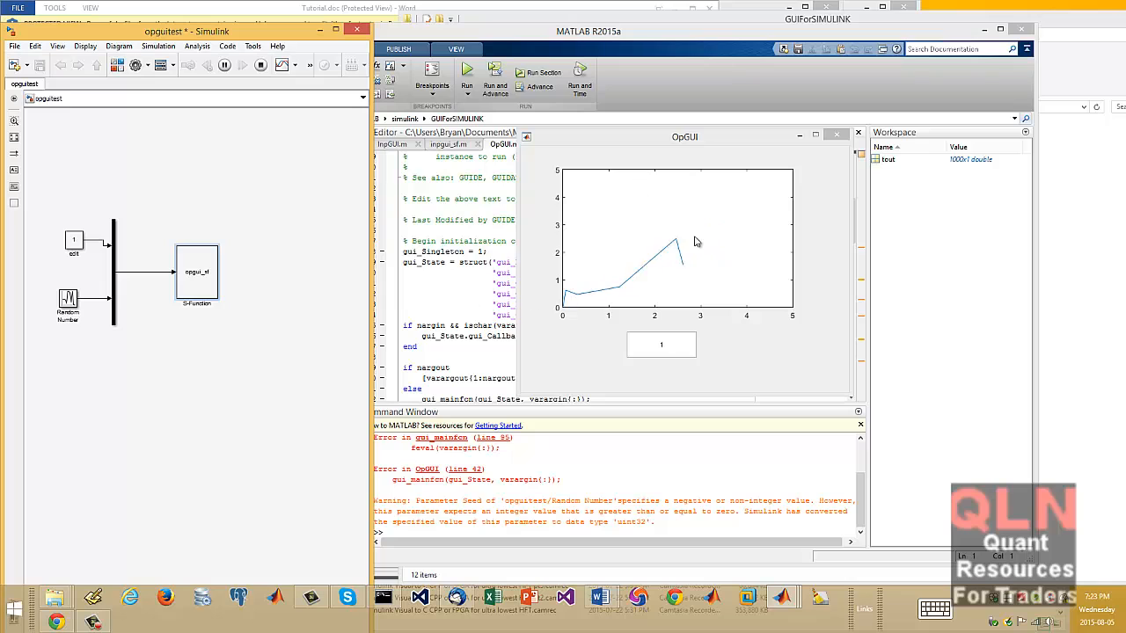
mouse_move(259, 249)
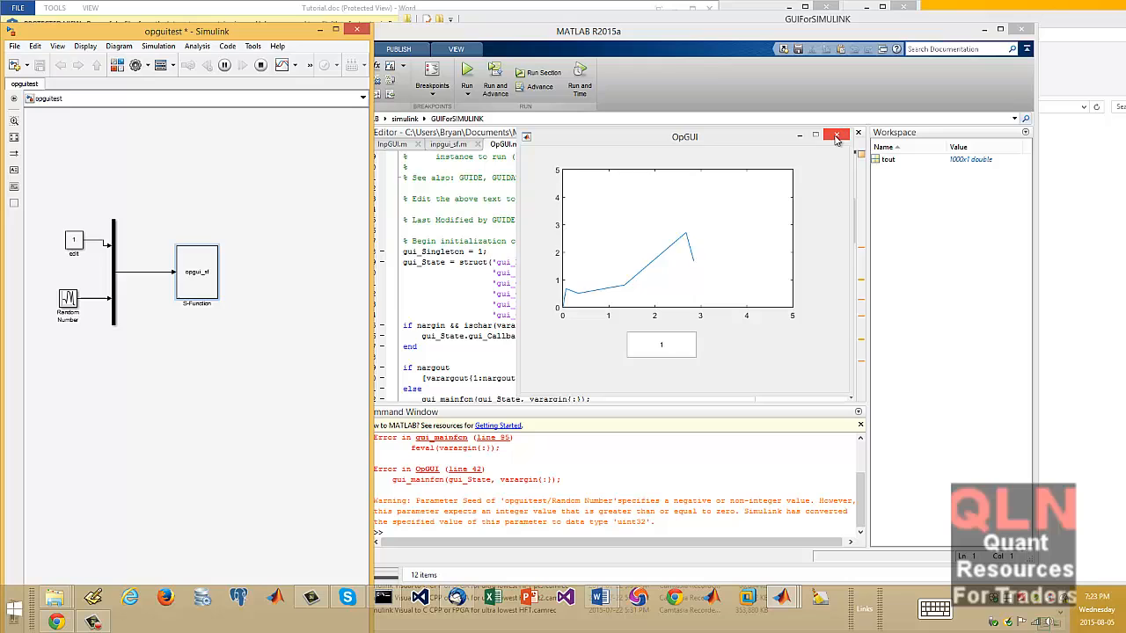
left_click(836, 134)
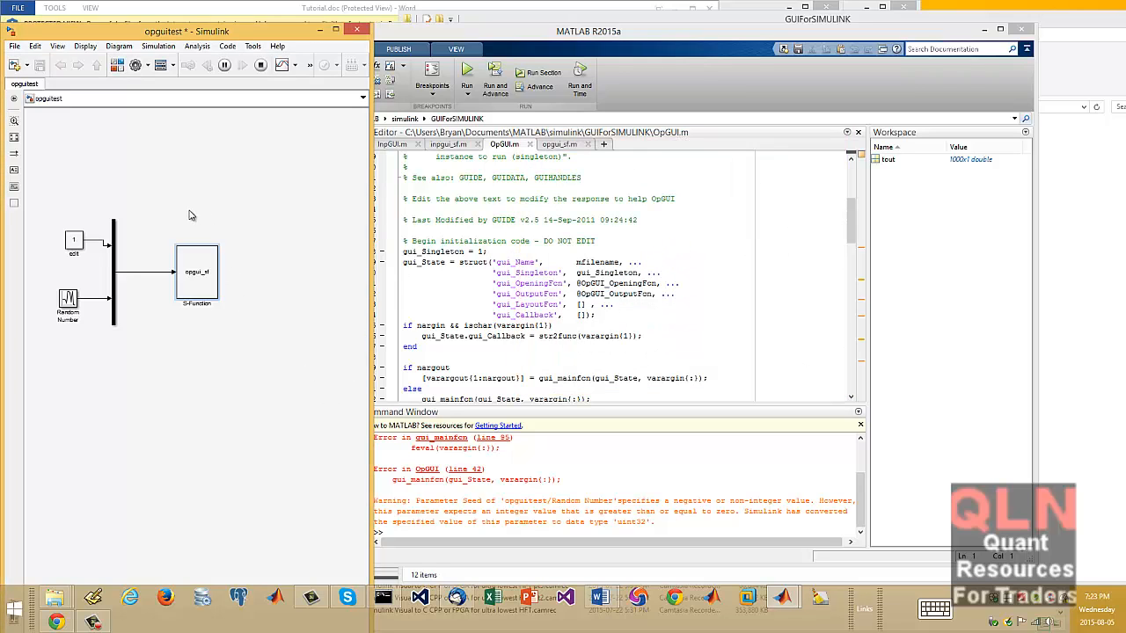
mouse_move(219, 314)
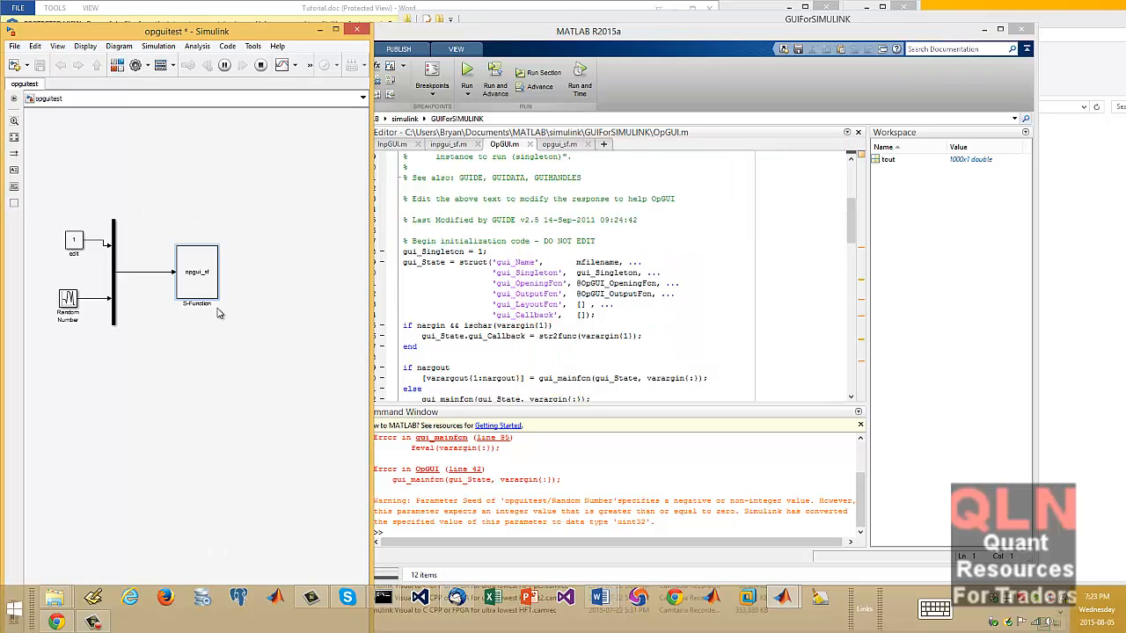
mouse_move(211, 264)
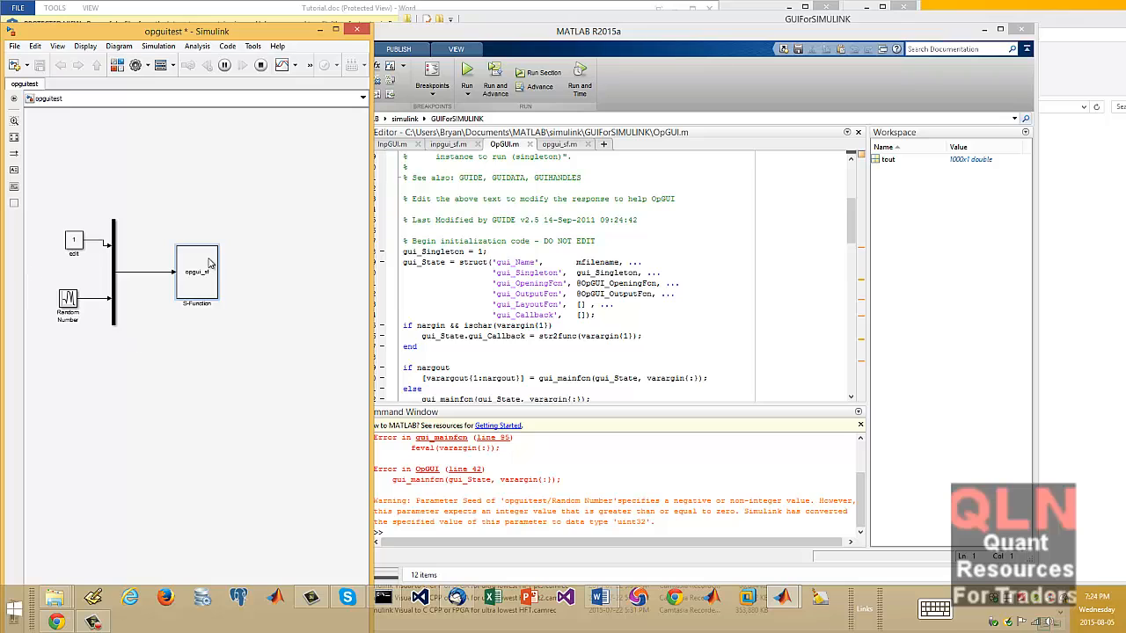
mouse_move(387, 332)
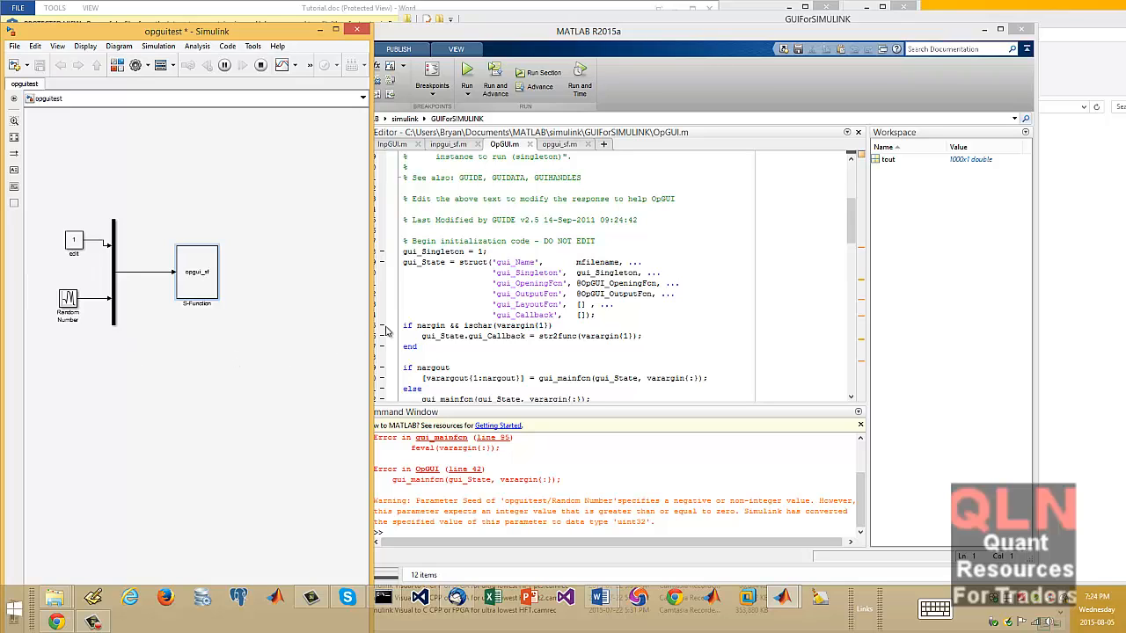